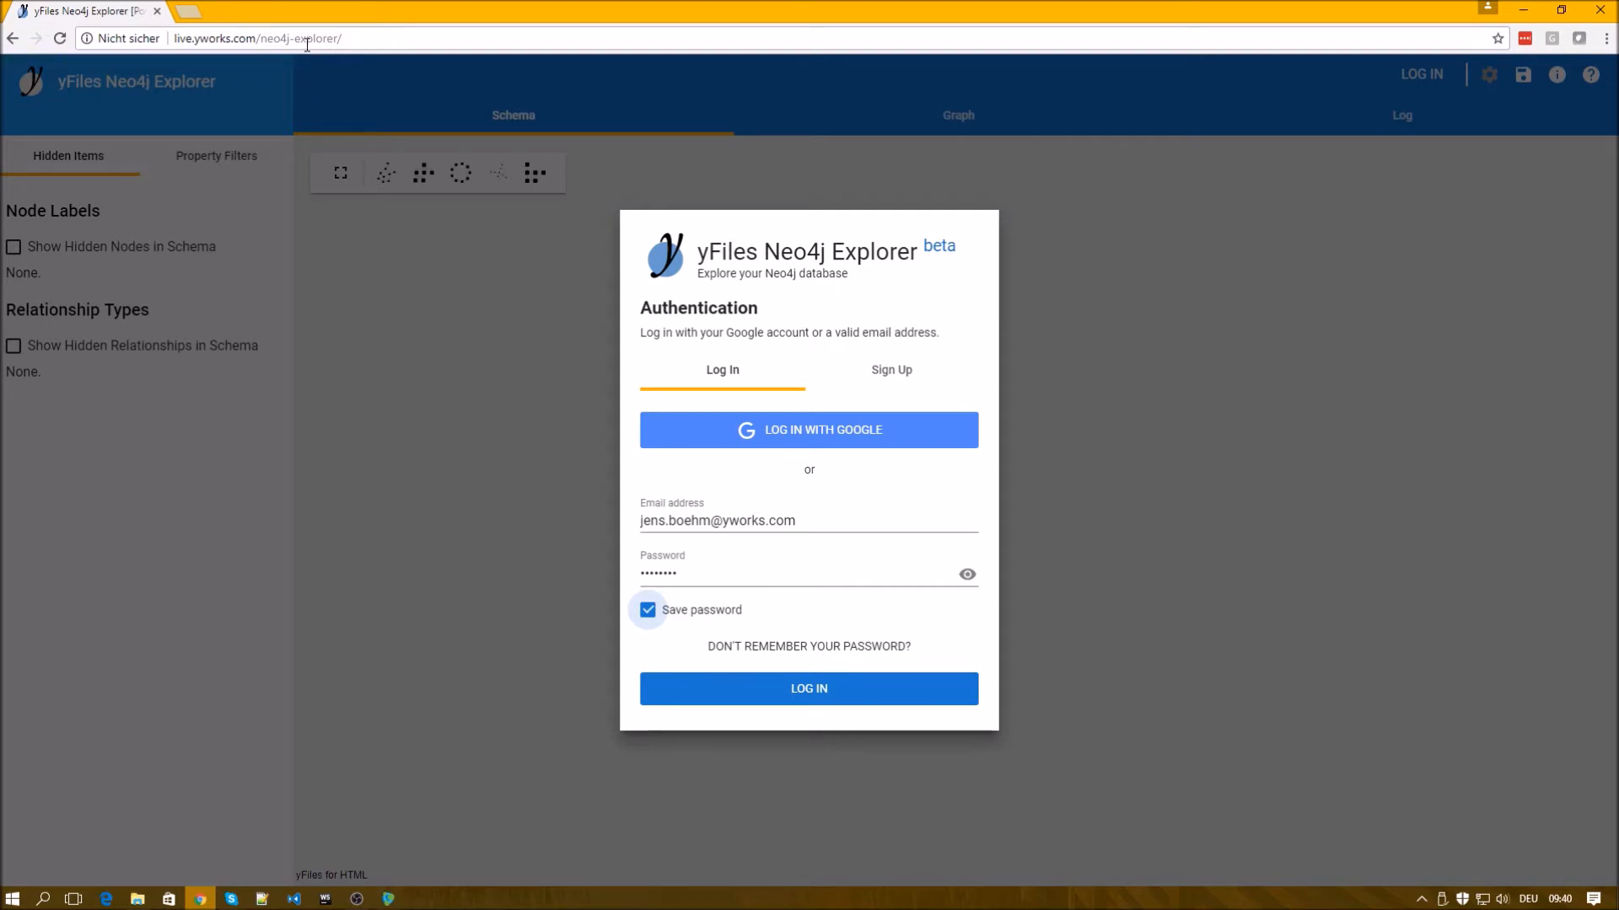
# Log in with the database password and connect to the local Neo4j database.
pyautogui.click(258, 39)
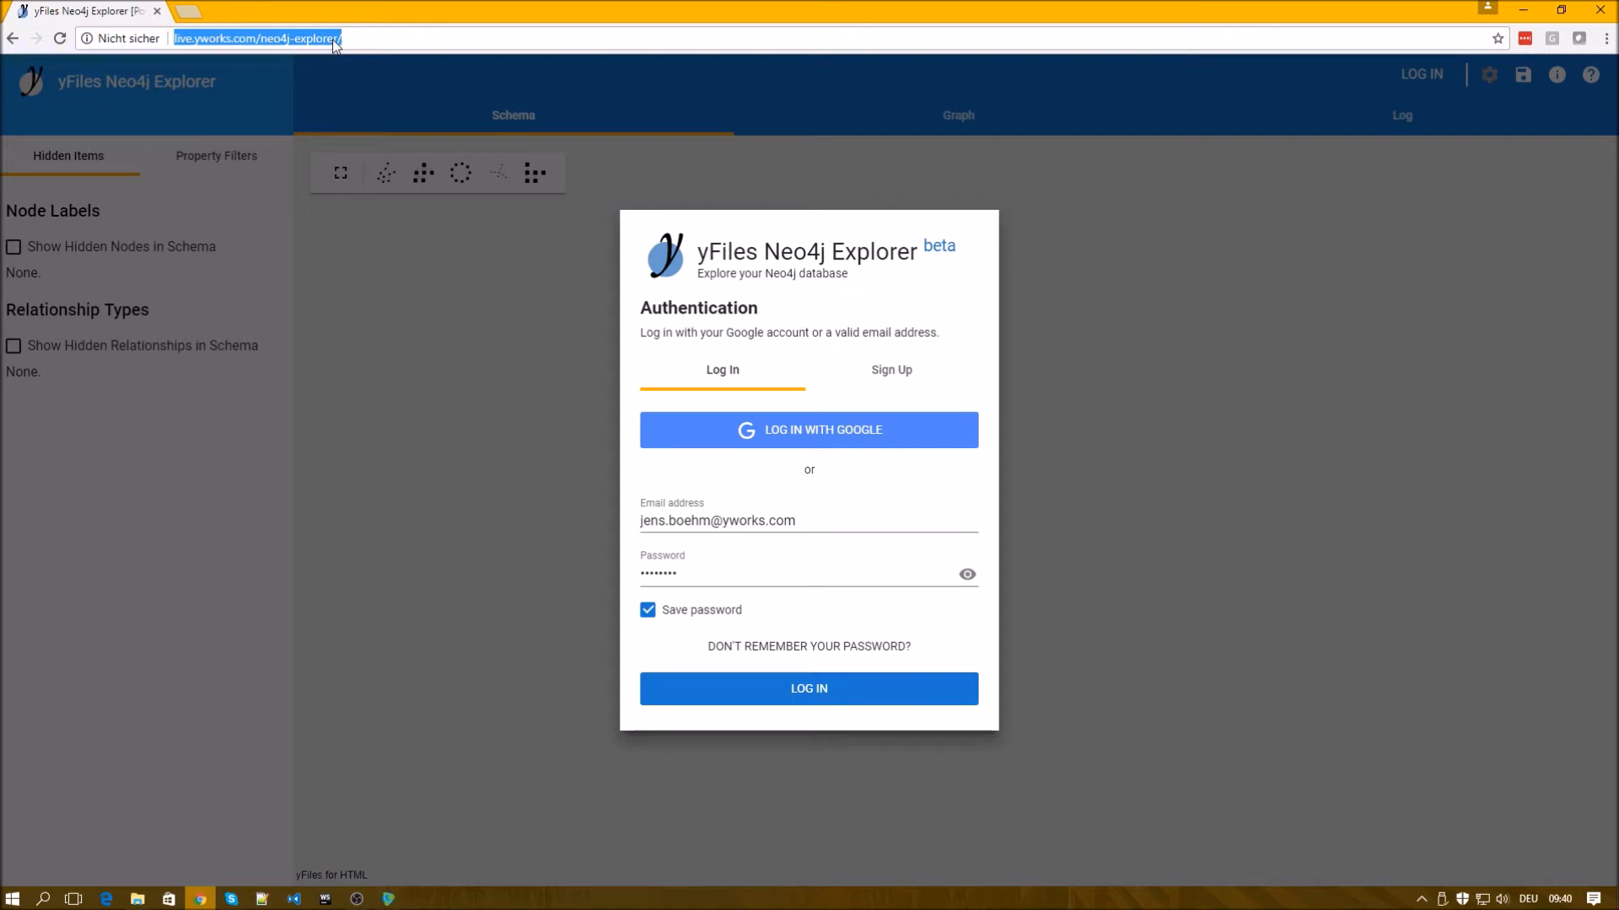
pyautogui.moveTo(843, 564)
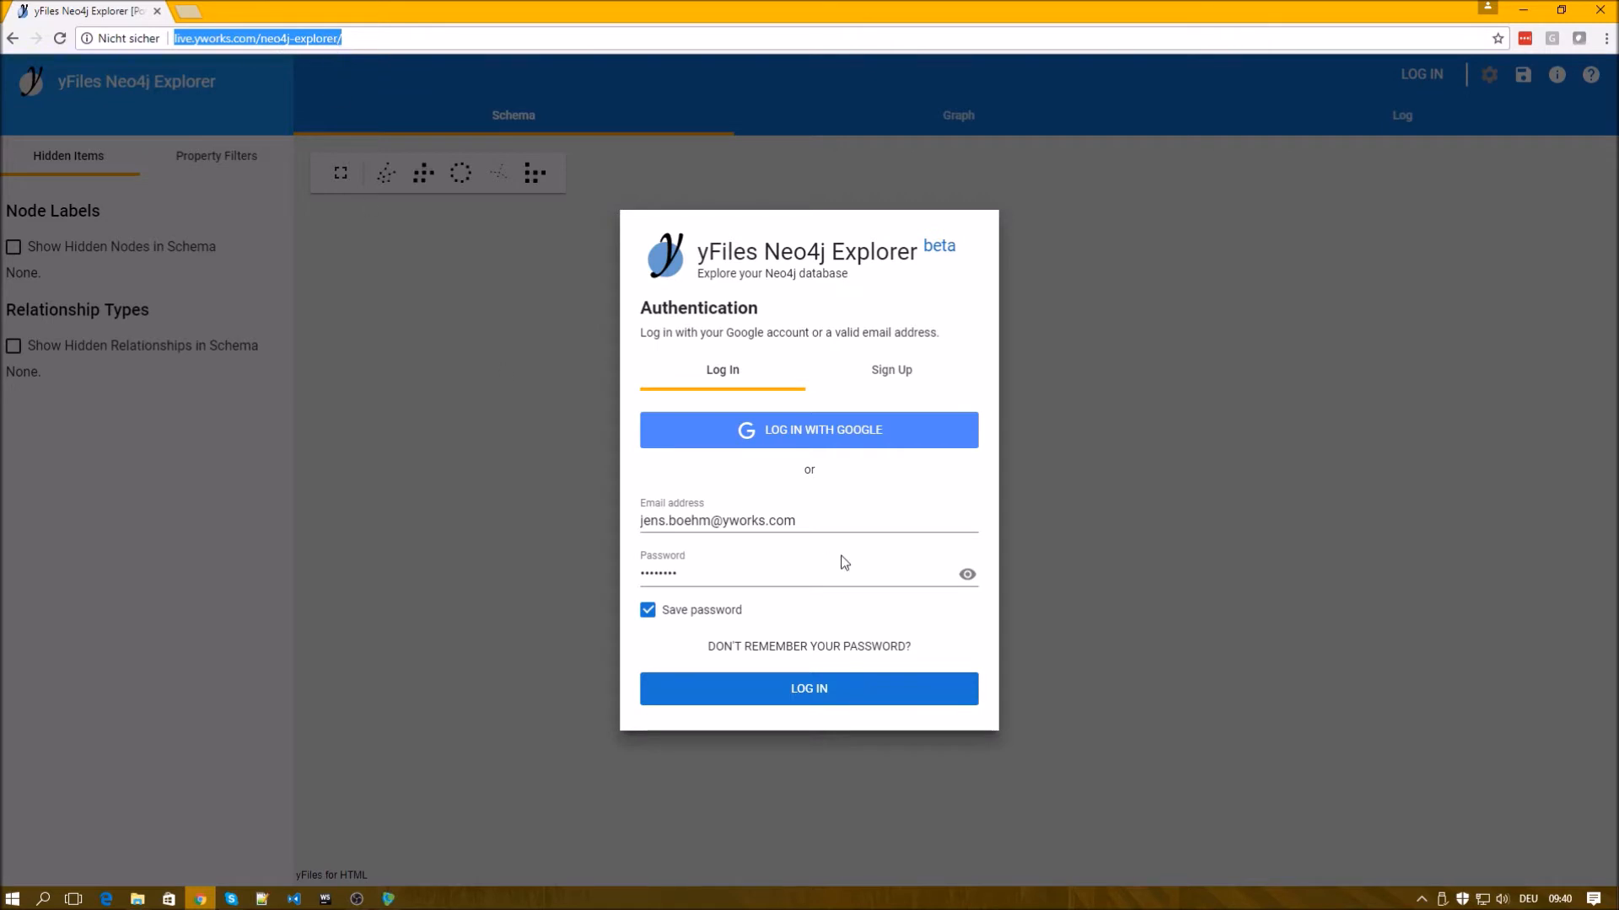
pyautogui.moveTo(937, 568)
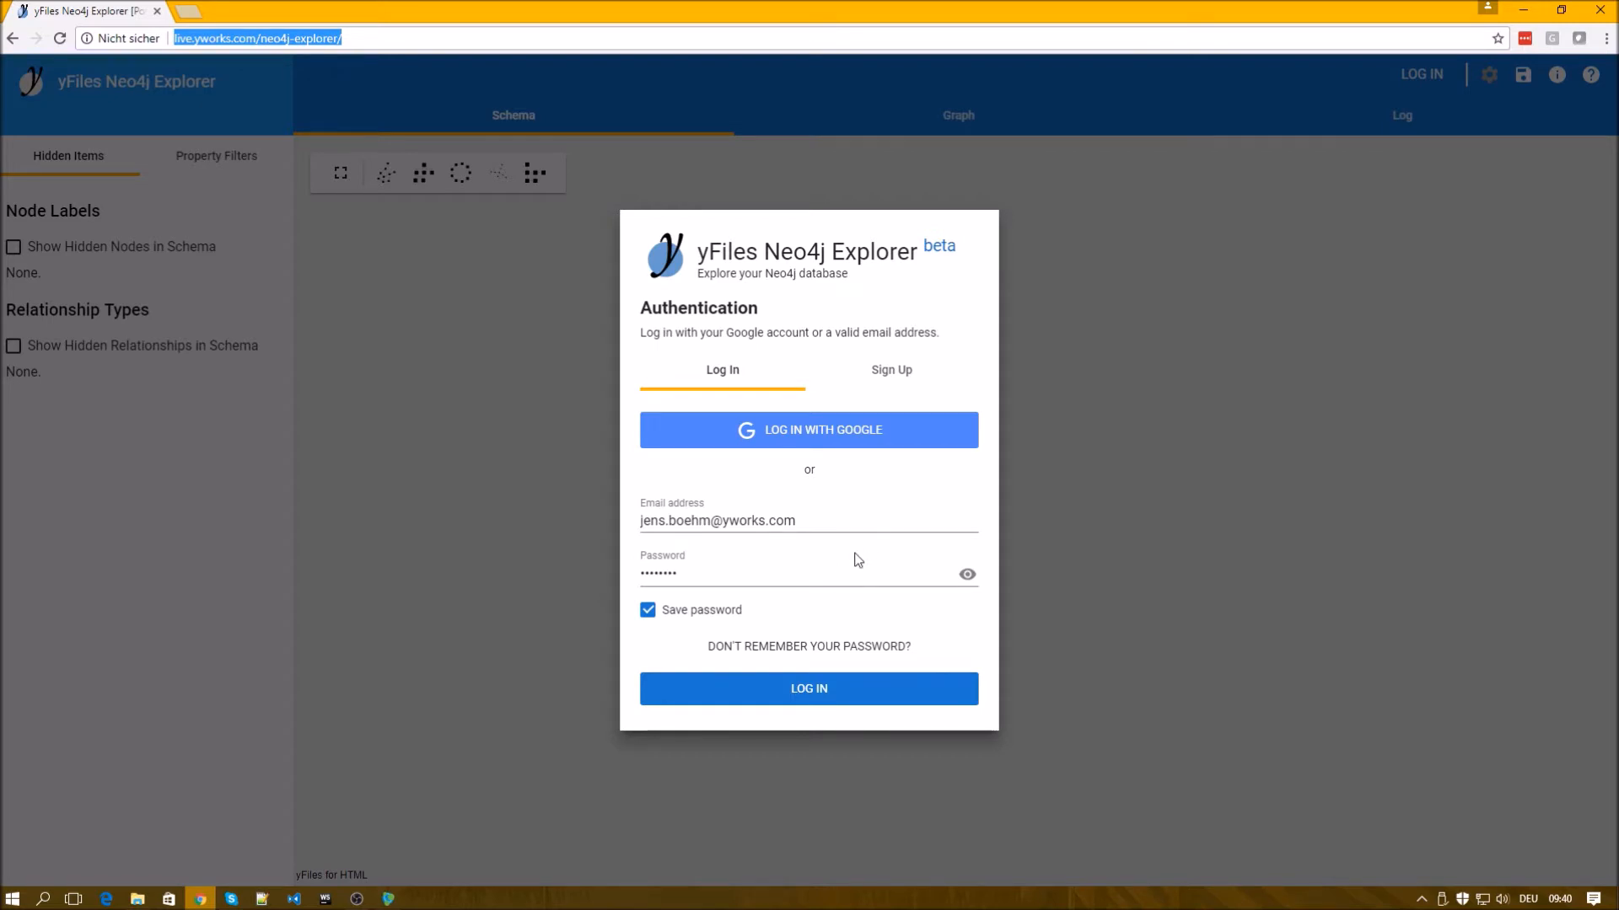
pyautogui.moveTo(843, 544)
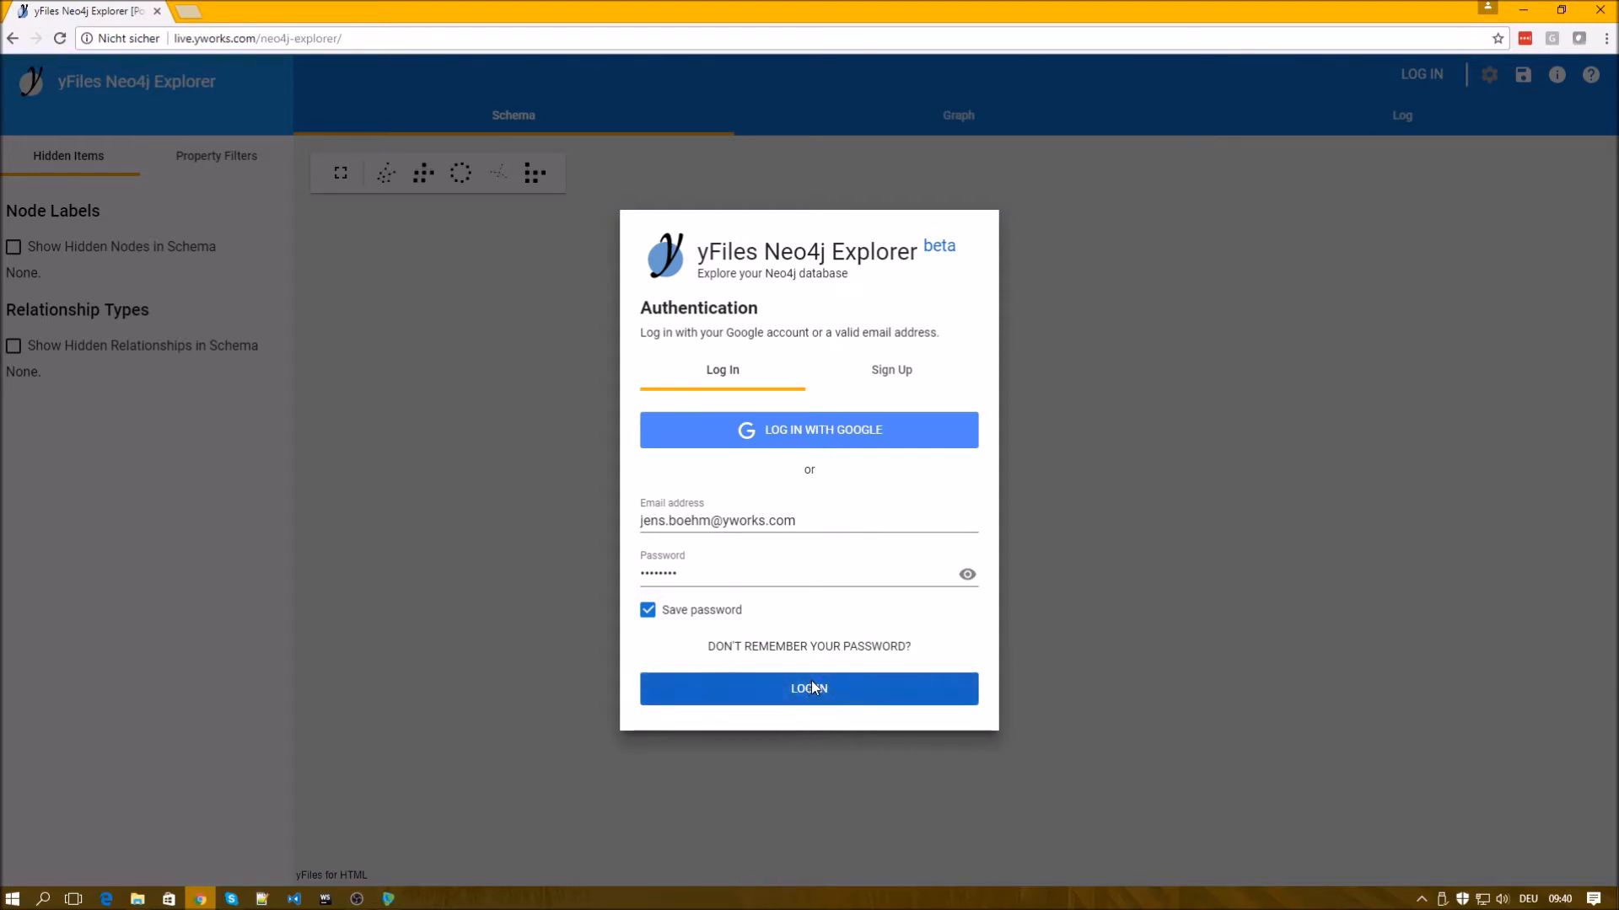
pyautogui.click(807, 688)
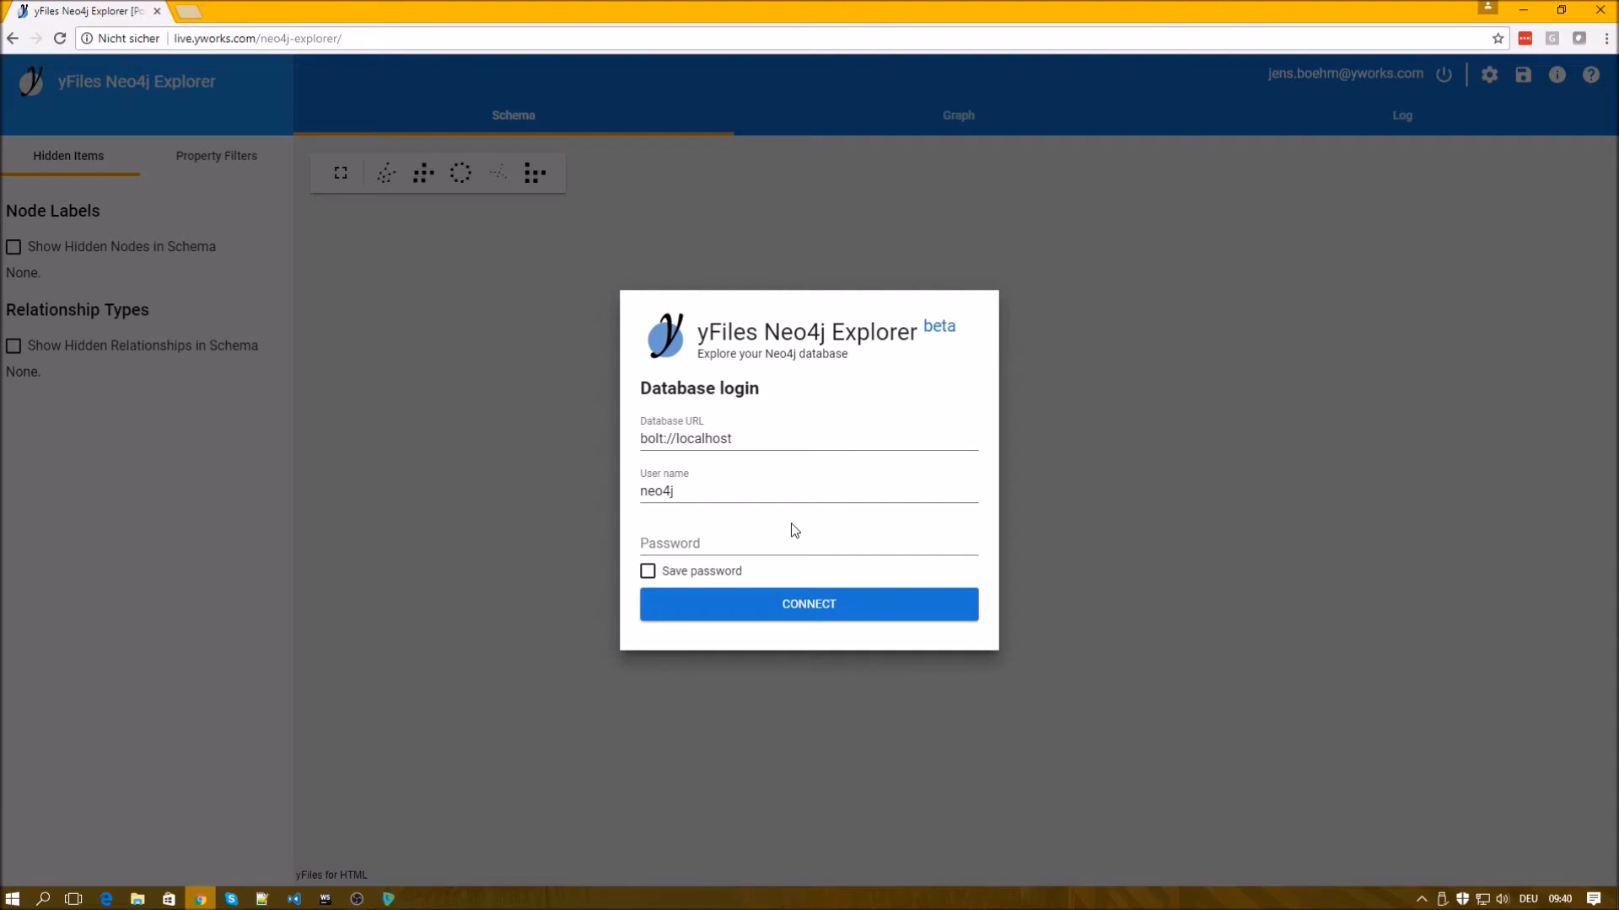
pyautogui.moveTo(707, 470)
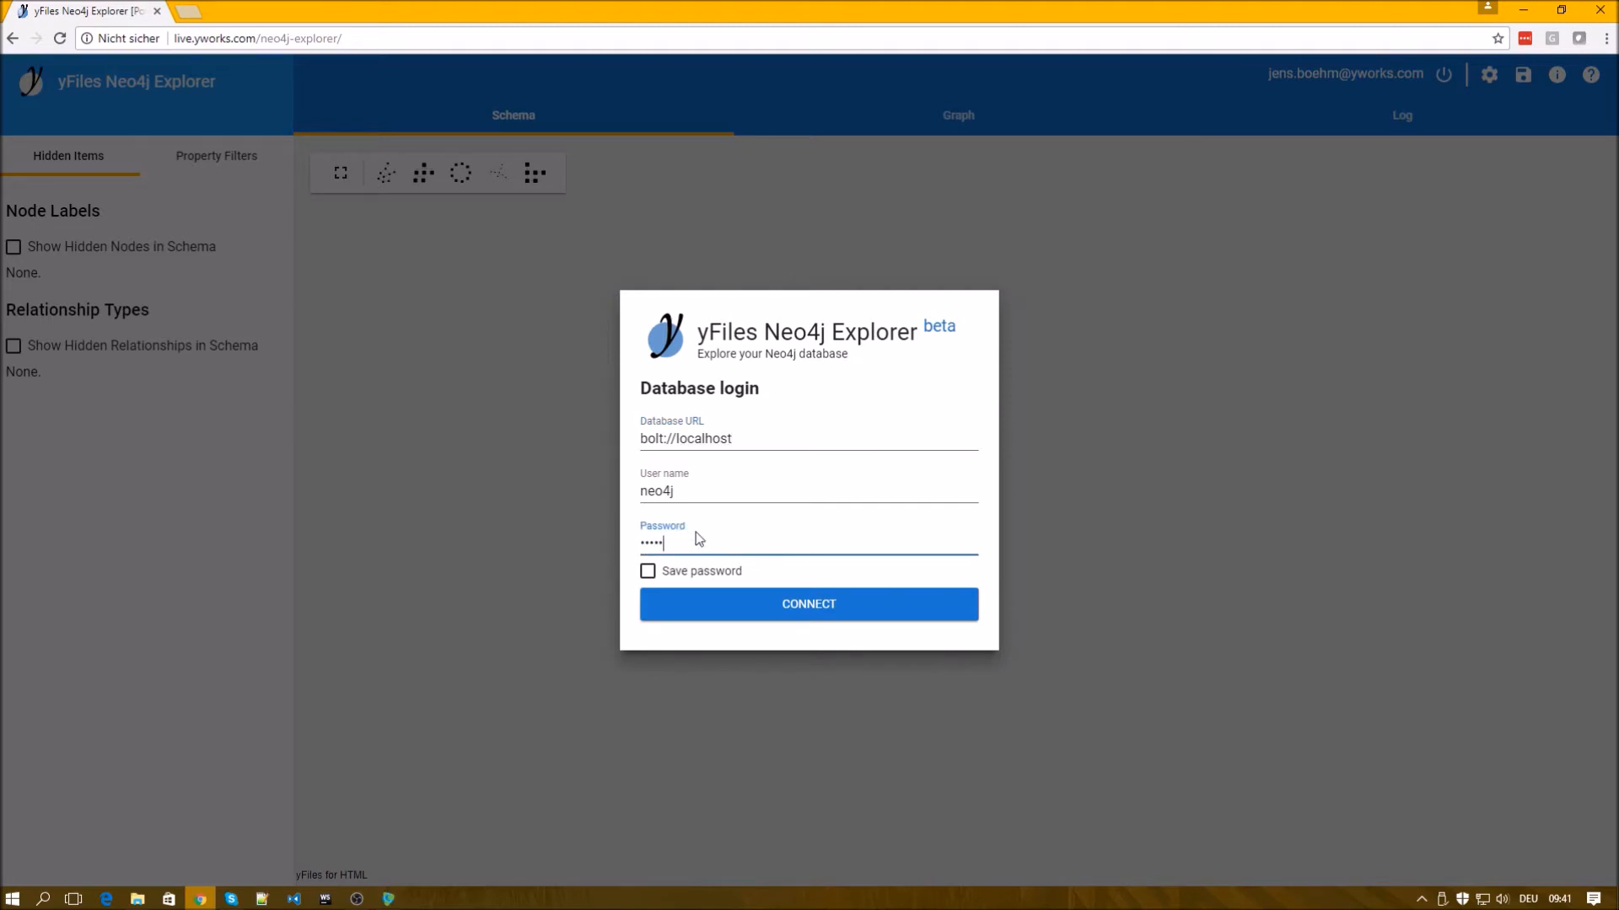
pyautogui.click(807, 604)
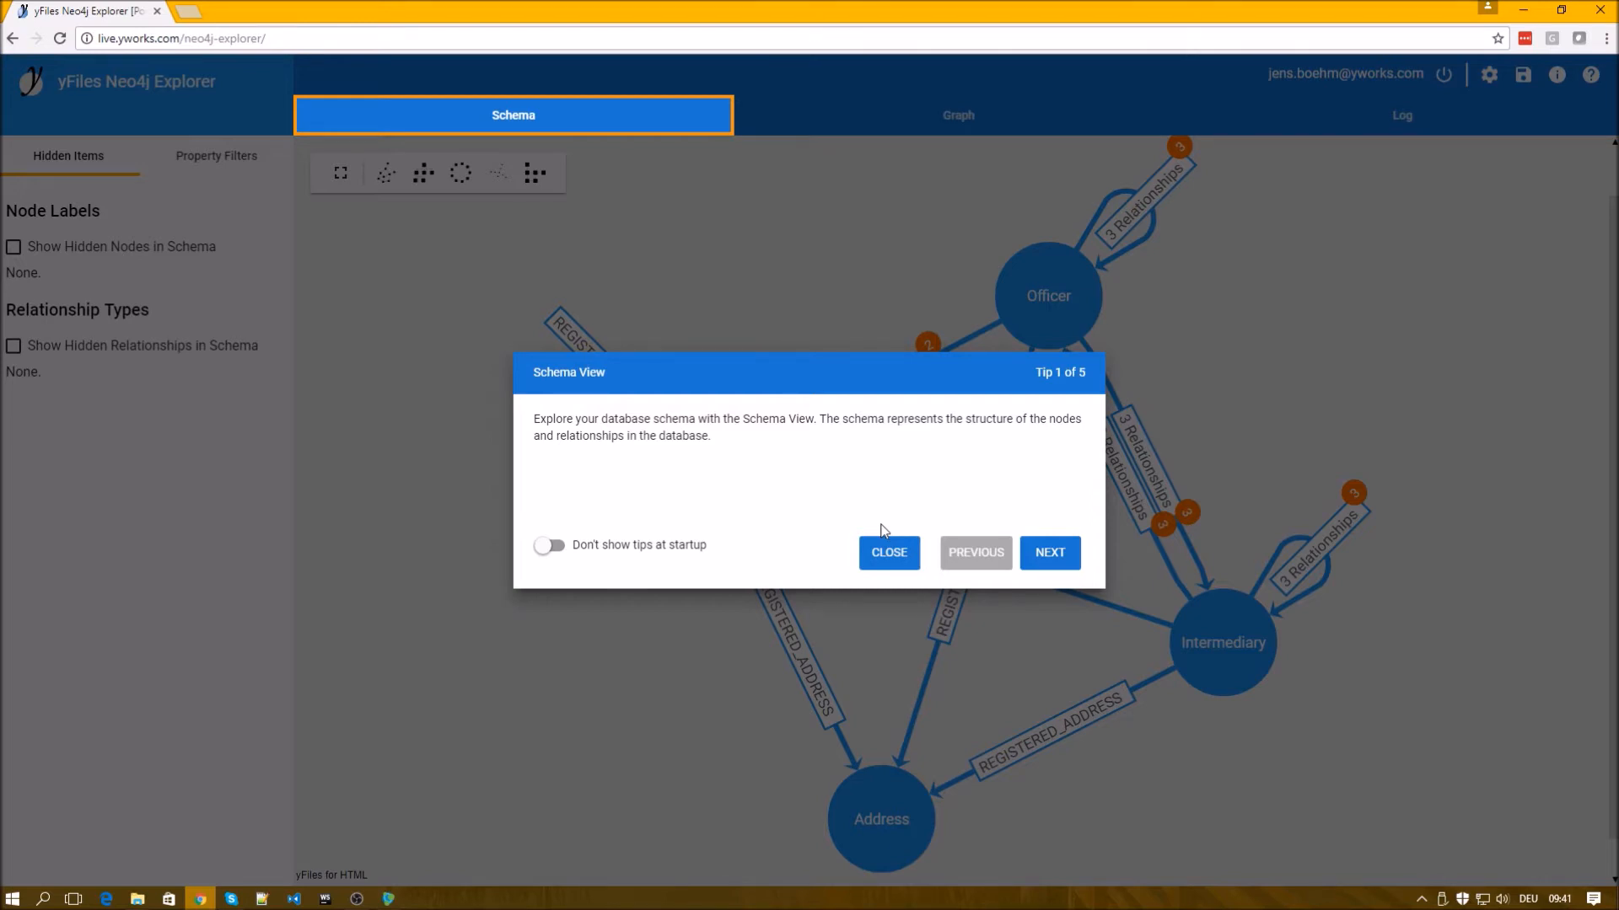
# Close the Schema View tip and select the Entity node type to see its relationships.
pyautogui.click(889, 553)
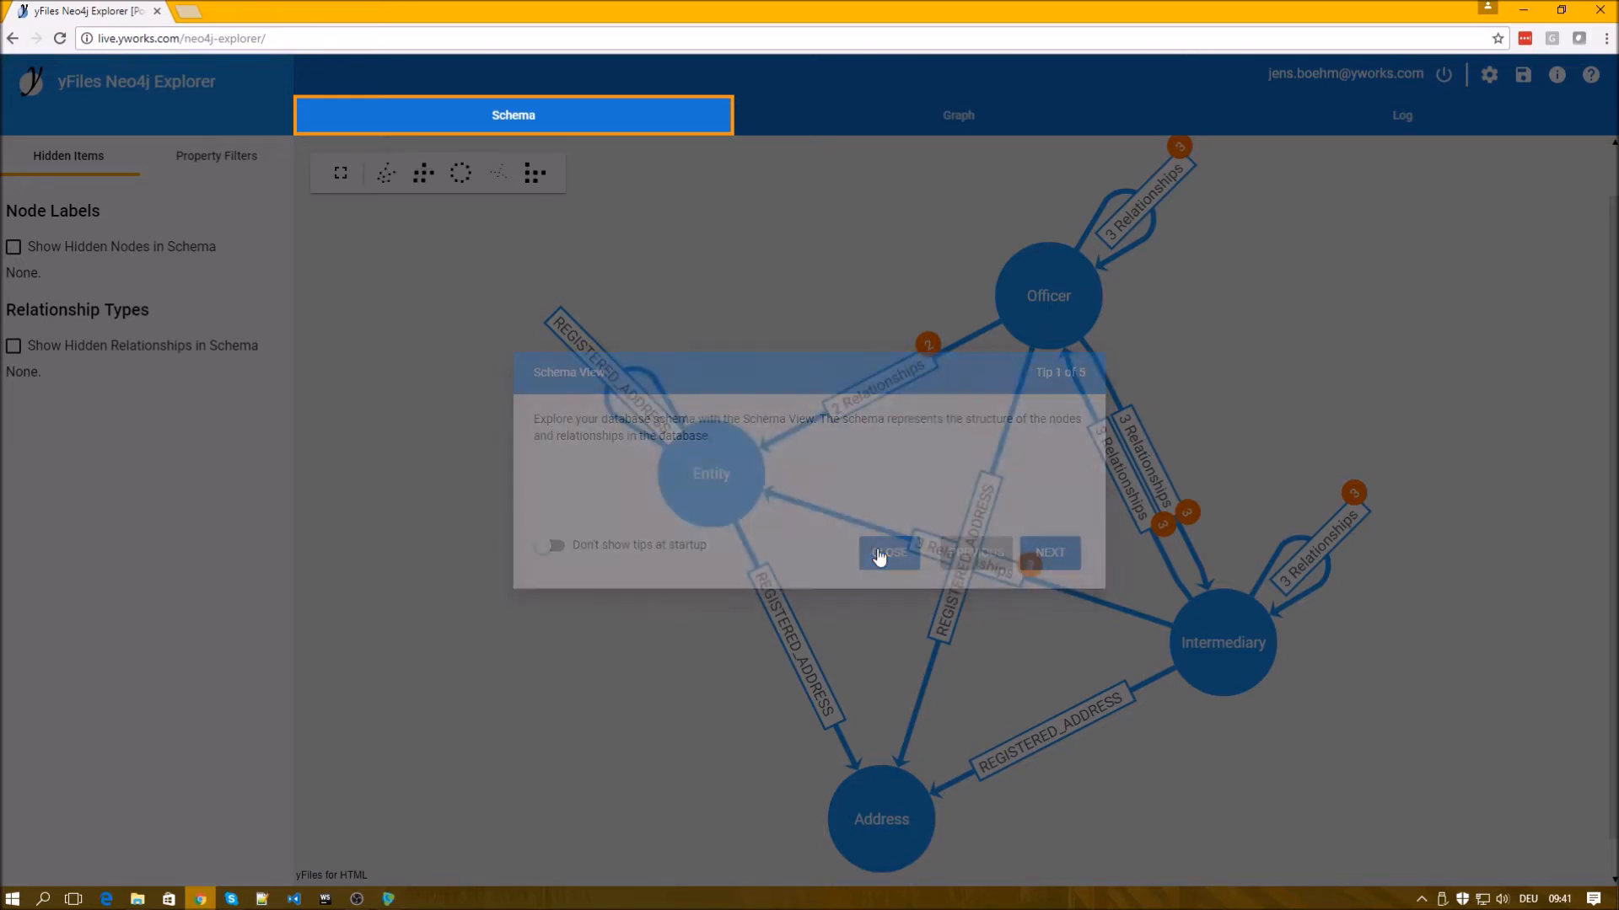
pyautogui.click(885, 553)
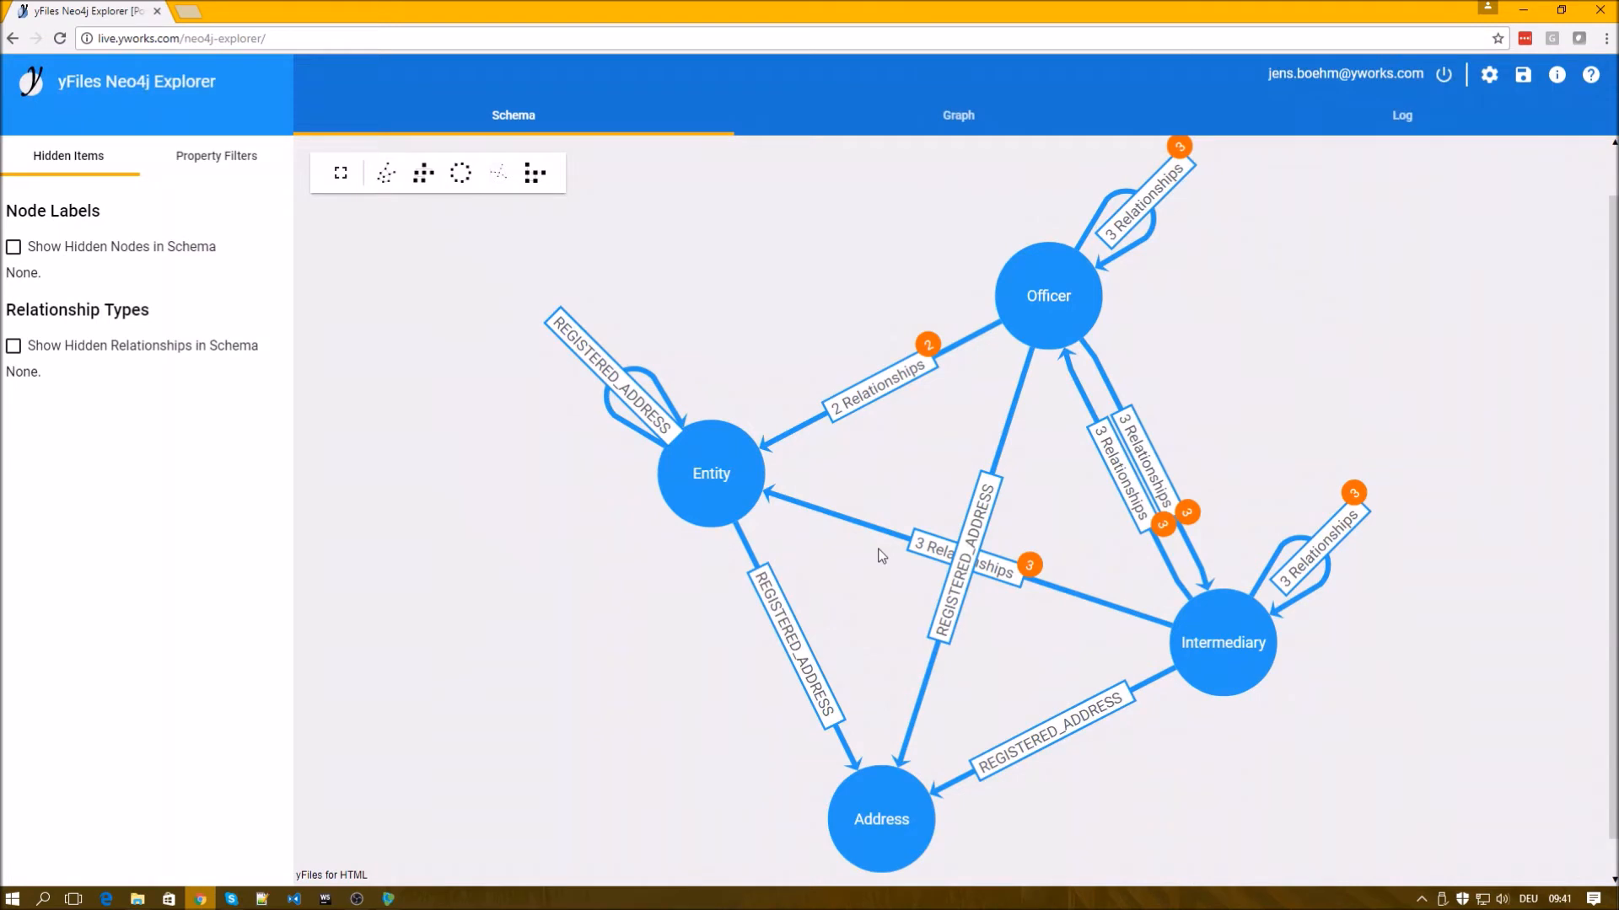
pyautogui.moveTo(890, 592)
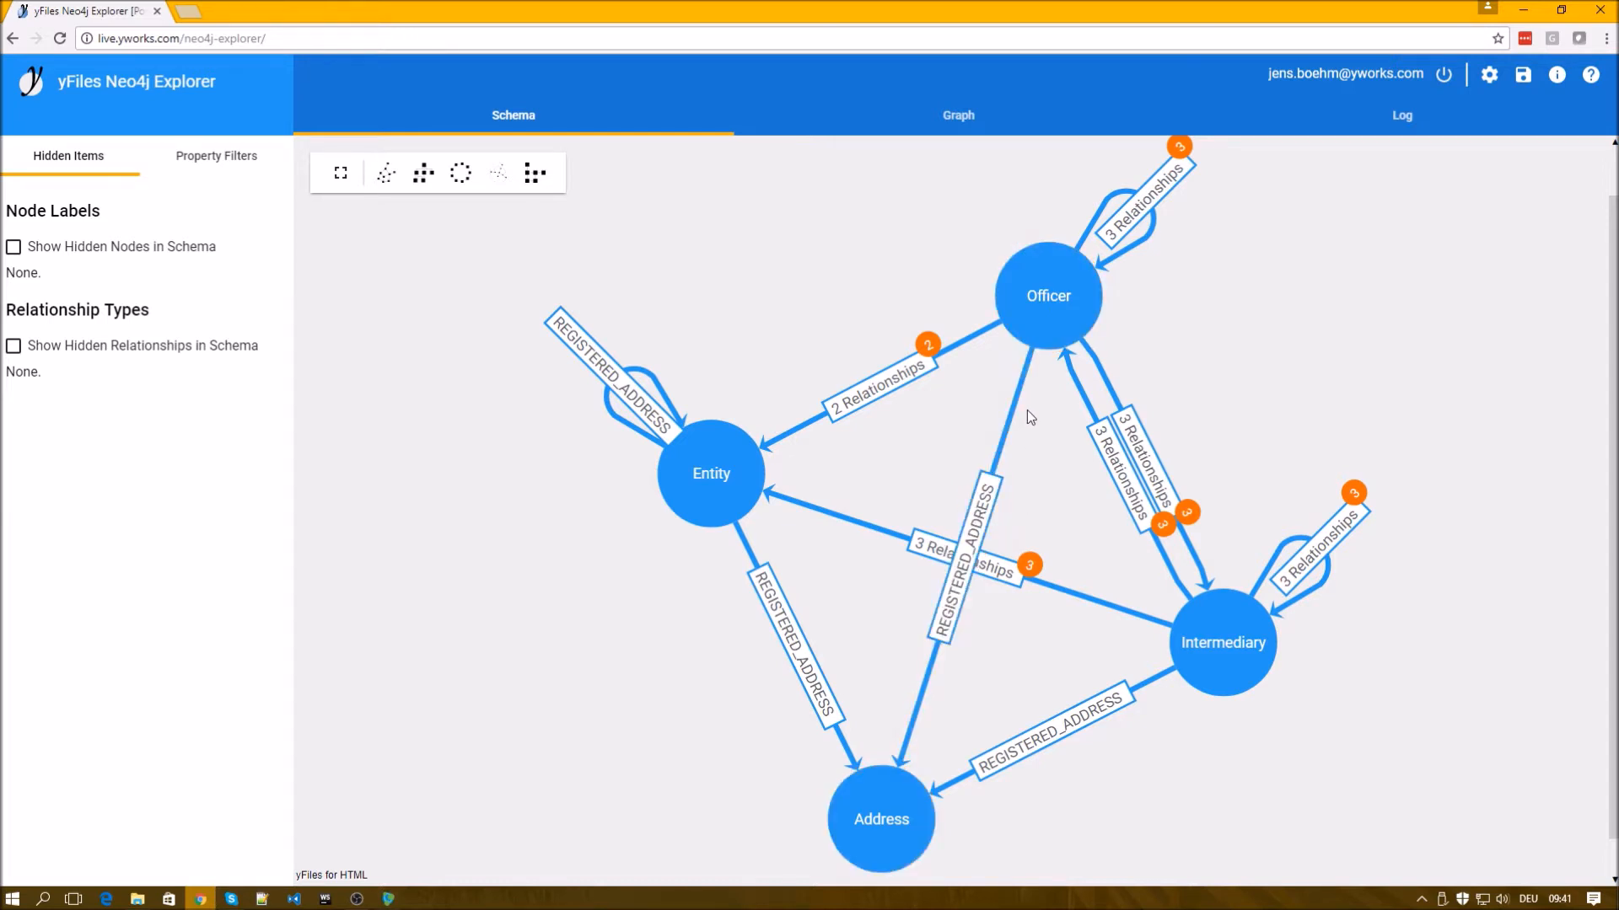
pyautogui.click(1047, 297)
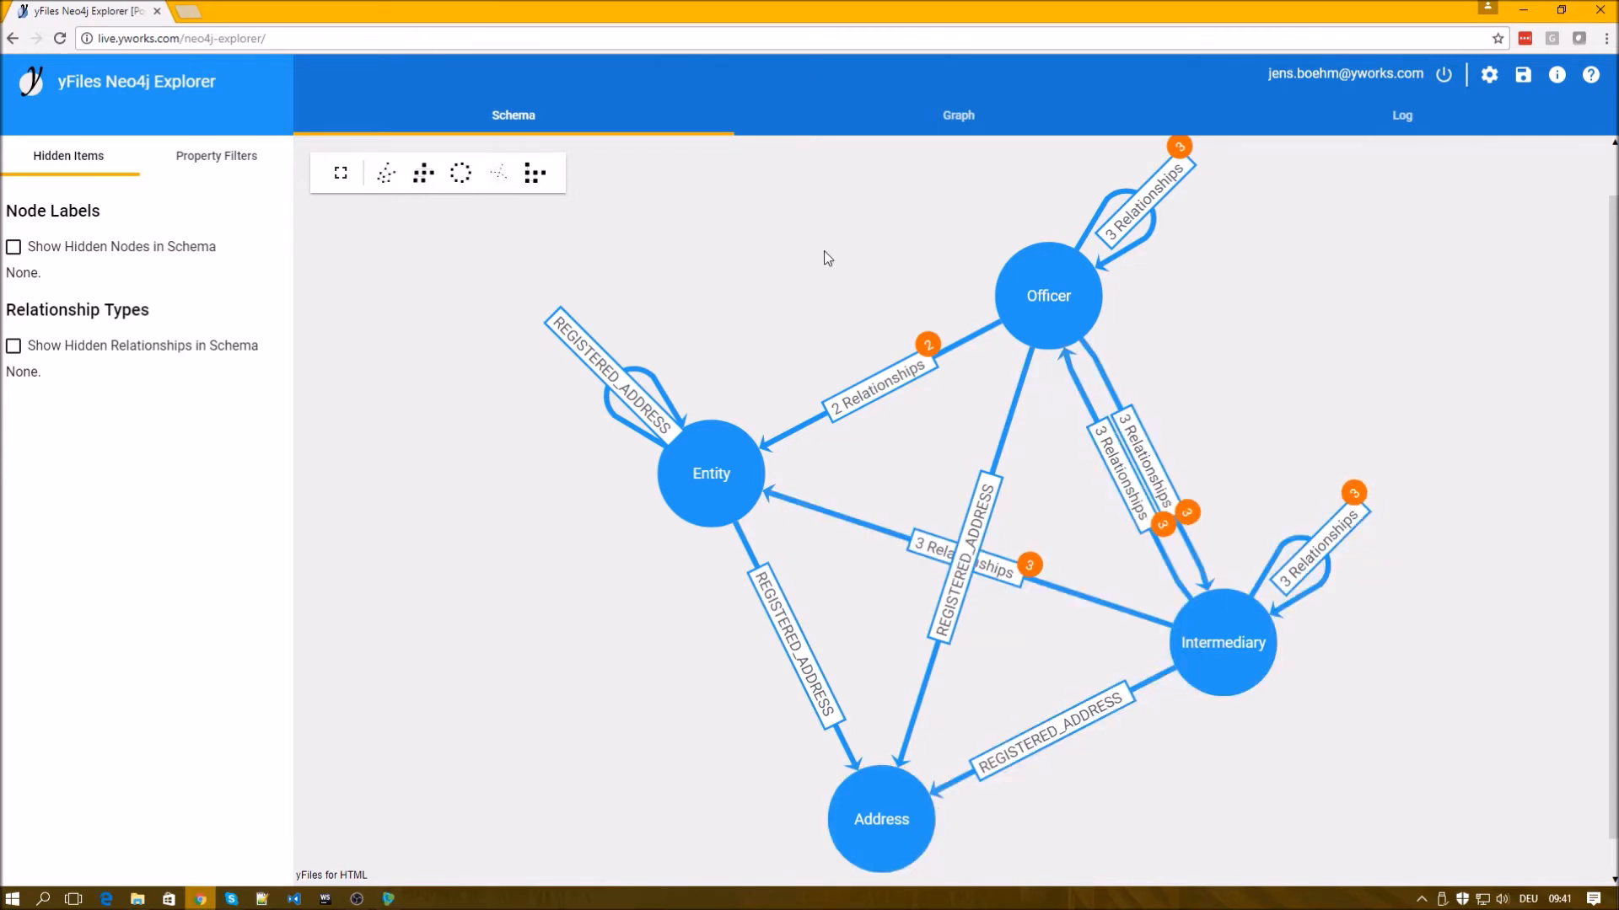
pyautogui.moveTo(769, 763)
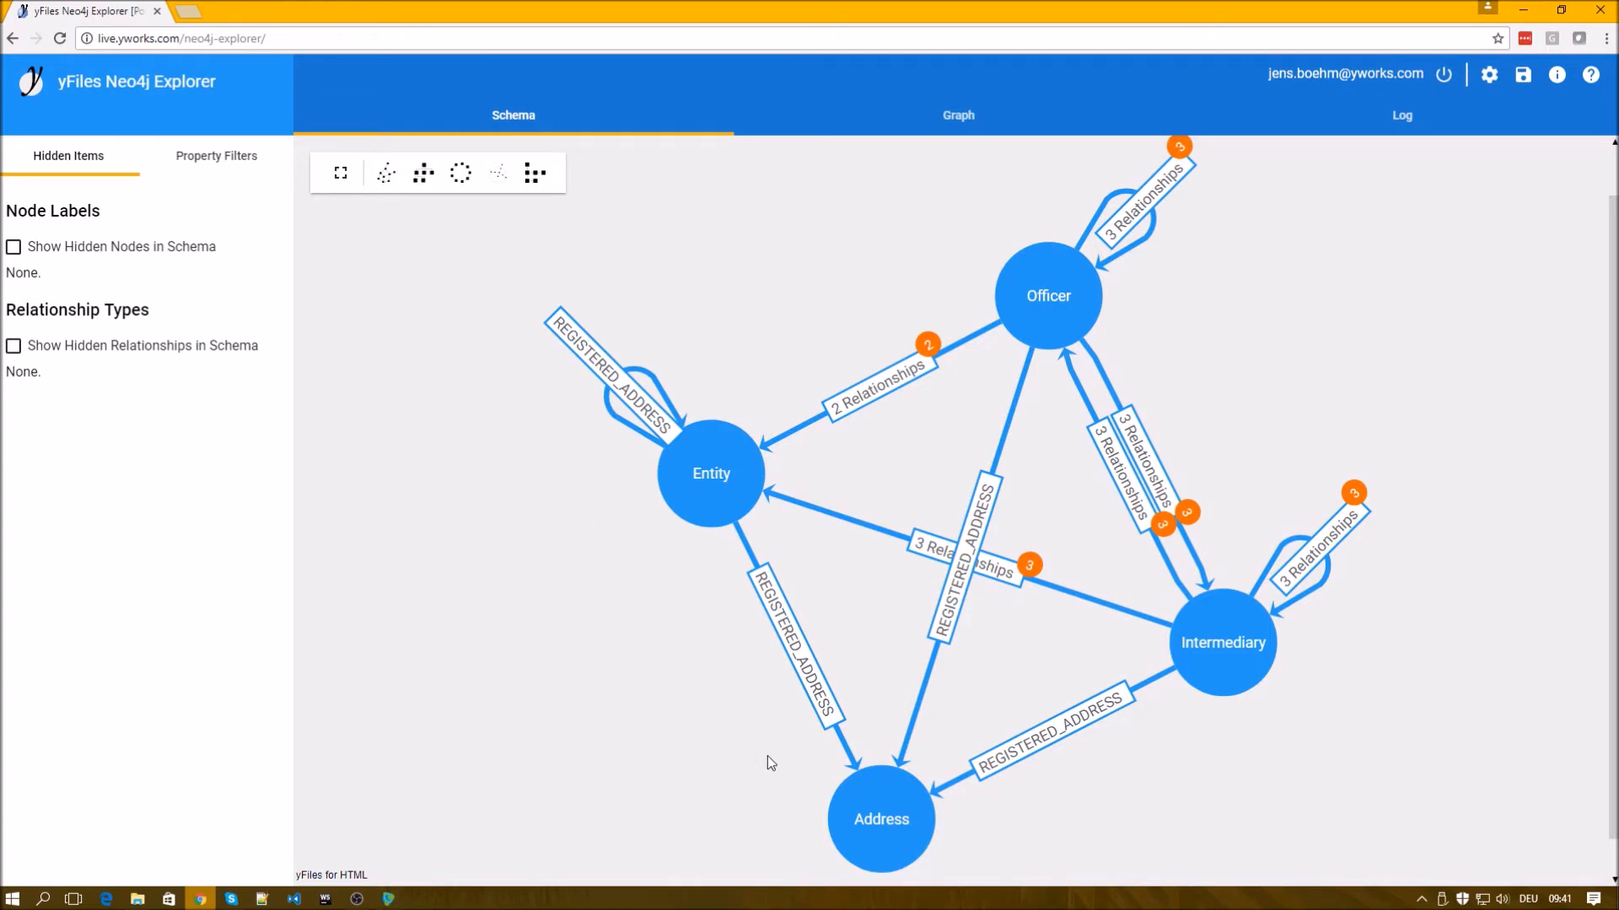
pyautogui.moveTo(813, 737)
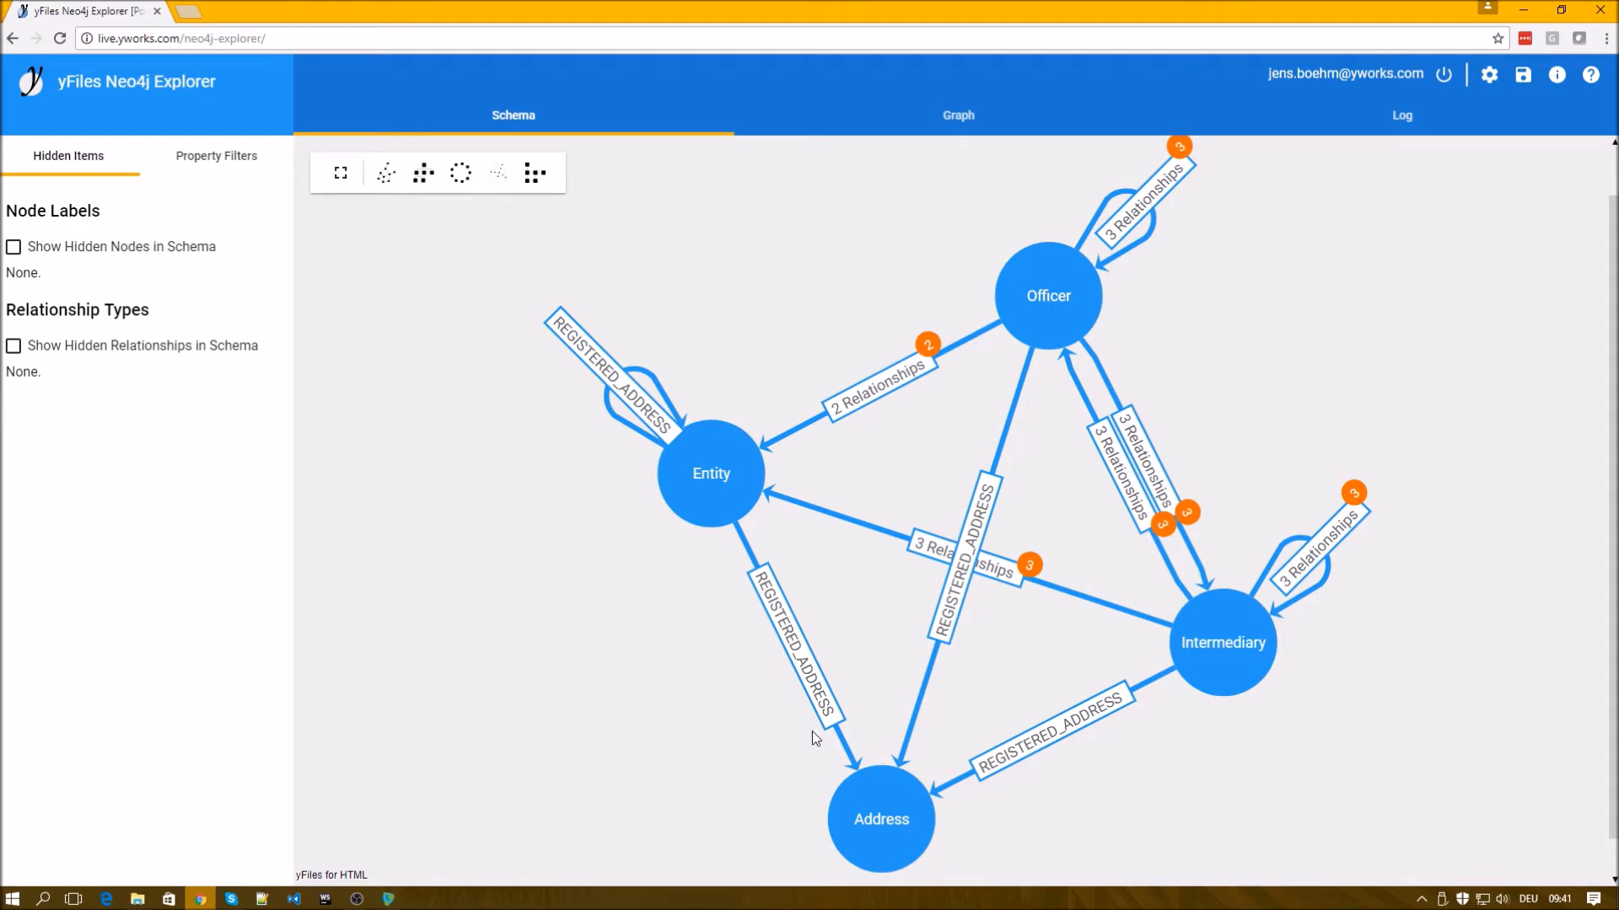
pyautogui.moveTo(796, 737)
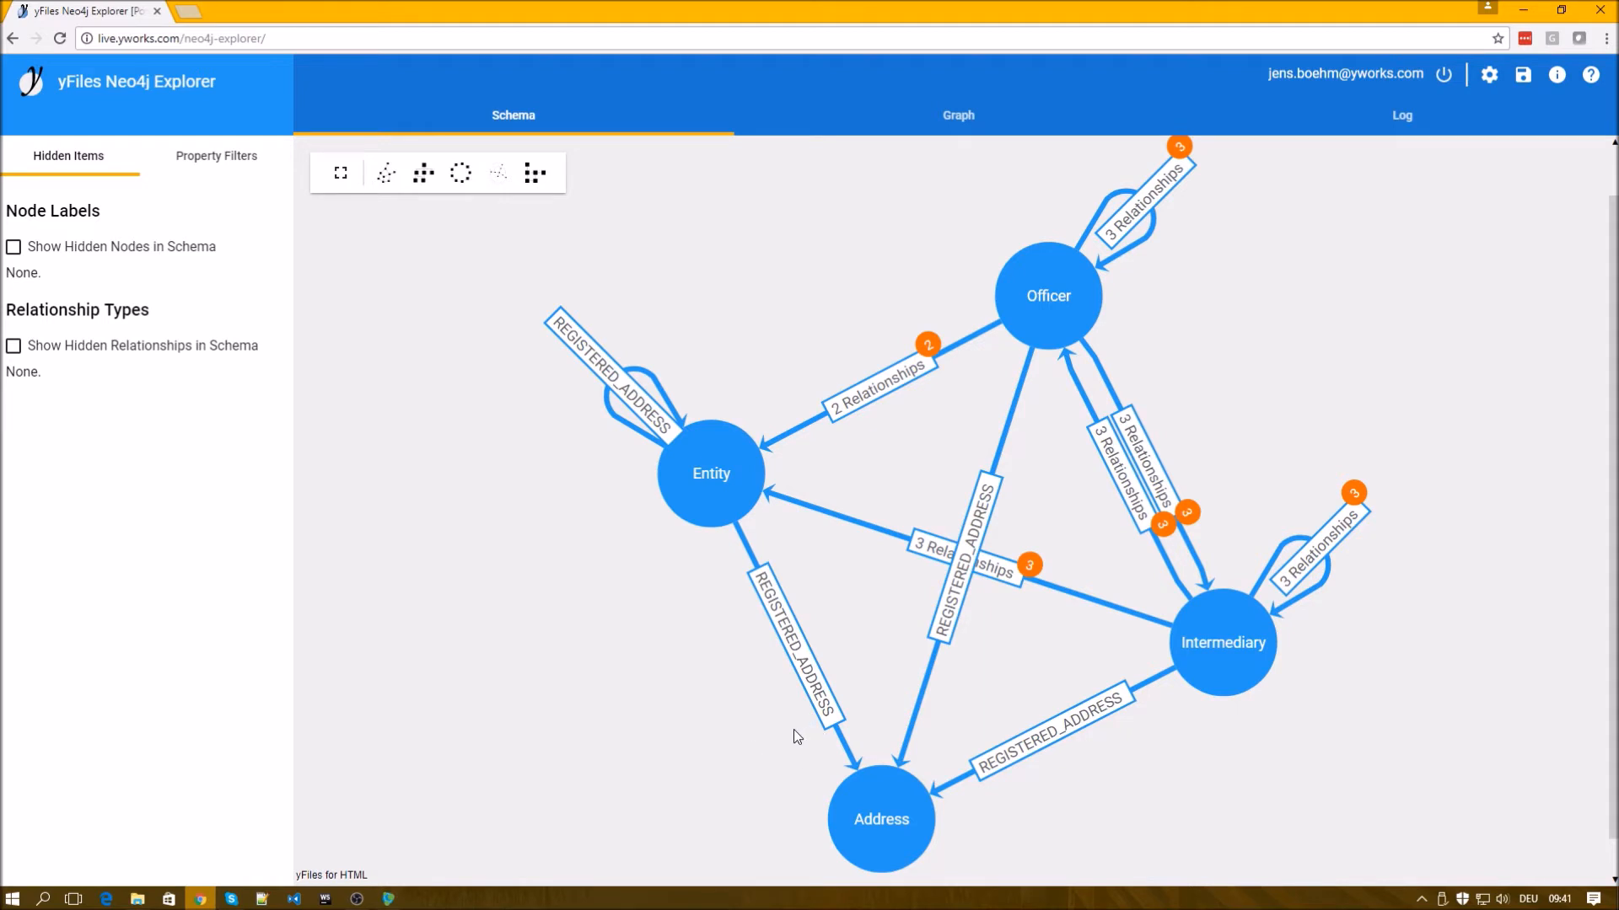
pyautogui.moveTo(1010, 413)
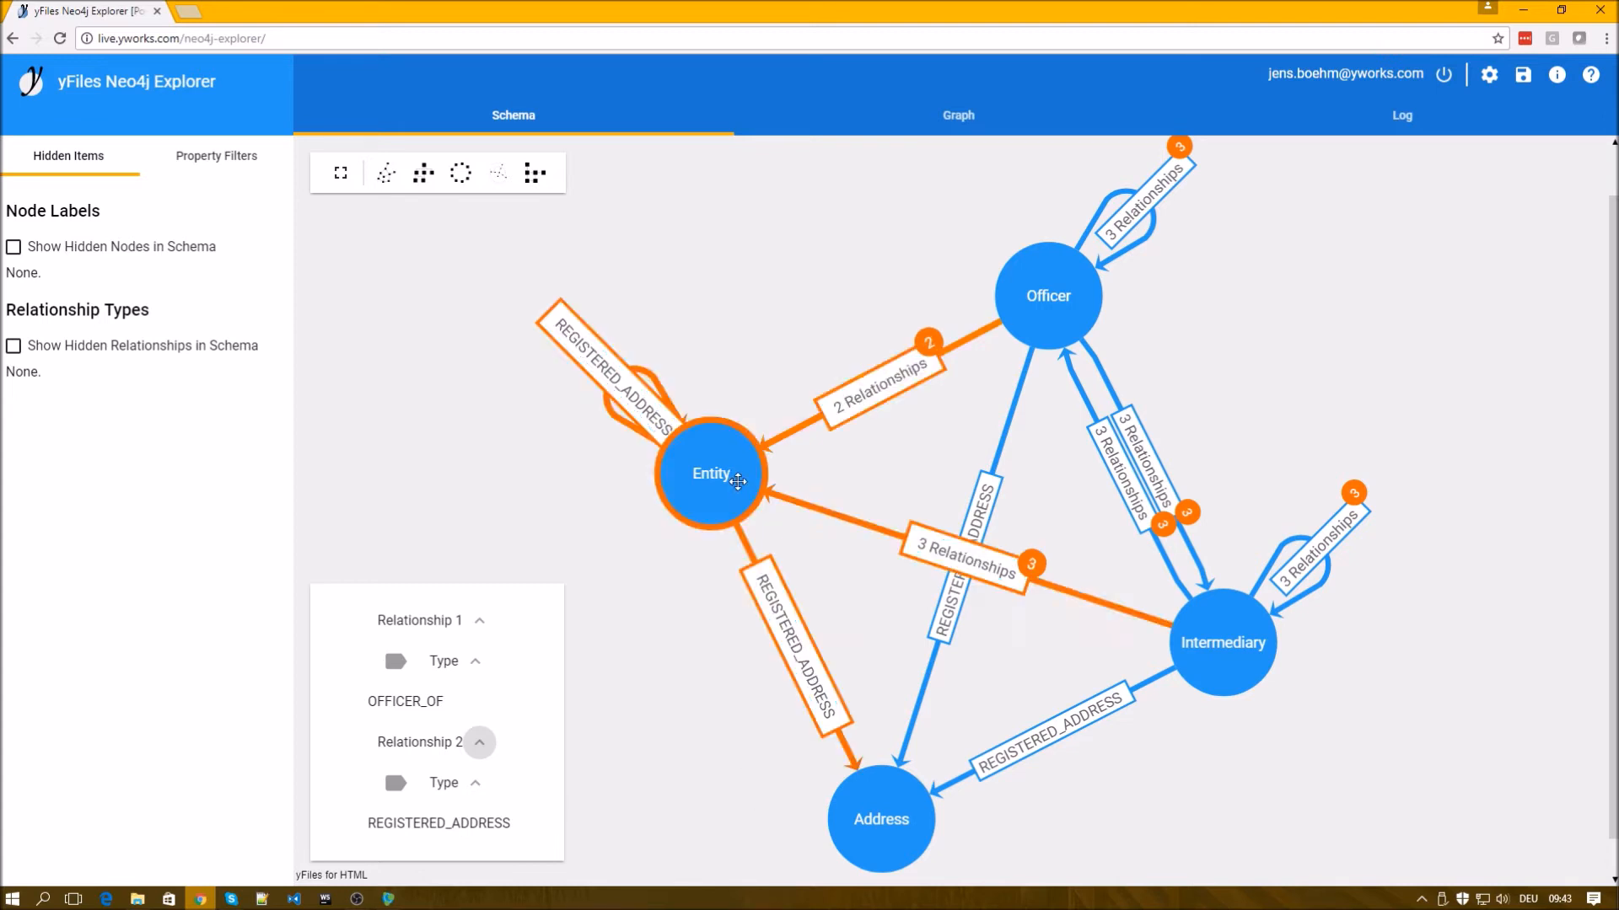
# Select the Officer node type and expand its Indexes section showing the name index.
pyautogui.click(1047, 297)
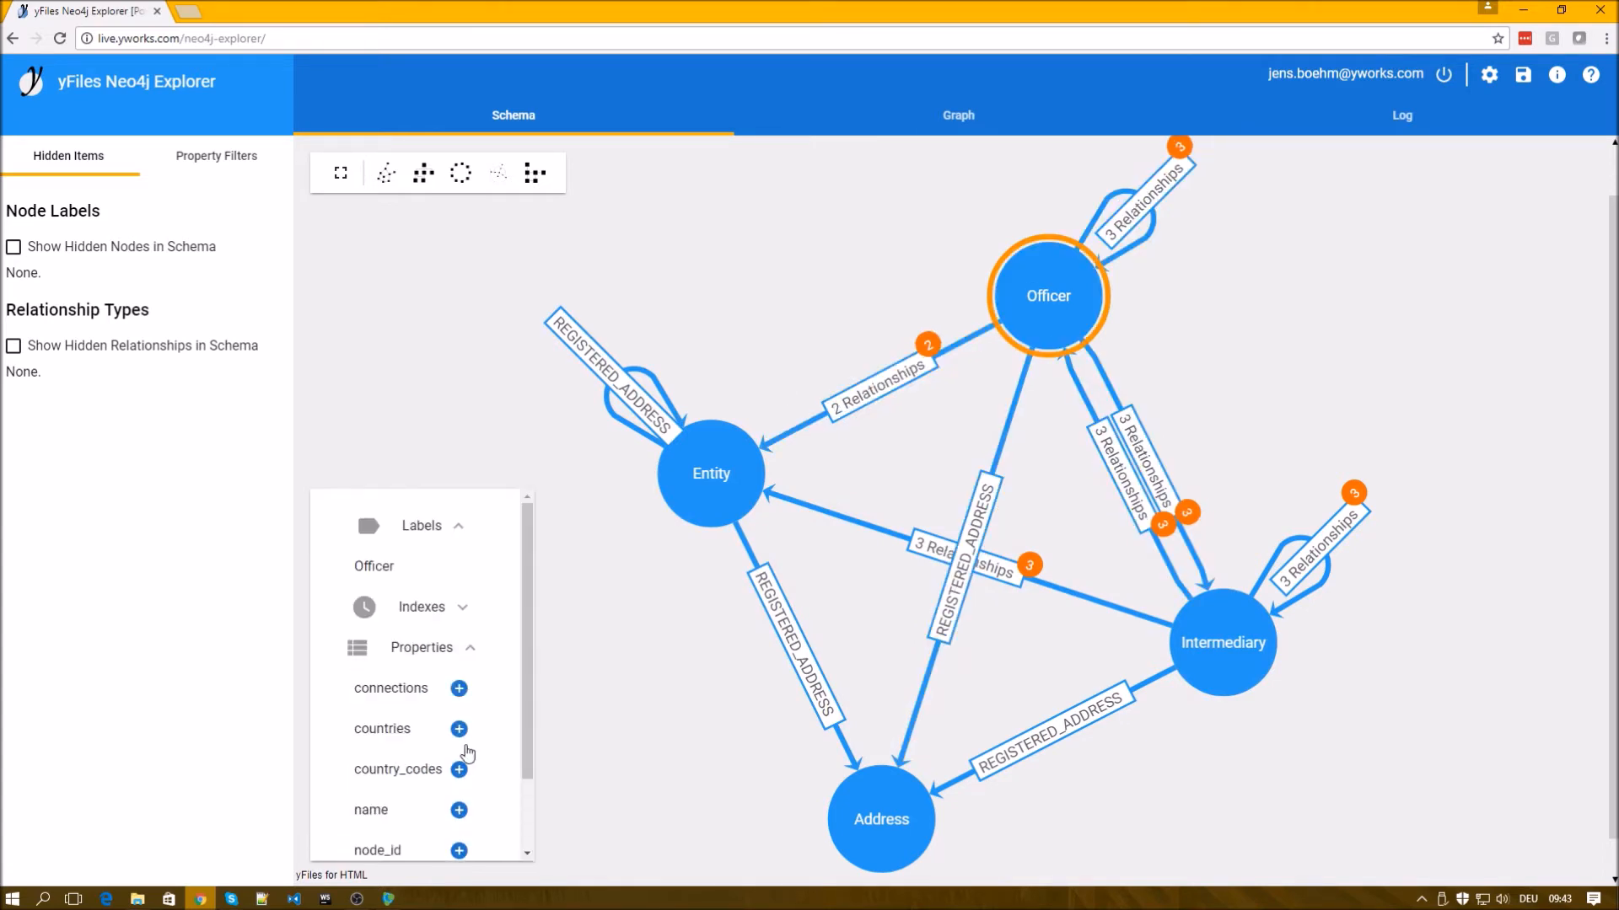
pyautogui.scroll(-3)
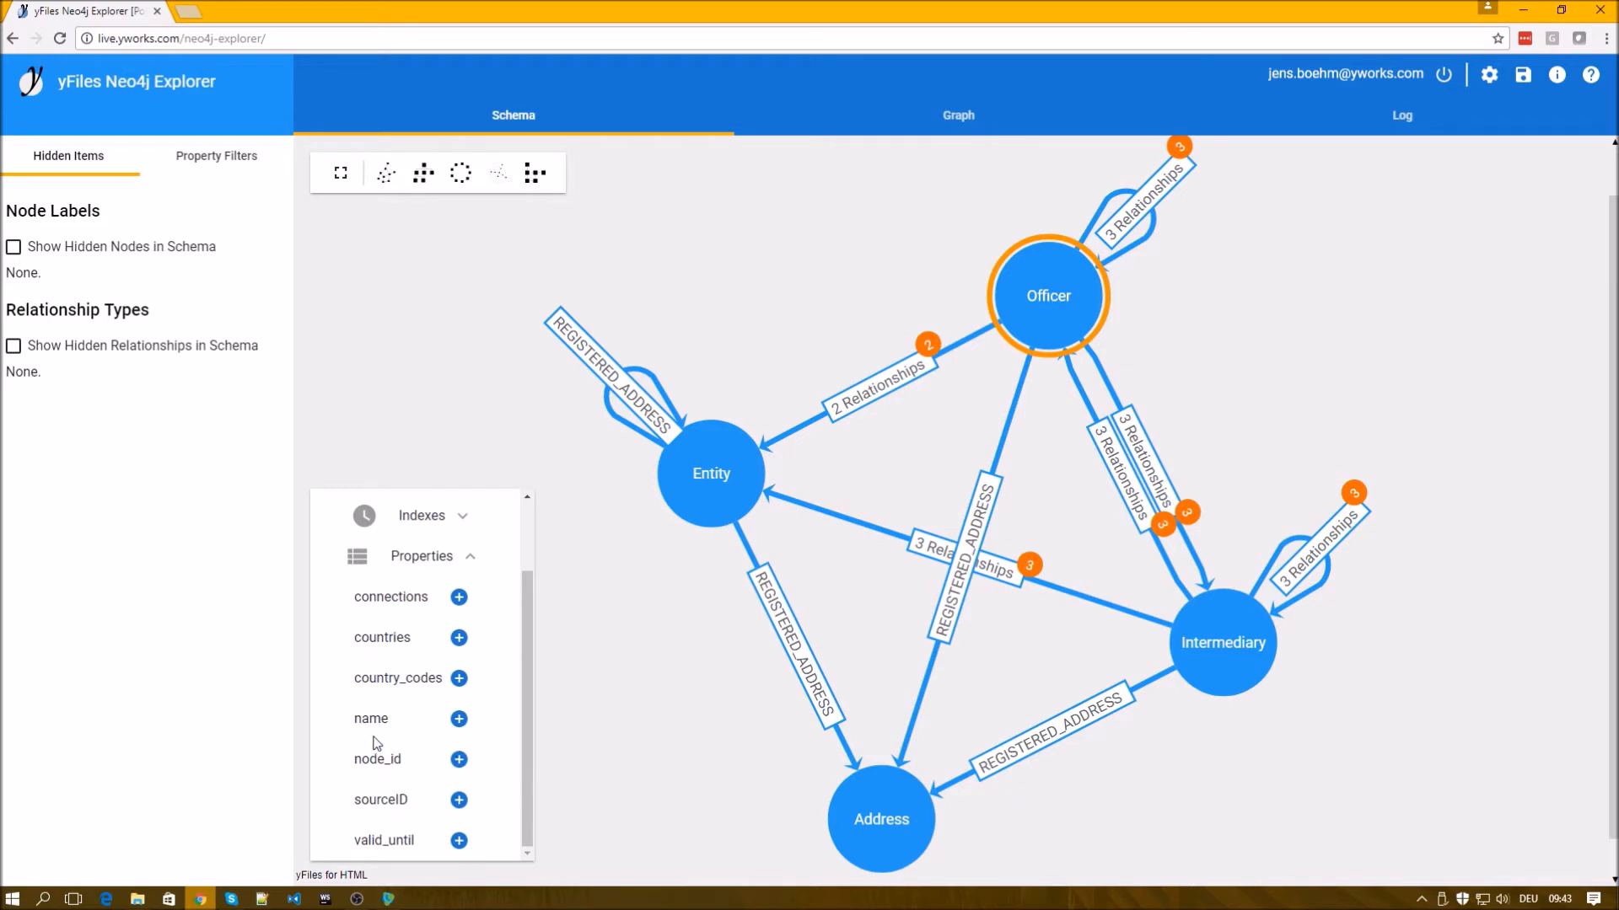
pyautogui.moveTo(459, 718)
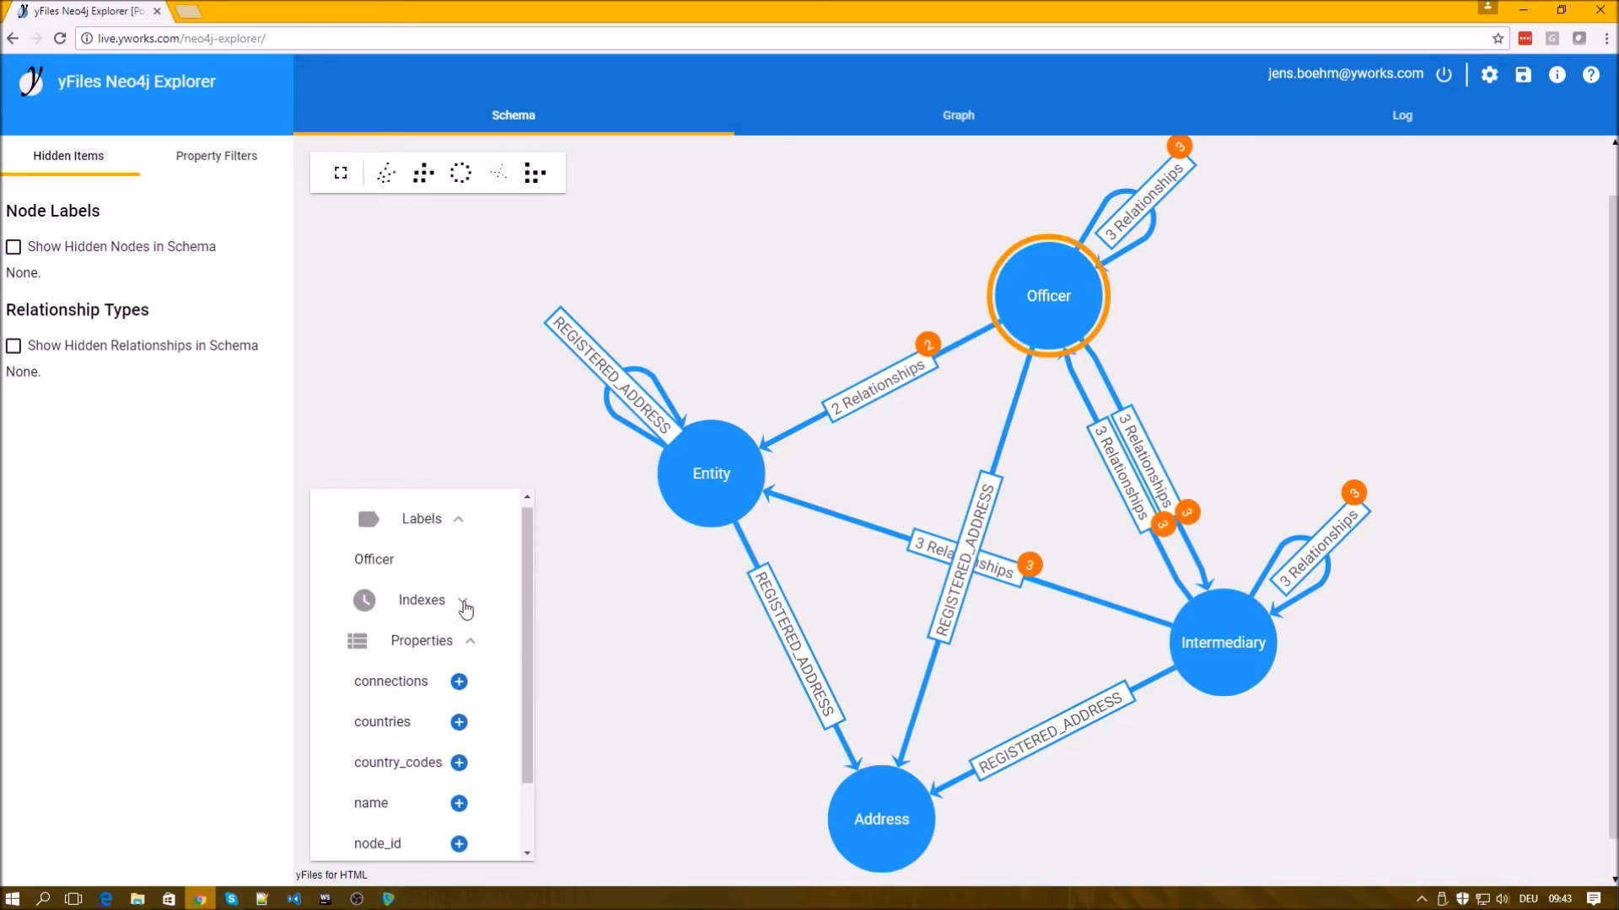
pyautogui.click(421, 600)
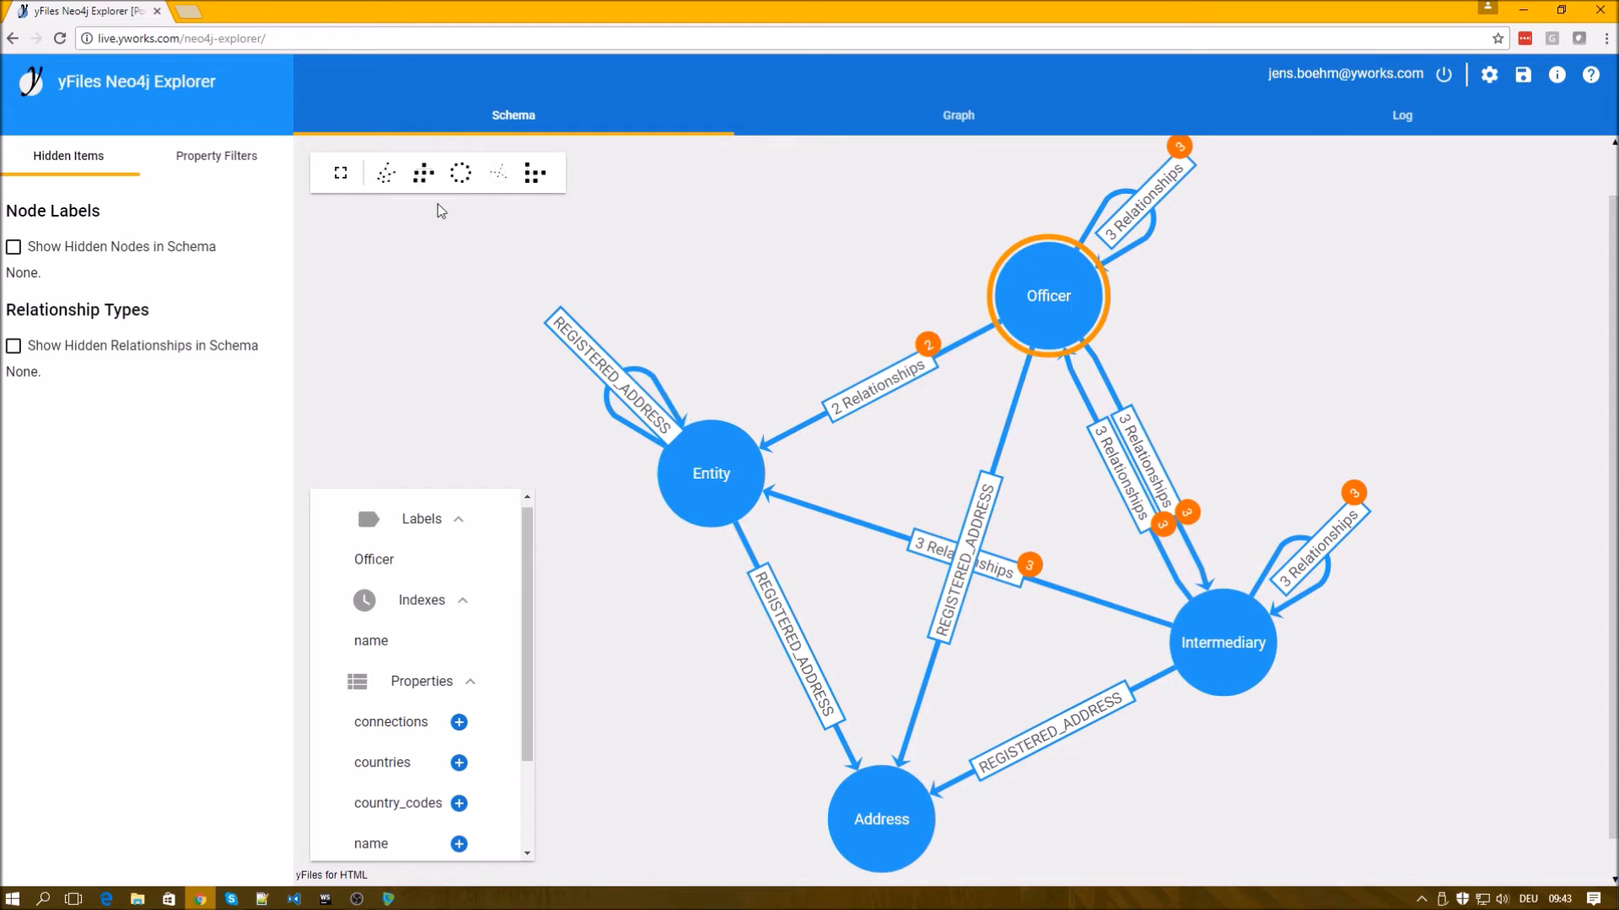
pyautogui.click(422, 172)
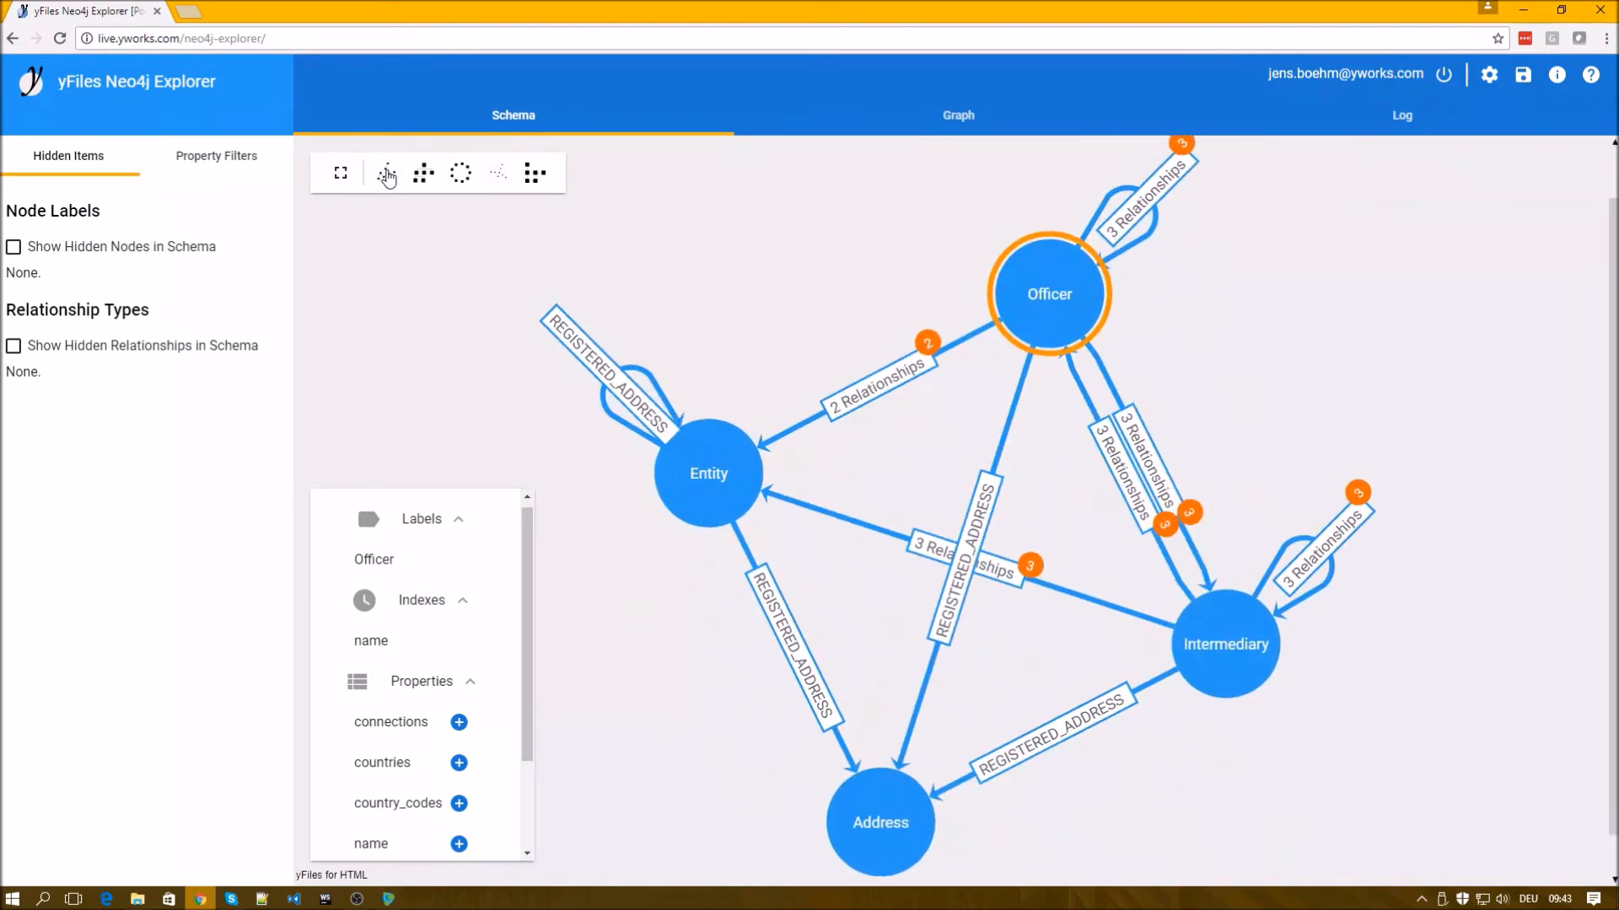
# Apply the organic layout to the schema graph.
pyautogui.click(385, 171)
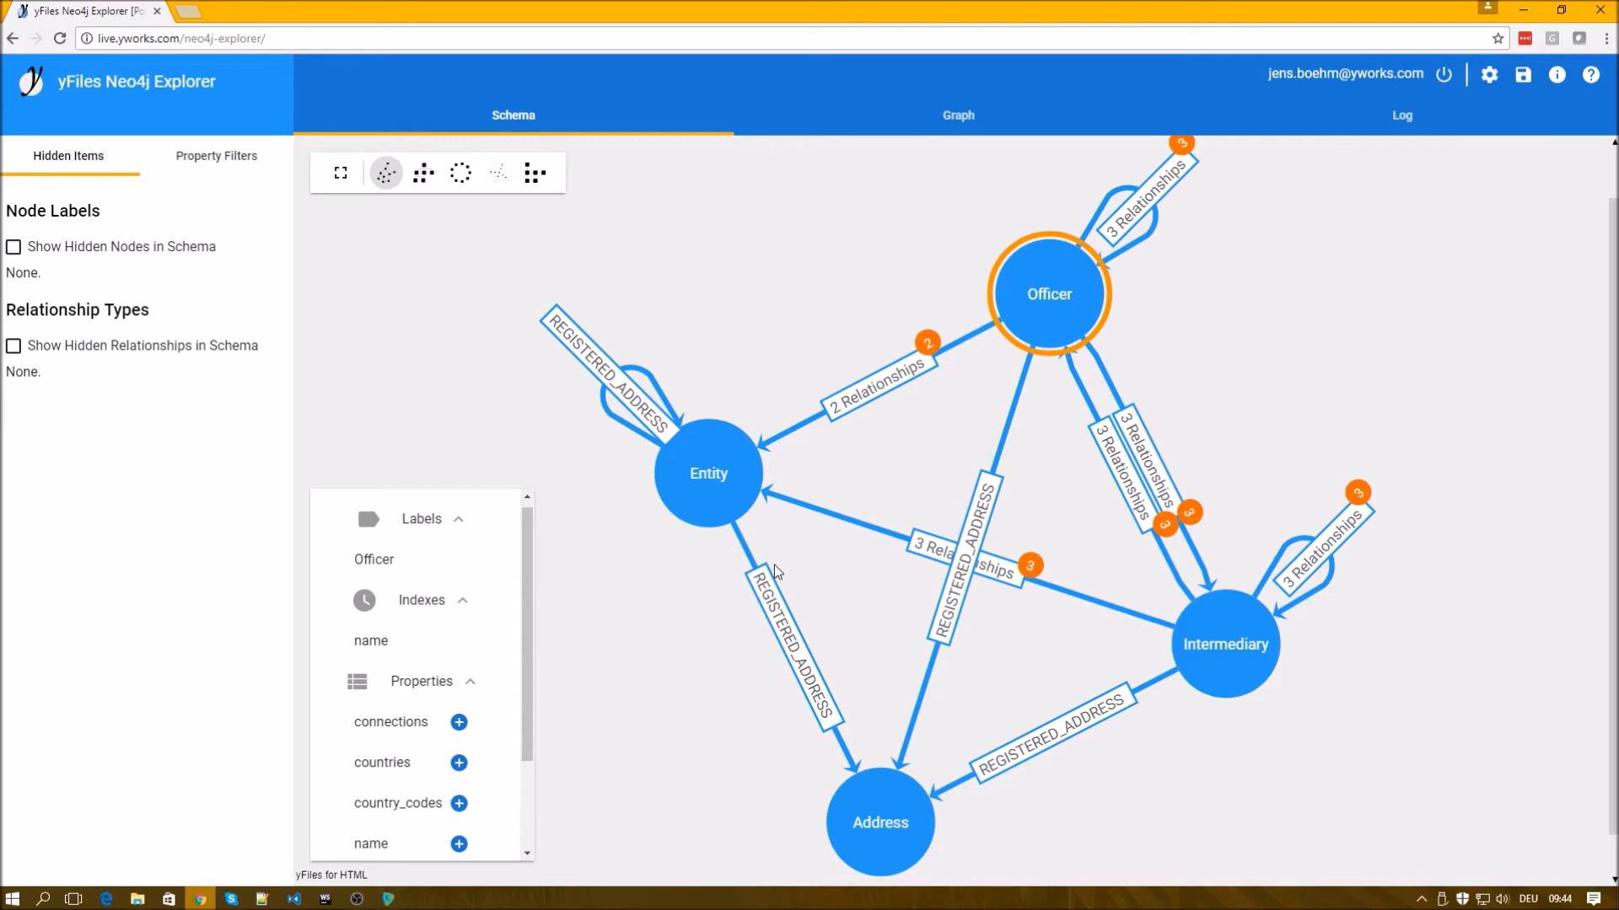
pyautogui.moveTo(892, 275)
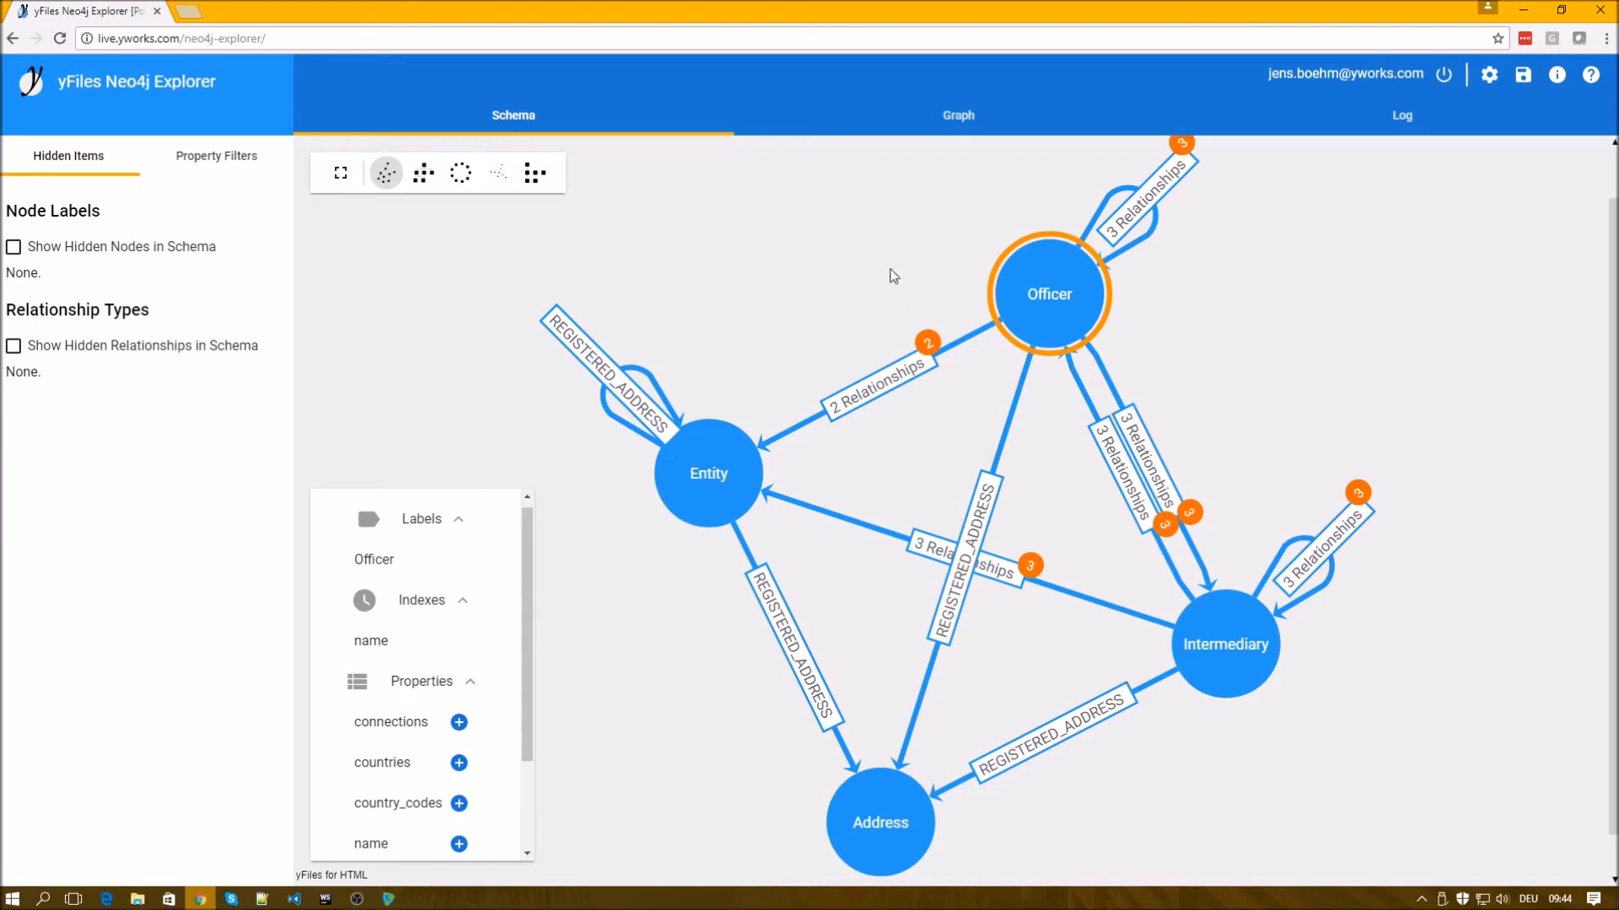
pyautogui.moveTo(941, 123)
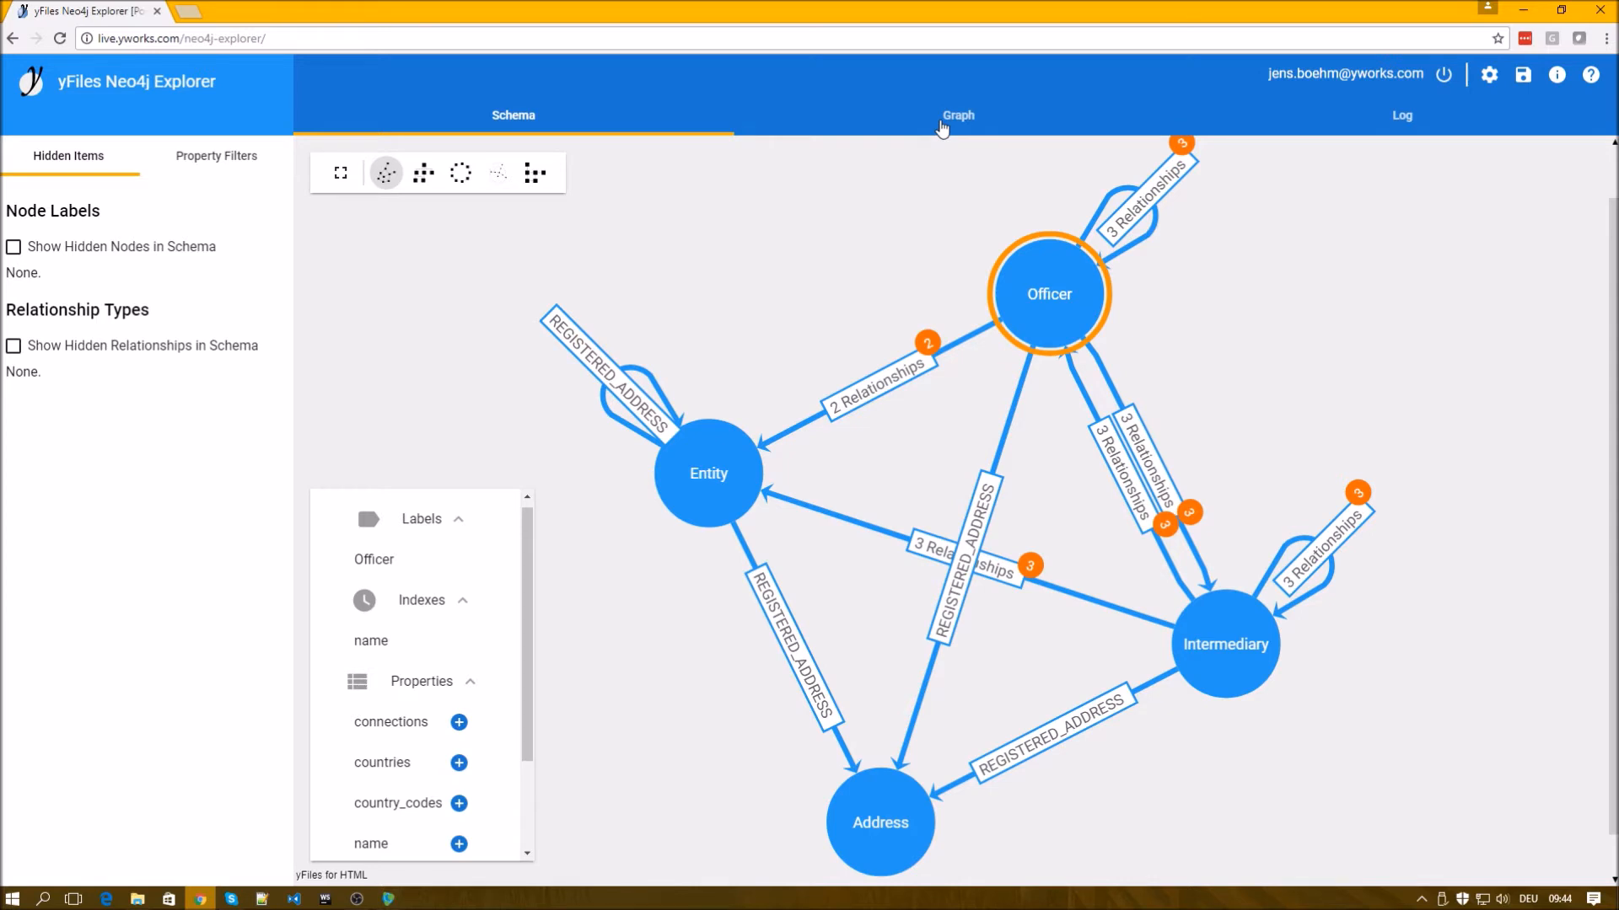
# Switch to the Graph view and close the Add Nodes tip.
pyautogui.click(958, 114)
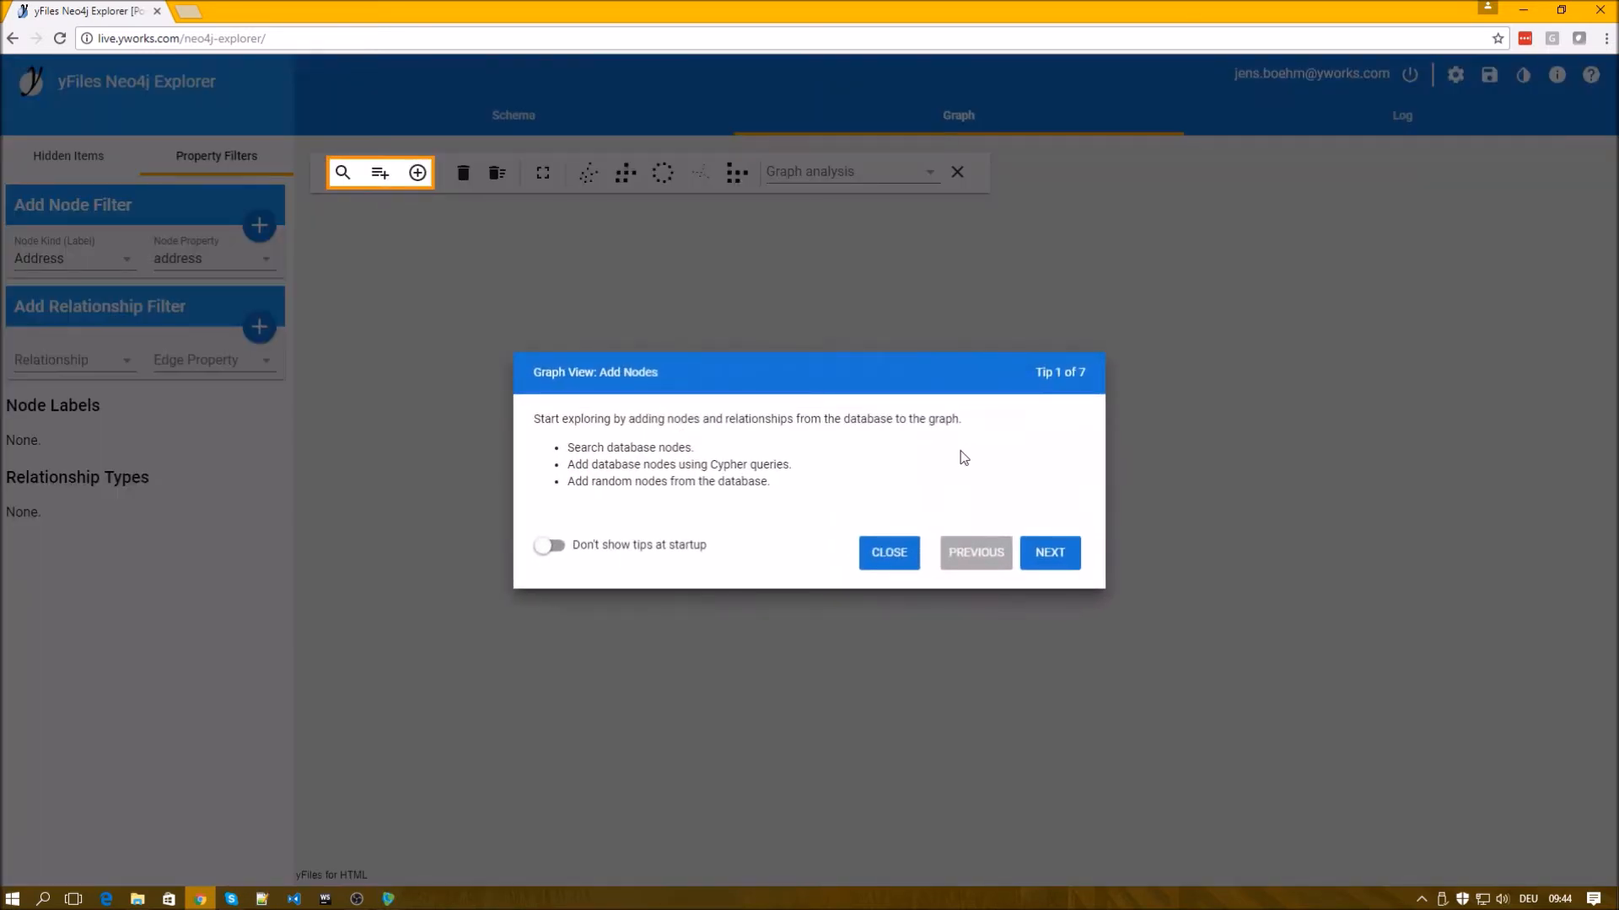
pyautogui.click(887, 553)
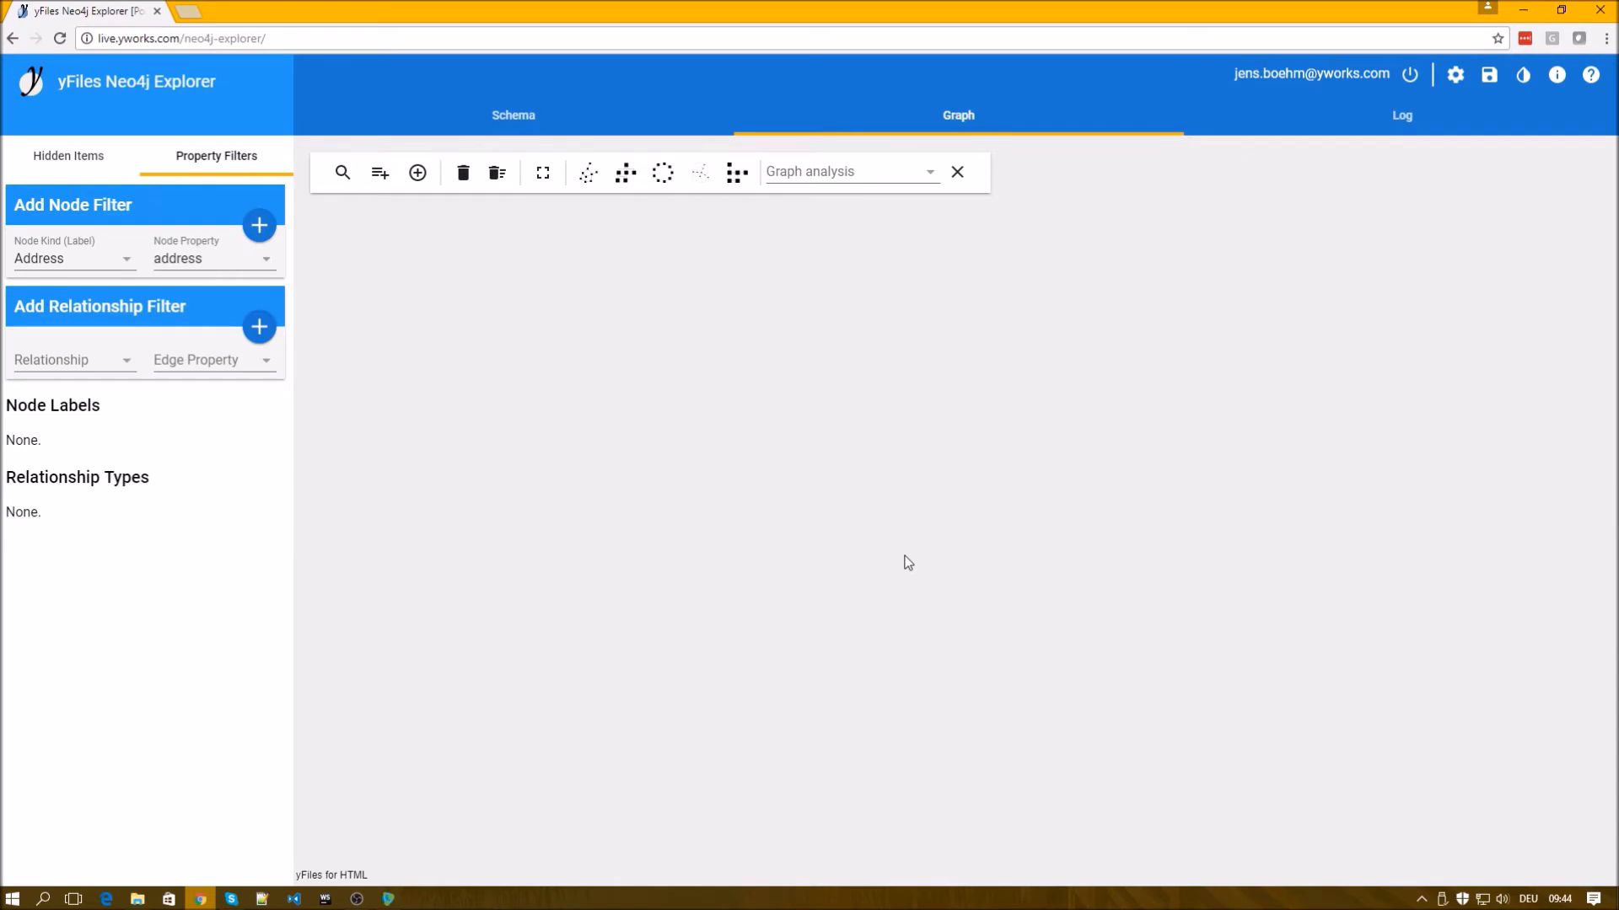
pyautogui.moveTo(851, 518)
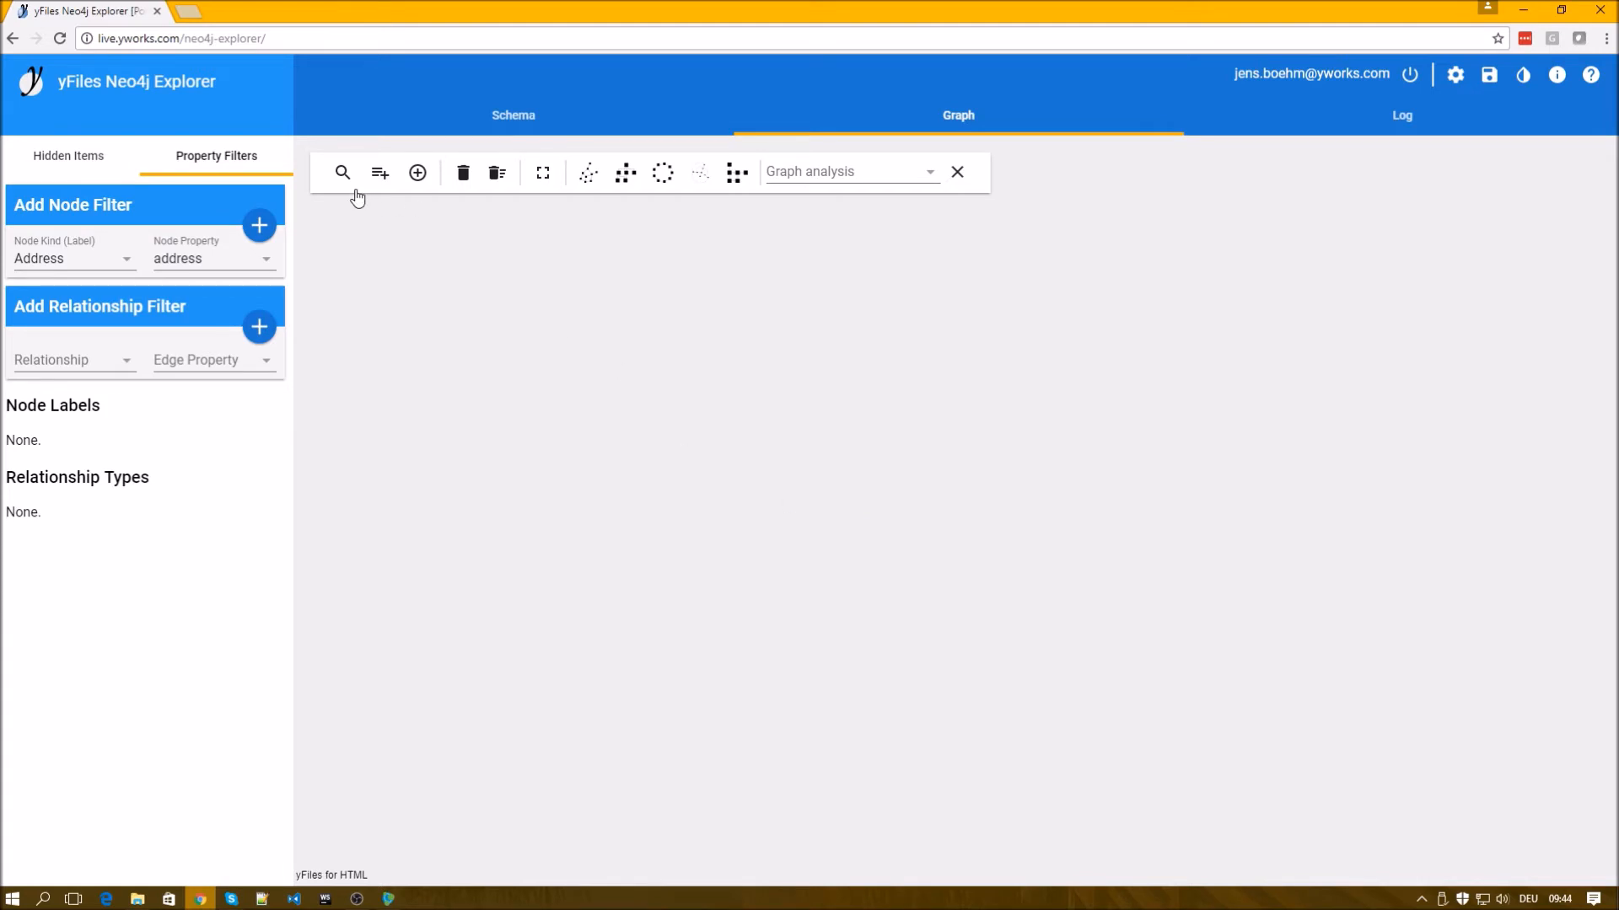
# Search Entity nodes by name for 'SHINE SMART' and expand the SHINE SMART (HONGKONG) LIMITED result.
pyautogui.click(342, 172)
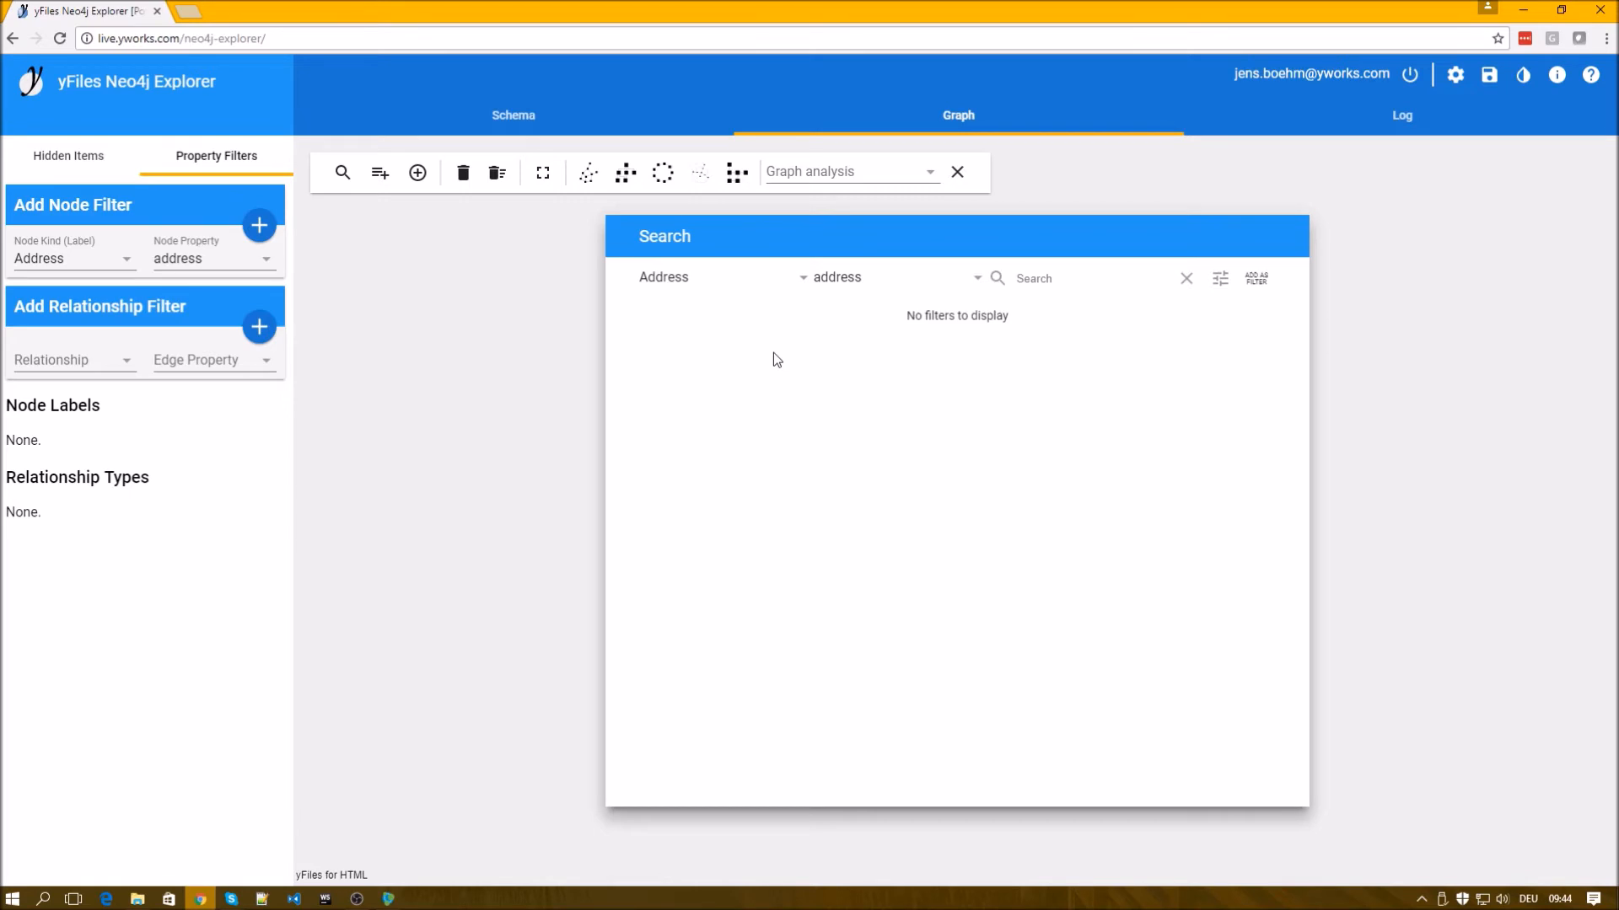
pyautogui.moveTo(745, 304)
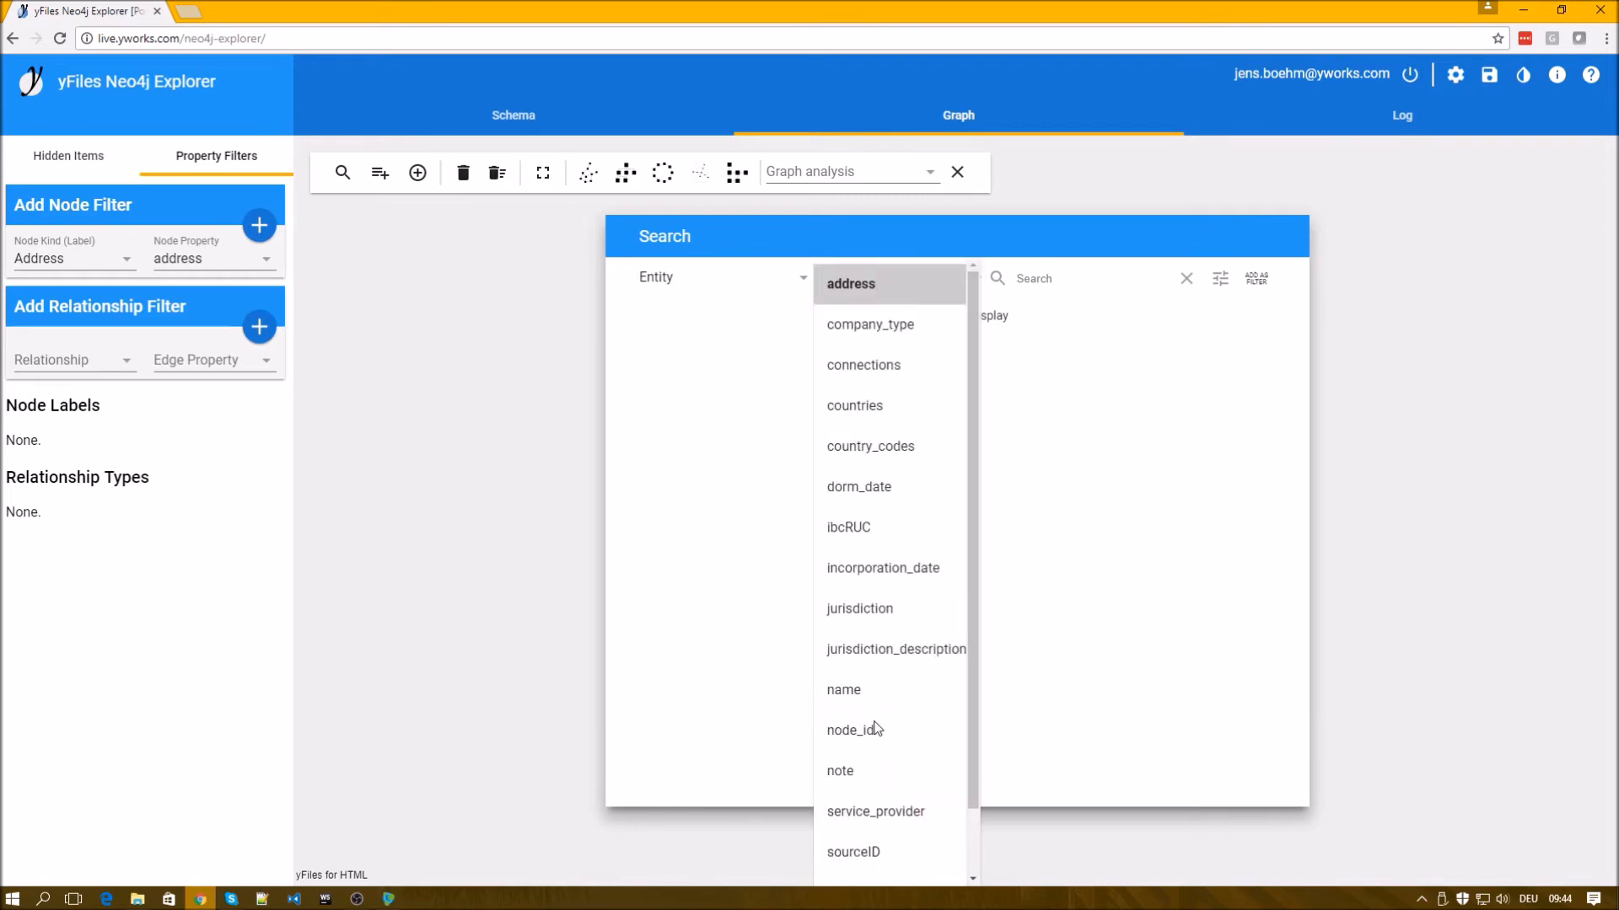
pyautogui.click(843, 690)
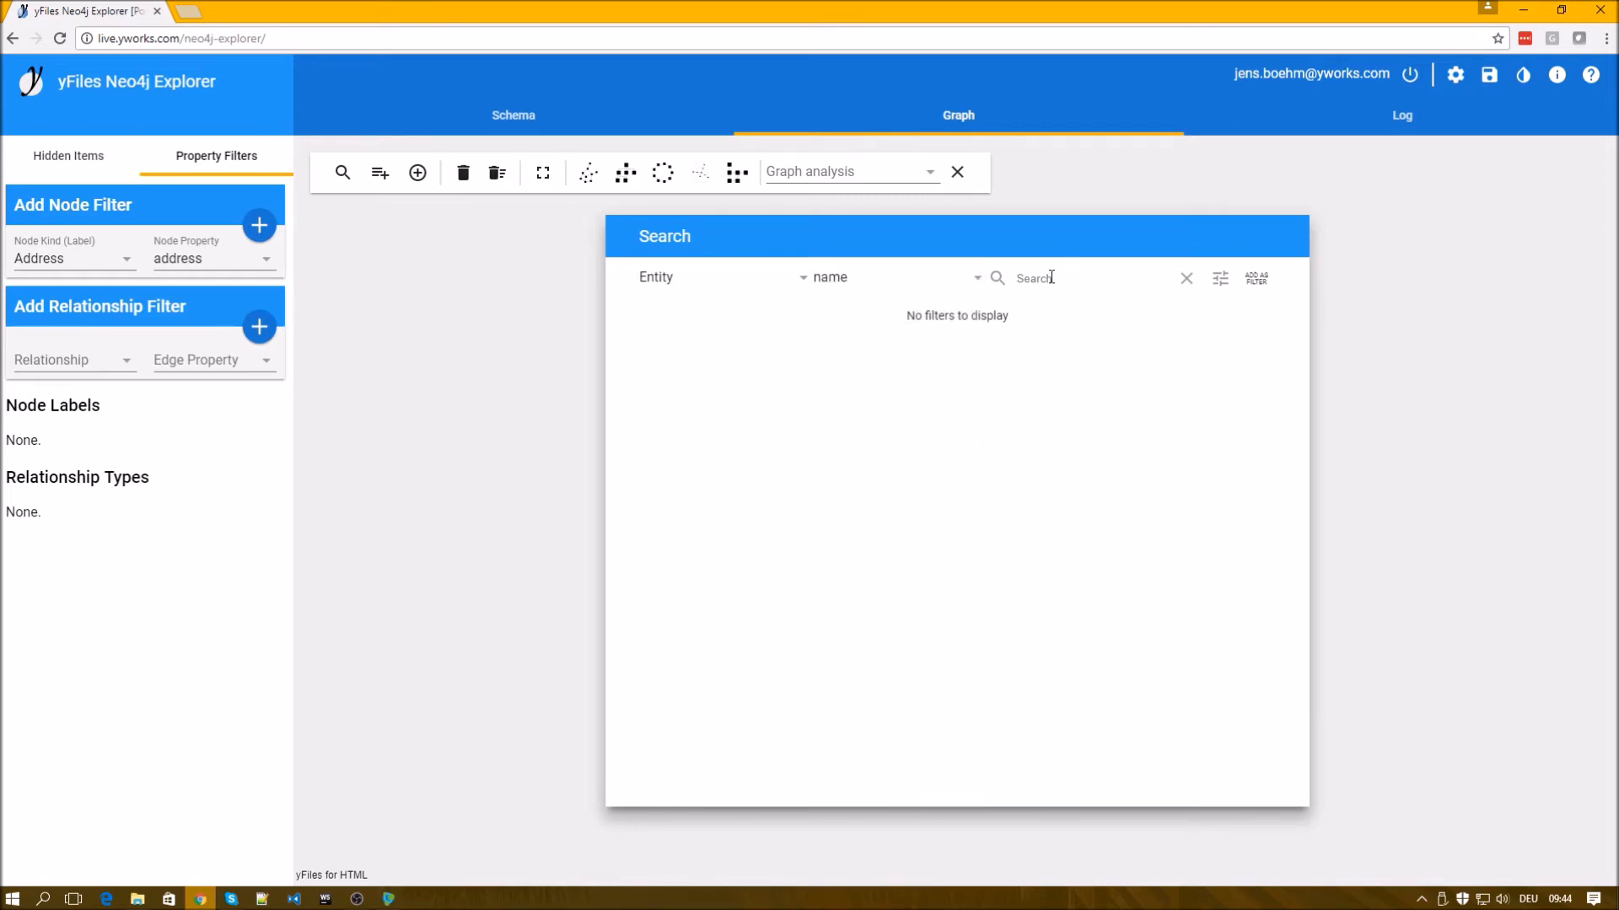
pyautogui.write('S')
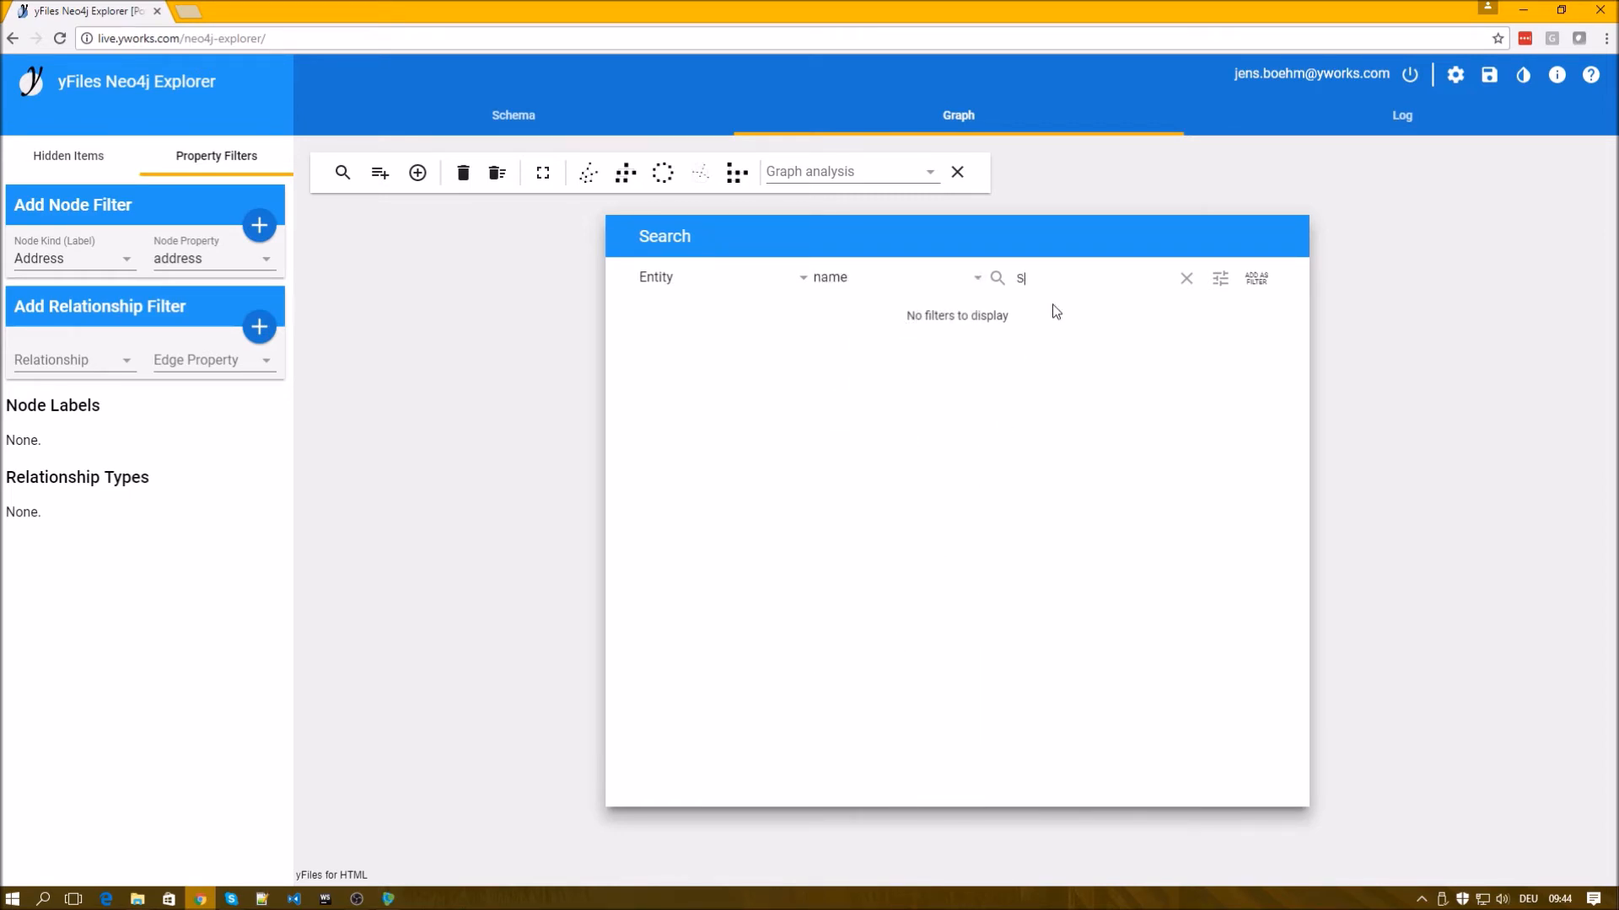
pyautogui.write('HINE SMART')
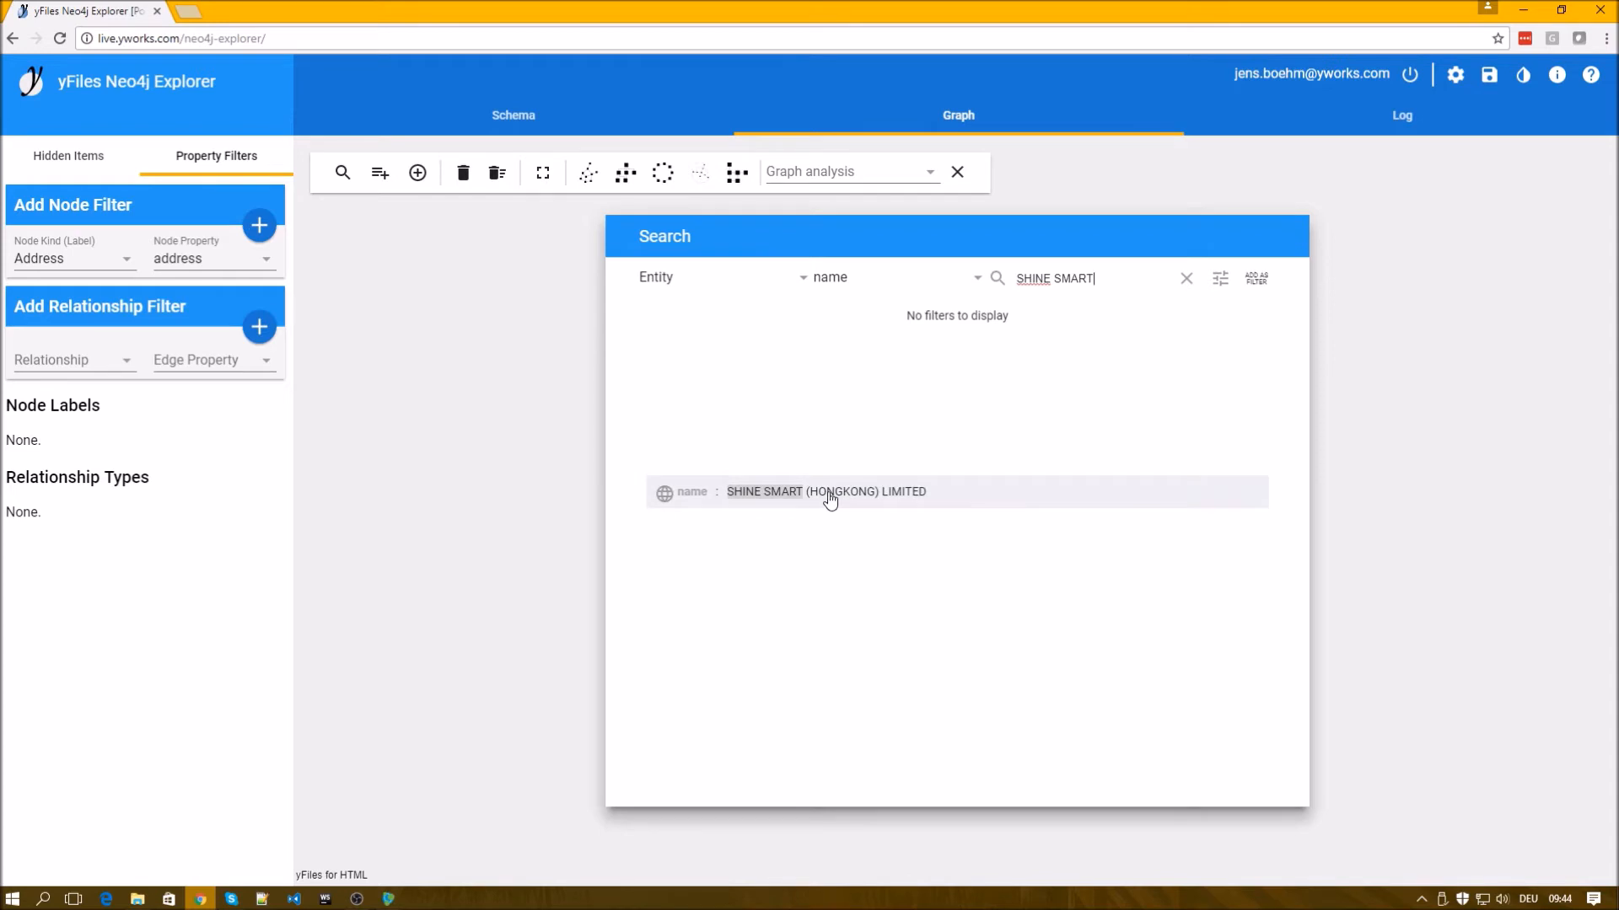
pyautogui.click(826, 490)
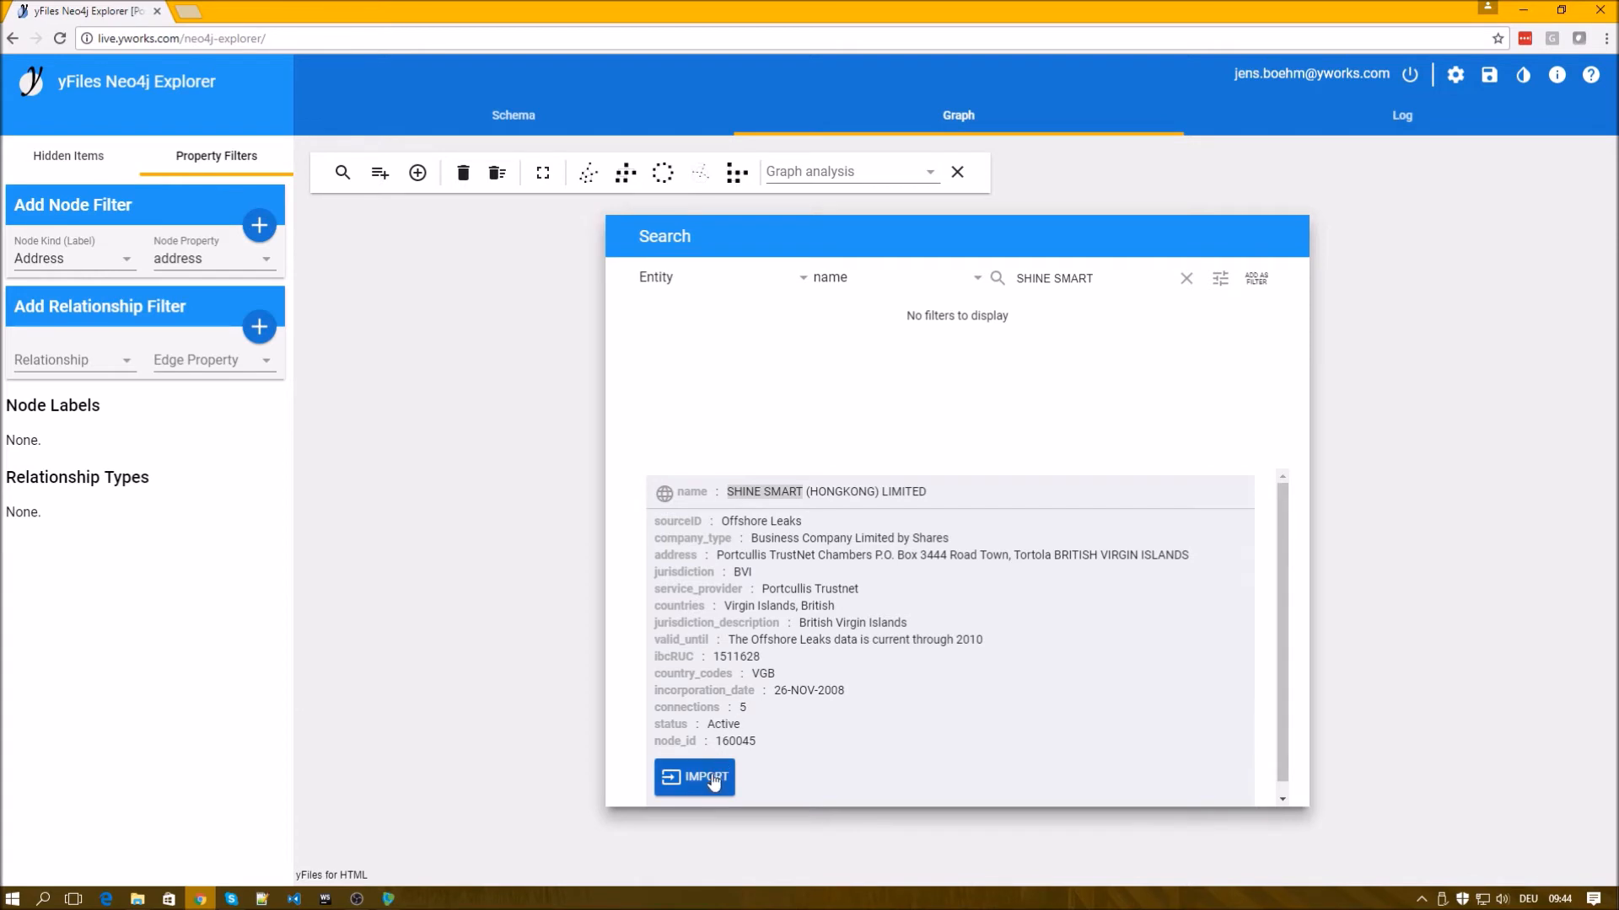
# Import the SHINE SMART entity as a node and show its labels and properties.
pyautogui.click(693, 778)
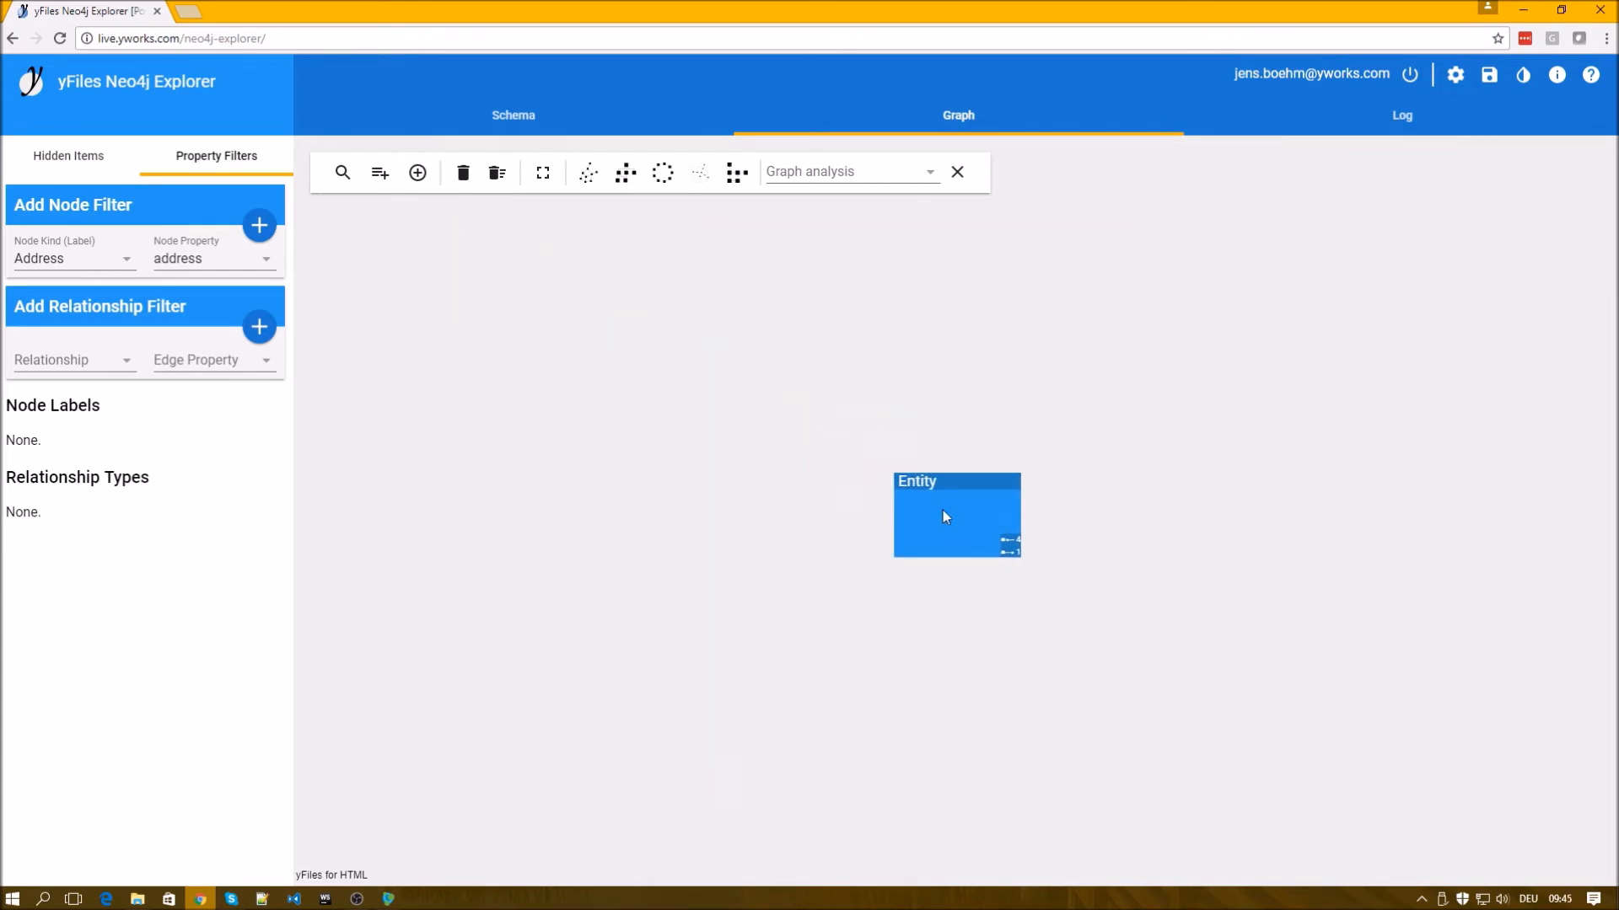
pyautogui.moveTo(1037, 628)
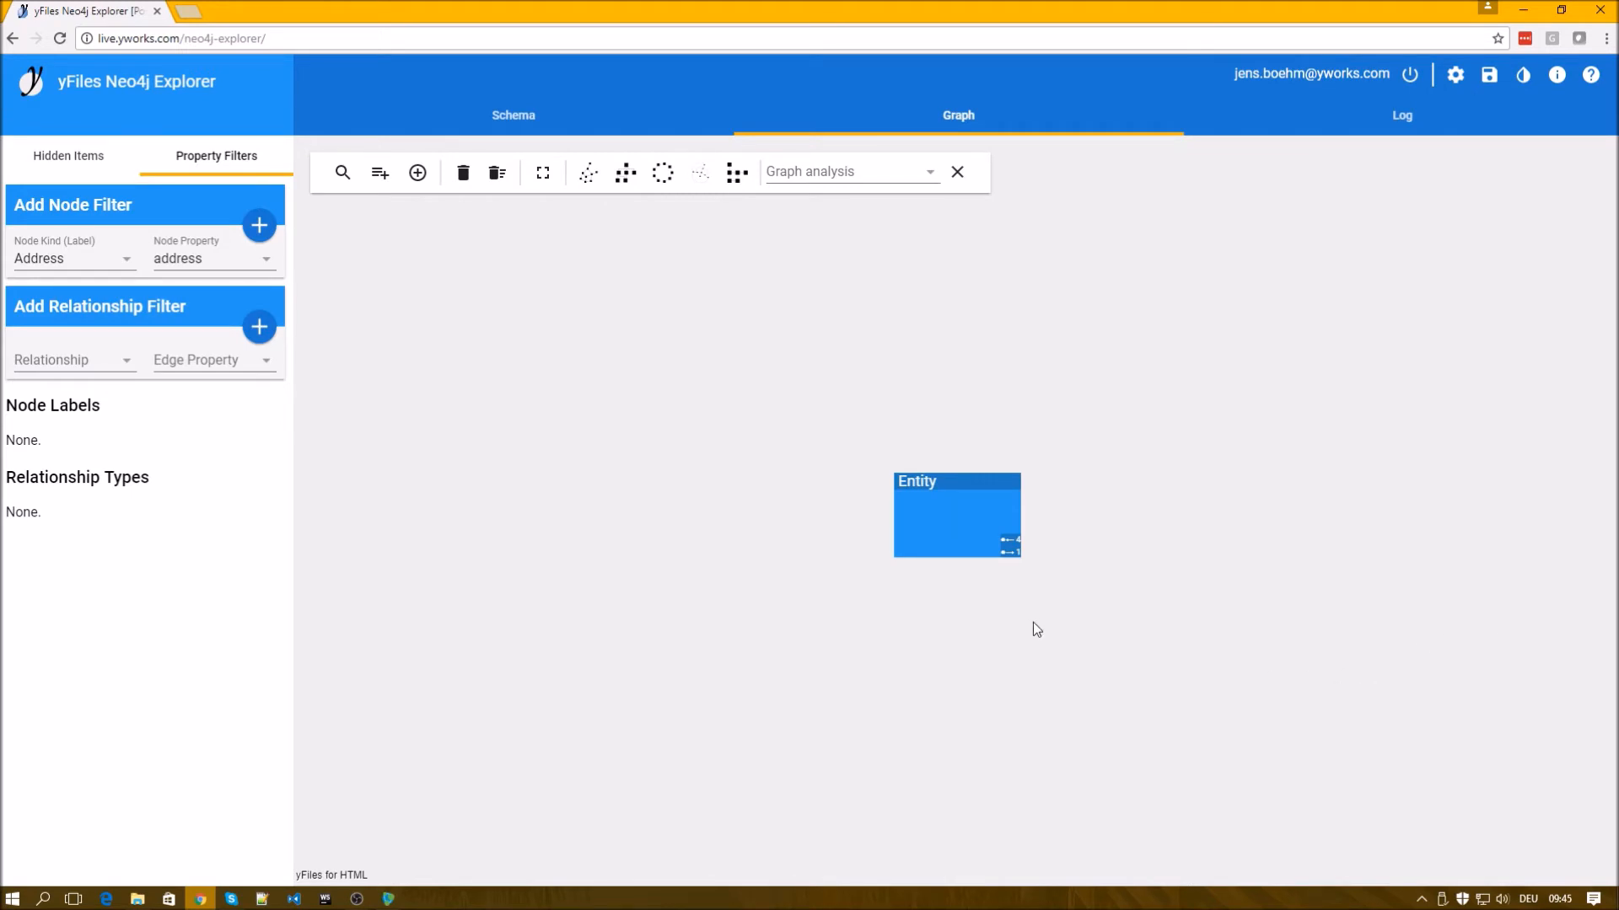
pyautogui.moveTo(981, 548)
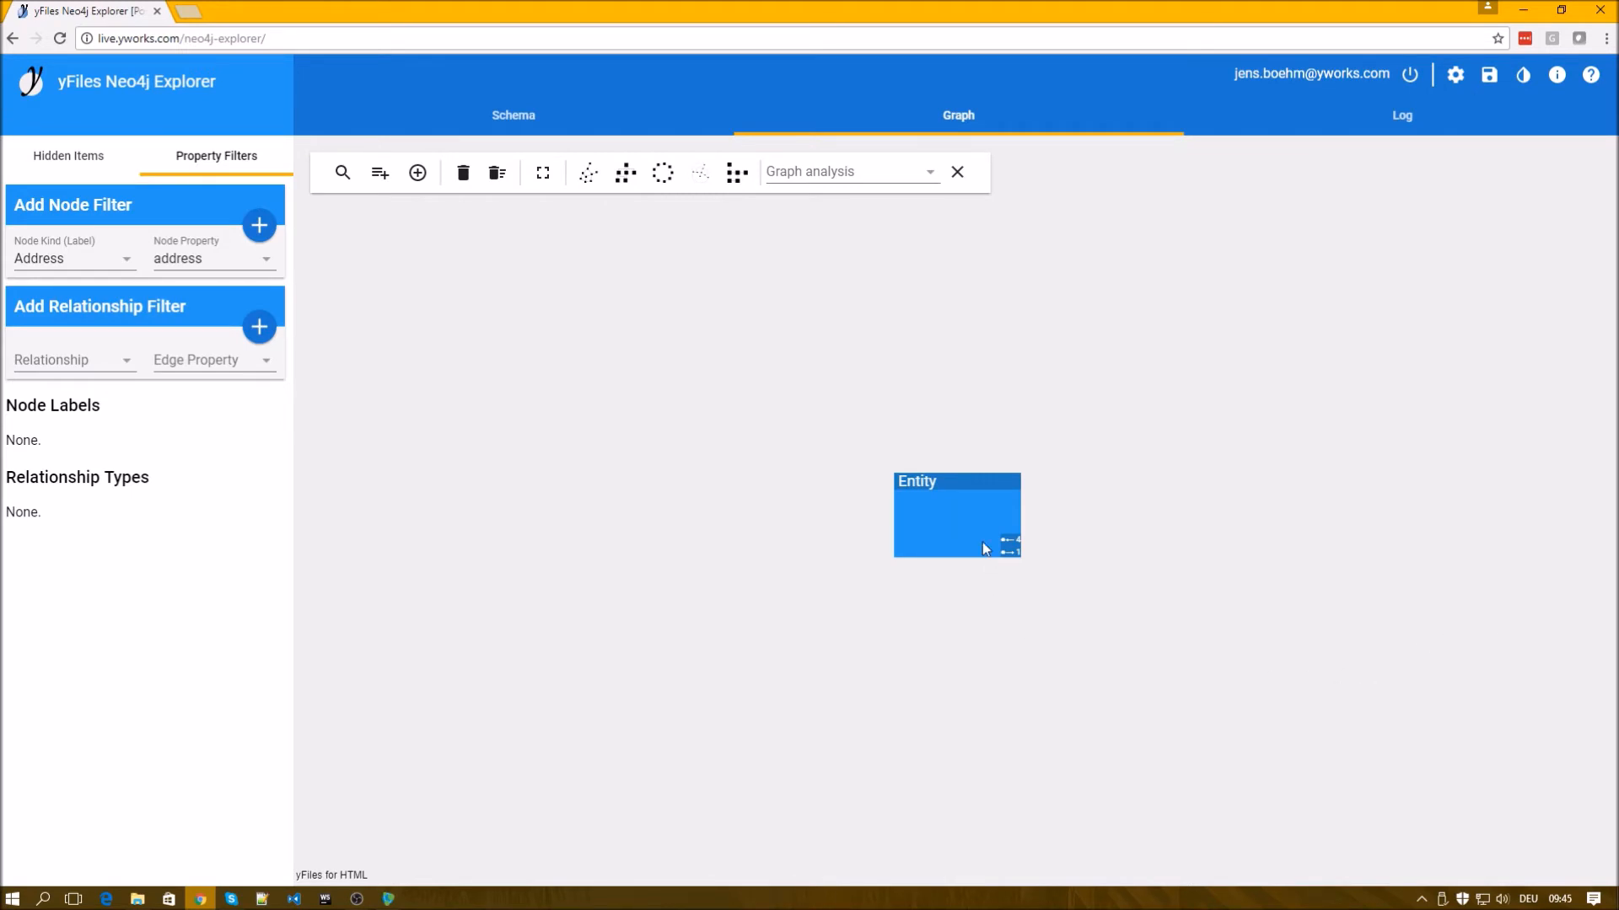
pyautogui.click(954, 516)
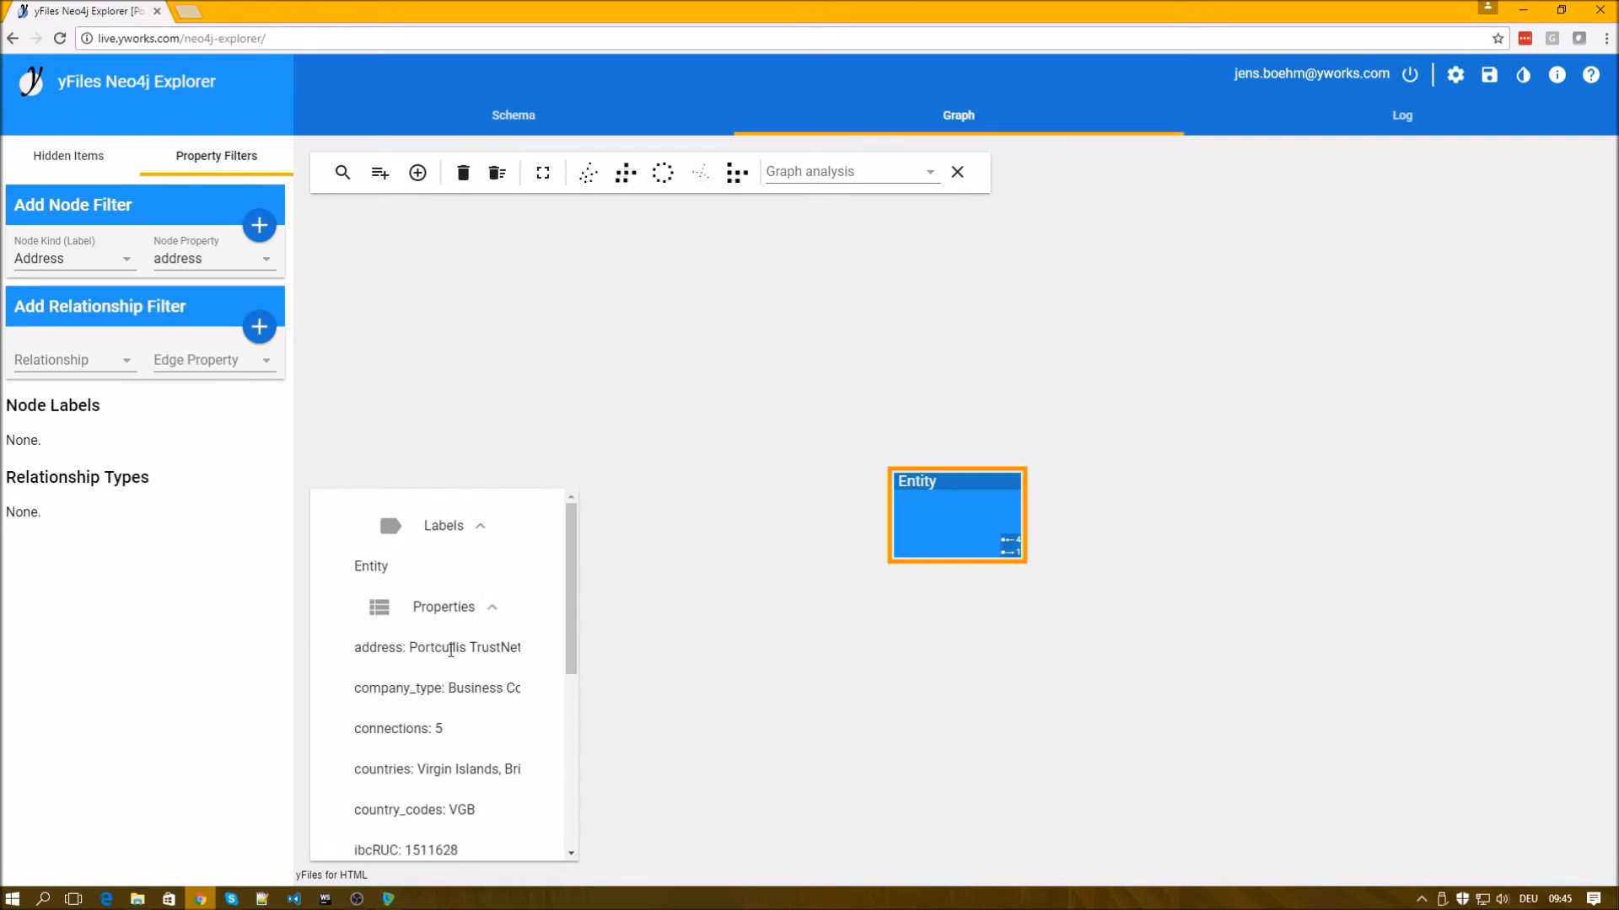
pyautogui.moveTo(535, 622)
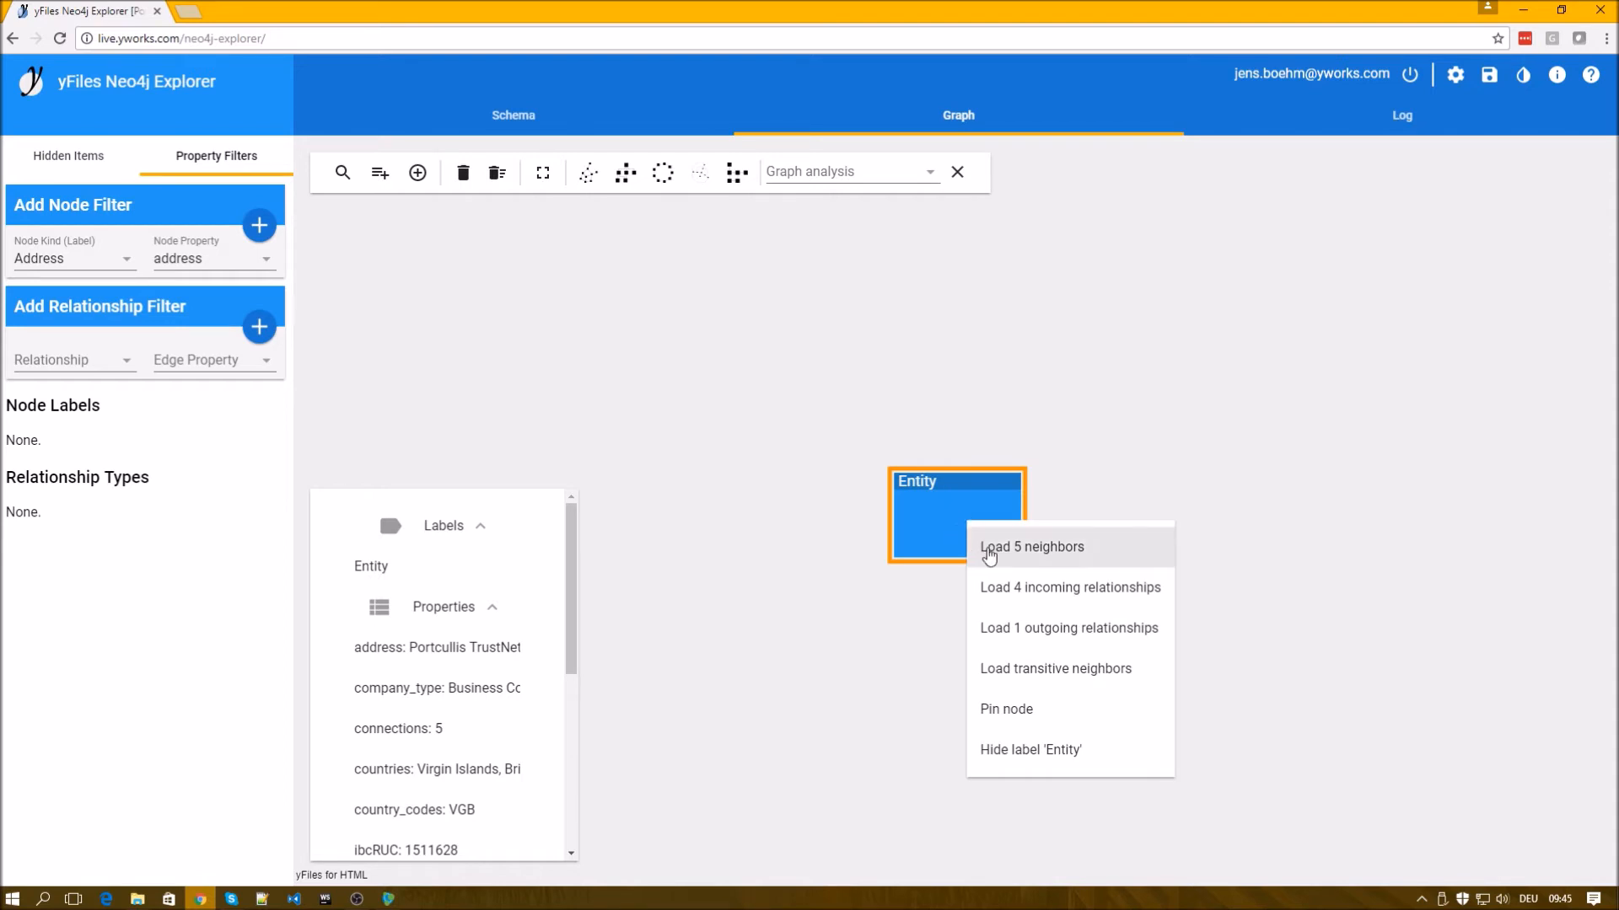
pyautogui.moveTo(1023, 558)
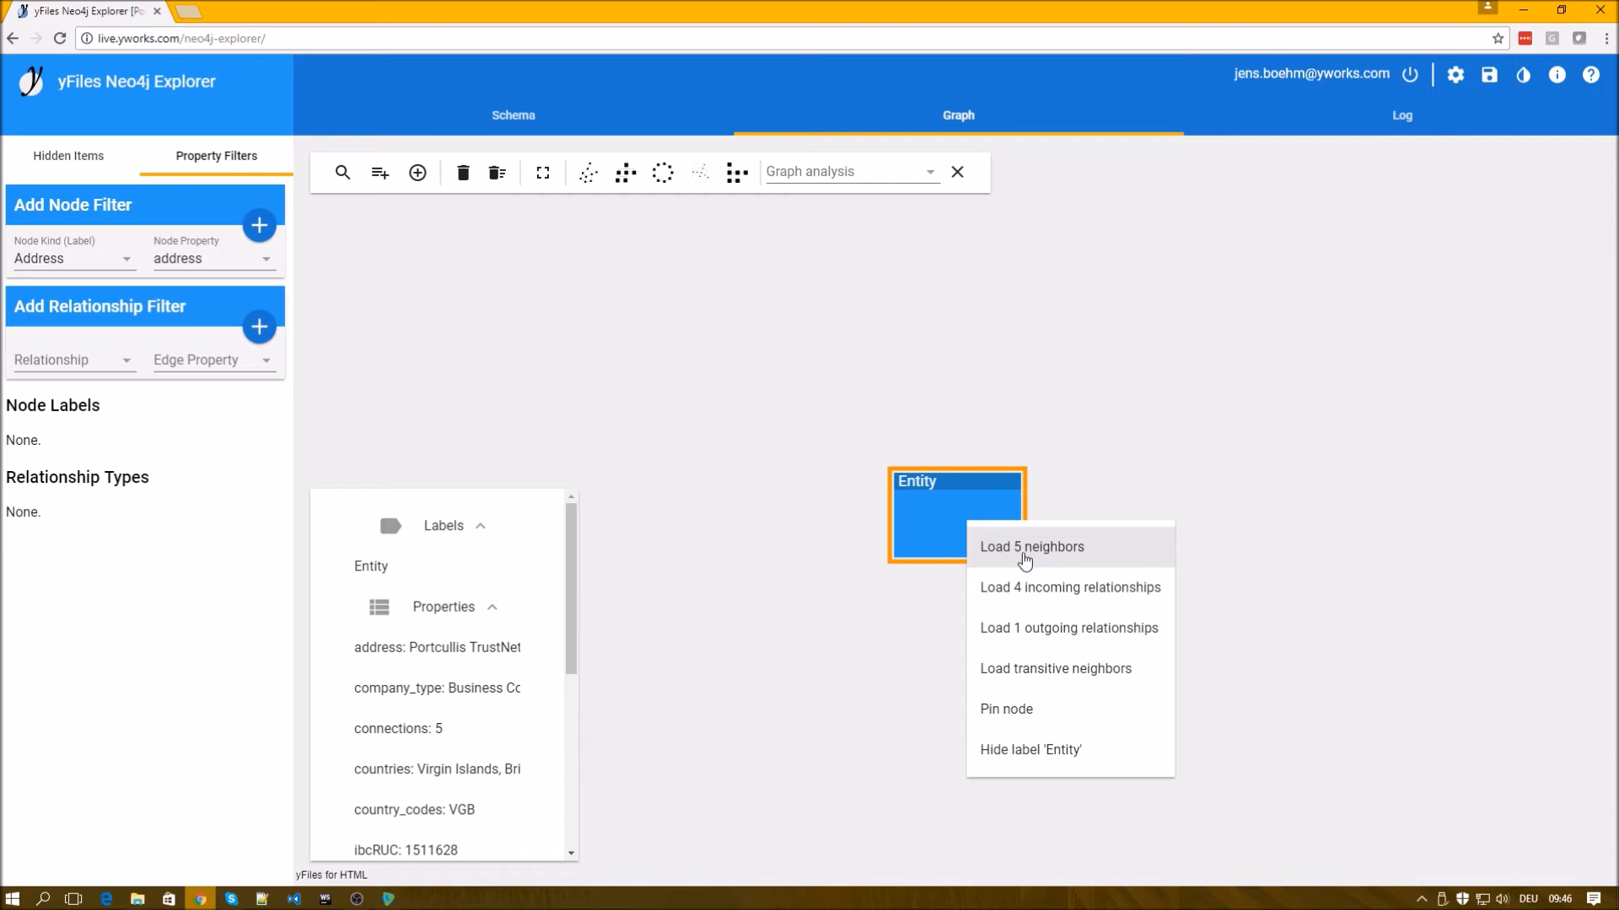
pyautogui.moveTo(1050, 592)
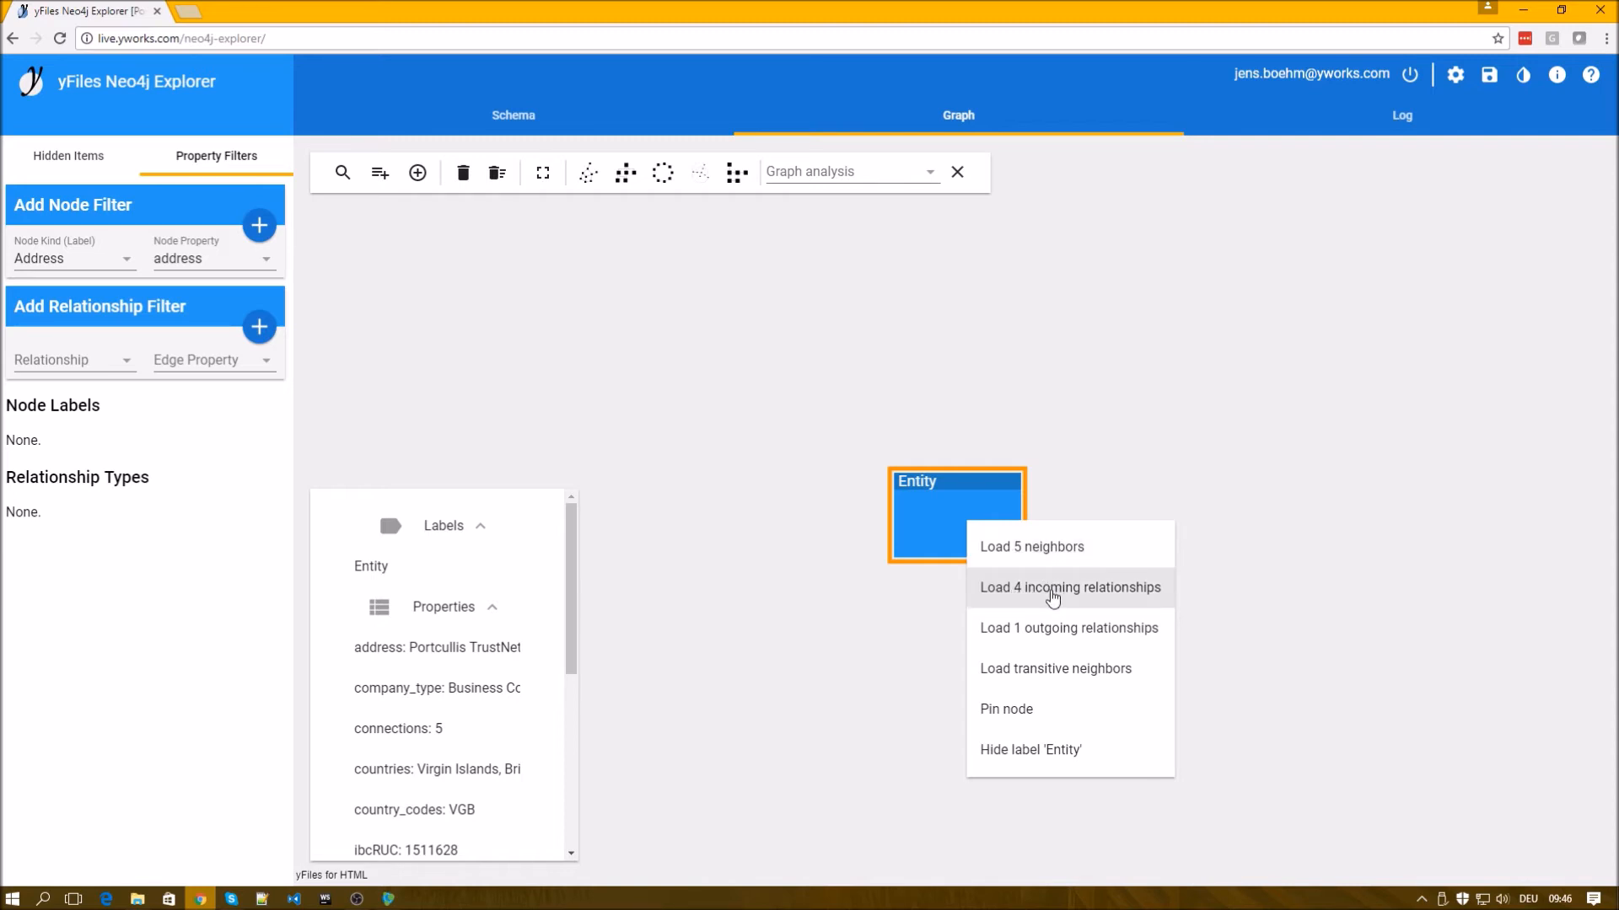
pyautogui.moveTo(1042, 613)
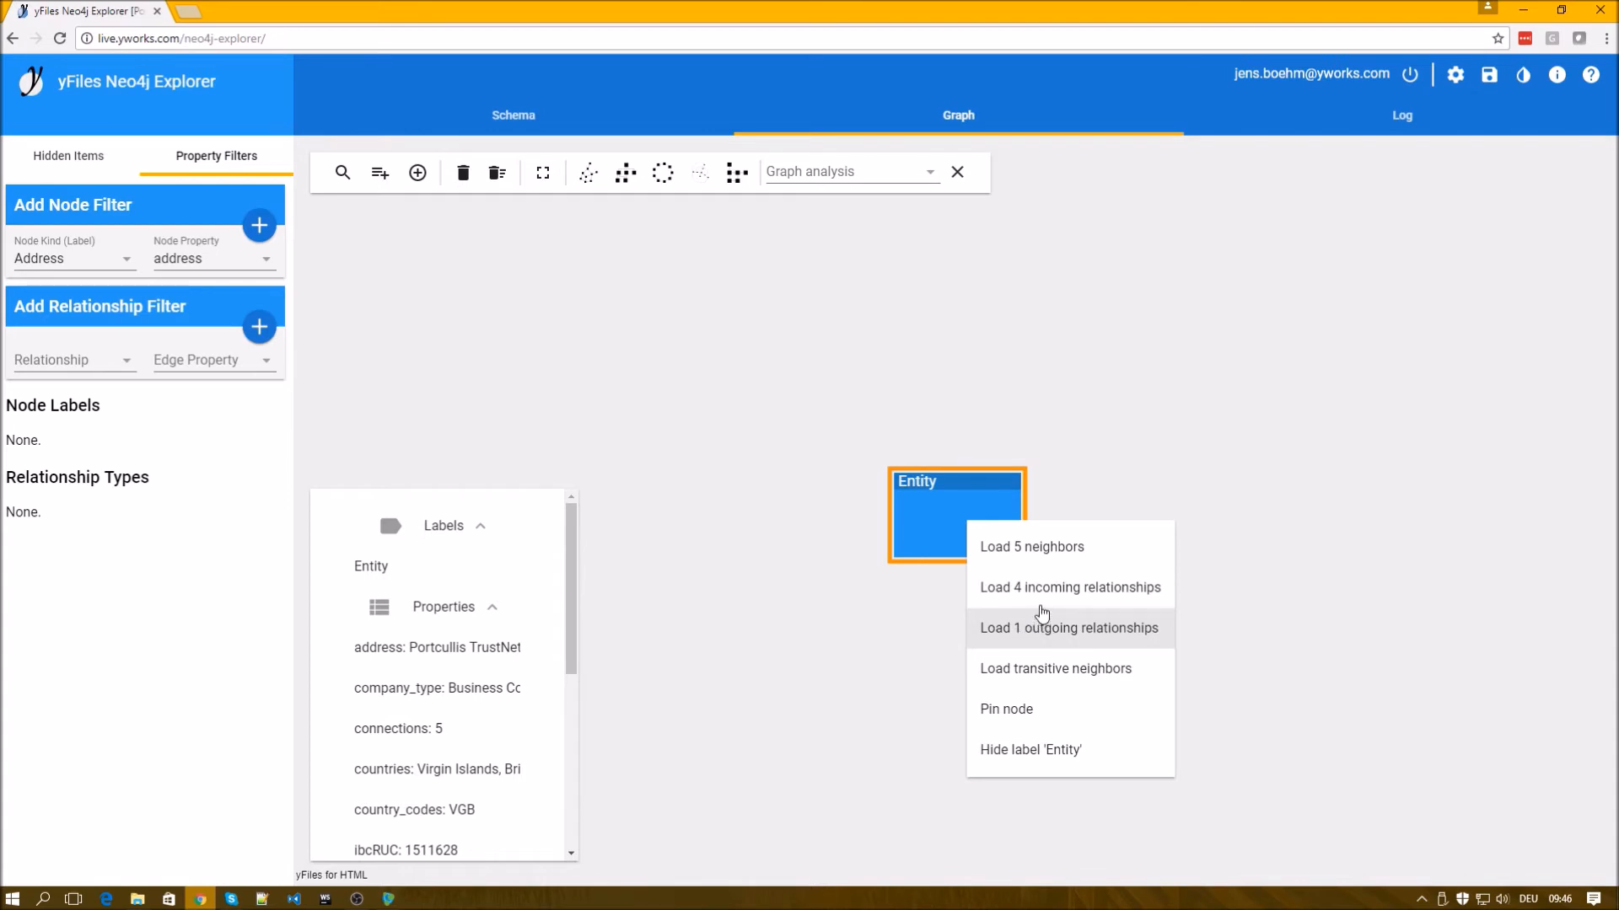
# Load the Entity's 5 neighbours and inspect the Portcullis TrustNet Address node.
pyautogui.click(1068, 627)
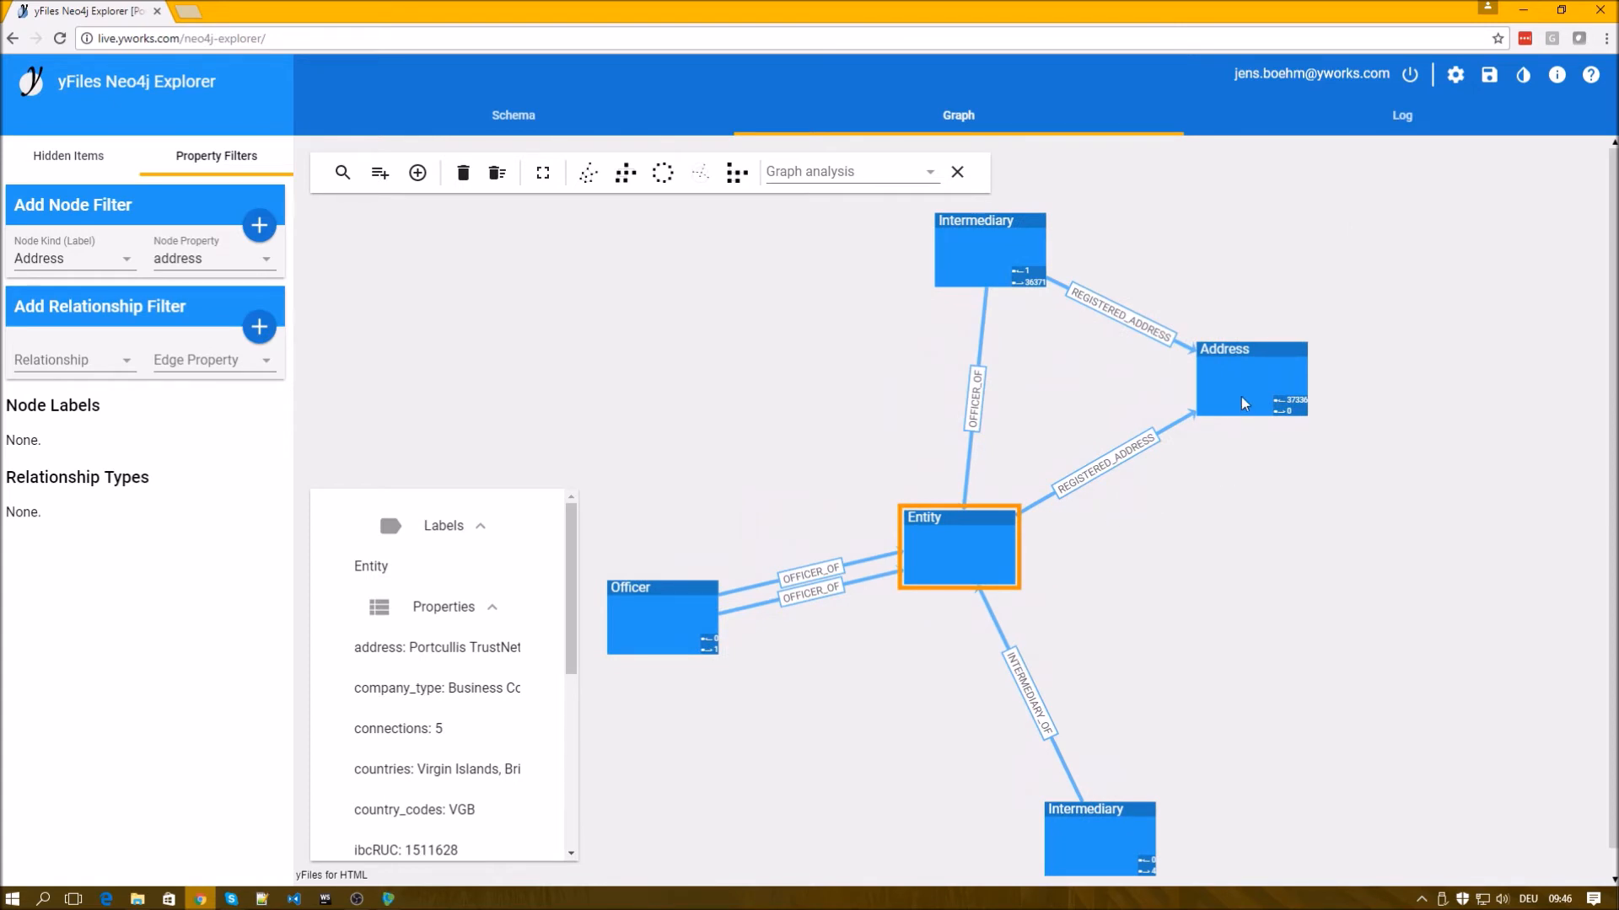
pyautogui.moveTo(1102, 459)
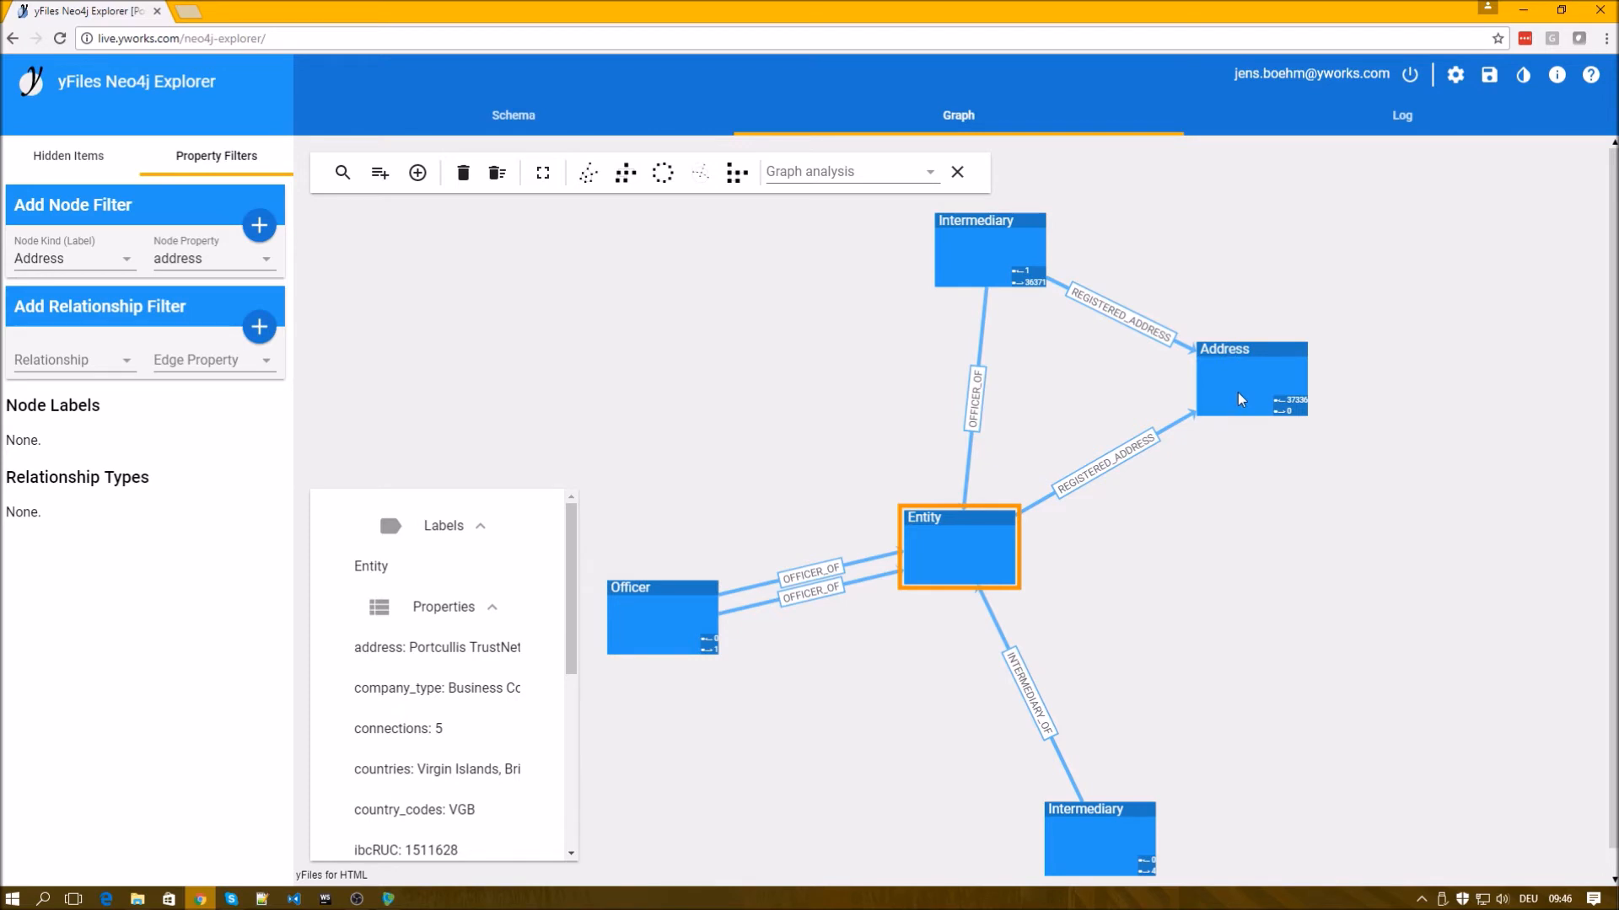
pyautogui.click(1249, 379)
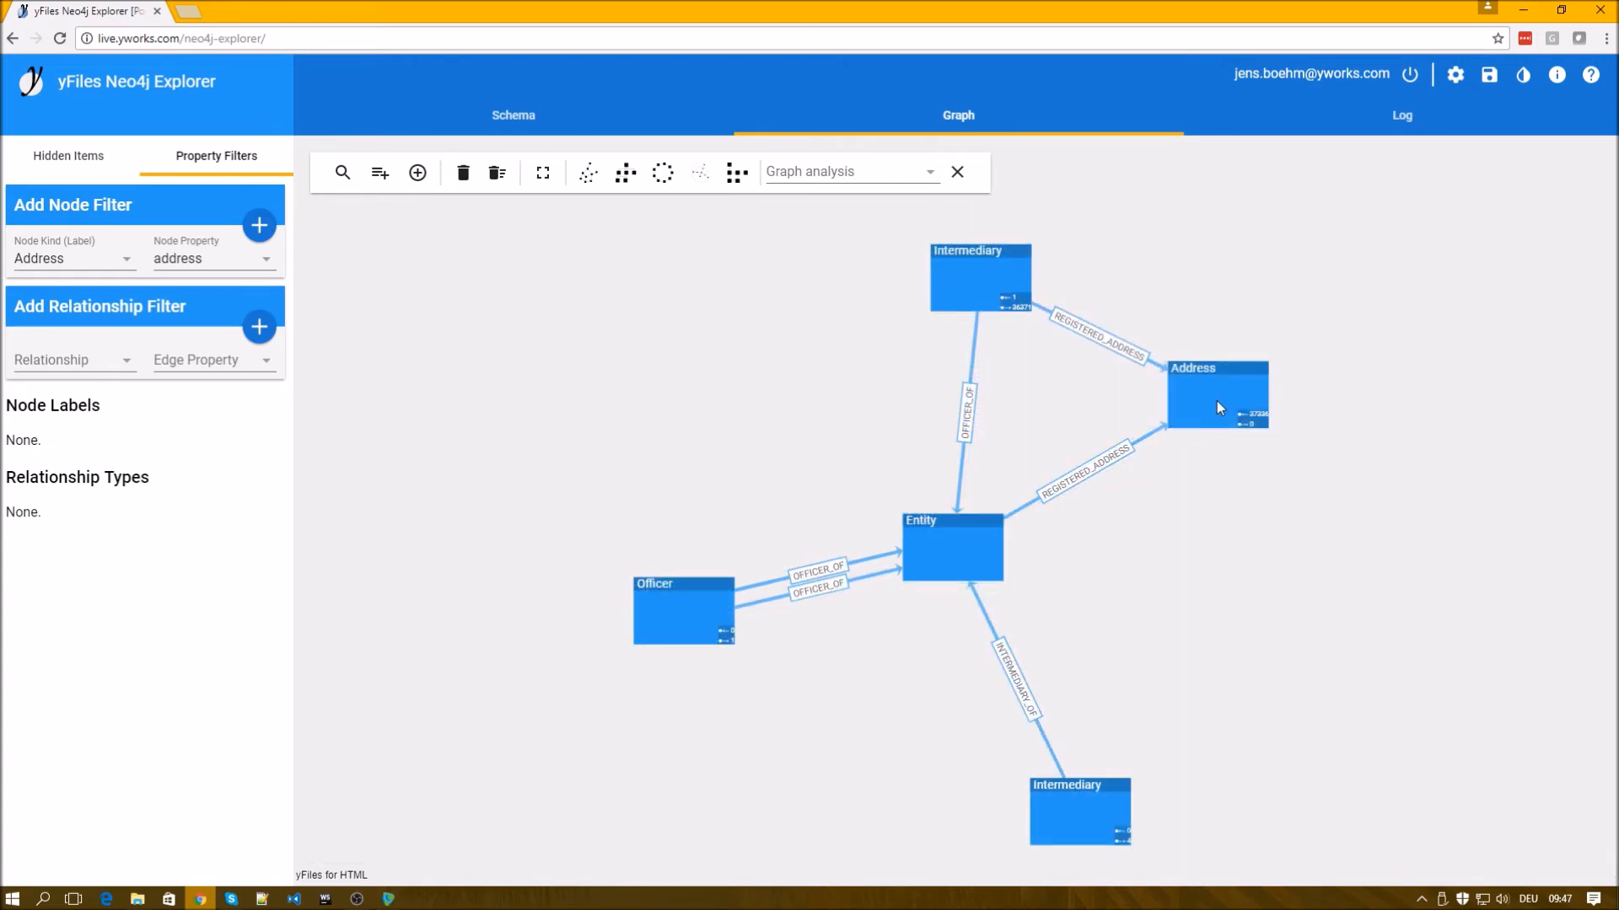
pyautogui.click(1216, 395)
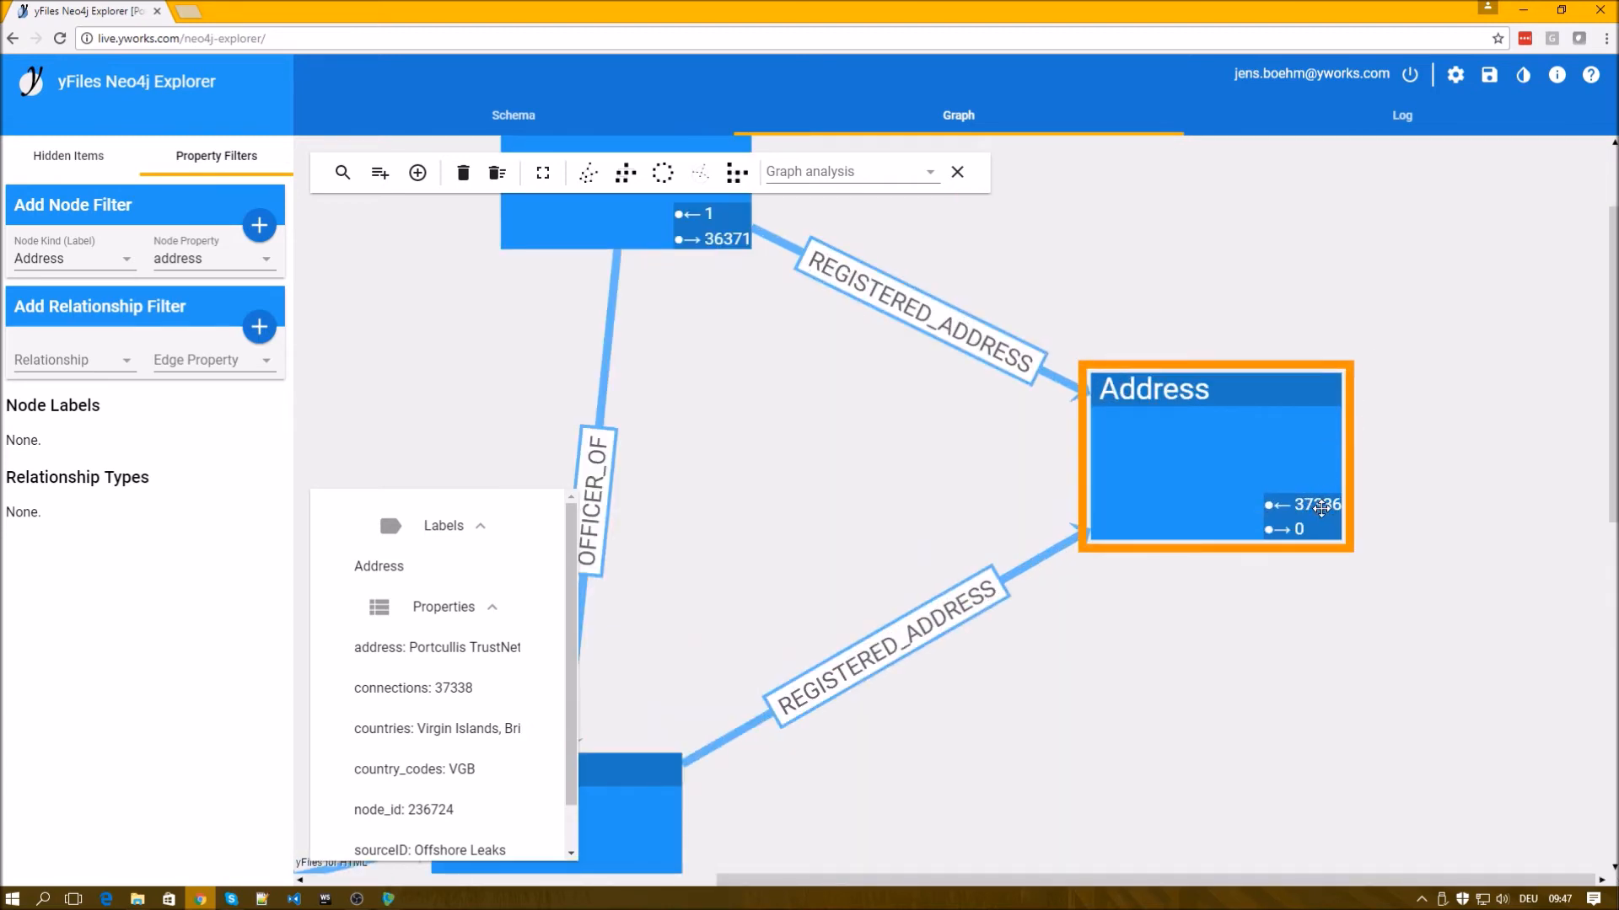
pyautogui.moveTo(1325, 516)
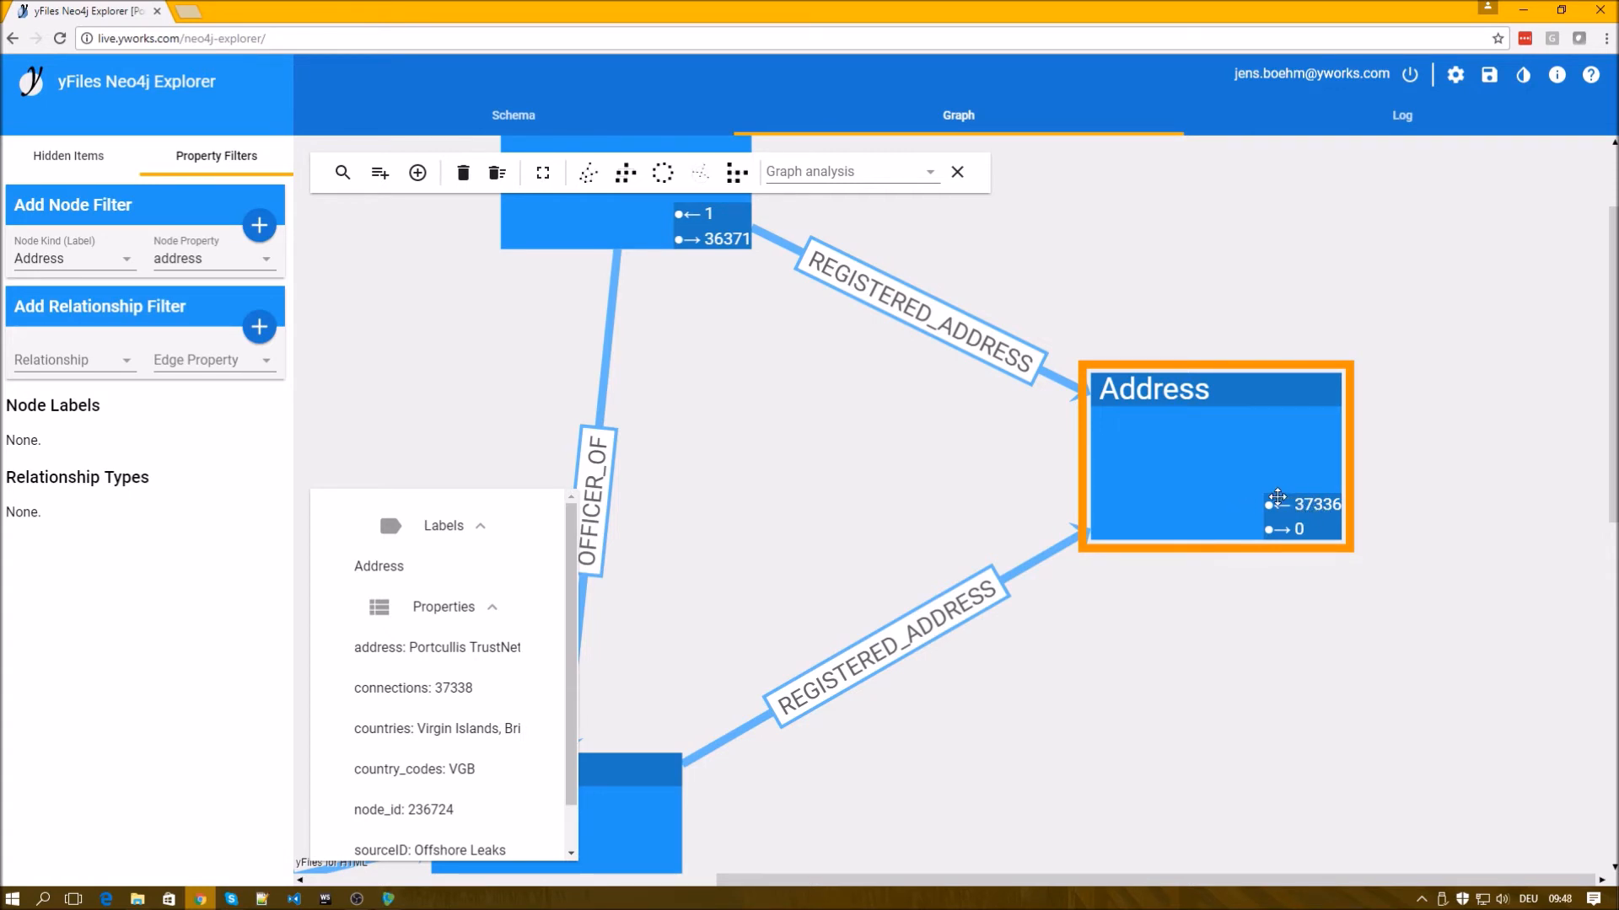
pyautogui.moveTo(1218, 502)
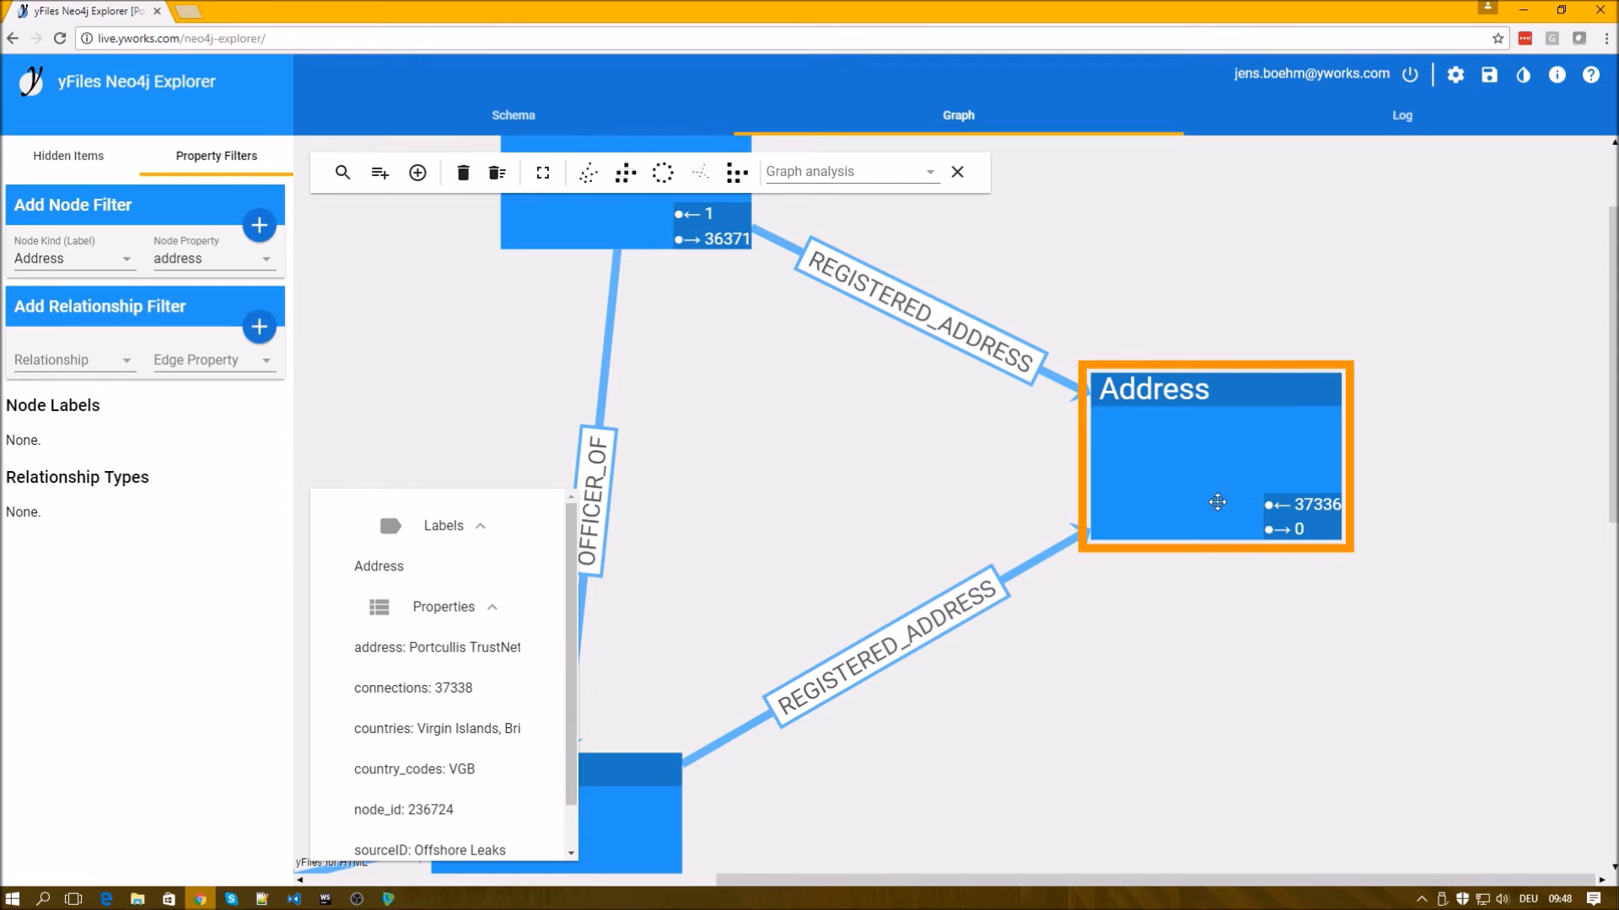
pyautogui.moveTo(1125, 560)
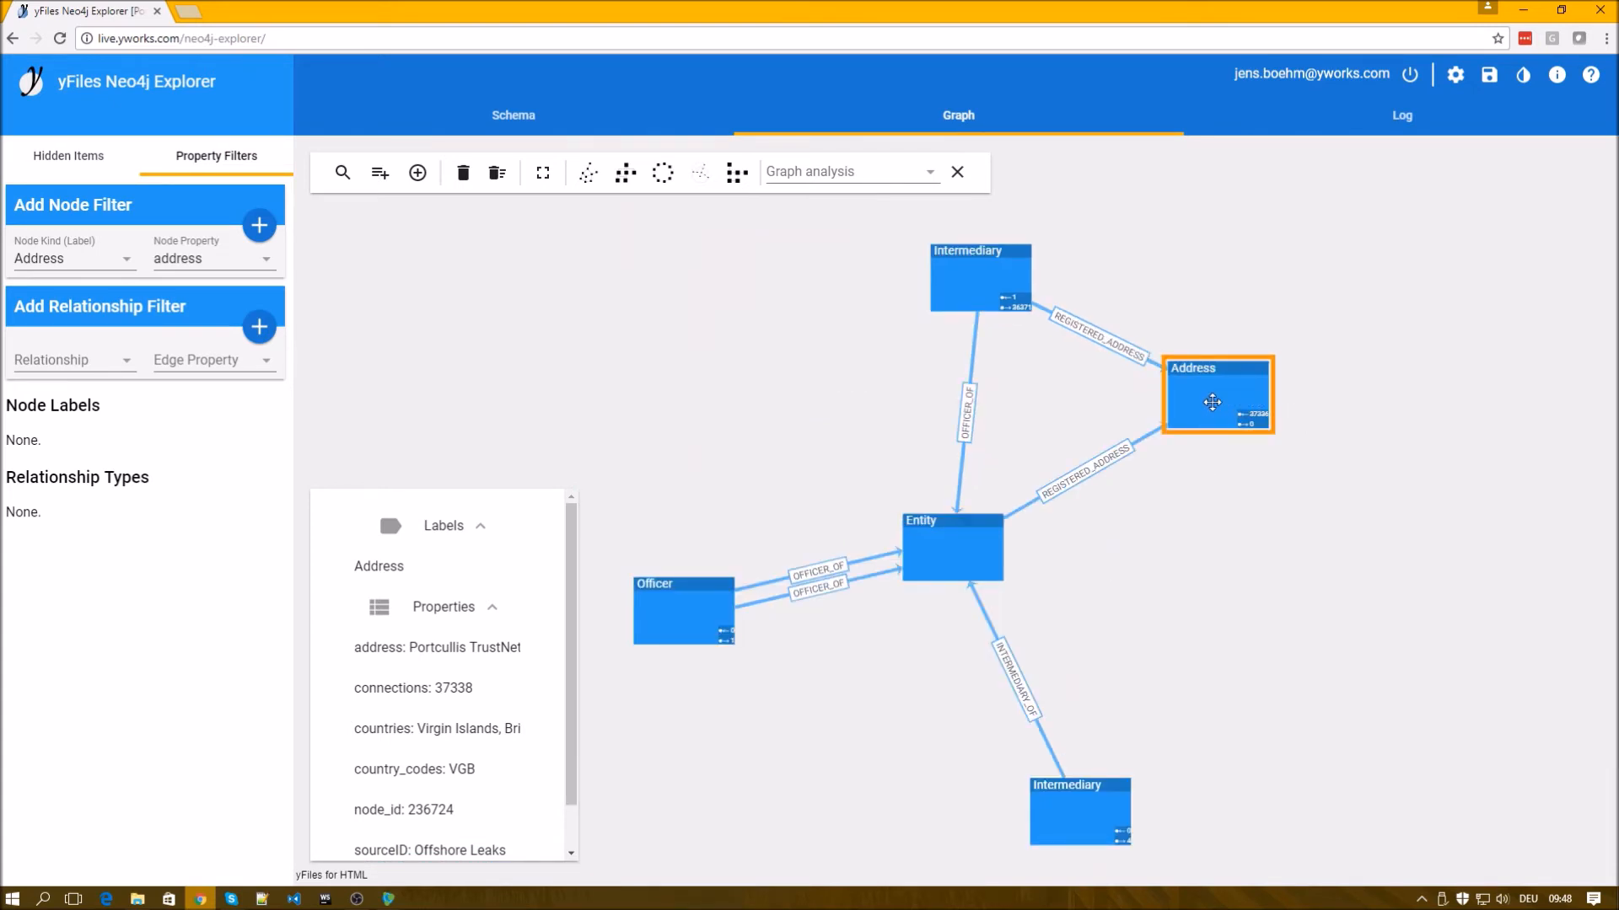
# Load 20 incoming relationships for the Address node.
pyautogui.rightClick(1215, 395)
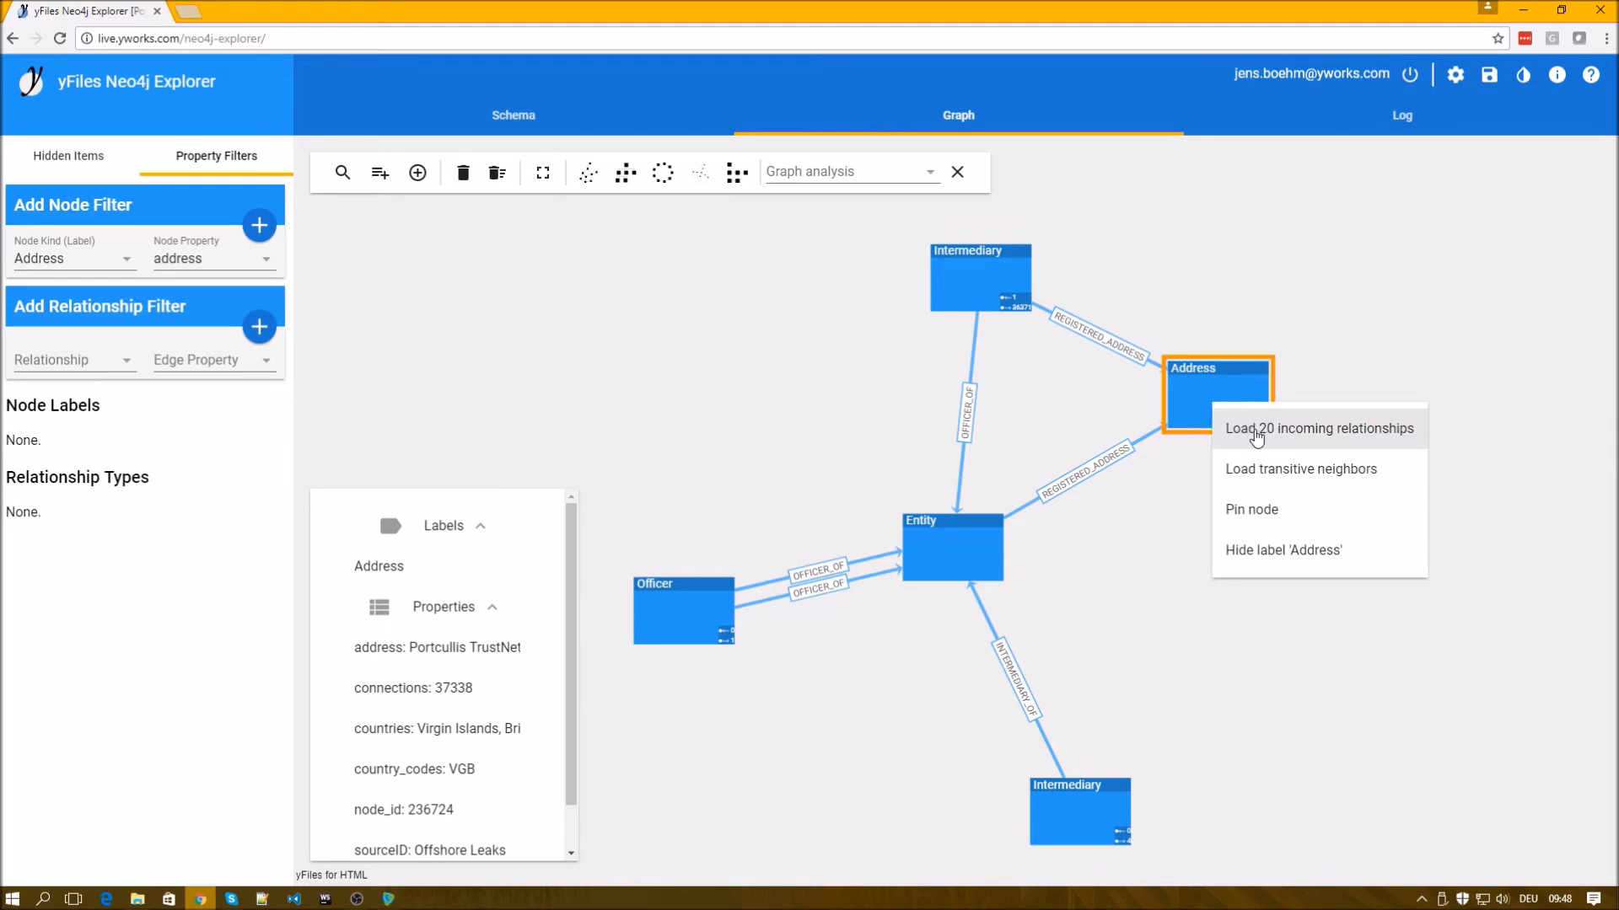
pyautogui.click(1318, 428)
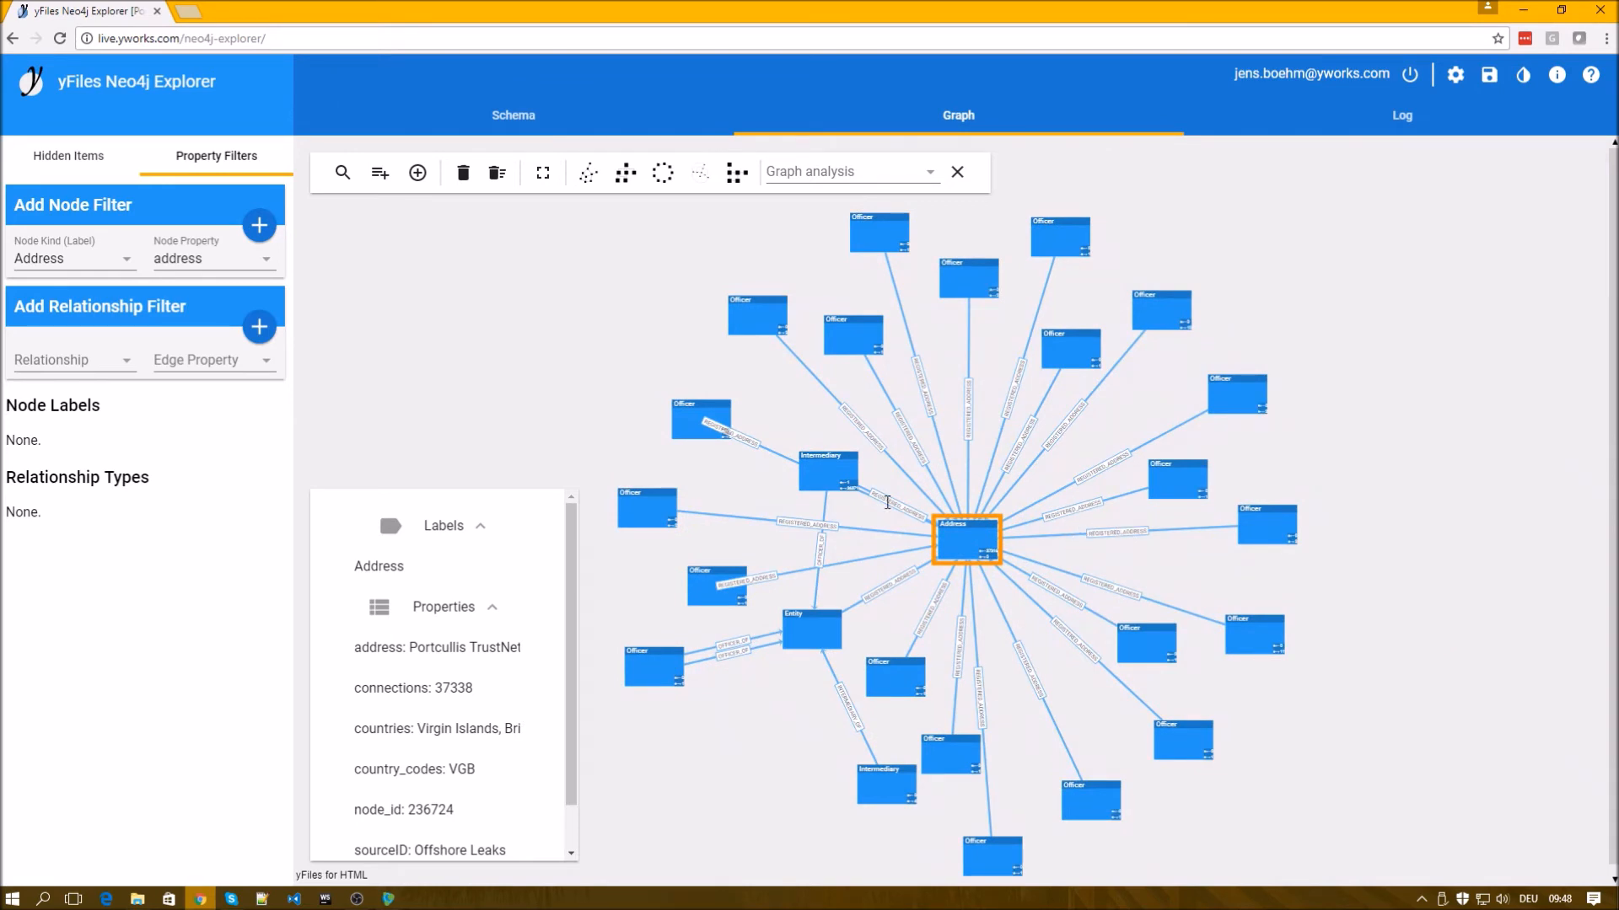
pyautogui.moveTo(1037, 831)
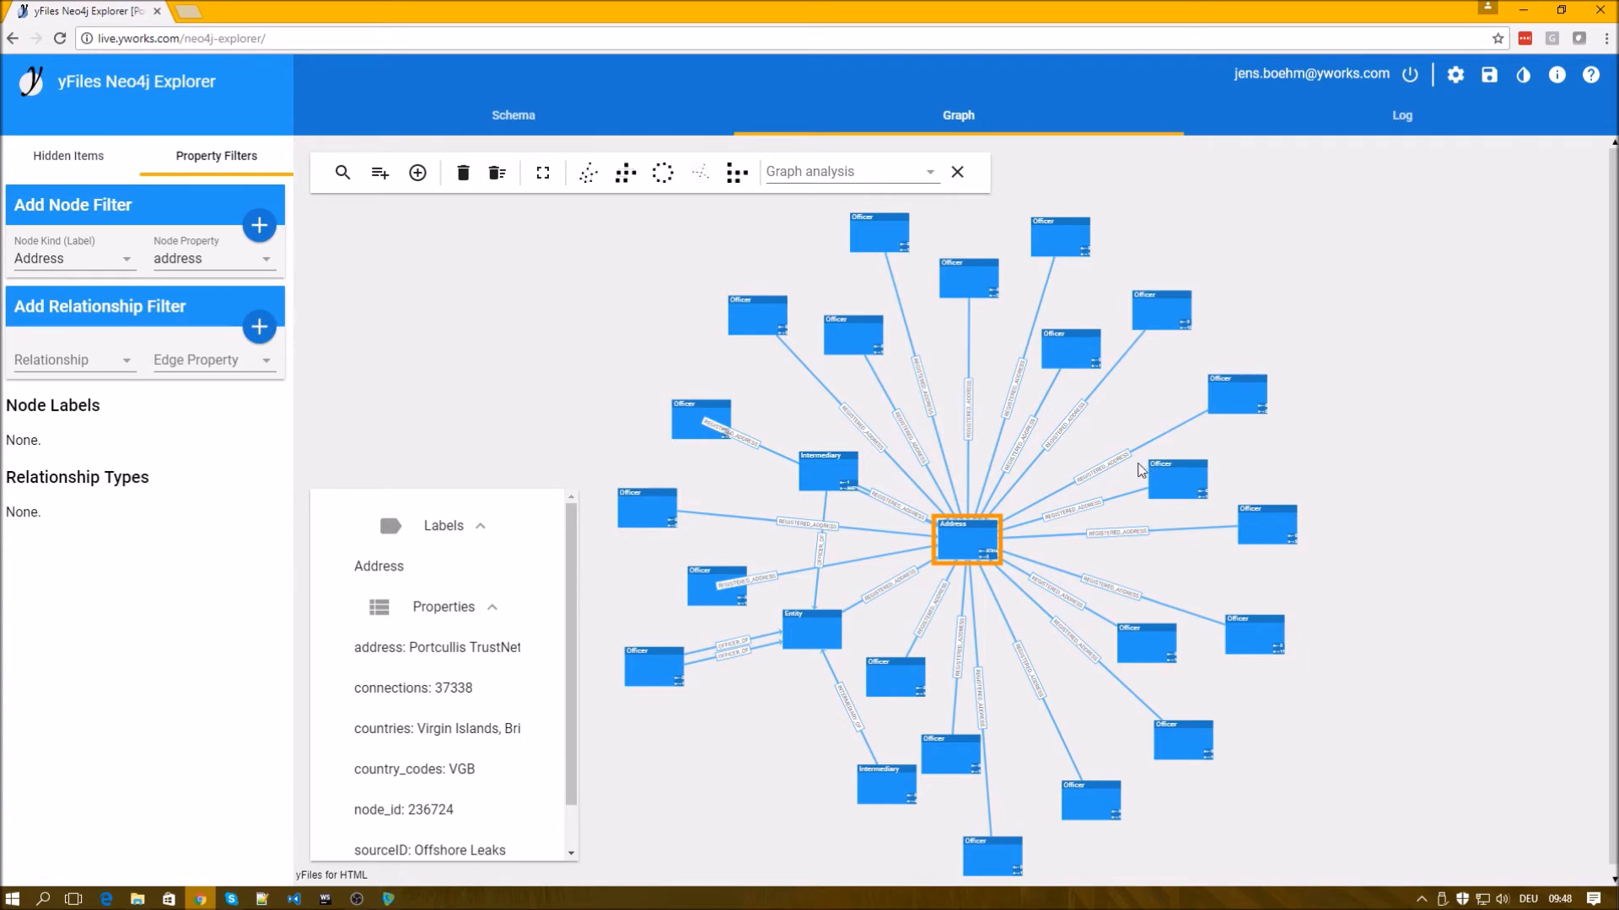
pyautogui.moveTo(549, 275)
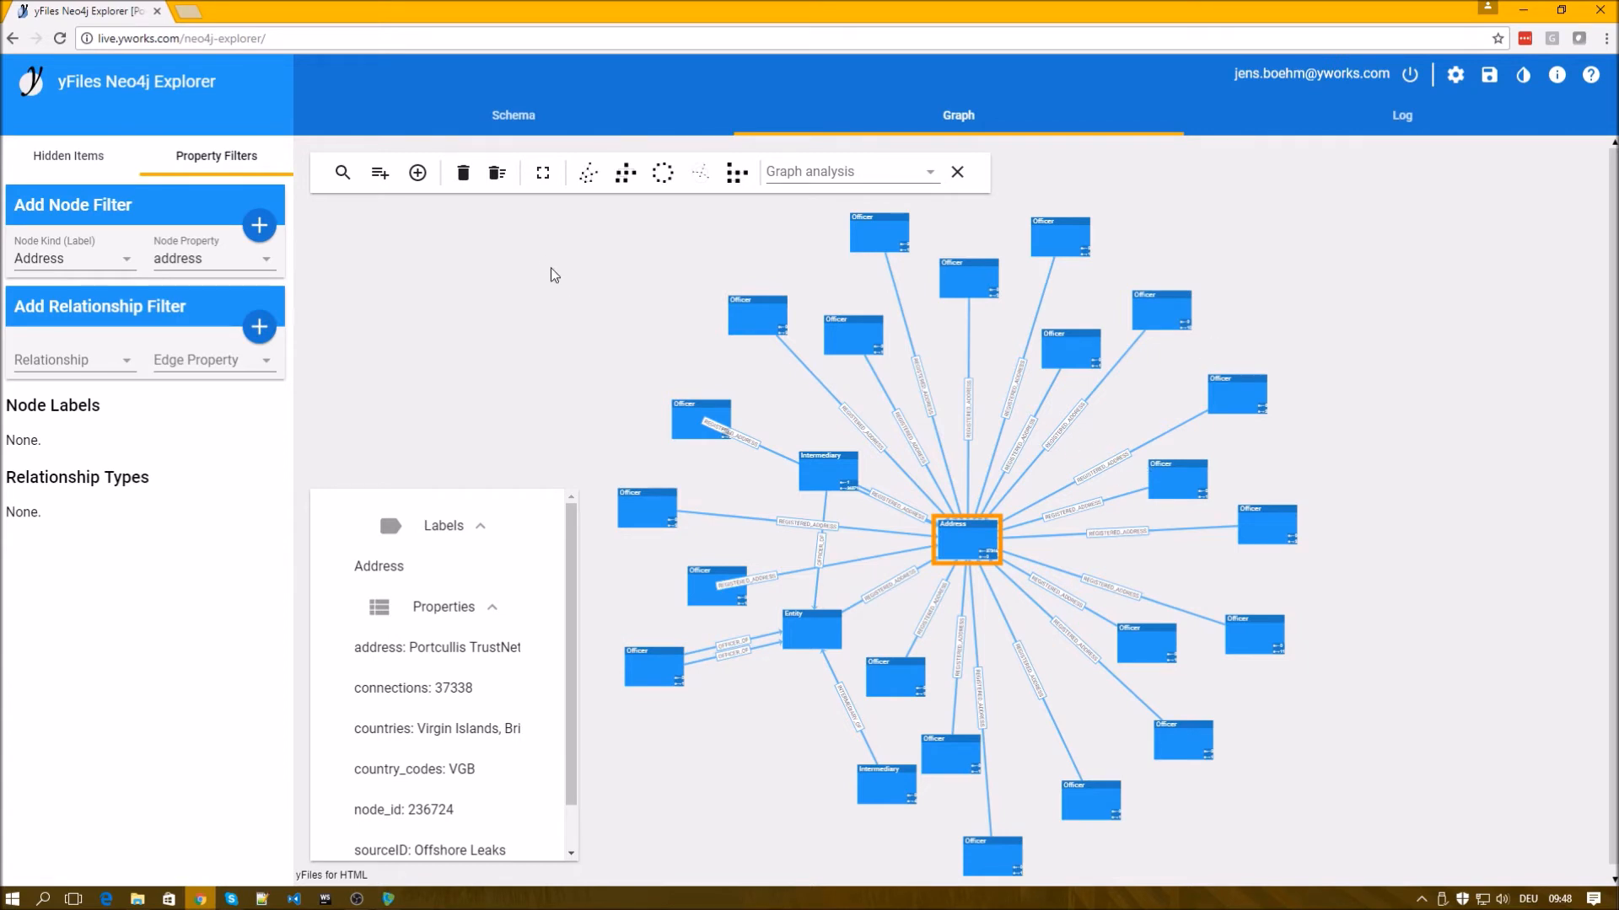
pyautogui.moveTo(609, 273)
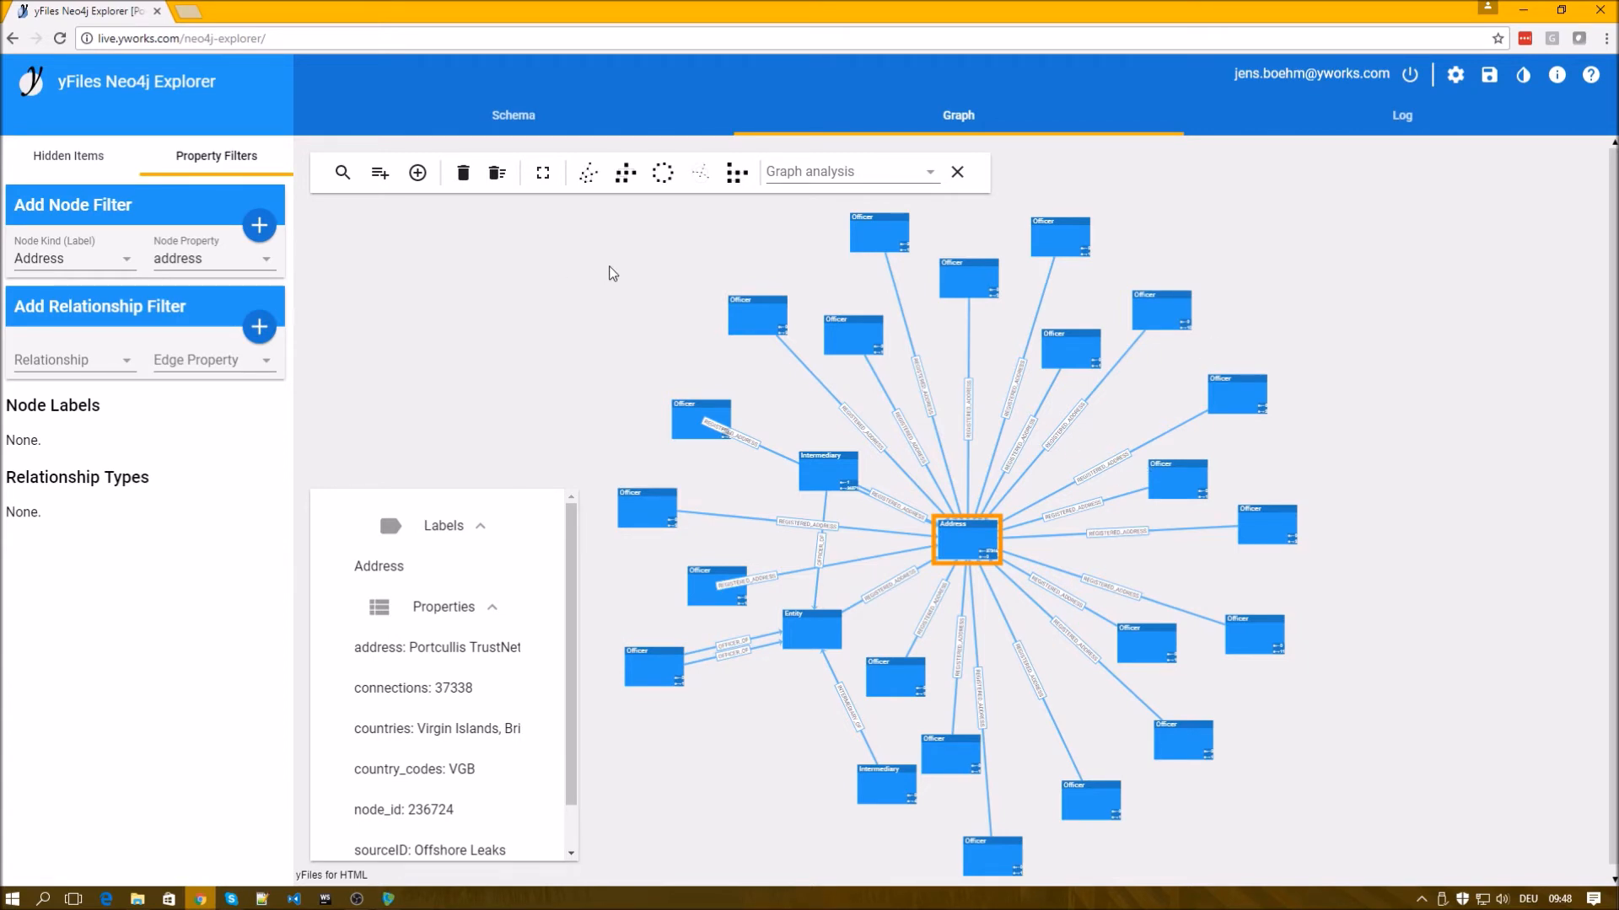
pyautogui.moveTo(624, 172)
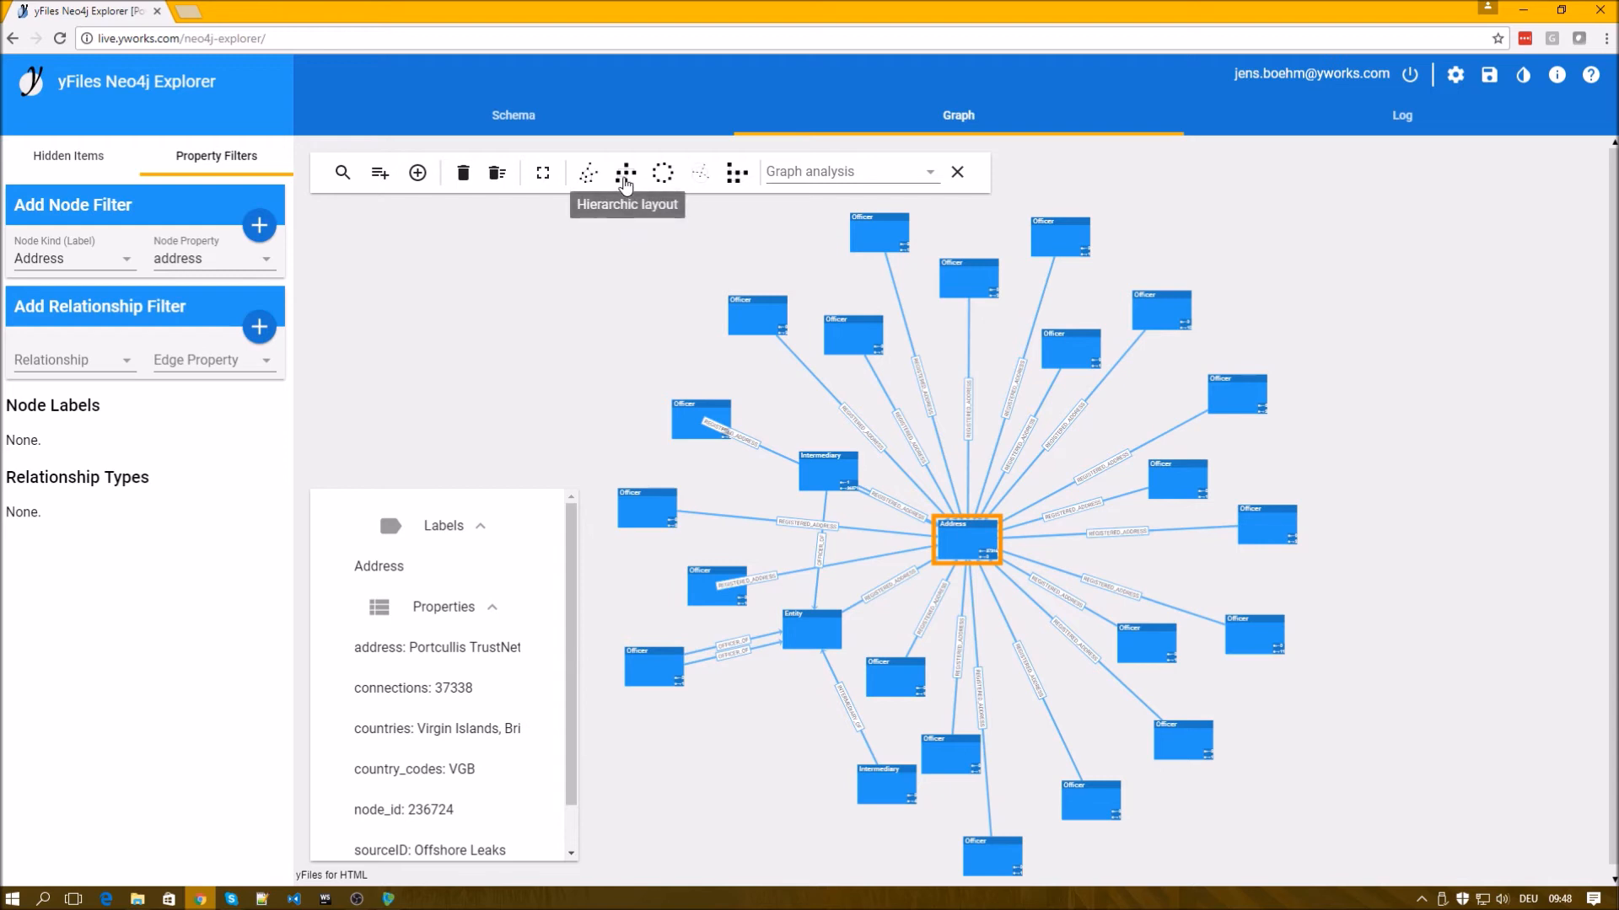
# Arrange the Address graph with the hierarchic layout.
pyautogui.click(625, 172)
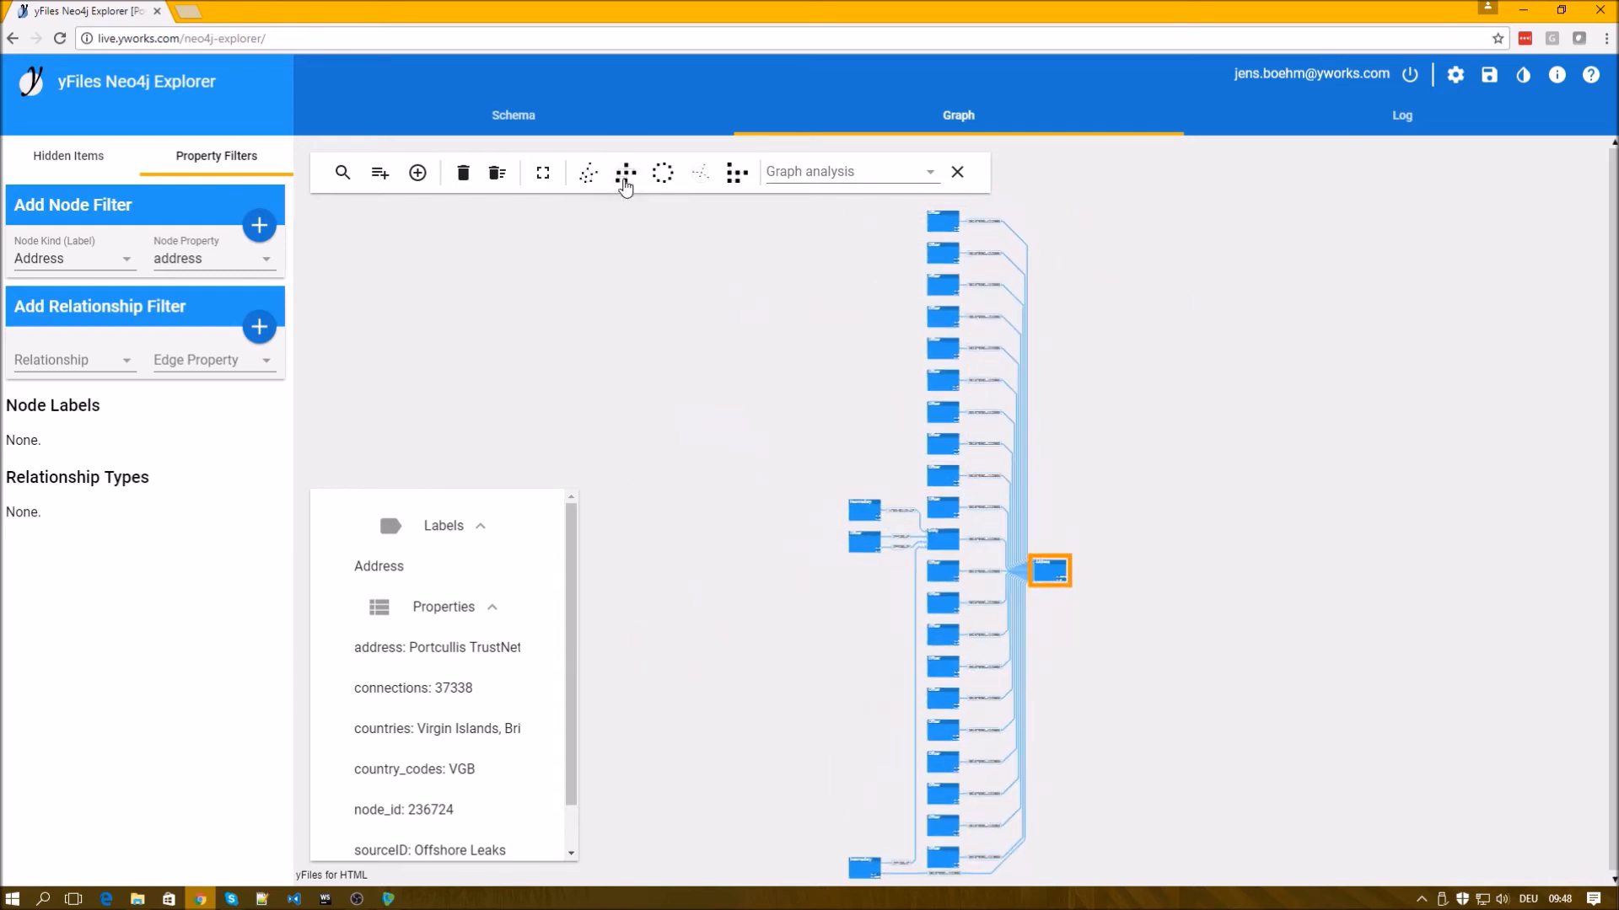
pyautogui.moveTo(949, 715)
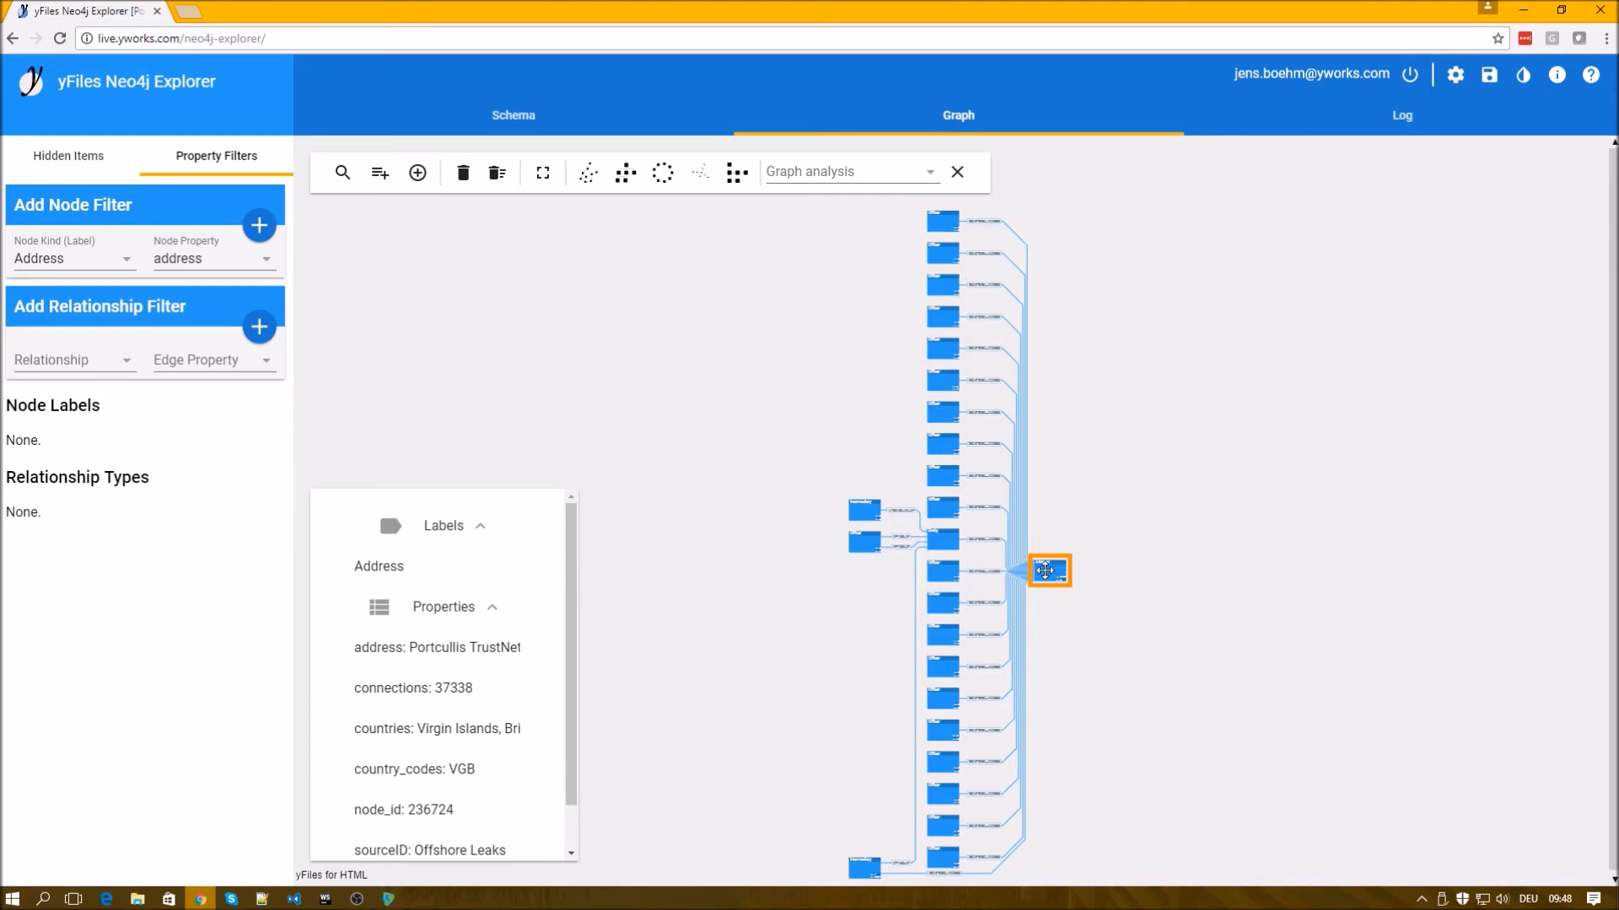
pyautogui.click(624, 172)
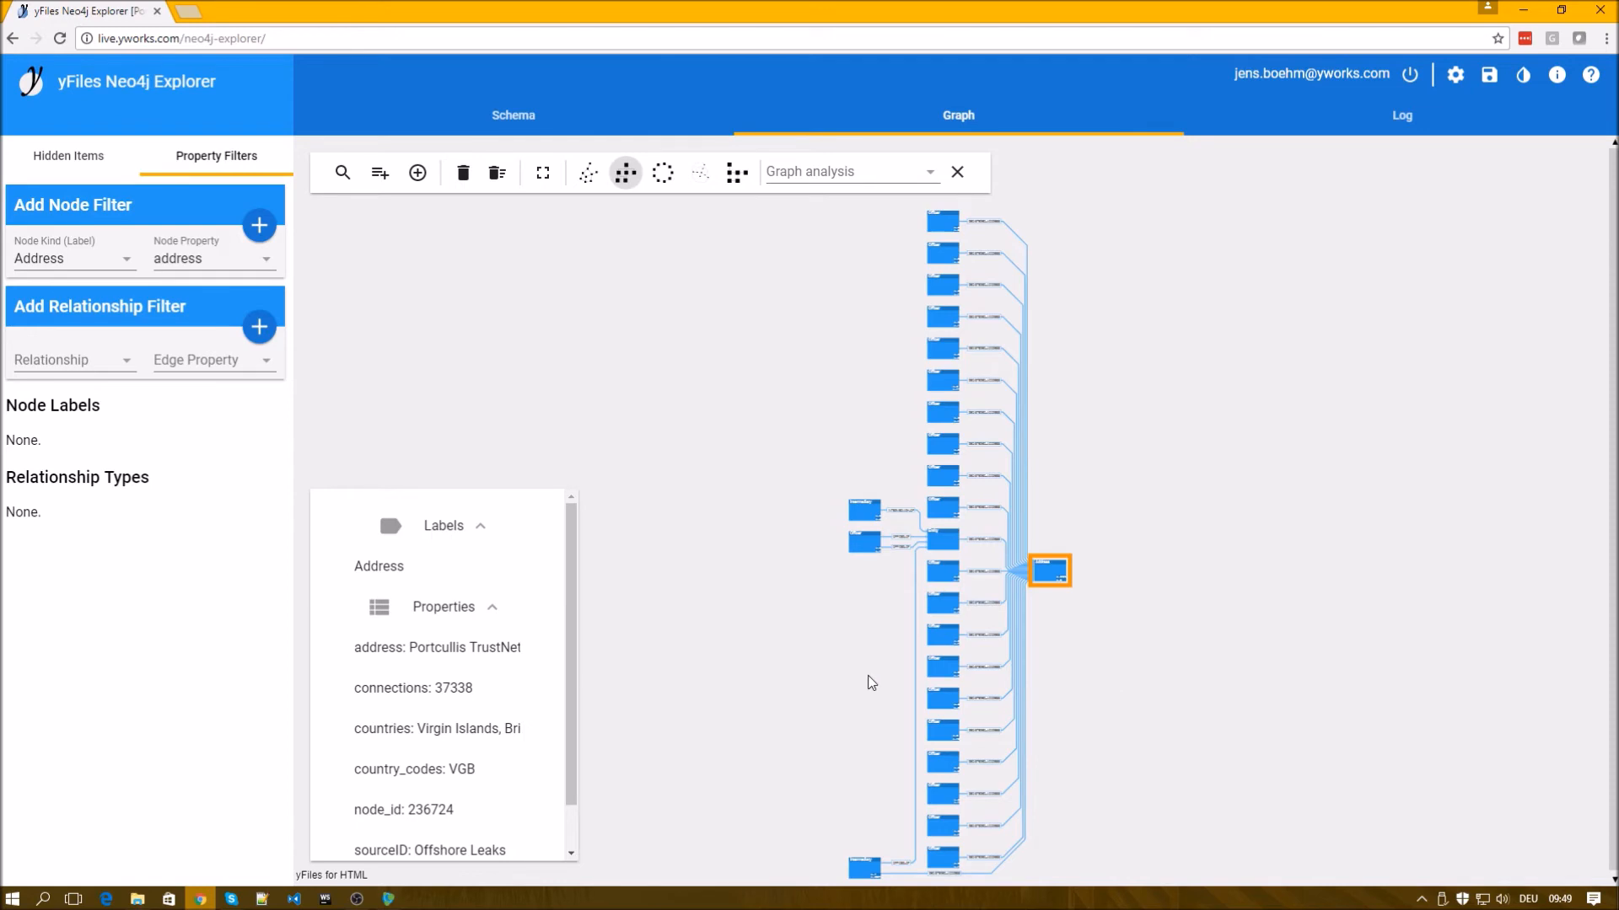
pyautogui.moveTo(894, 632)
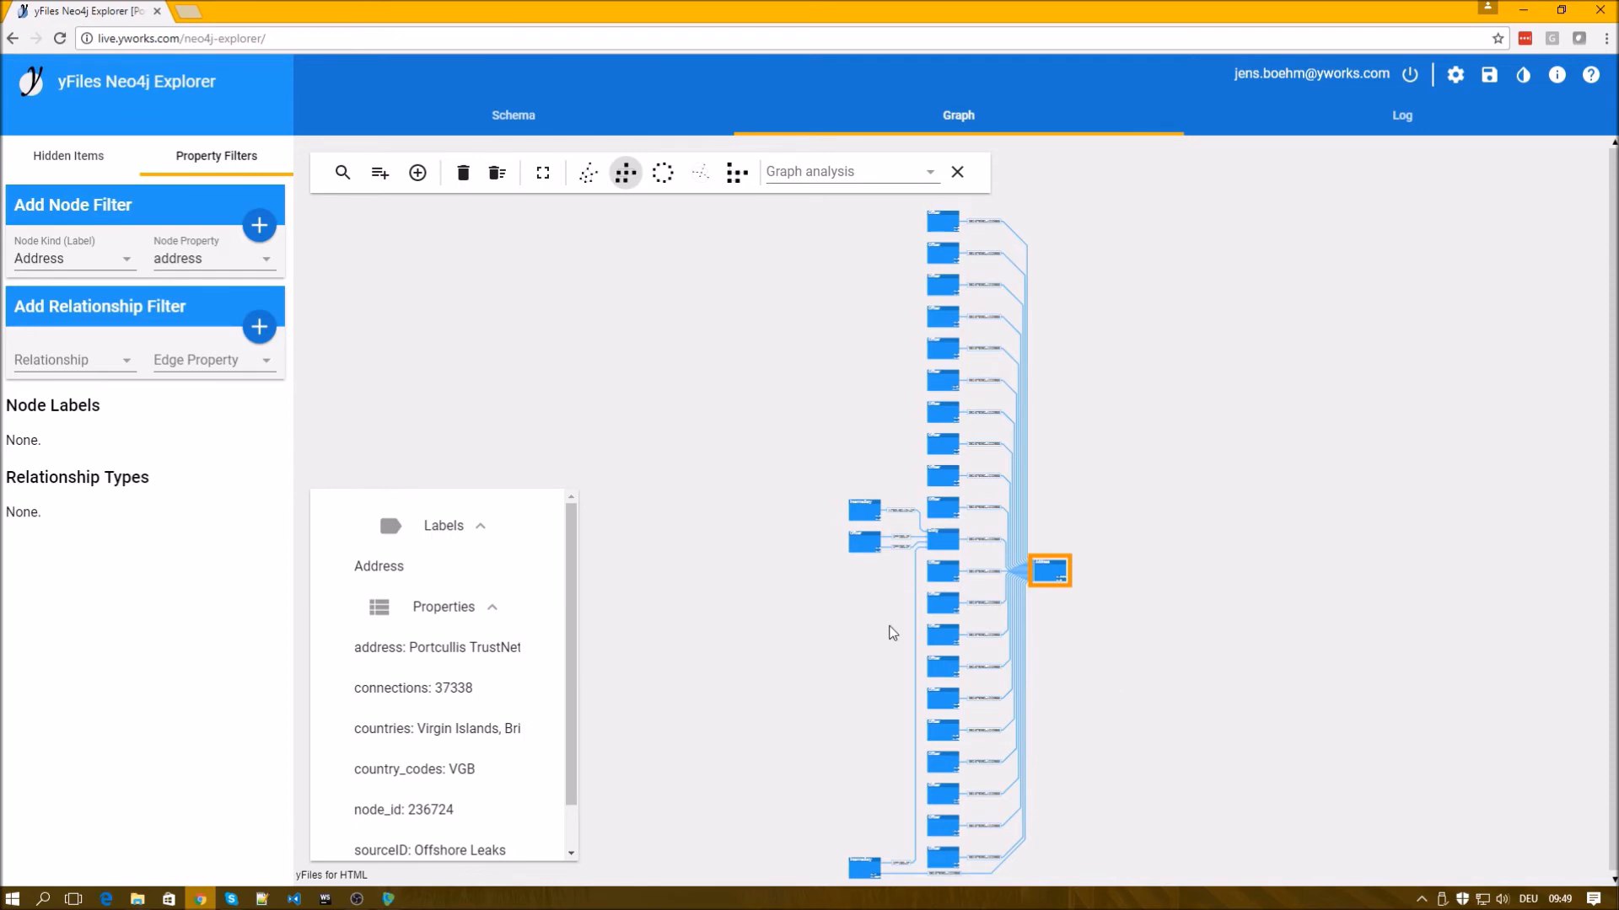
pyautogui.moveTo(946, 315)
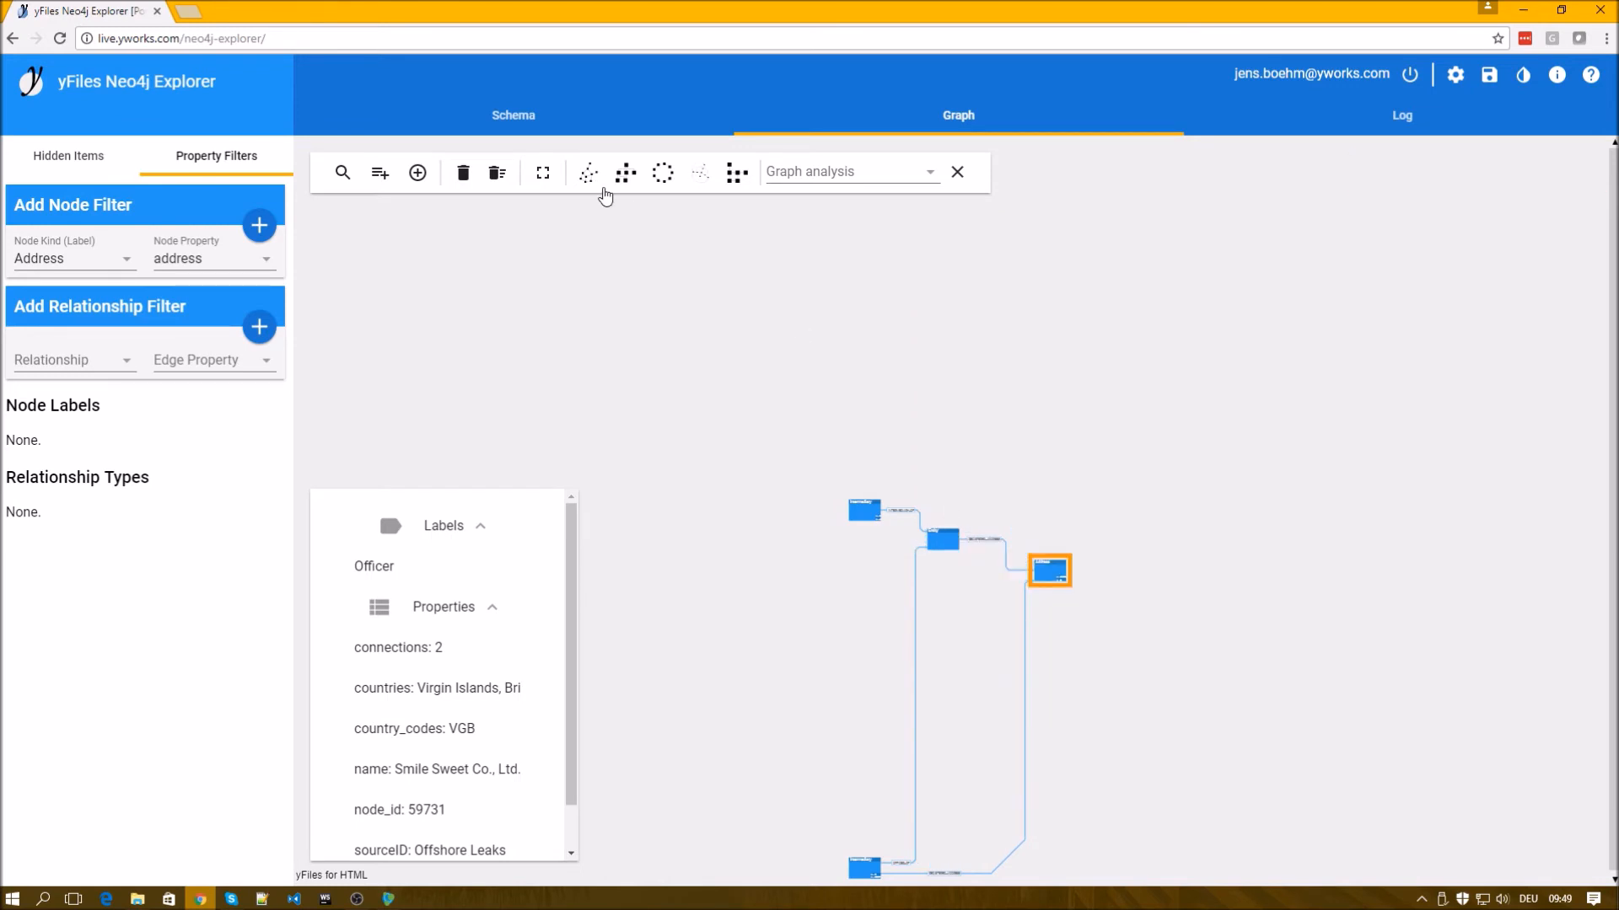
# Apply the hierarchic layout to the remaining Intermediary, Entity and Address nodes.
pyautogui.click(624, 172)
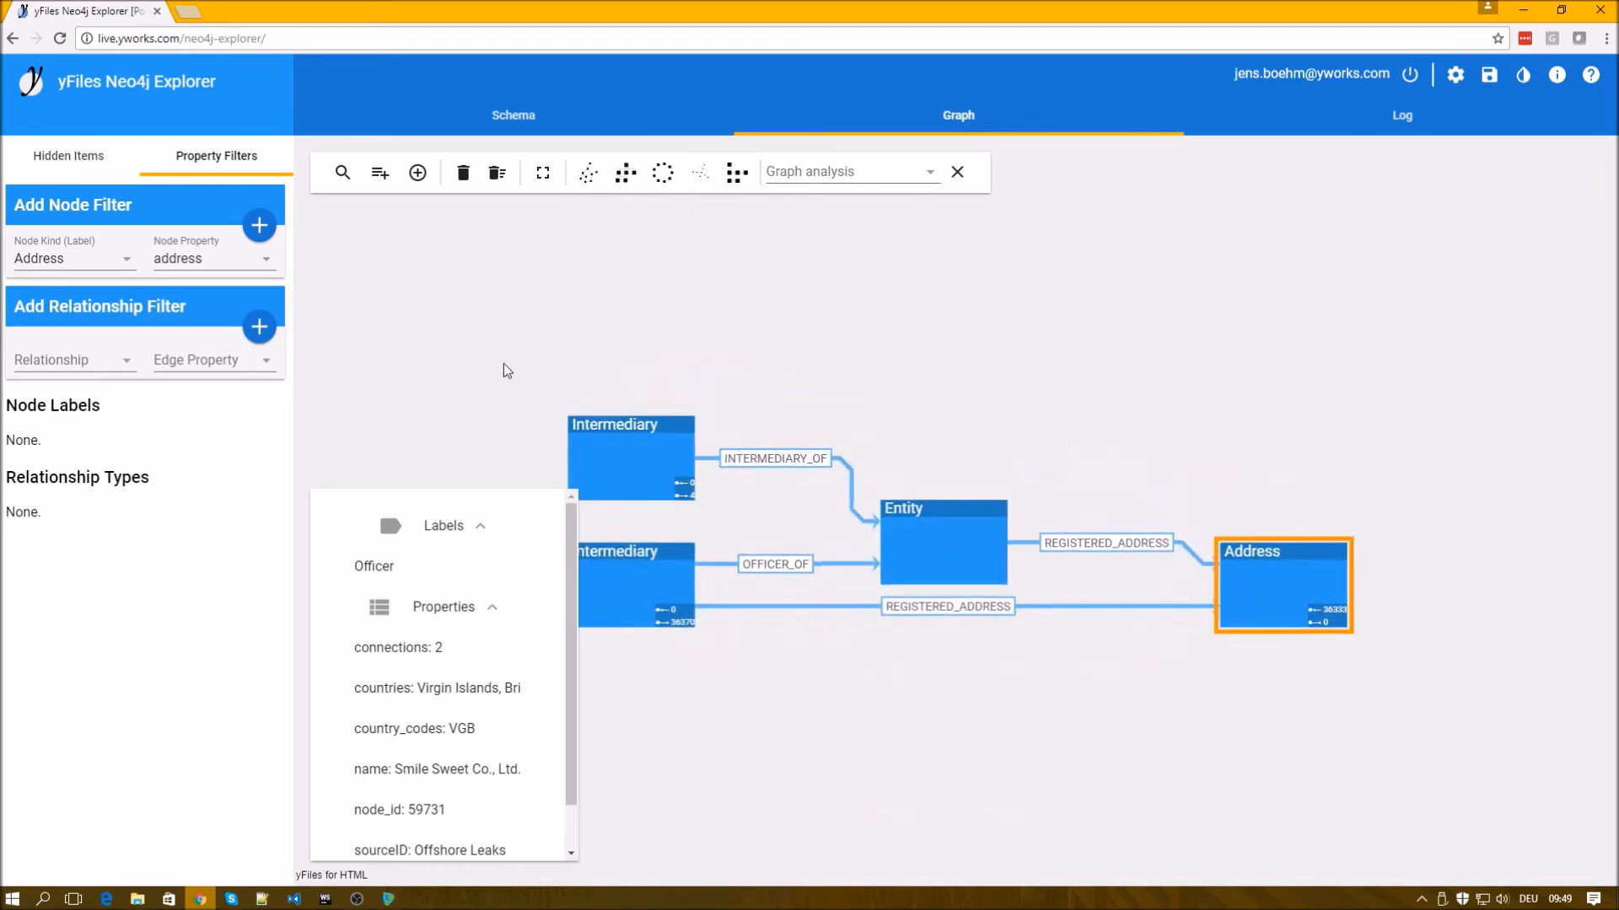
pyautogui.moveTo(62, 170)
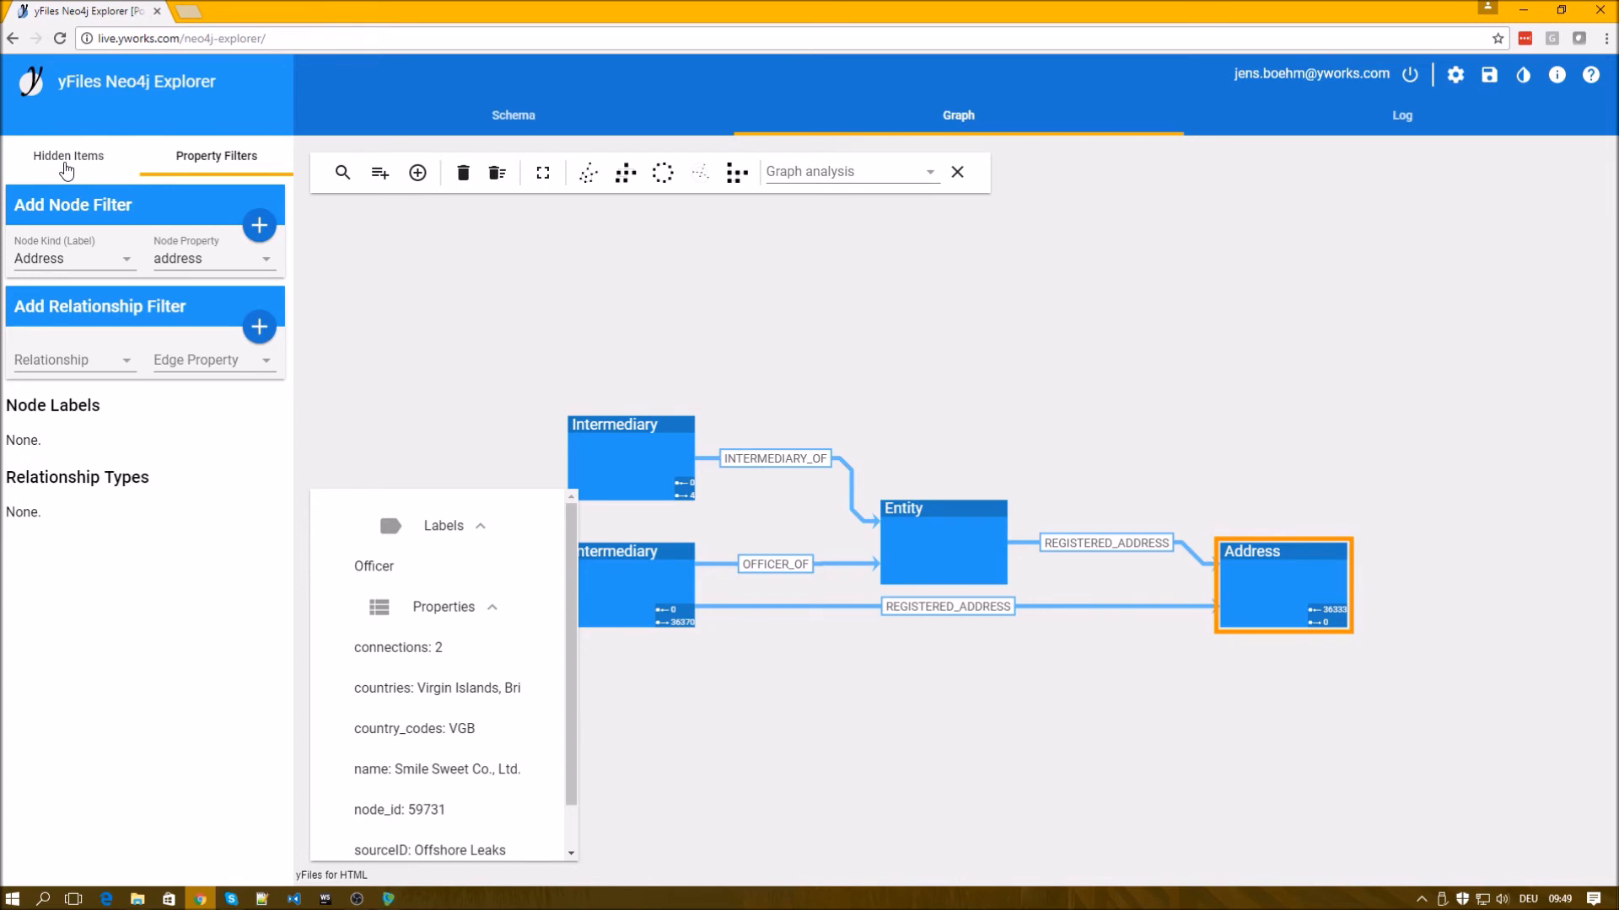
# Show the Hidden Items list, where Officer appears as a hidden node label.
pyautogui.click(67, 155)
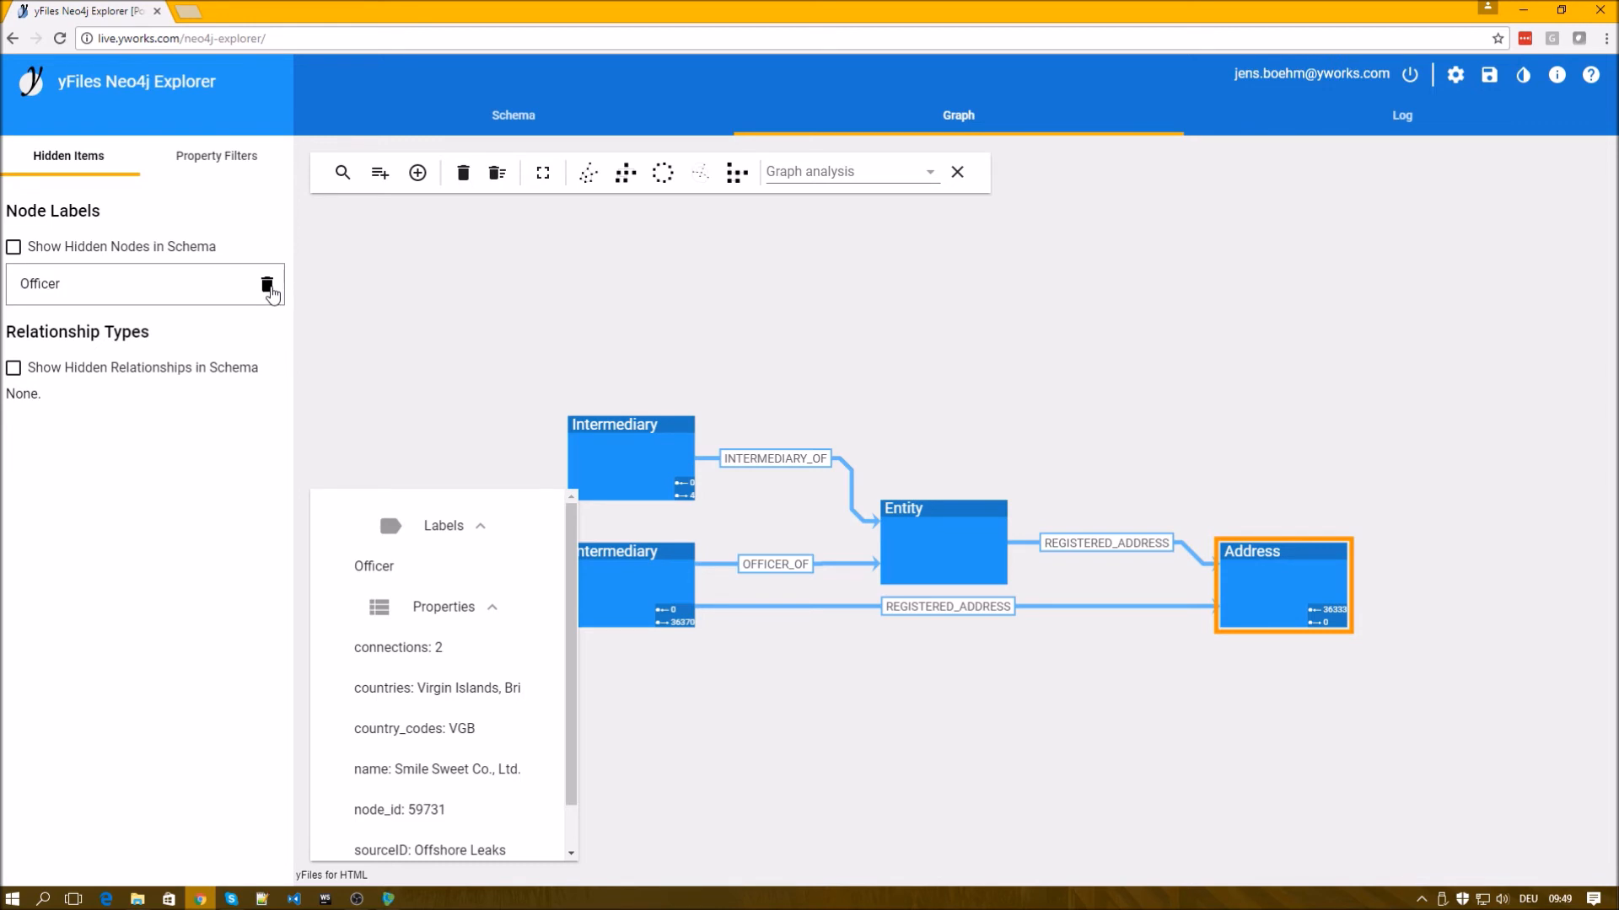
pyautogui.moveTo(155, 300)
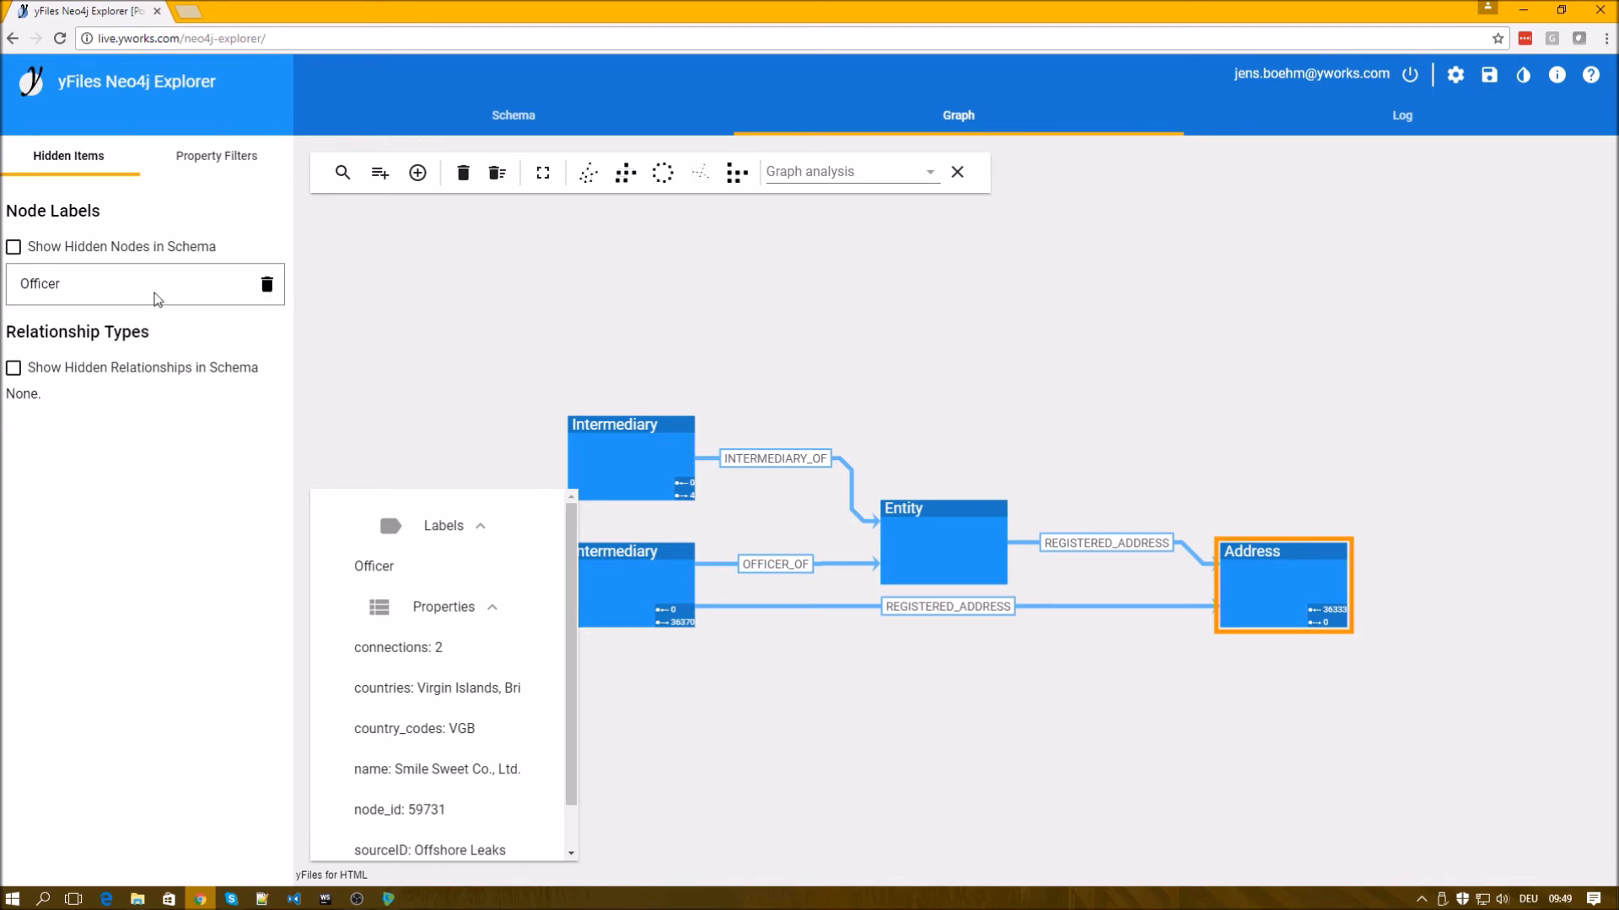
pyautogui.moveTo(573, 137)
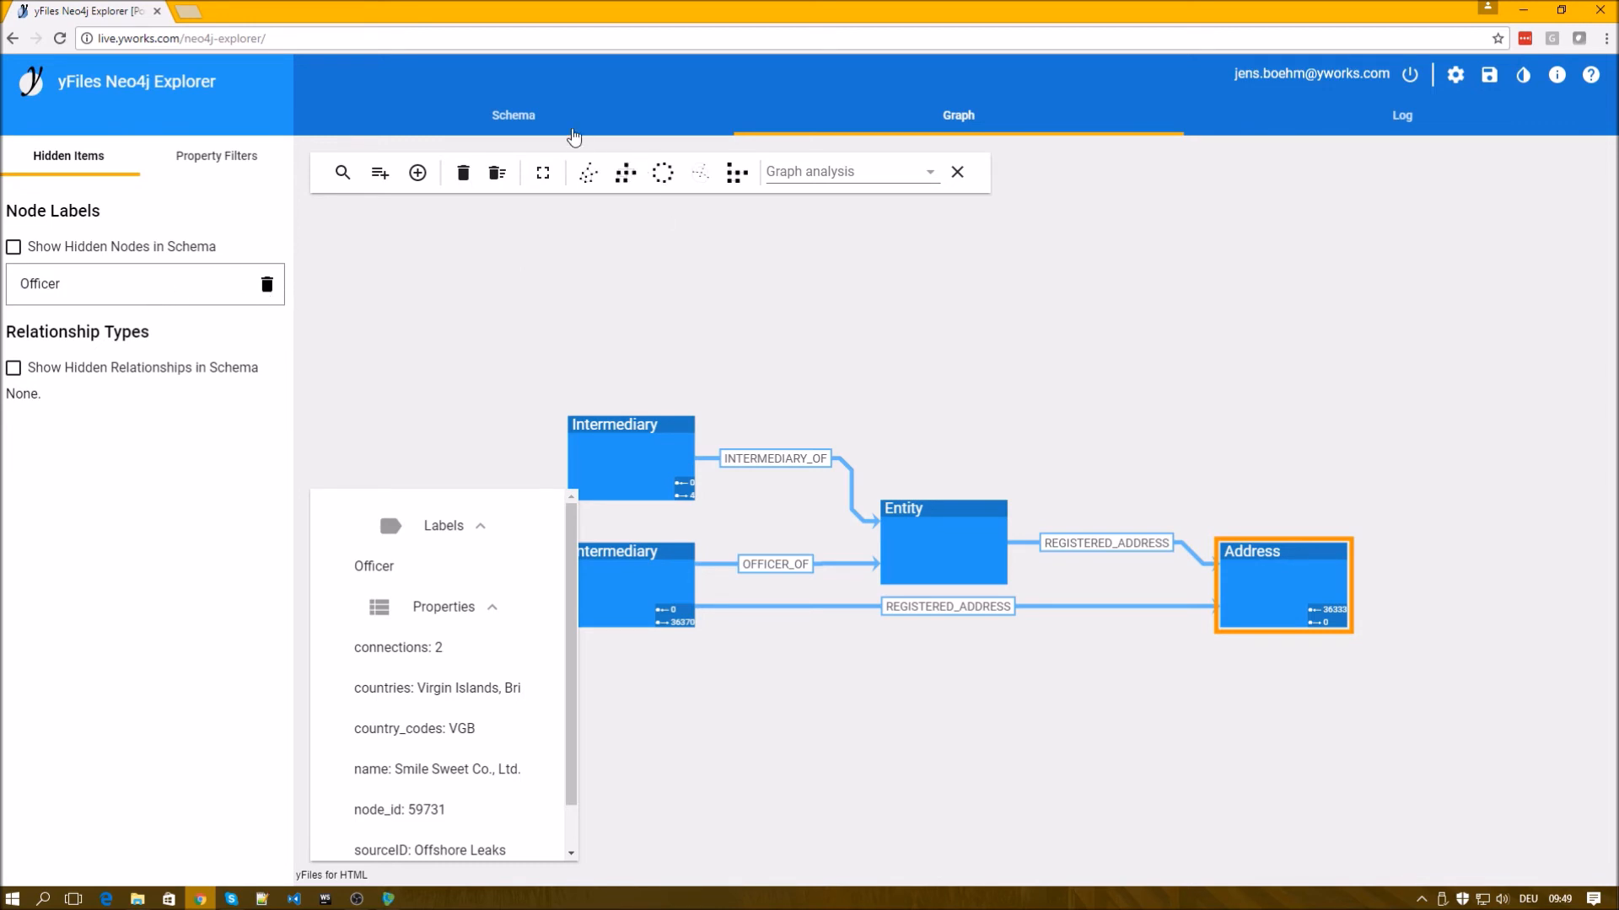
# Enable Show Hidden Nodes in Schema so Officer appears there, then return to the graph.
pyautogui.click(513, 114)
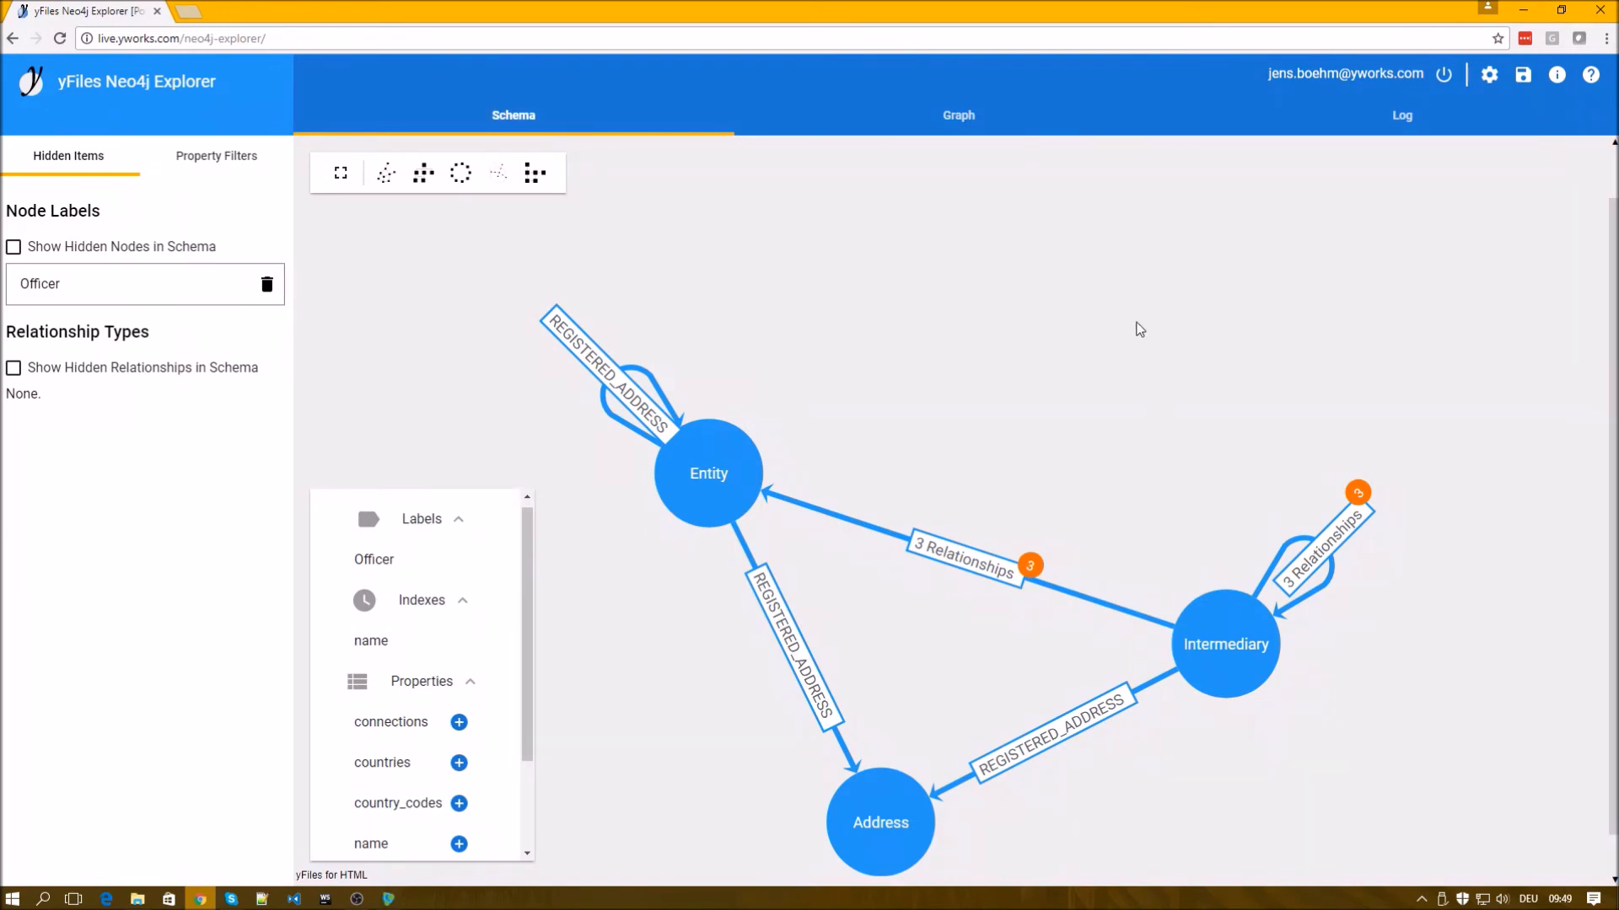
pyautogui.moveTo(1042, 340)
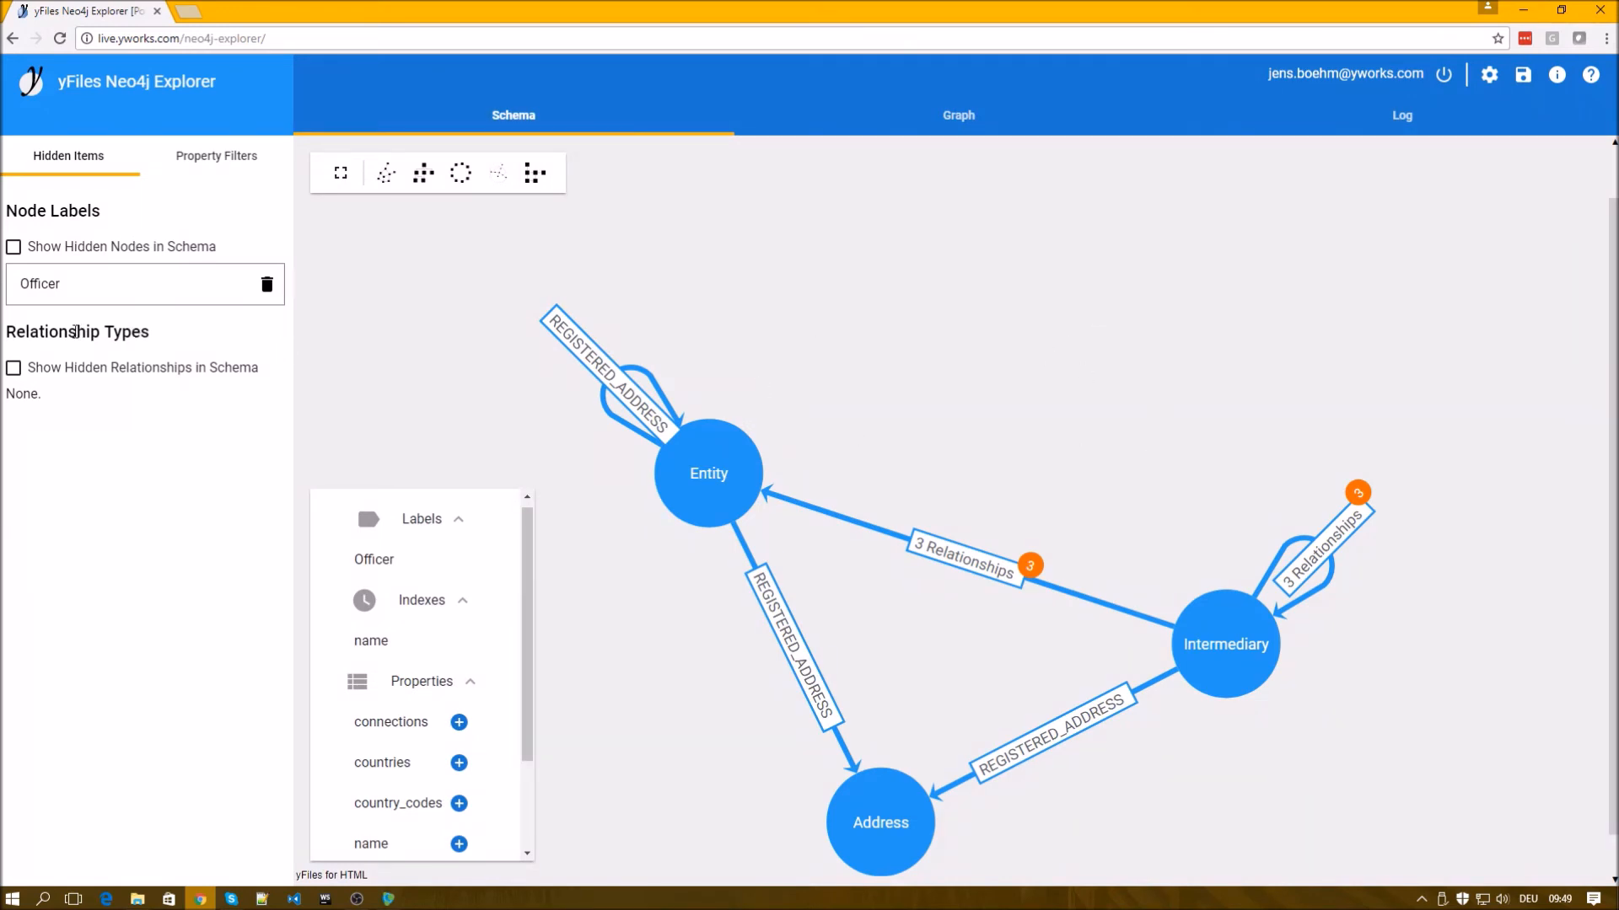
pyautogui.moveTo(1037, 395)
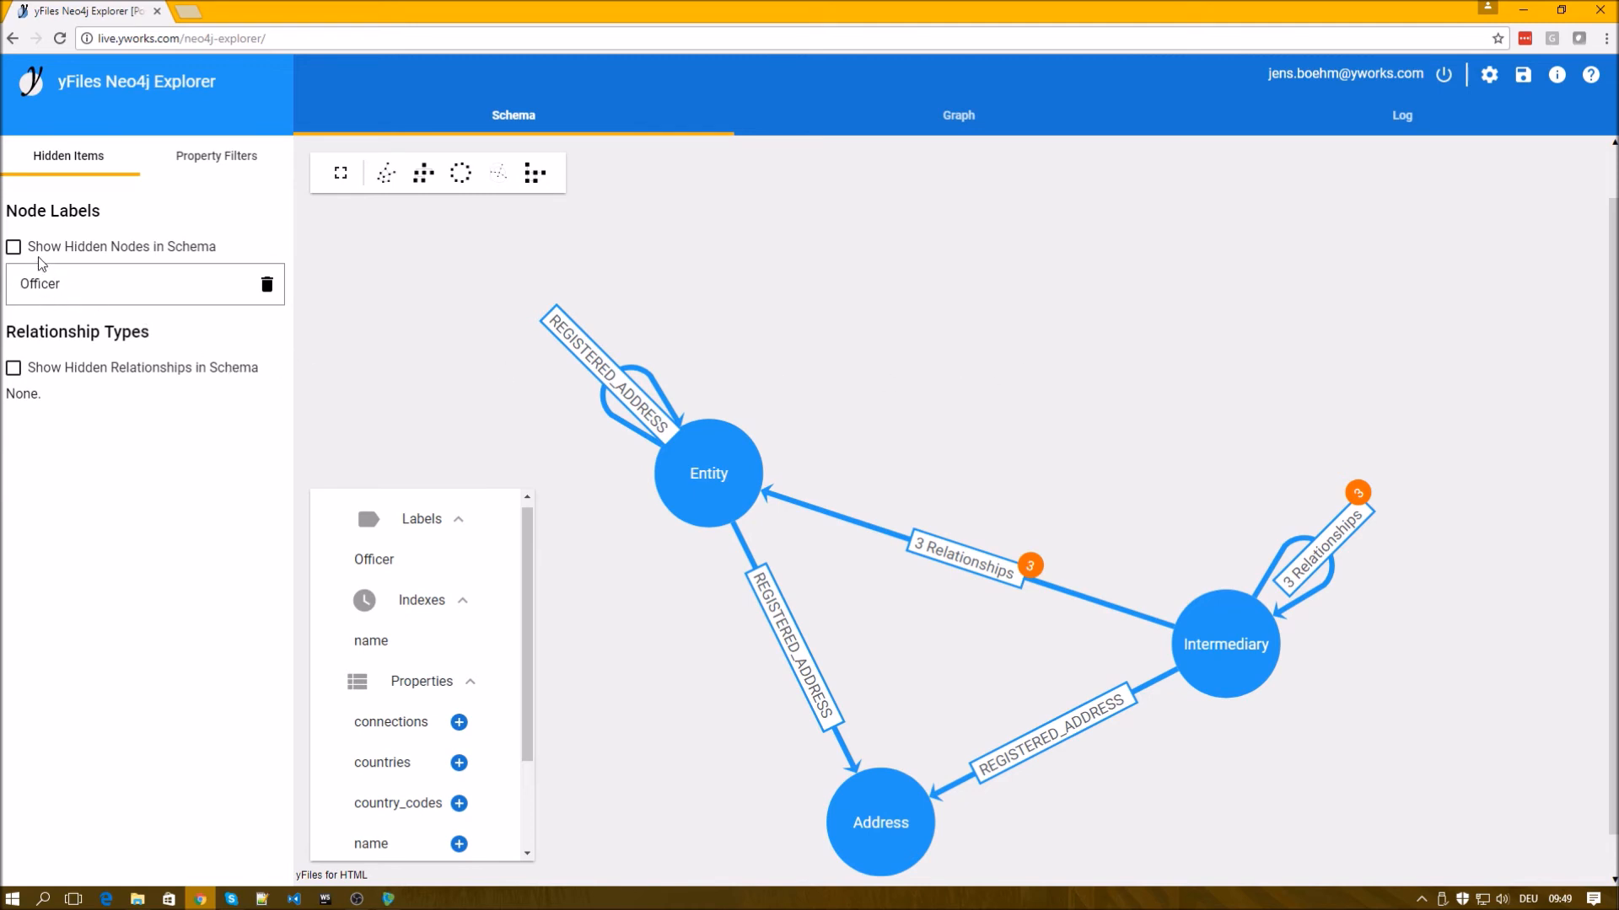
pyautogui.click(14, 246)
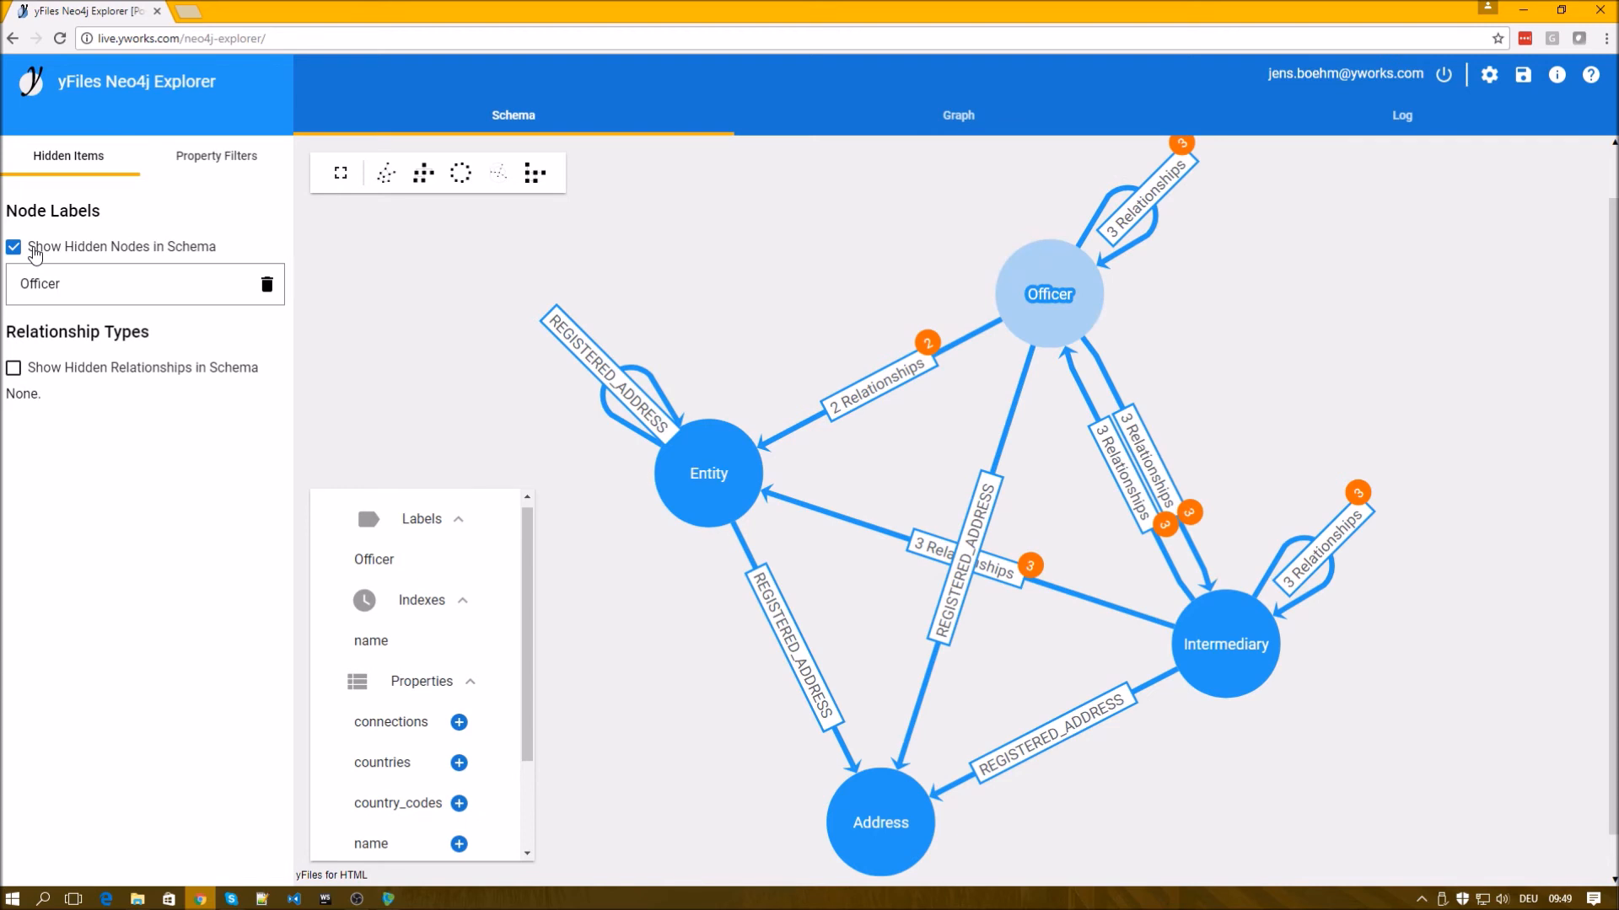
pyautogui.moveTo(1125, 305)
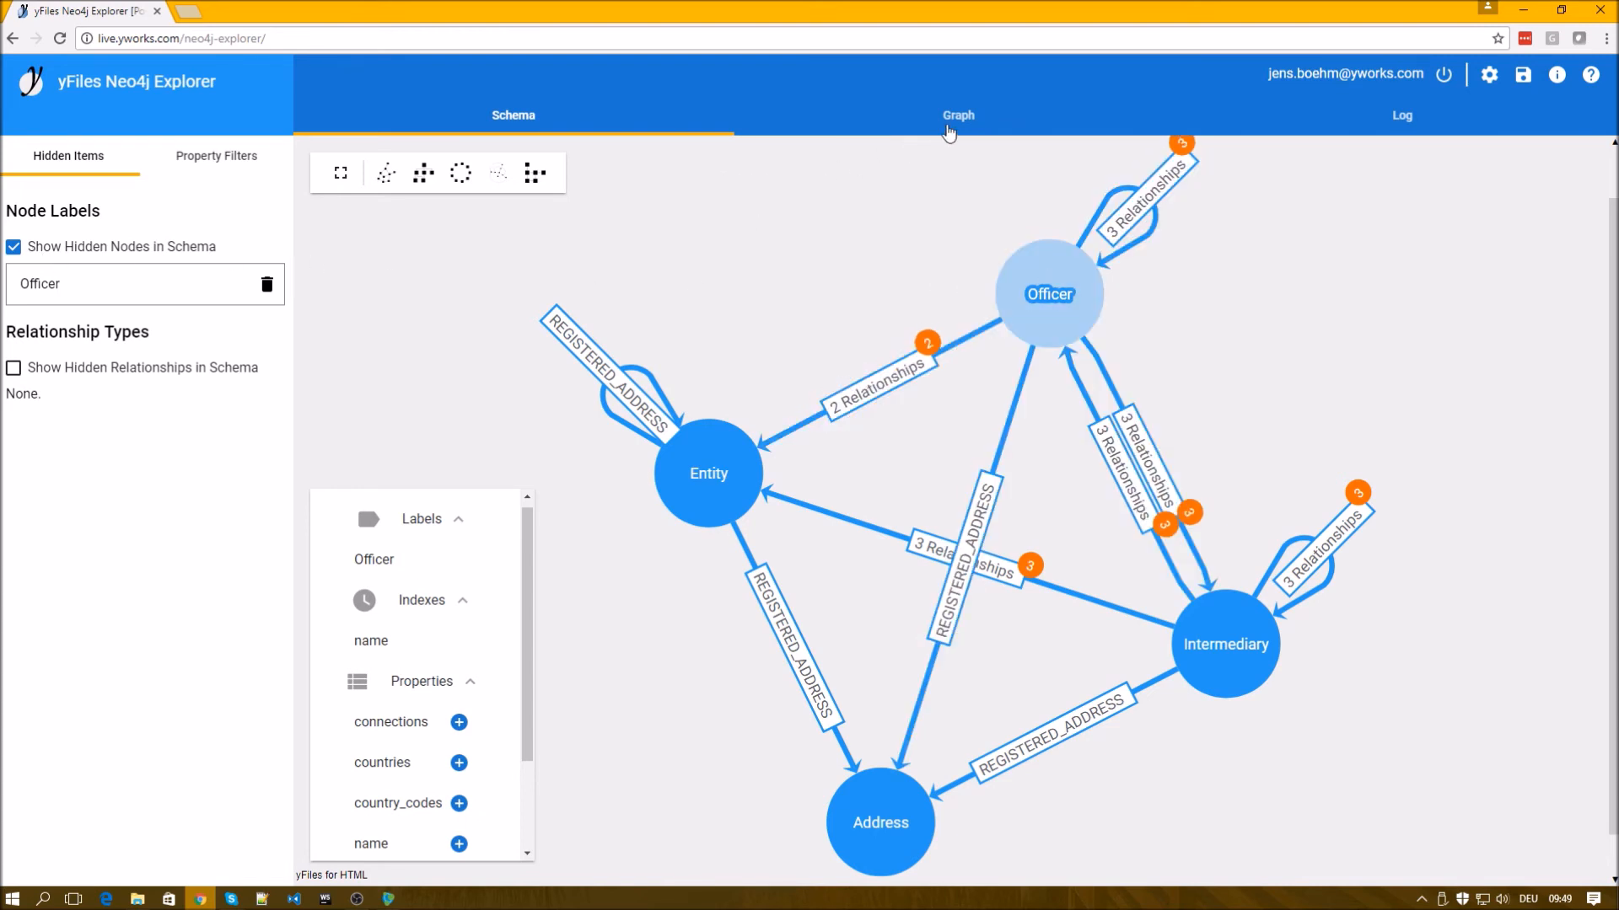
pyautogui.click(957, 115)
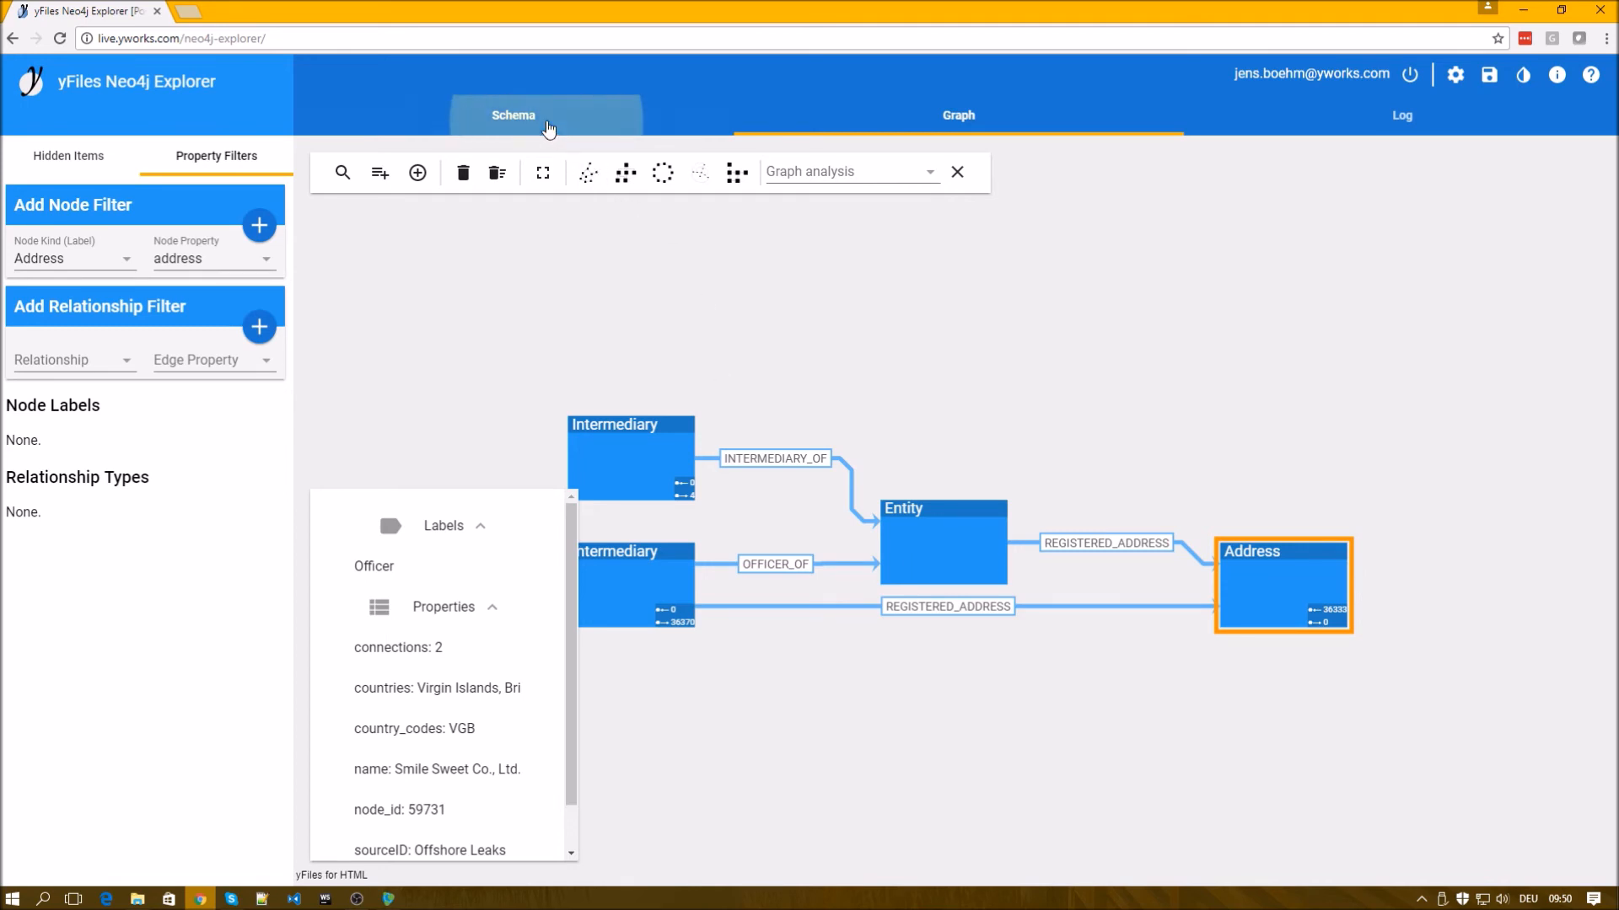
# Remove Officer from Hidden Items so Officer nodes reappear, re-laid out hierarchically.
pyautogui.click(512, 115)
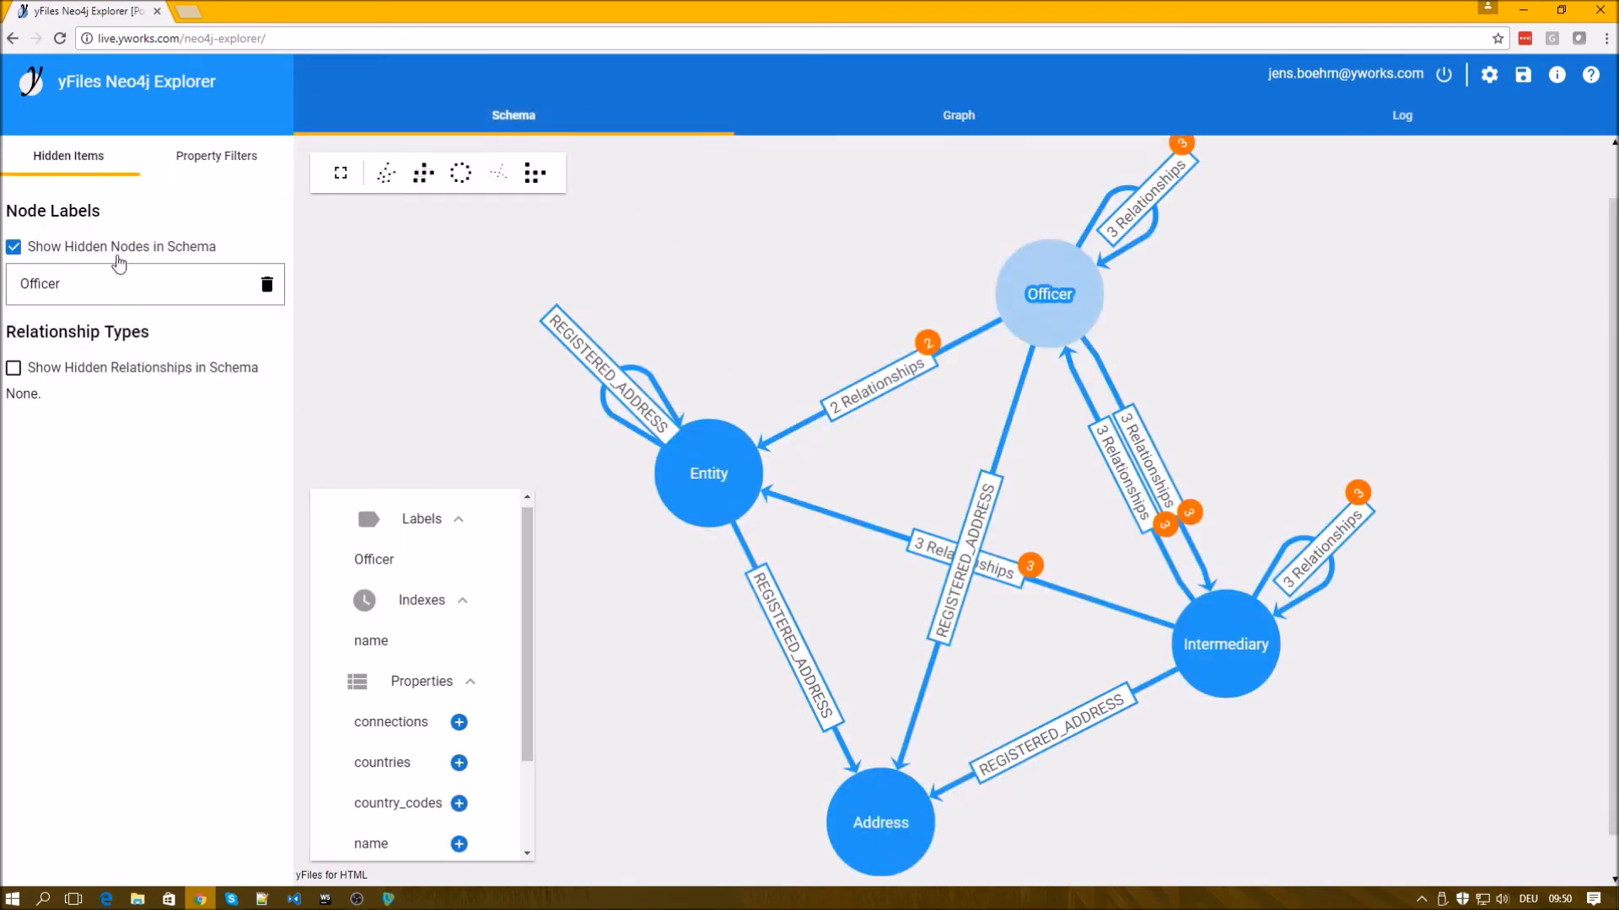
pyautogui.click(266, 283)
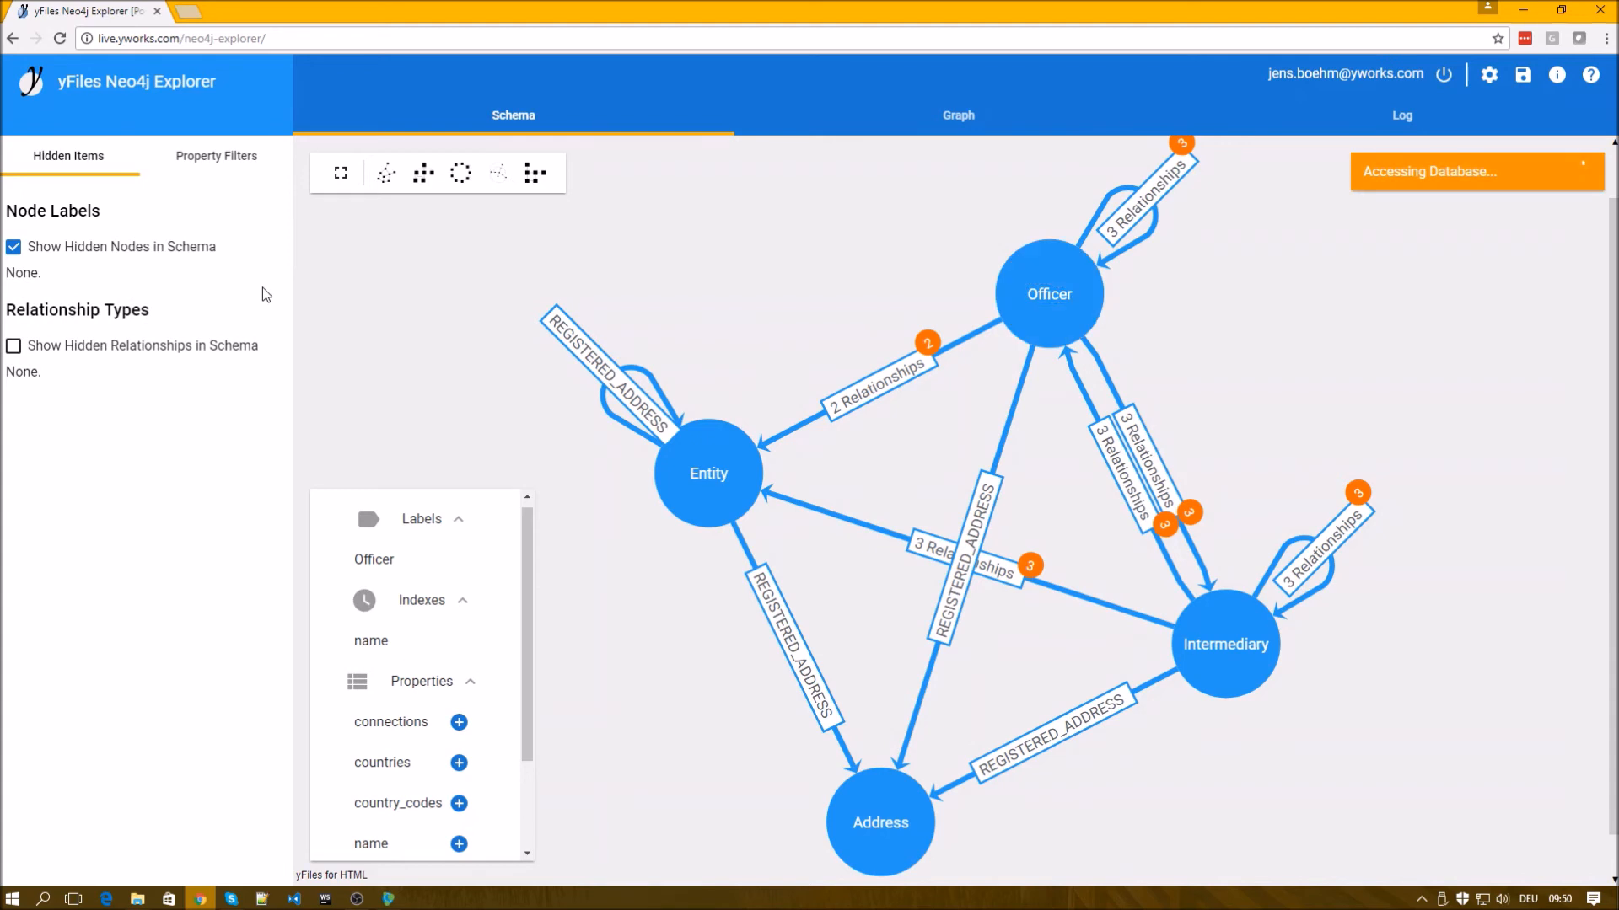
pyautogui.click(958, 115)
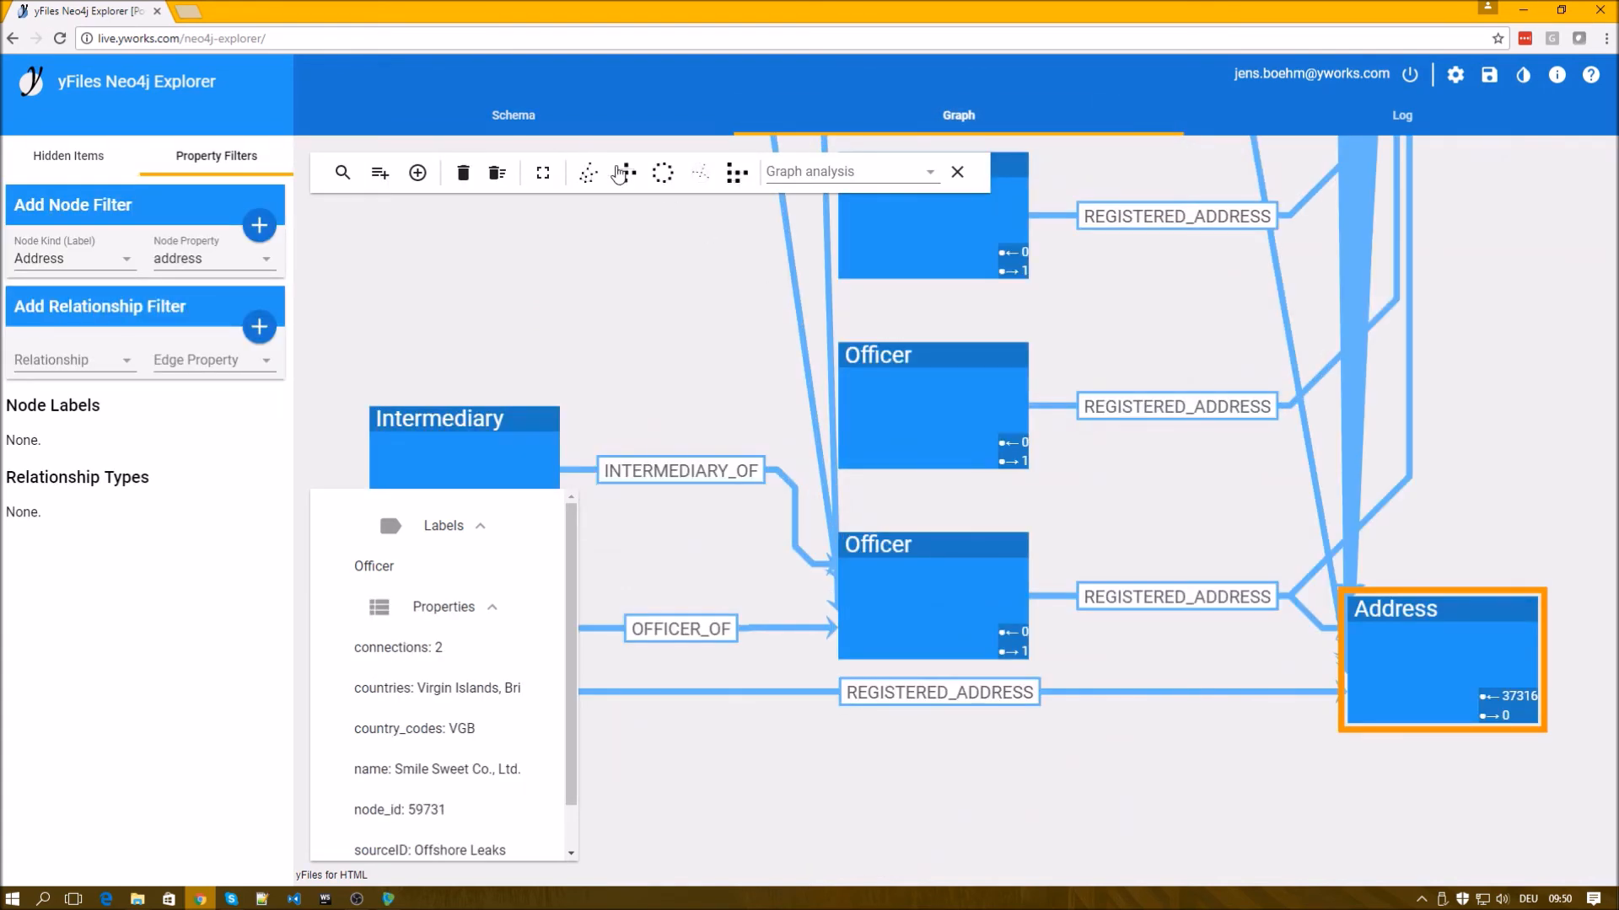
pyautogui.click(626, 172)
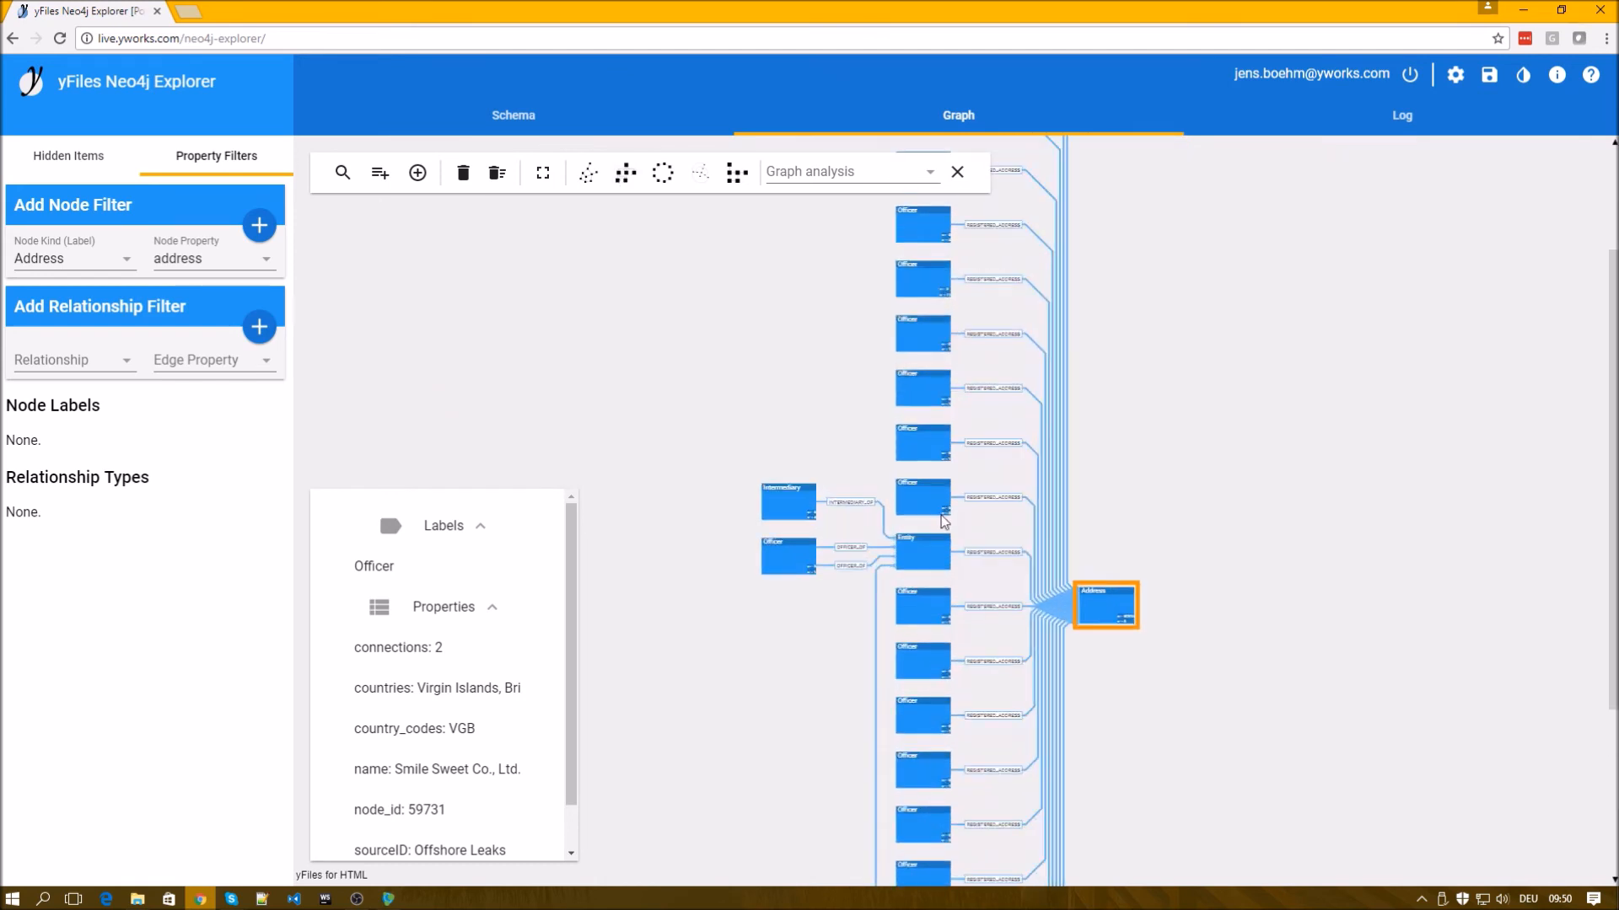
pyautogui.click(921, 496)
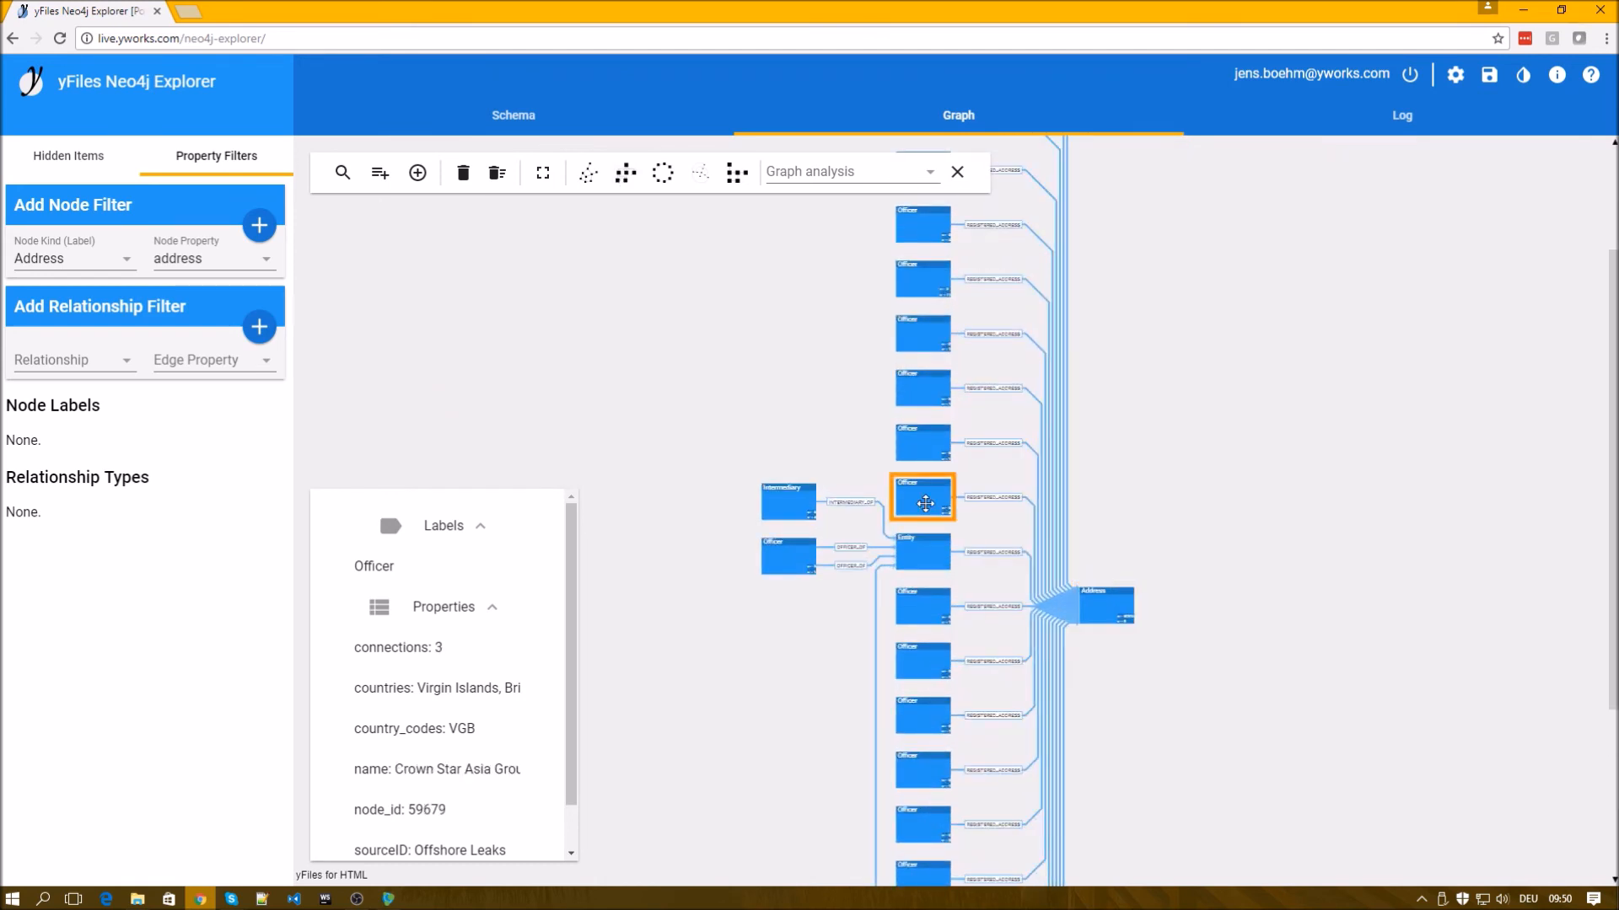
pyautogui.rightClick(921, 495)
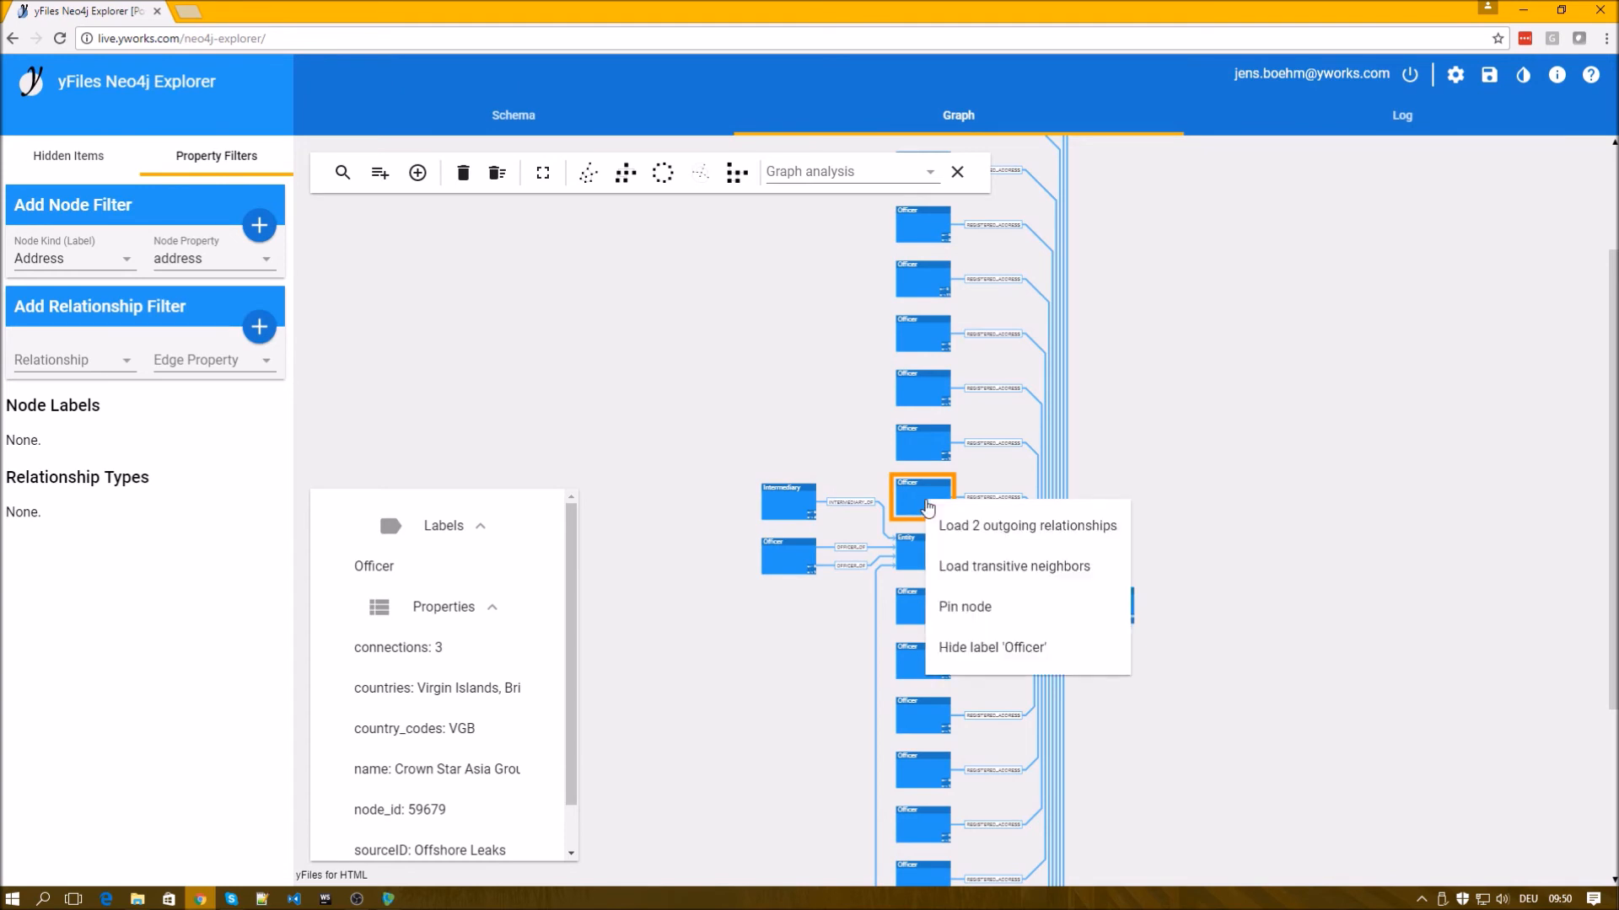
pyautogui.moveTo(965, 607)
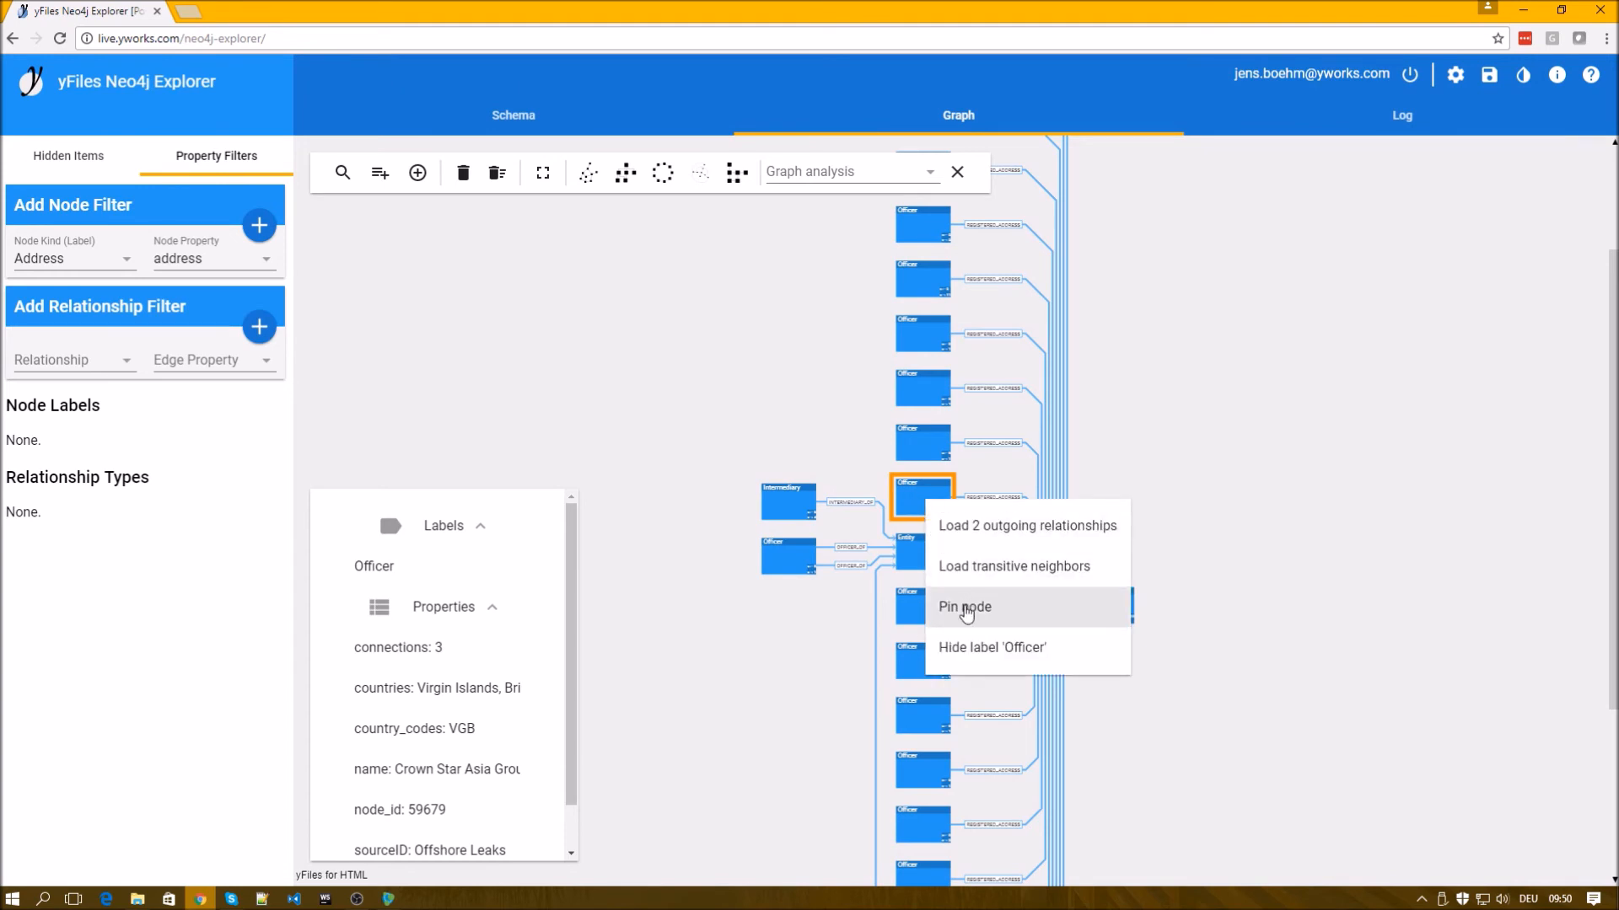
pyautogui.click(965, 605)
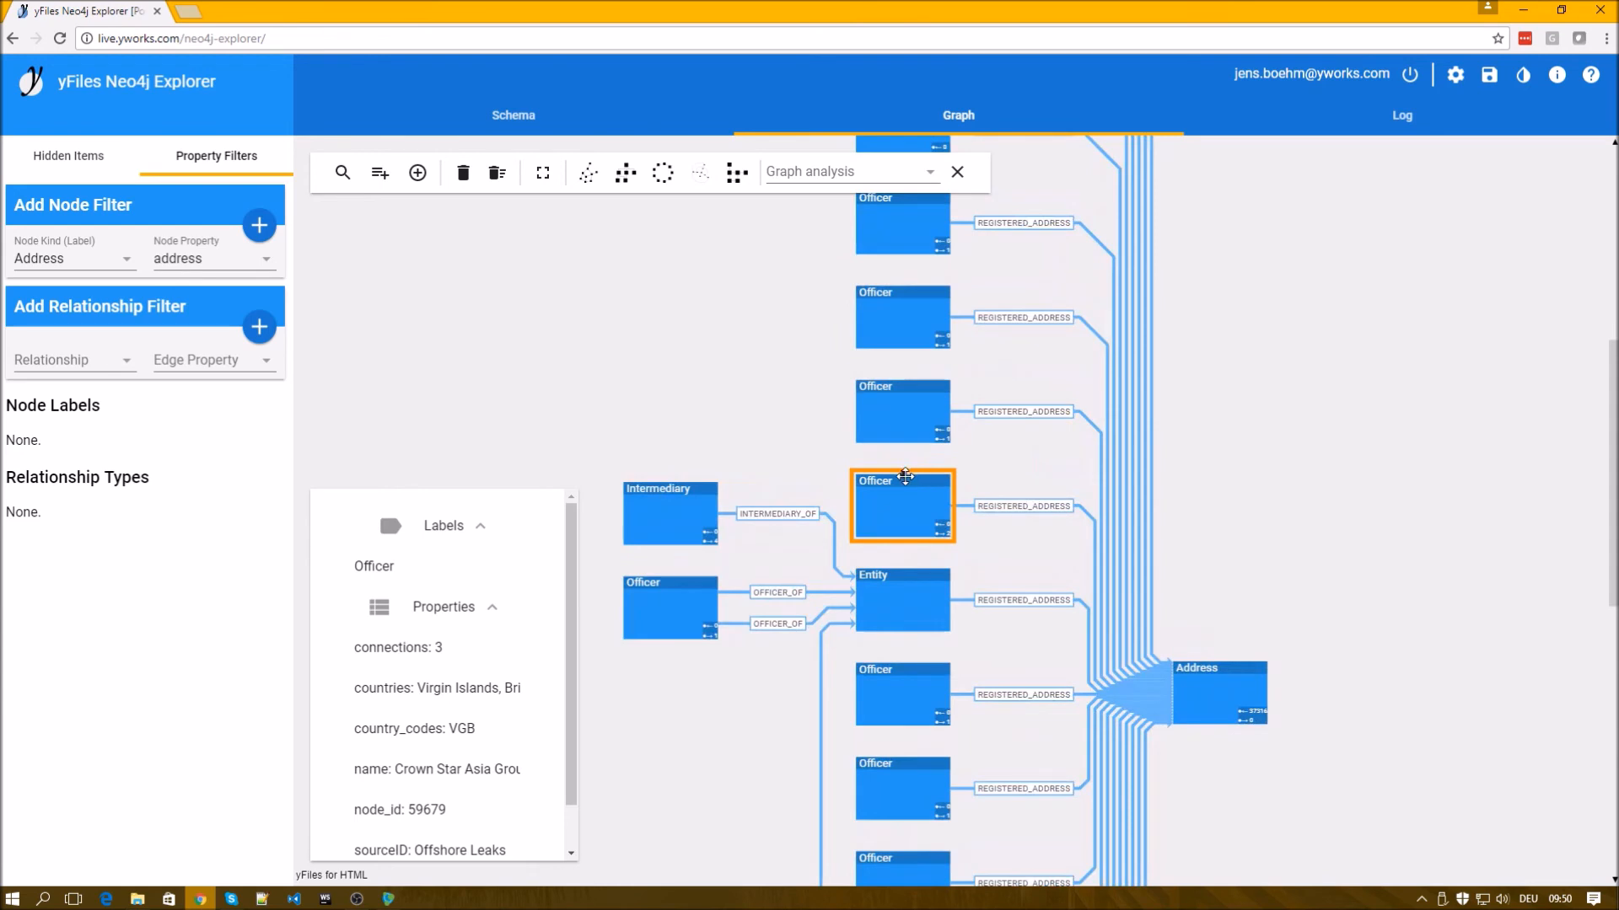
pyautogui.moveTo(499, 288)
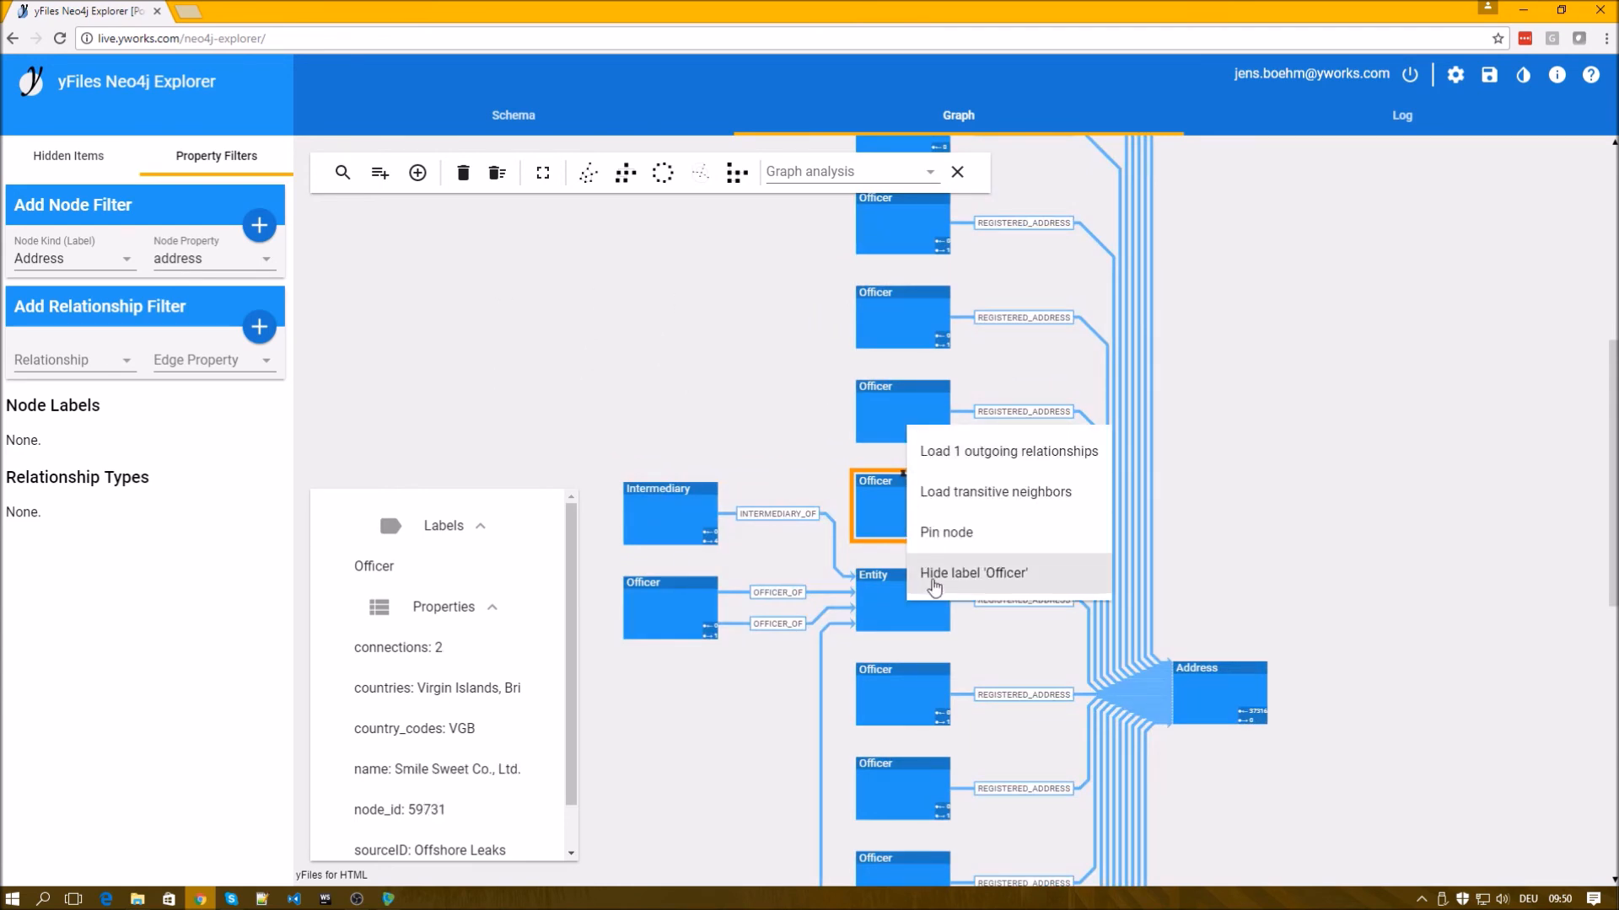
pyautogui.click(973, 573)
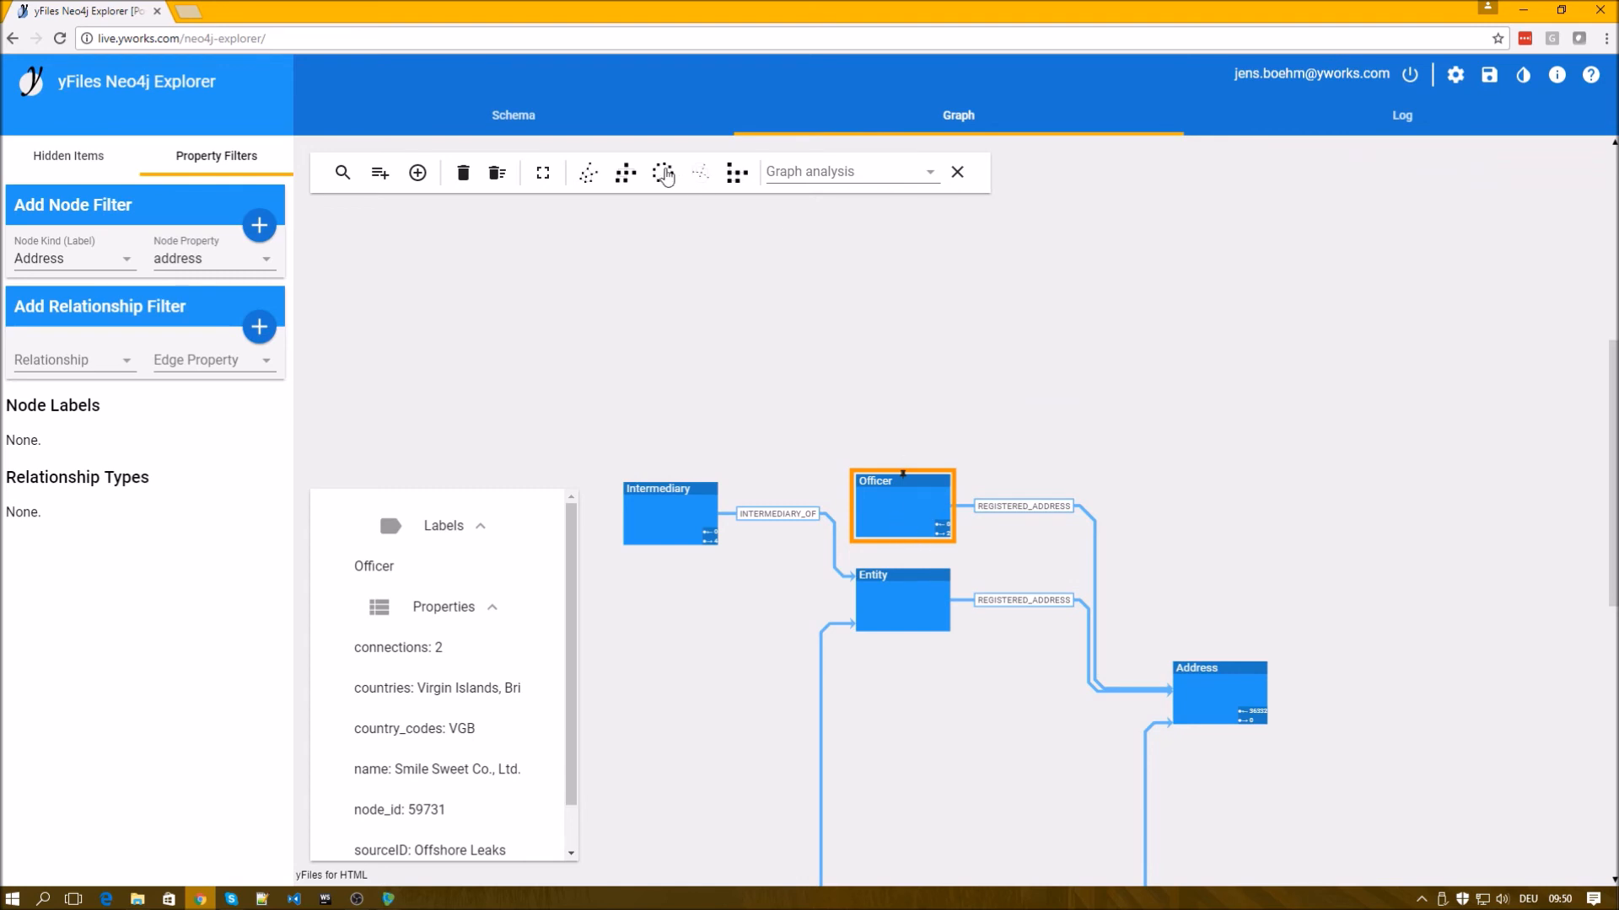
pyautogui.click(624, 172)
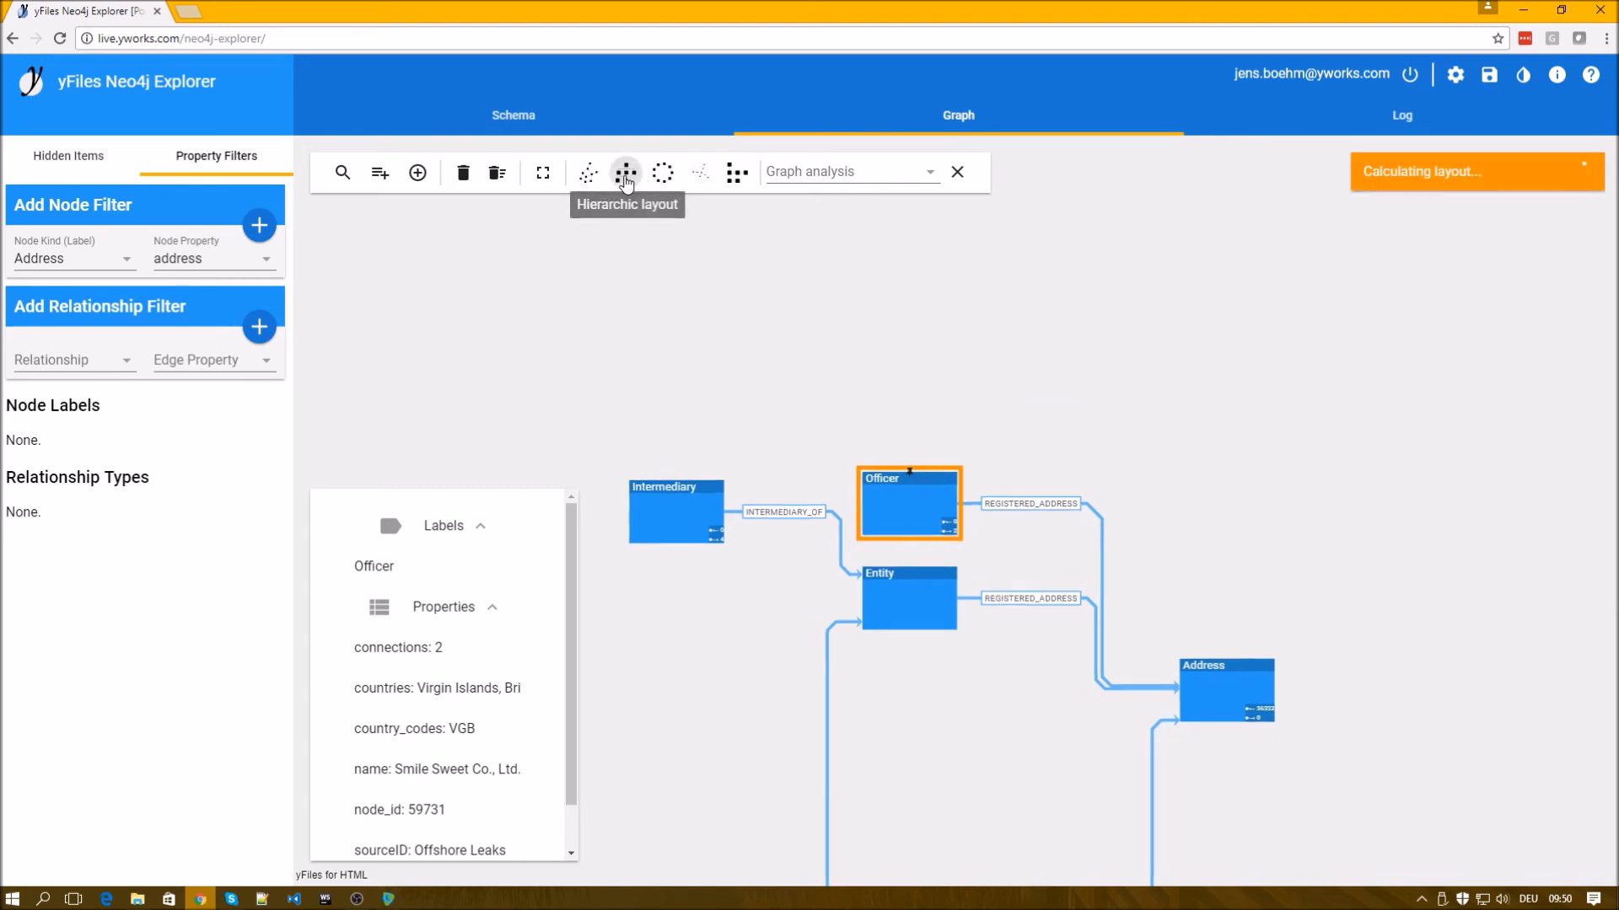
pyautogui.click(624, 172)
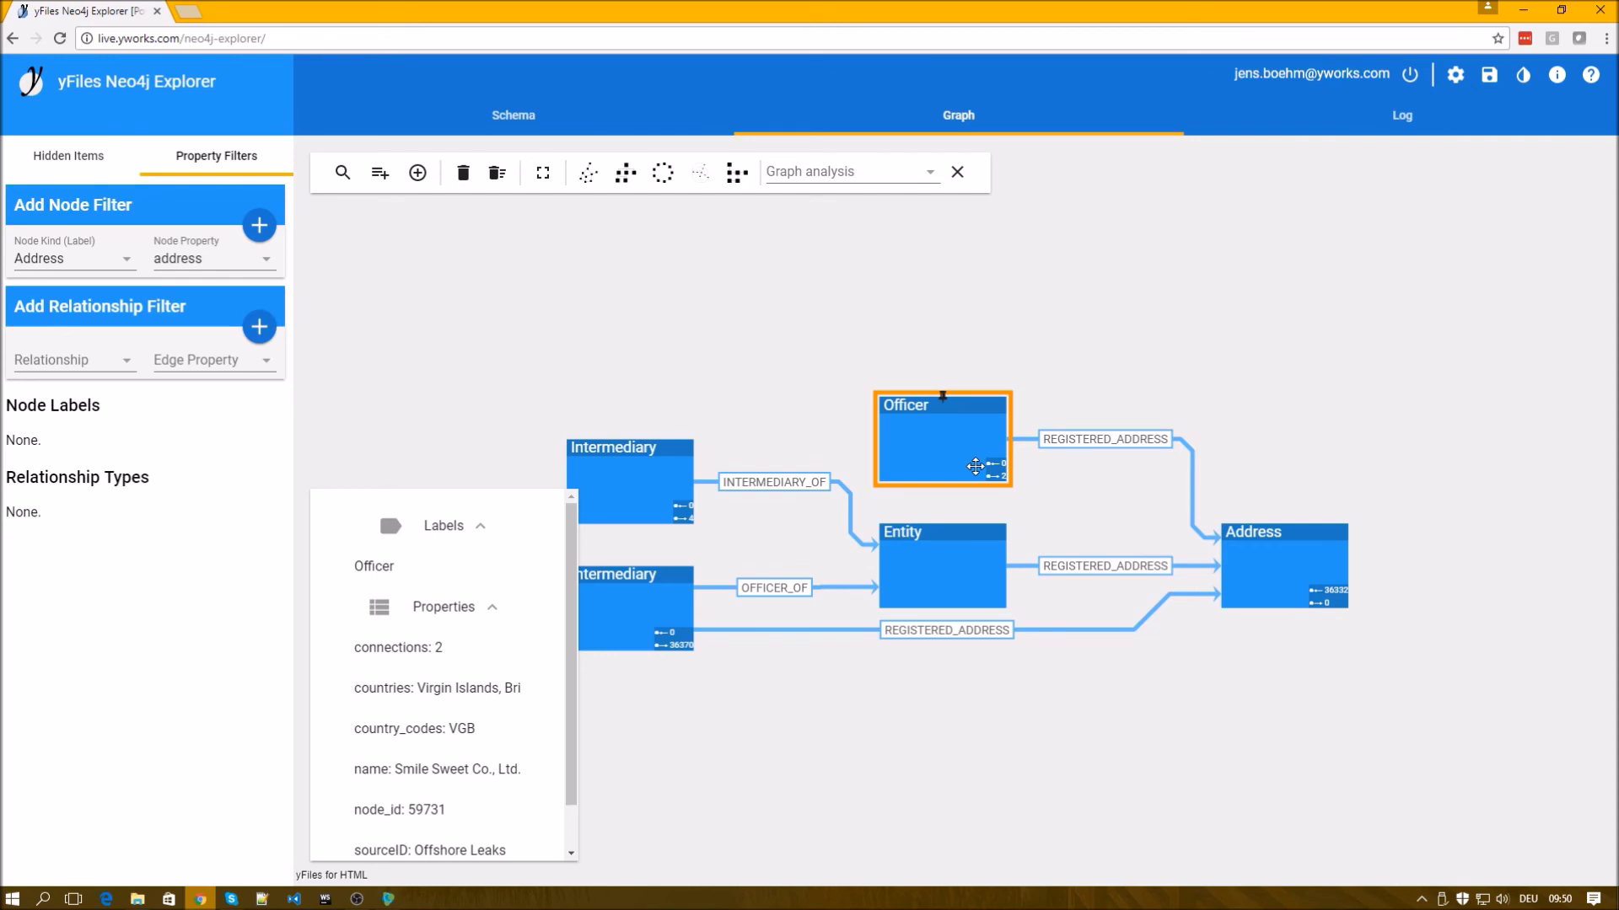
pyautogui.moveTo(964, 398)
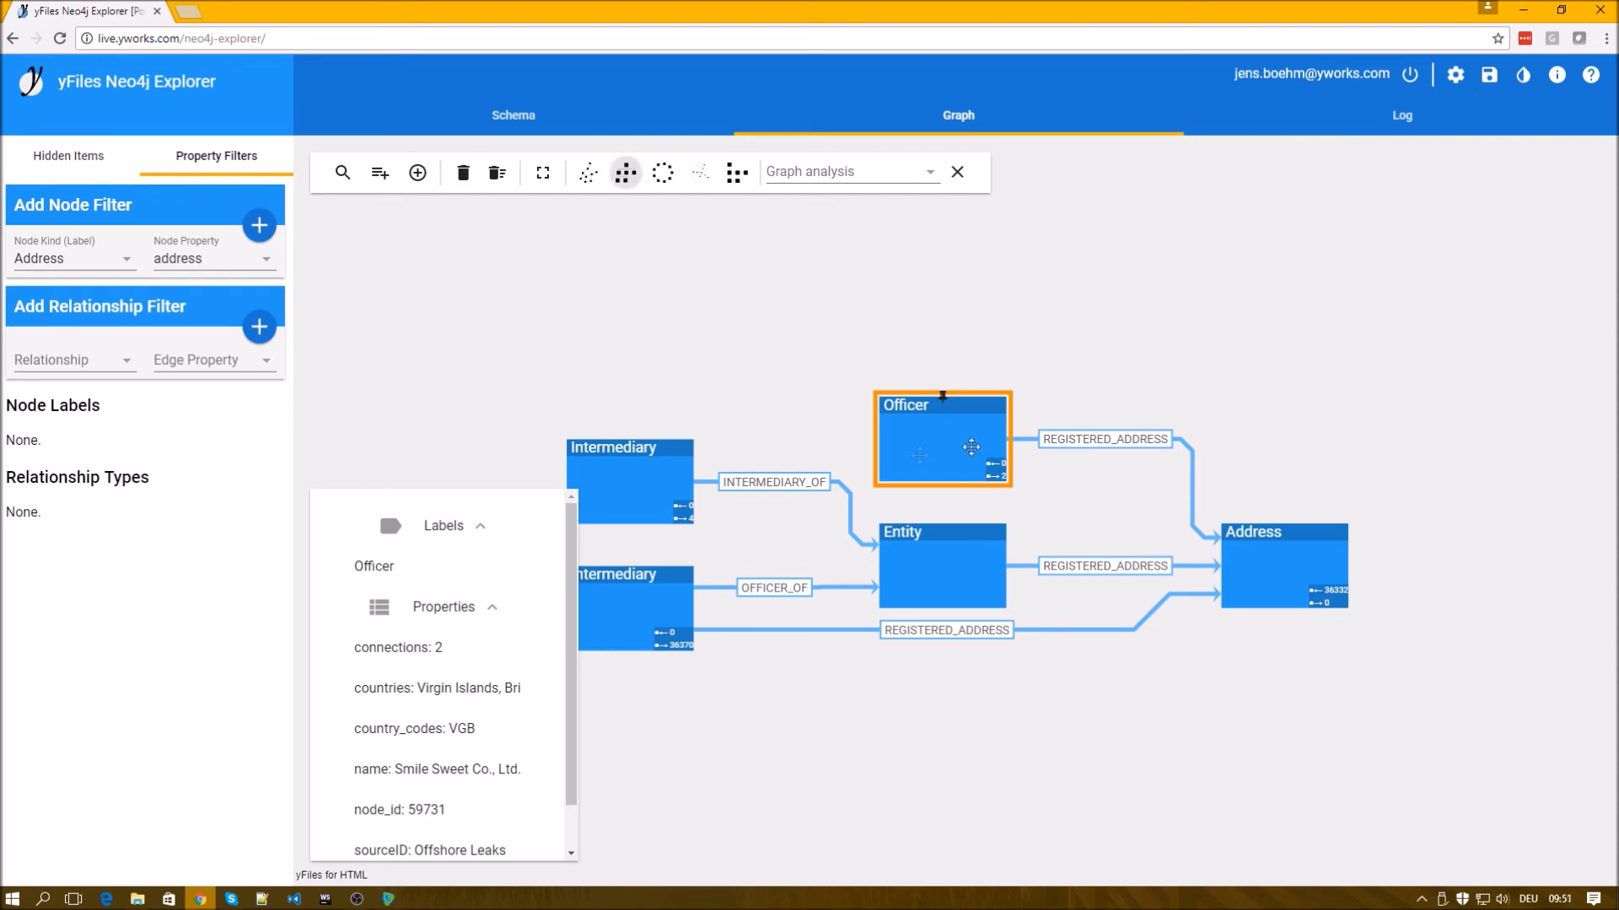
pyautogui.moveTo(794, 457)
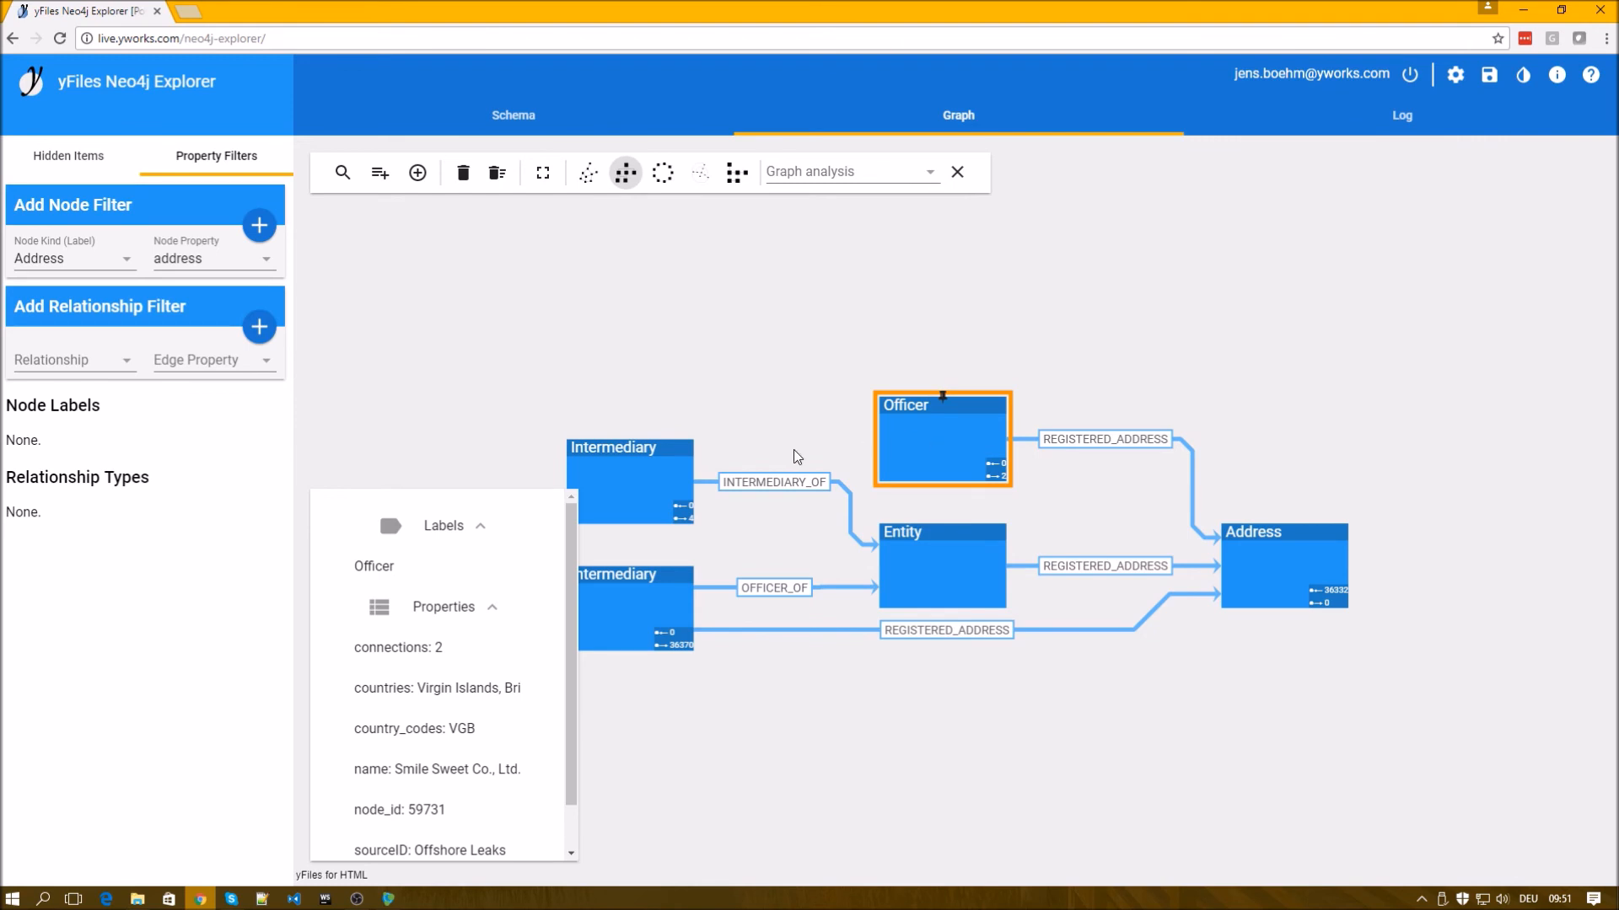
pyautogui.moveTo(950, 578)
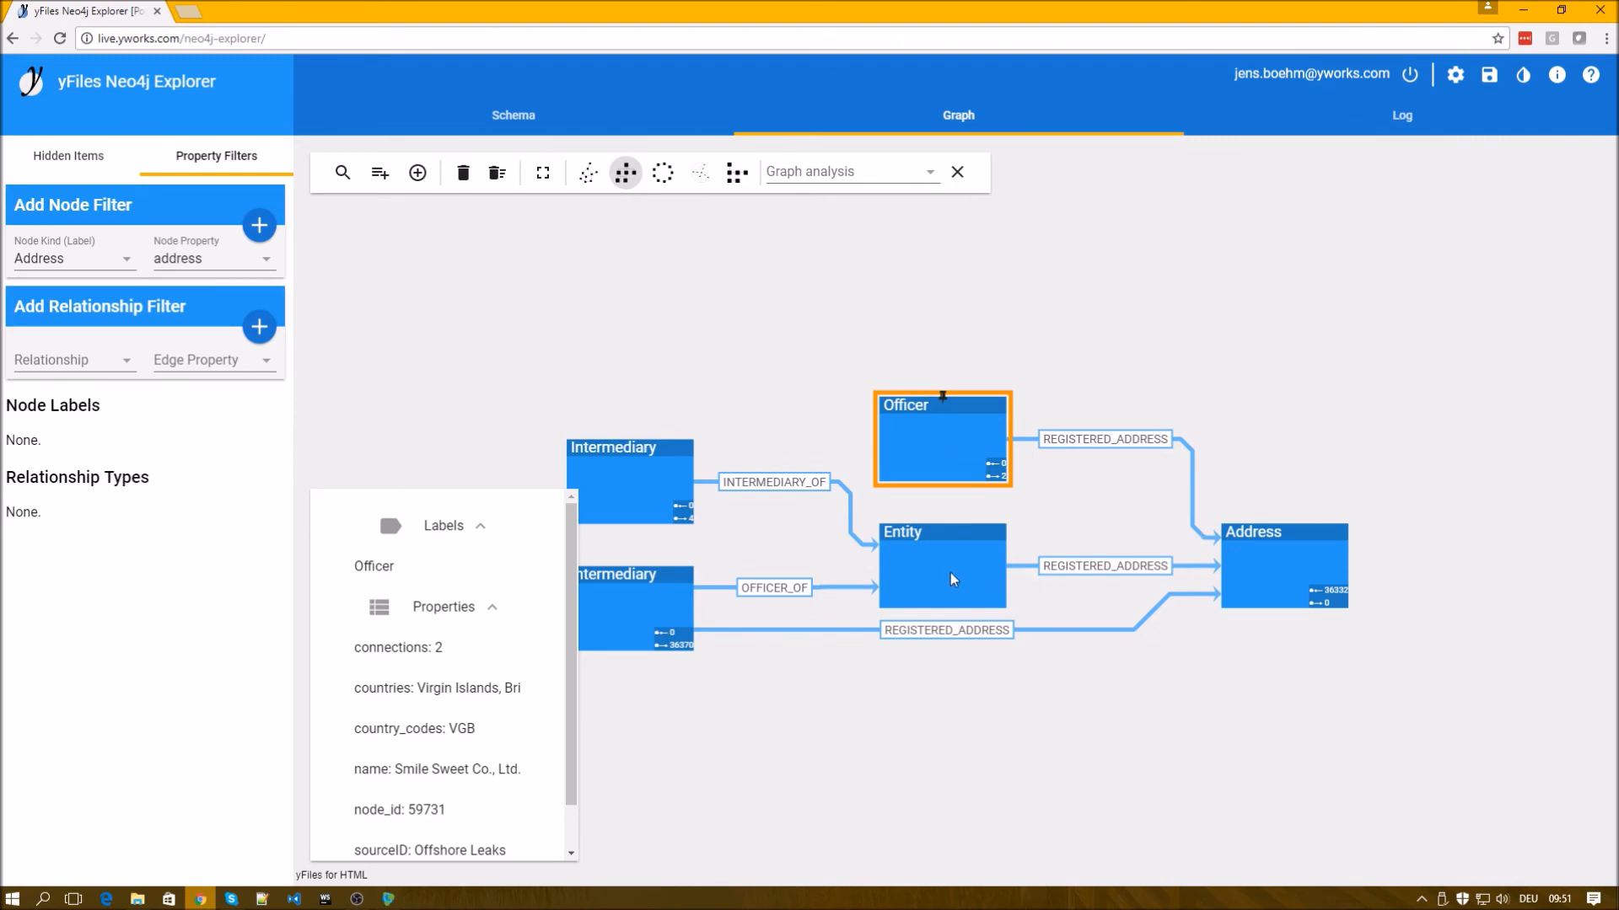
pyautogui.moveTo(1207, 531)
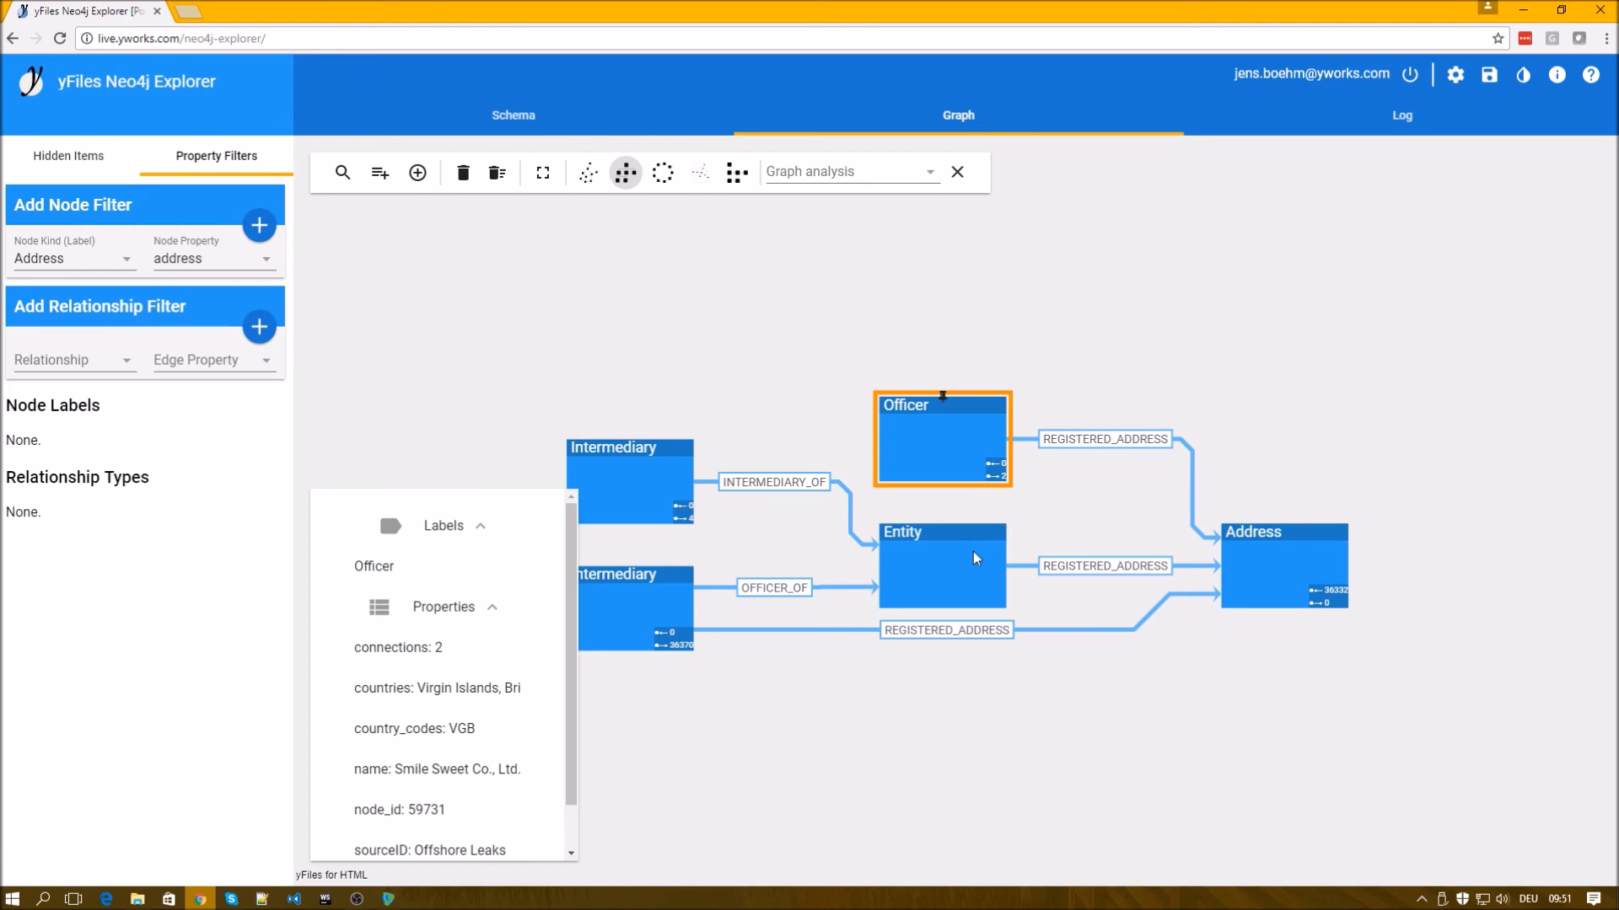
pyautogui.moveTo(885, 459)
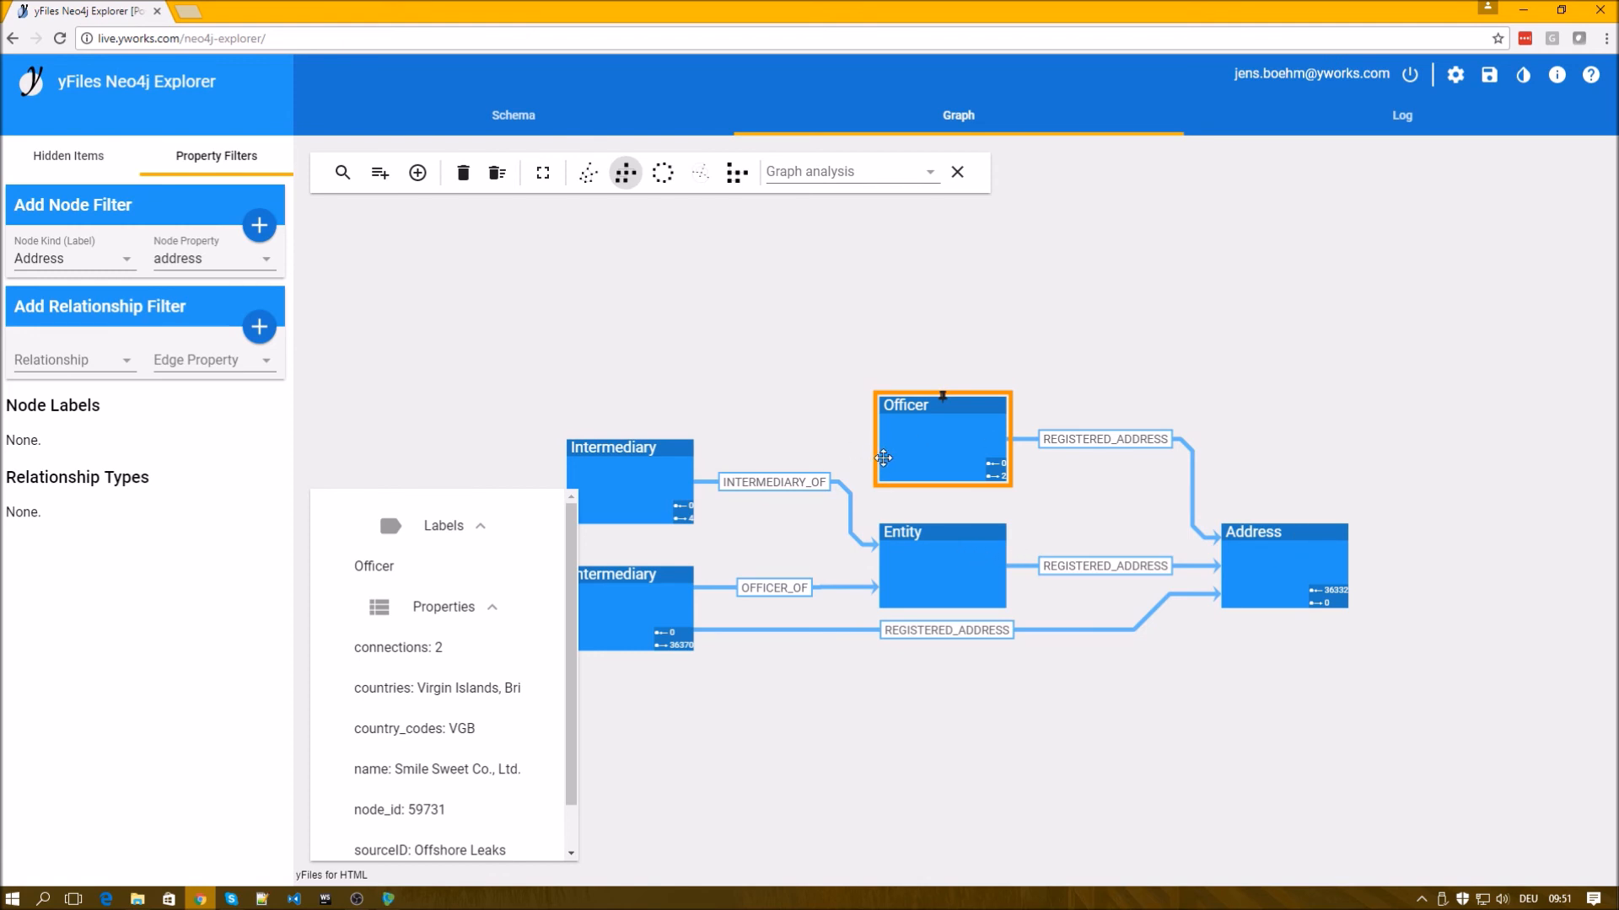
pyautogui.moveTo(1312, 276)
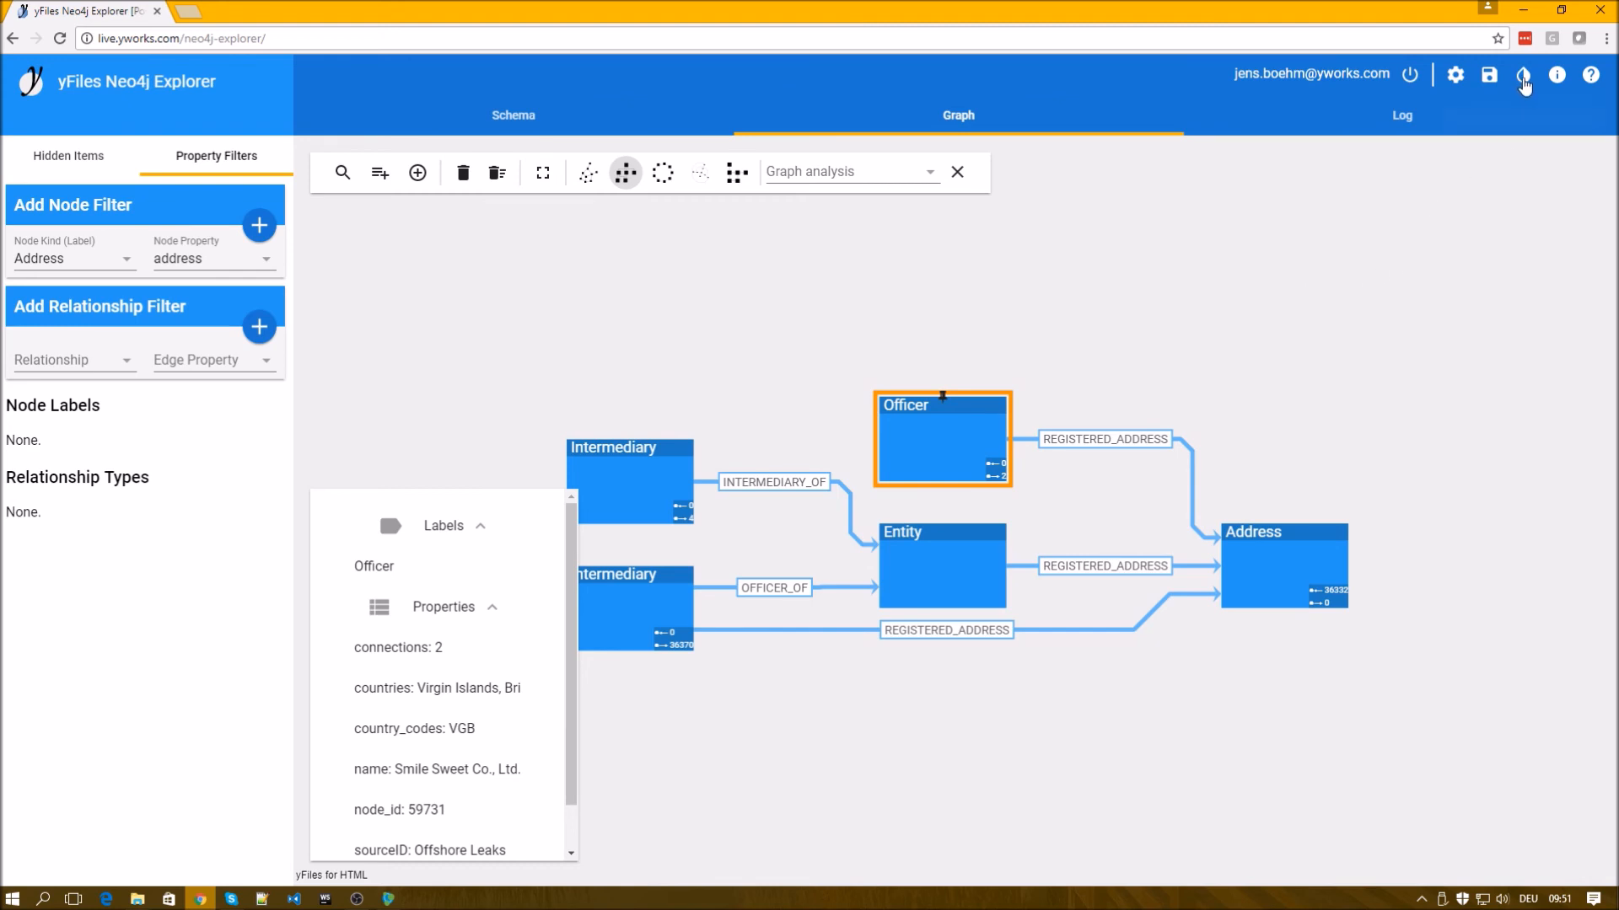
# Add a second node template and list its label choices: Address, Intermediary, Entity, Officer.
pyautogui.click(1522, 74)
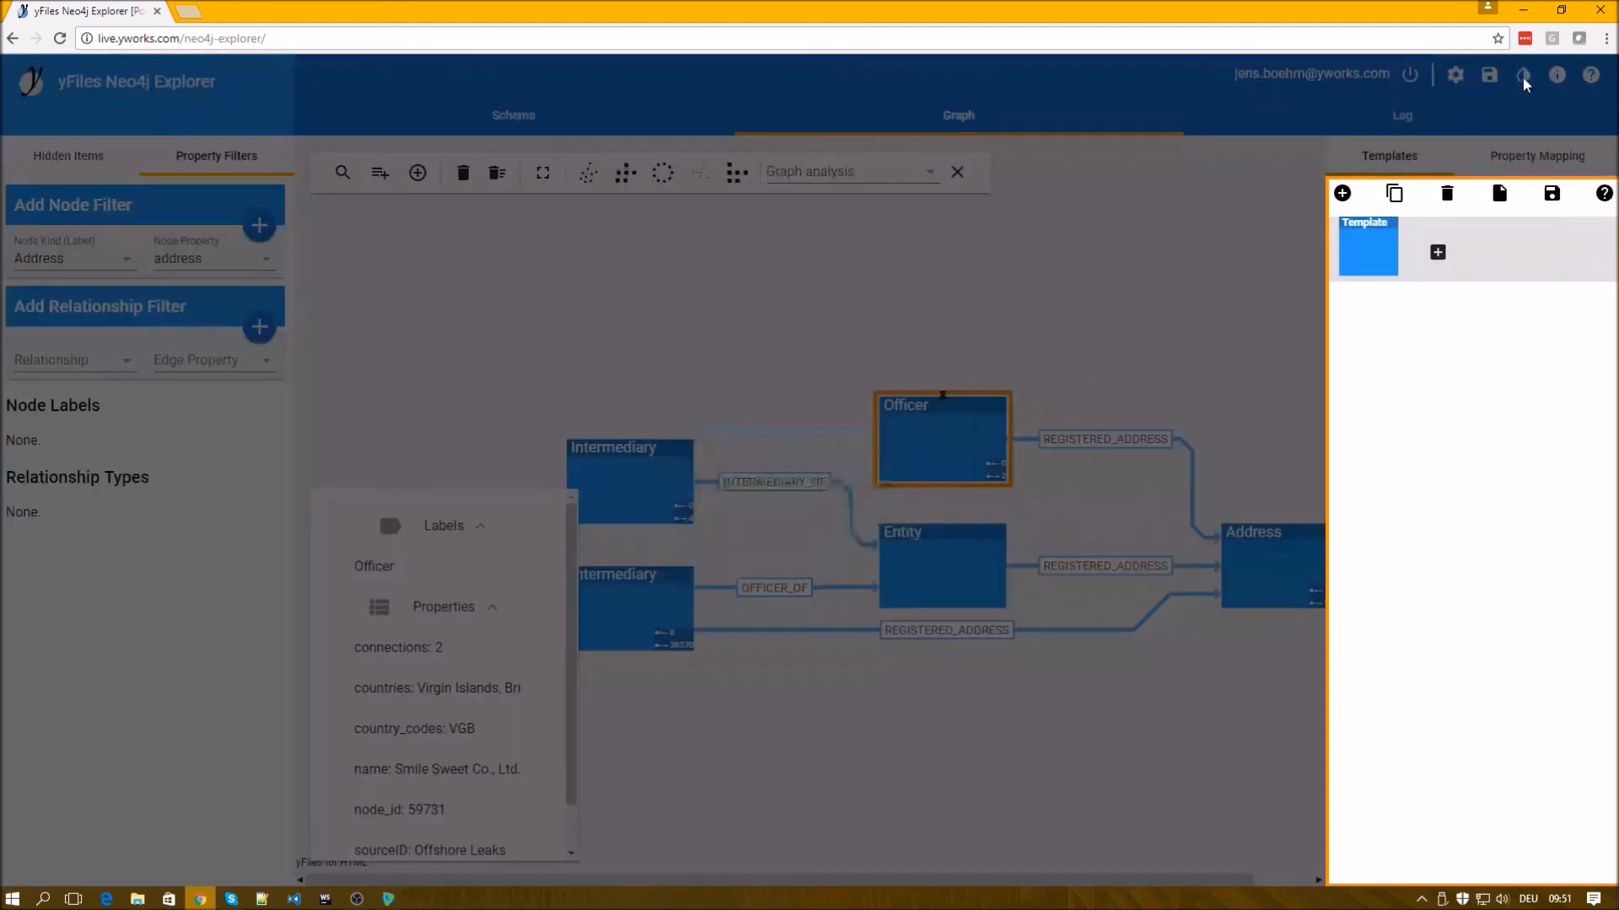
pyautogui.click(1521, 74)
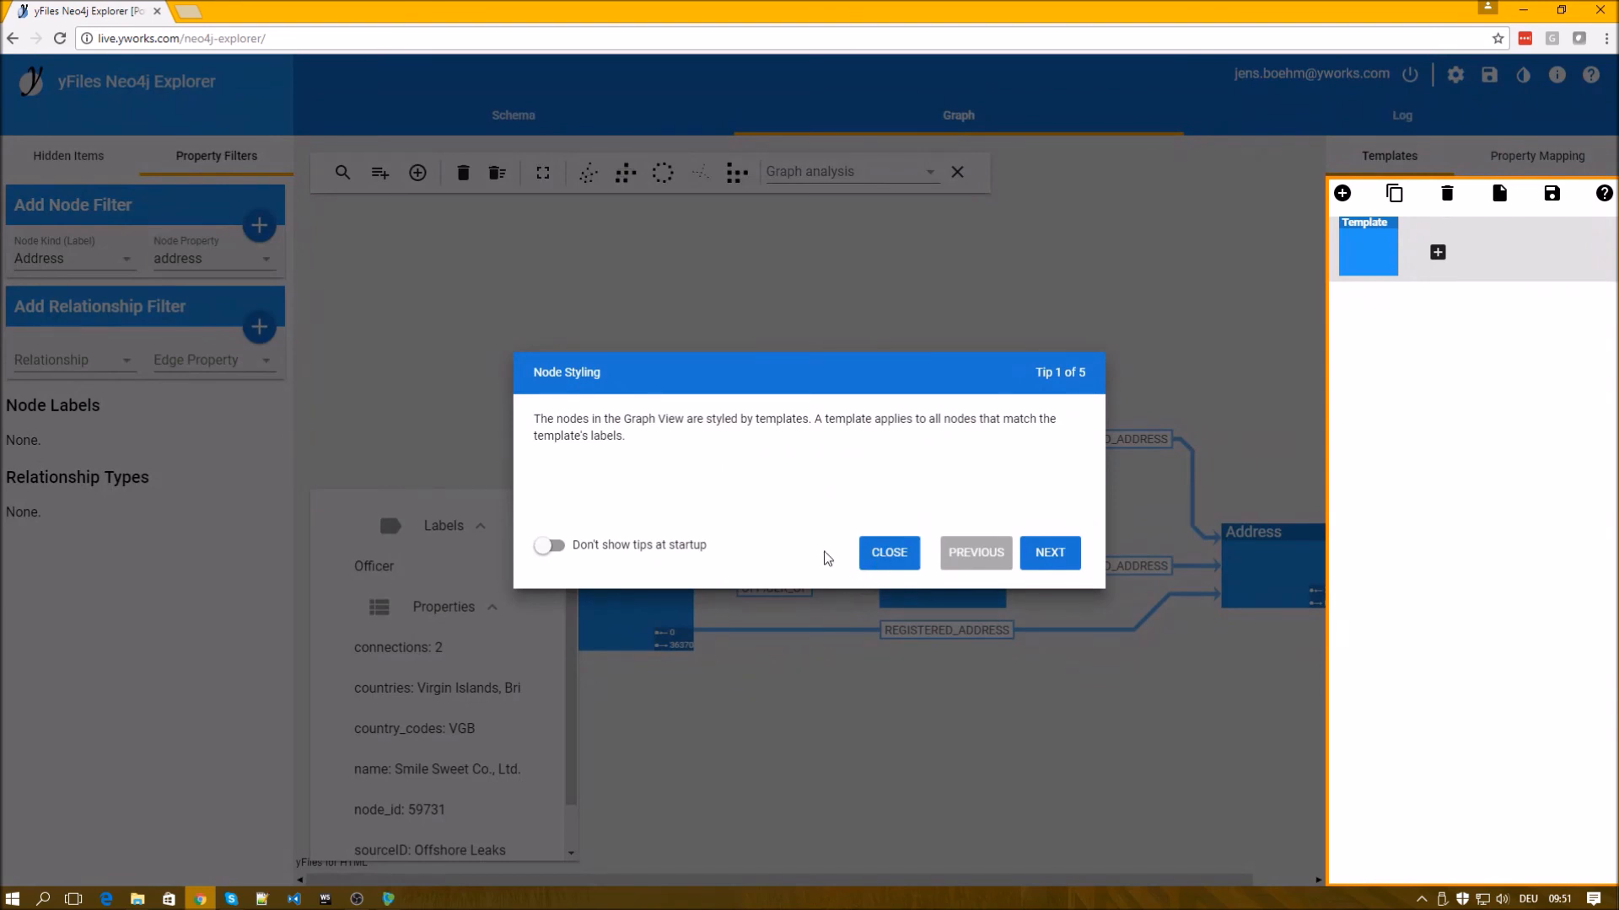
pyautogui.click(887, 553)
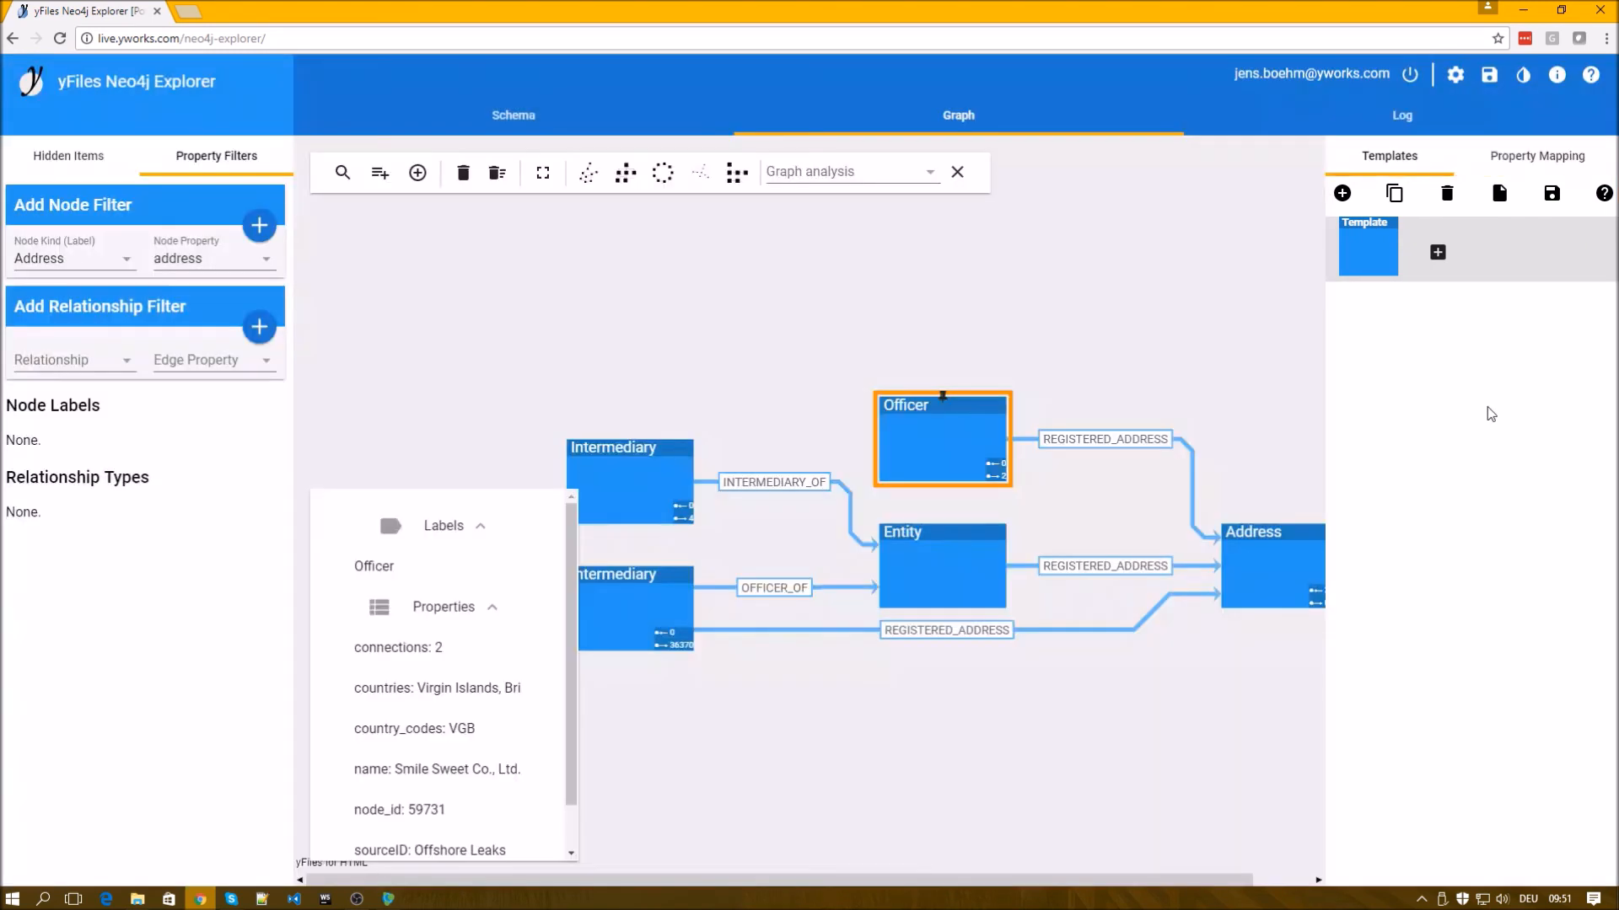
pyautogui.moveTo(1542, 263)
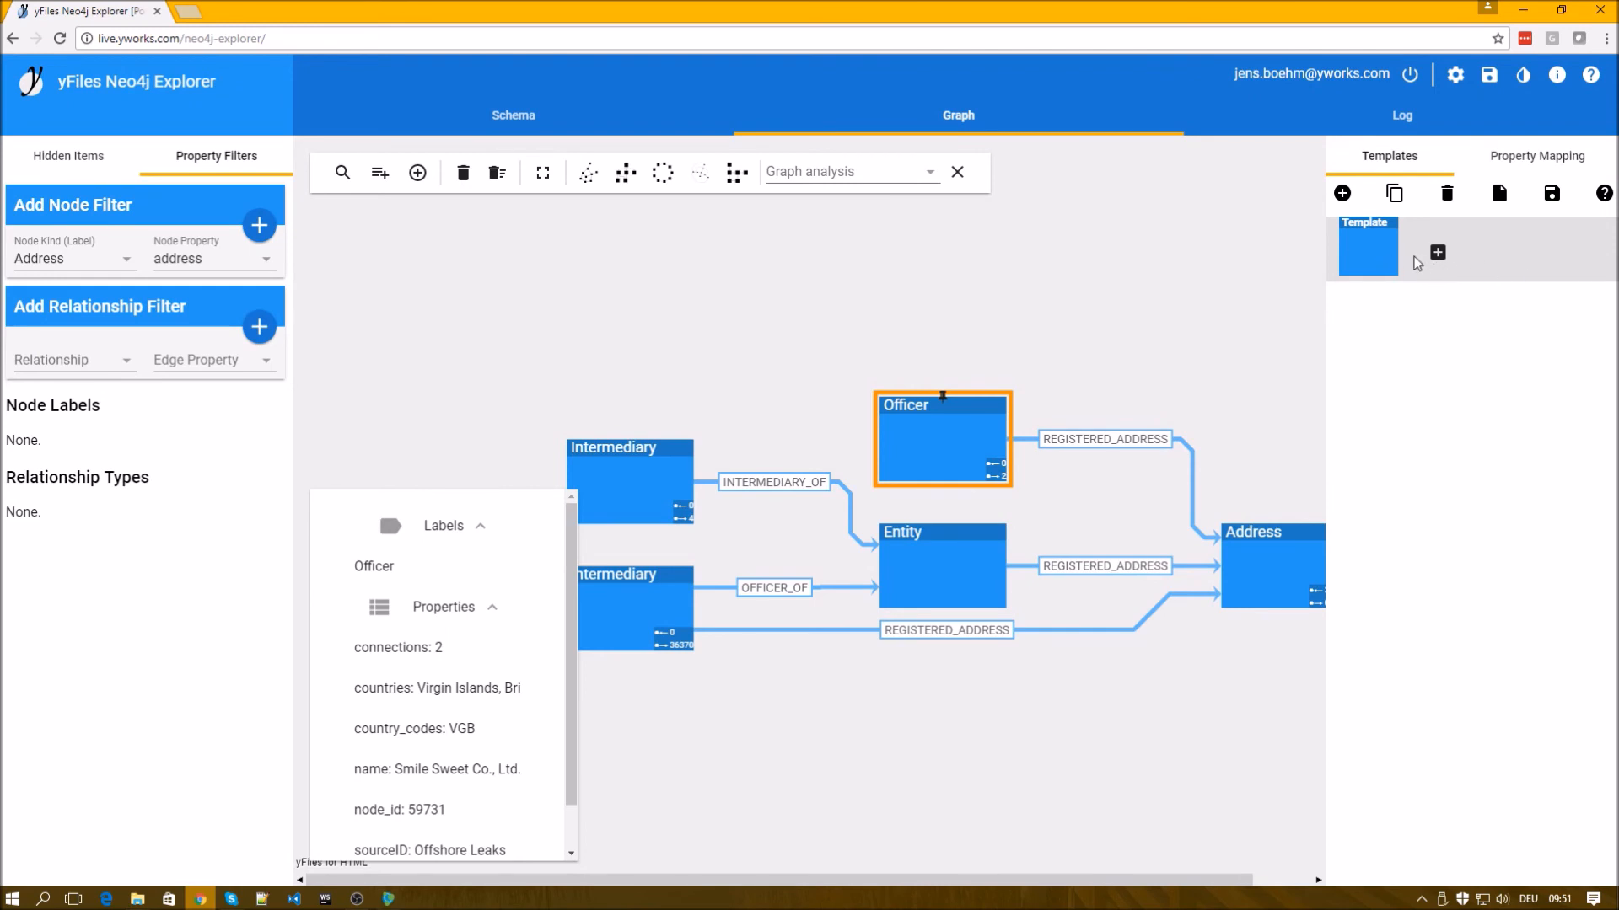
pyautogui.moveTo(1377, 258)
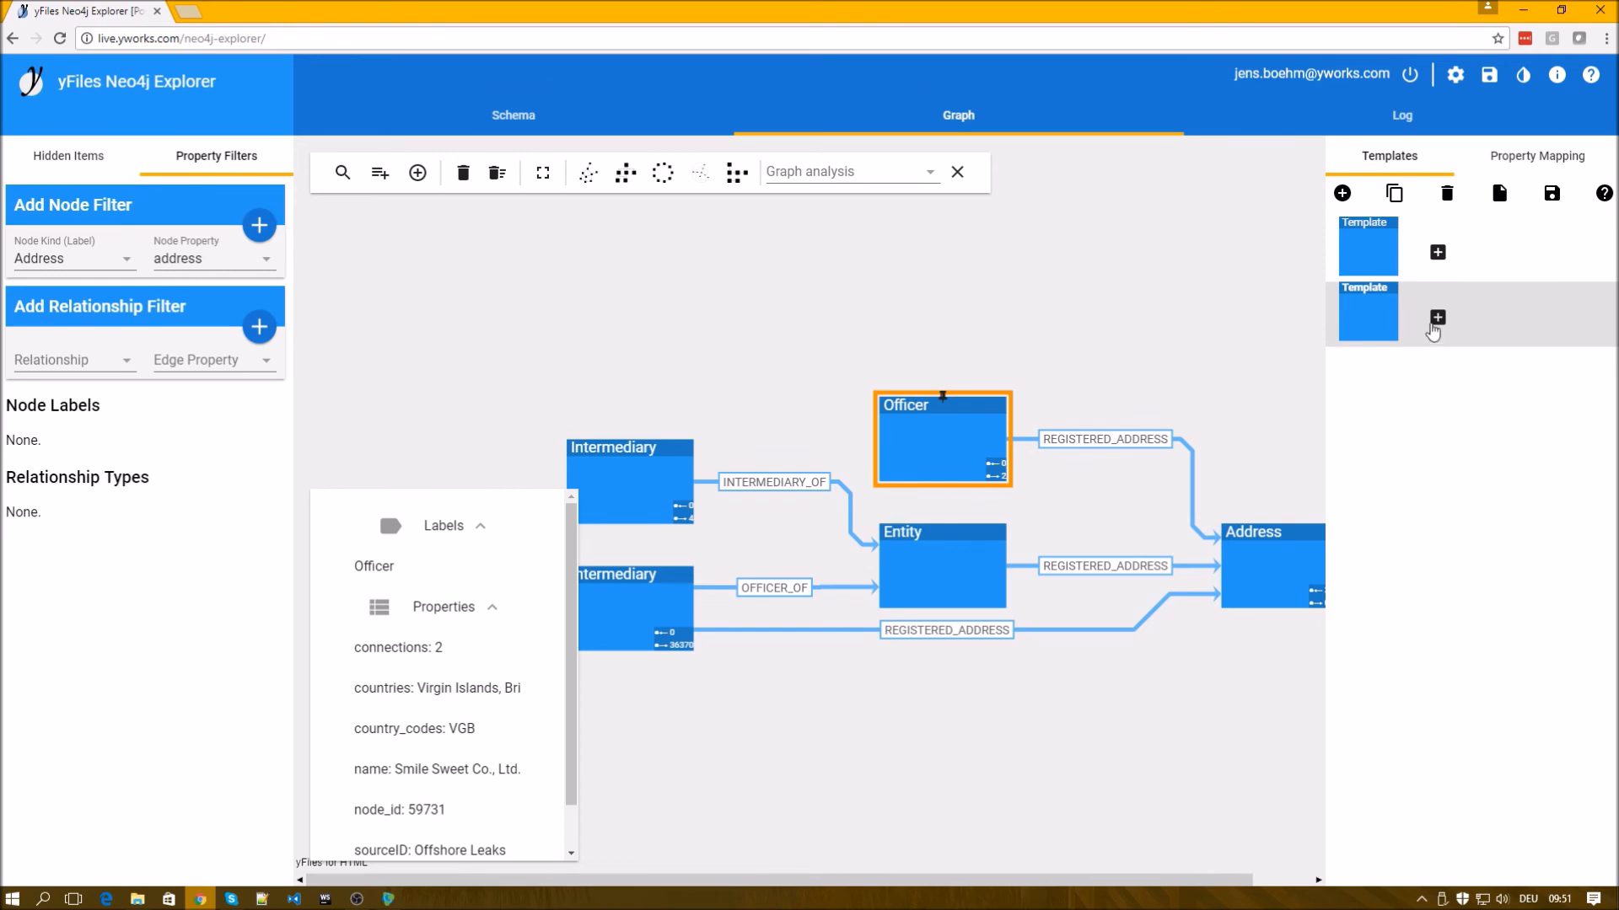
pyautogui.click(1437, 319)
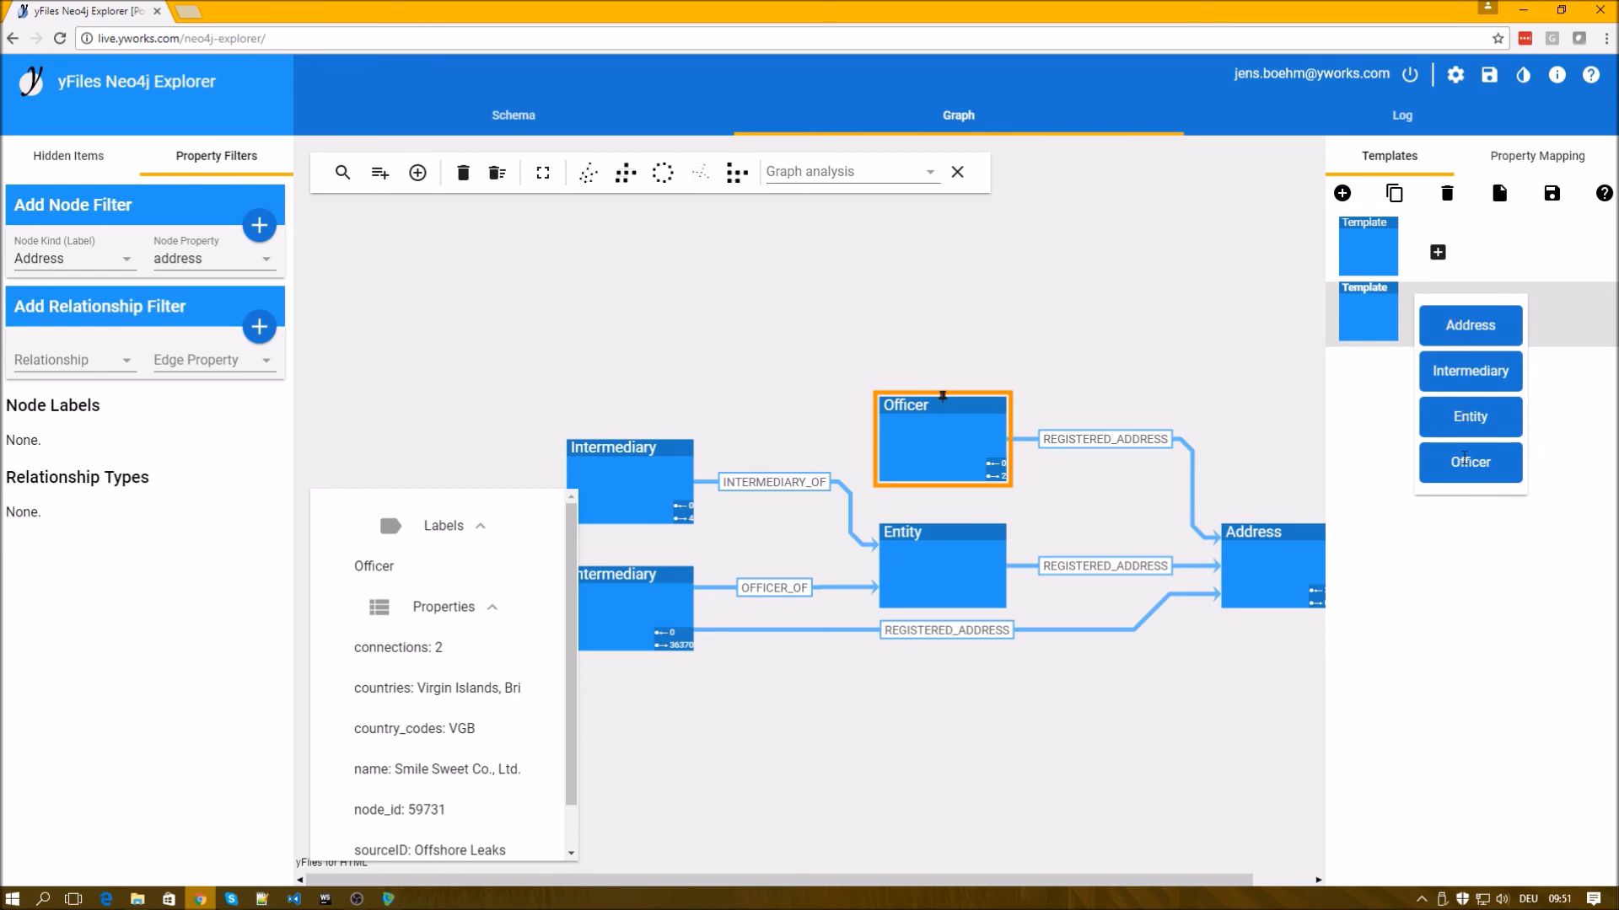
# Bind the template to Officer with a background colour, showing name and countries properties.
pyautogui.click(1366, 315)
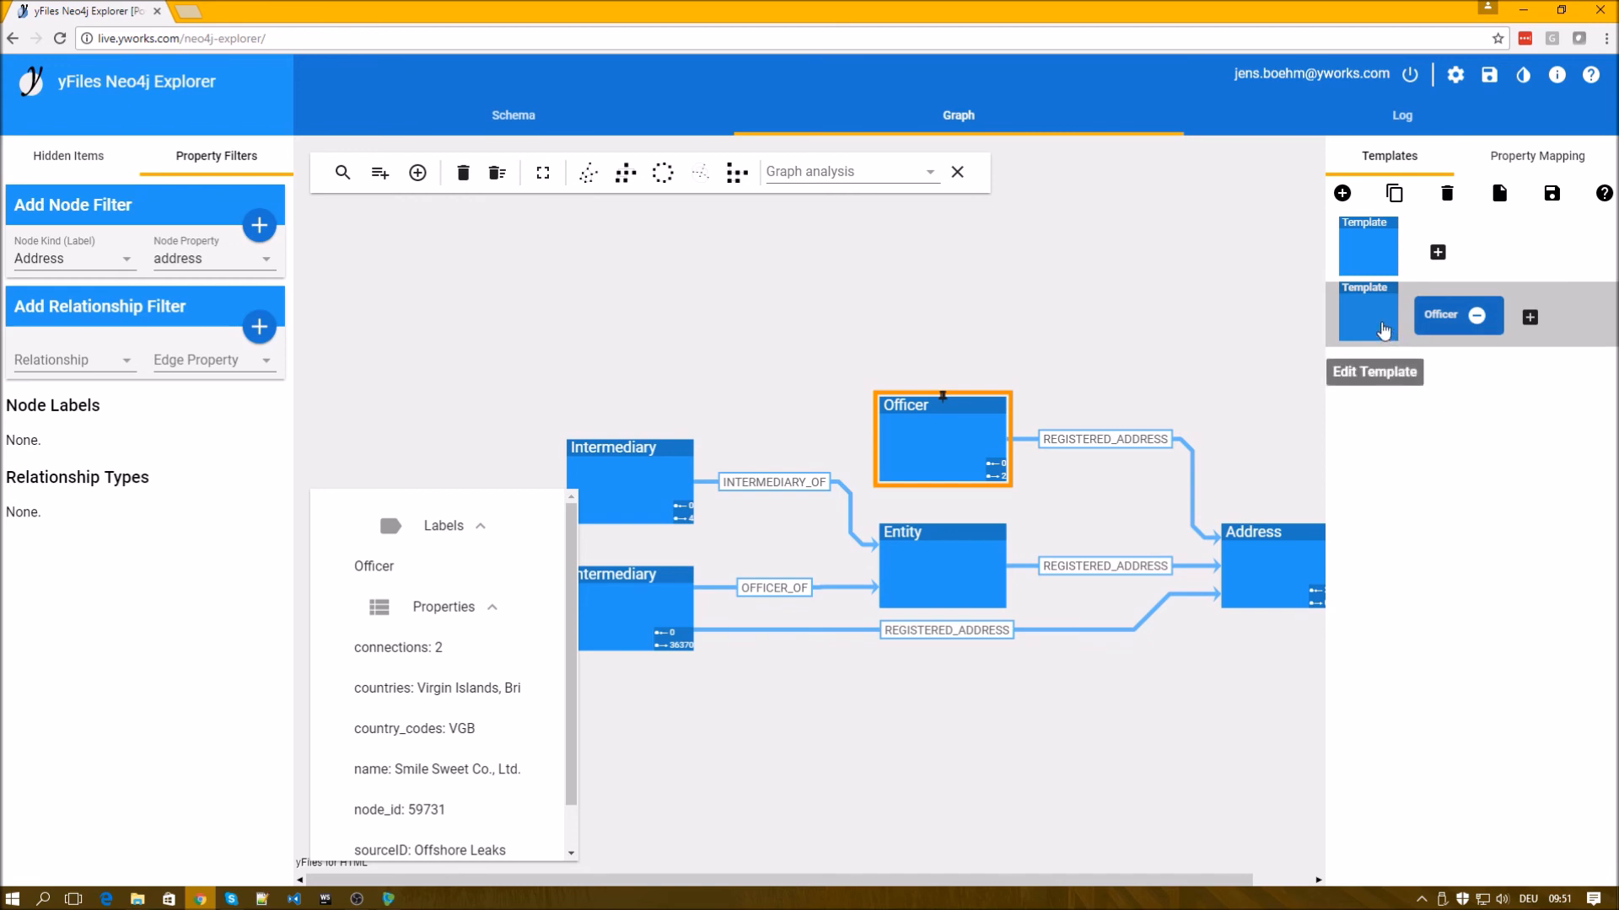
pyautogui.click(1372, 371)
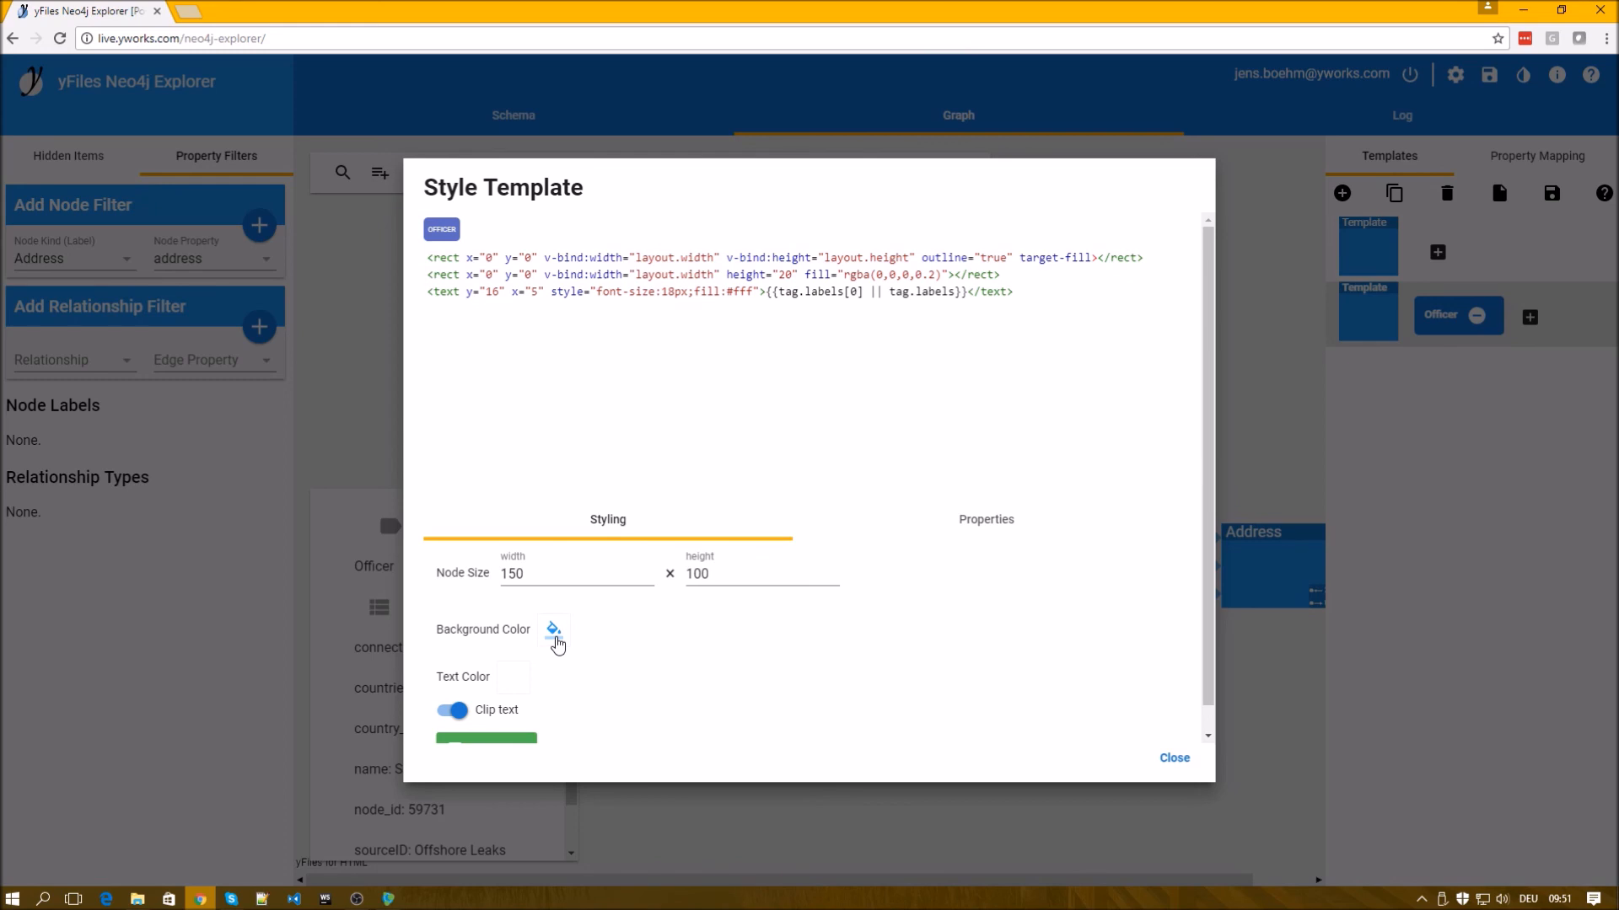
pyautogui.click(553, 628)
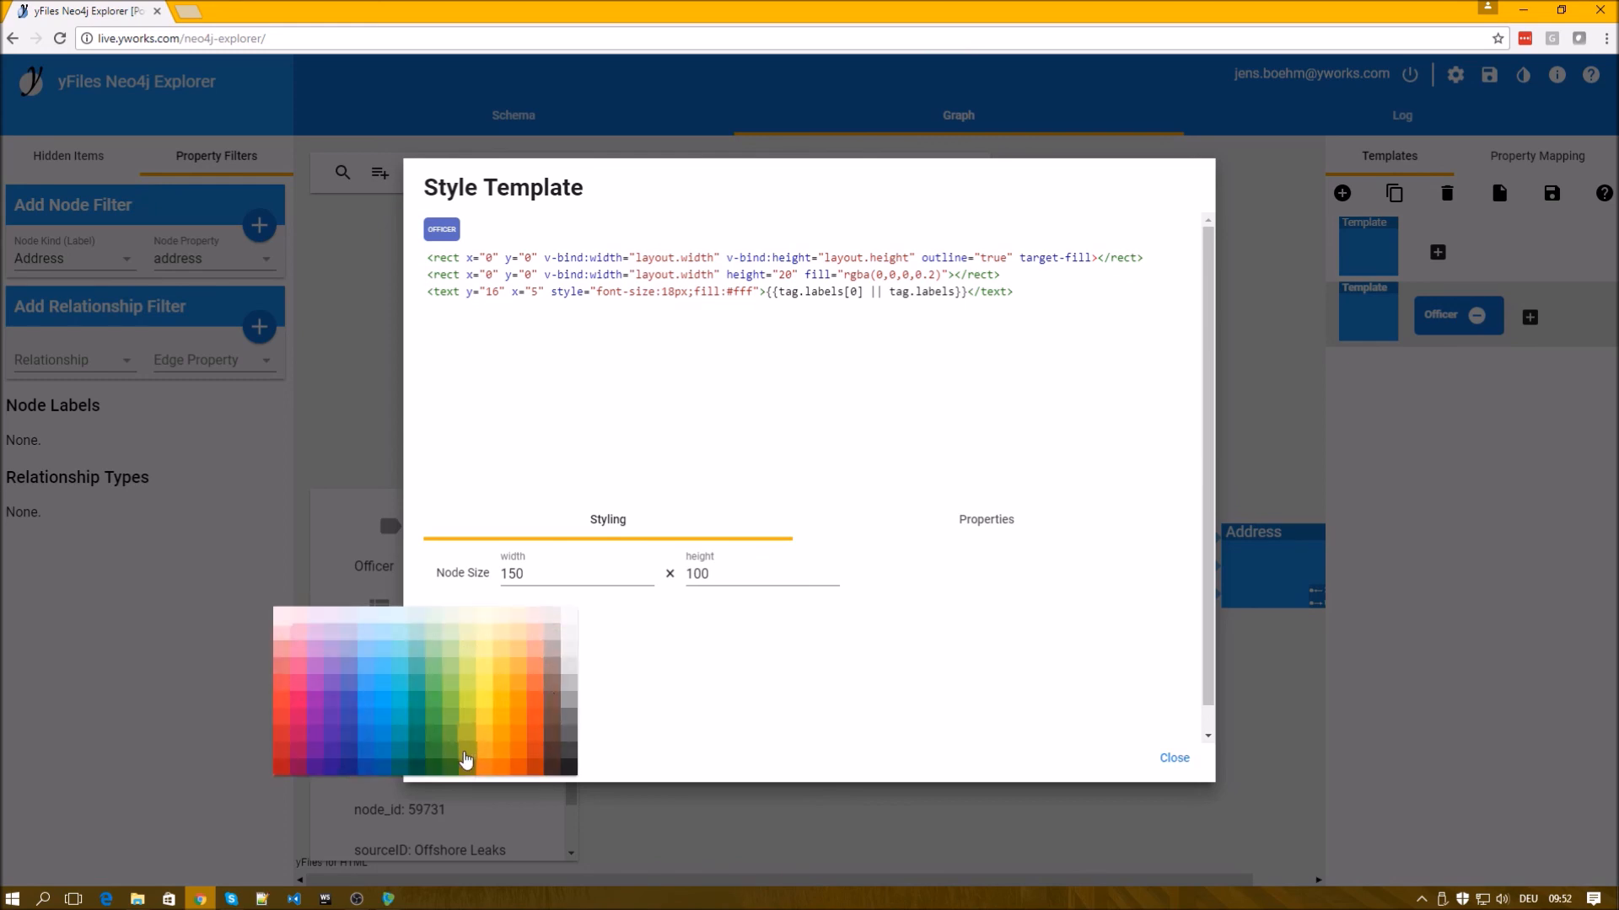
pyautogui.moveTo(433, 760)
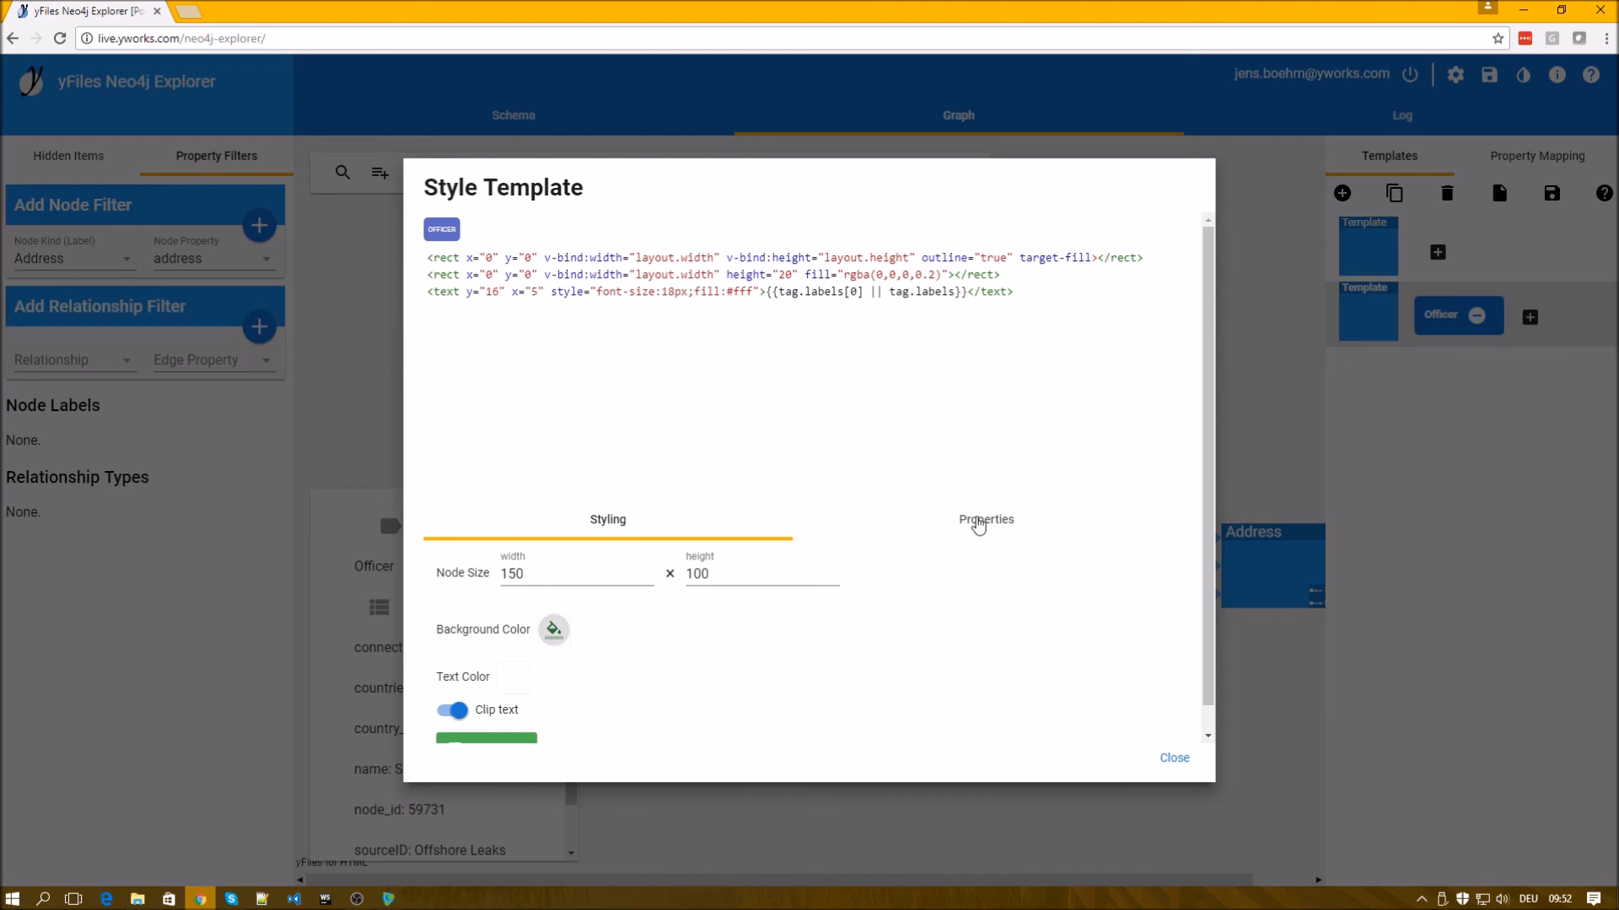
pyautogui.click(984, 520)
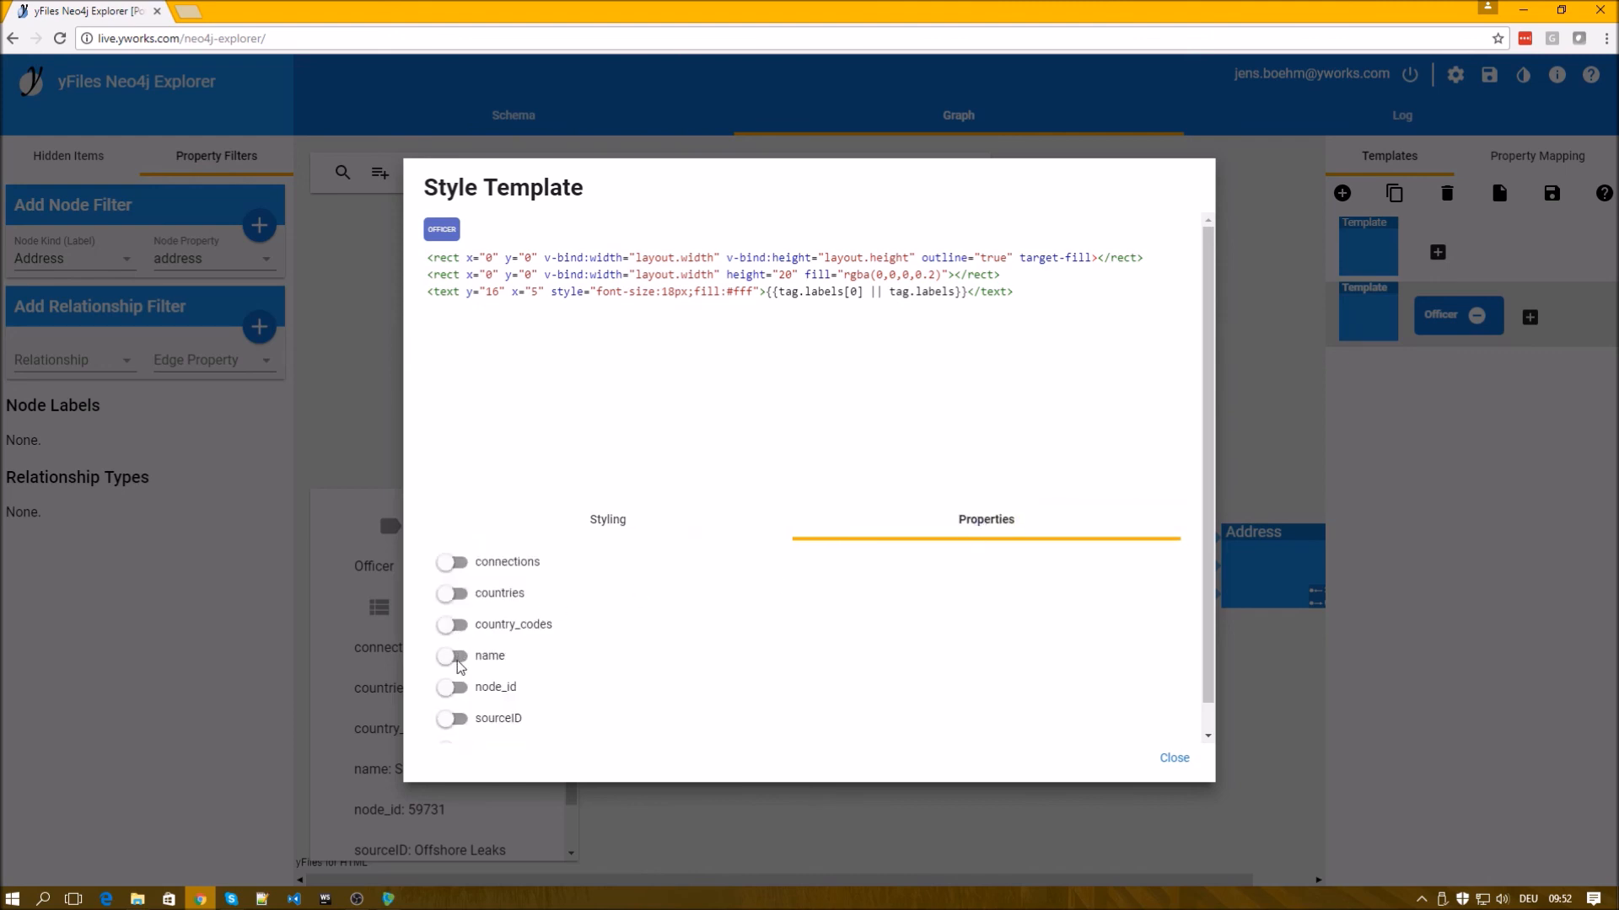
pyautogui.click(452, 656)
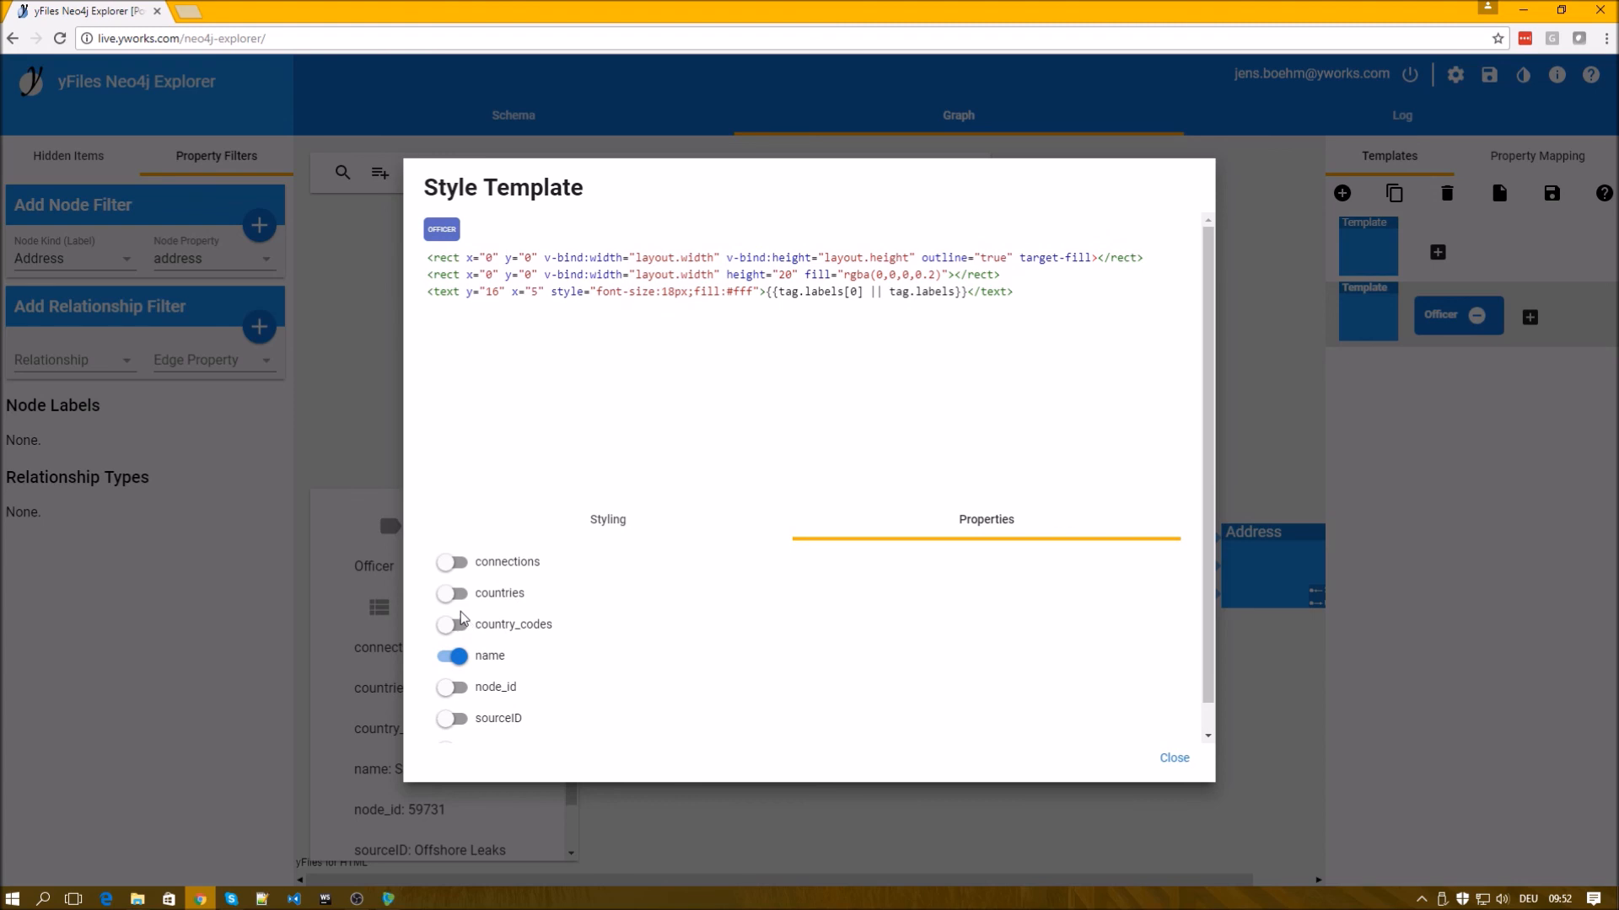
pyautogui.click(452, 591)
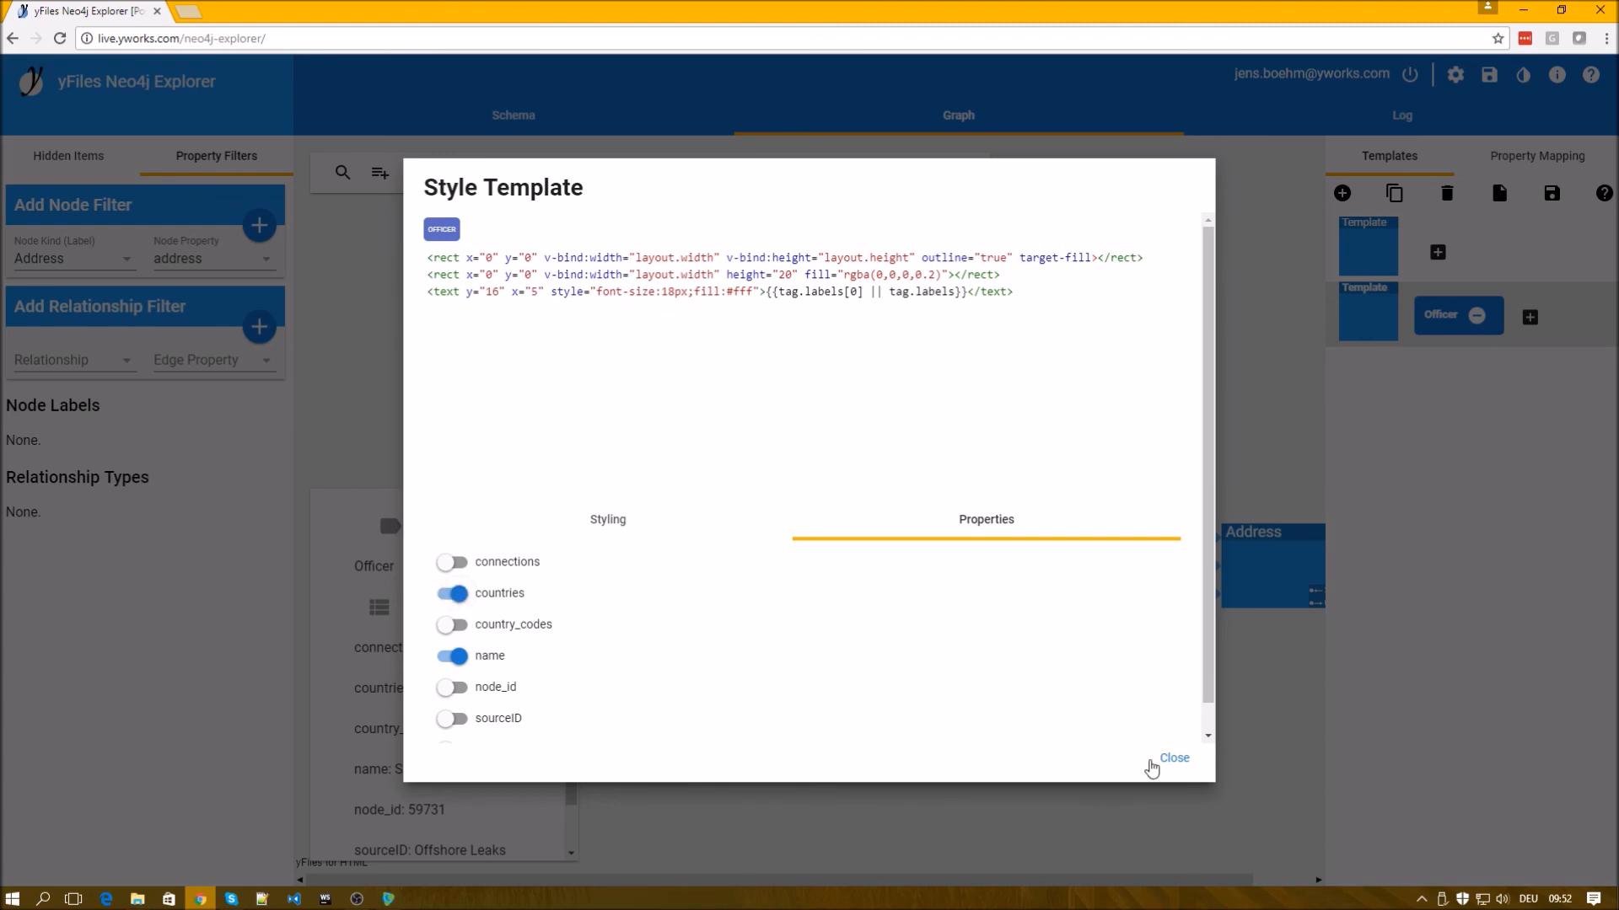
pyautogui.click(1173, 757)
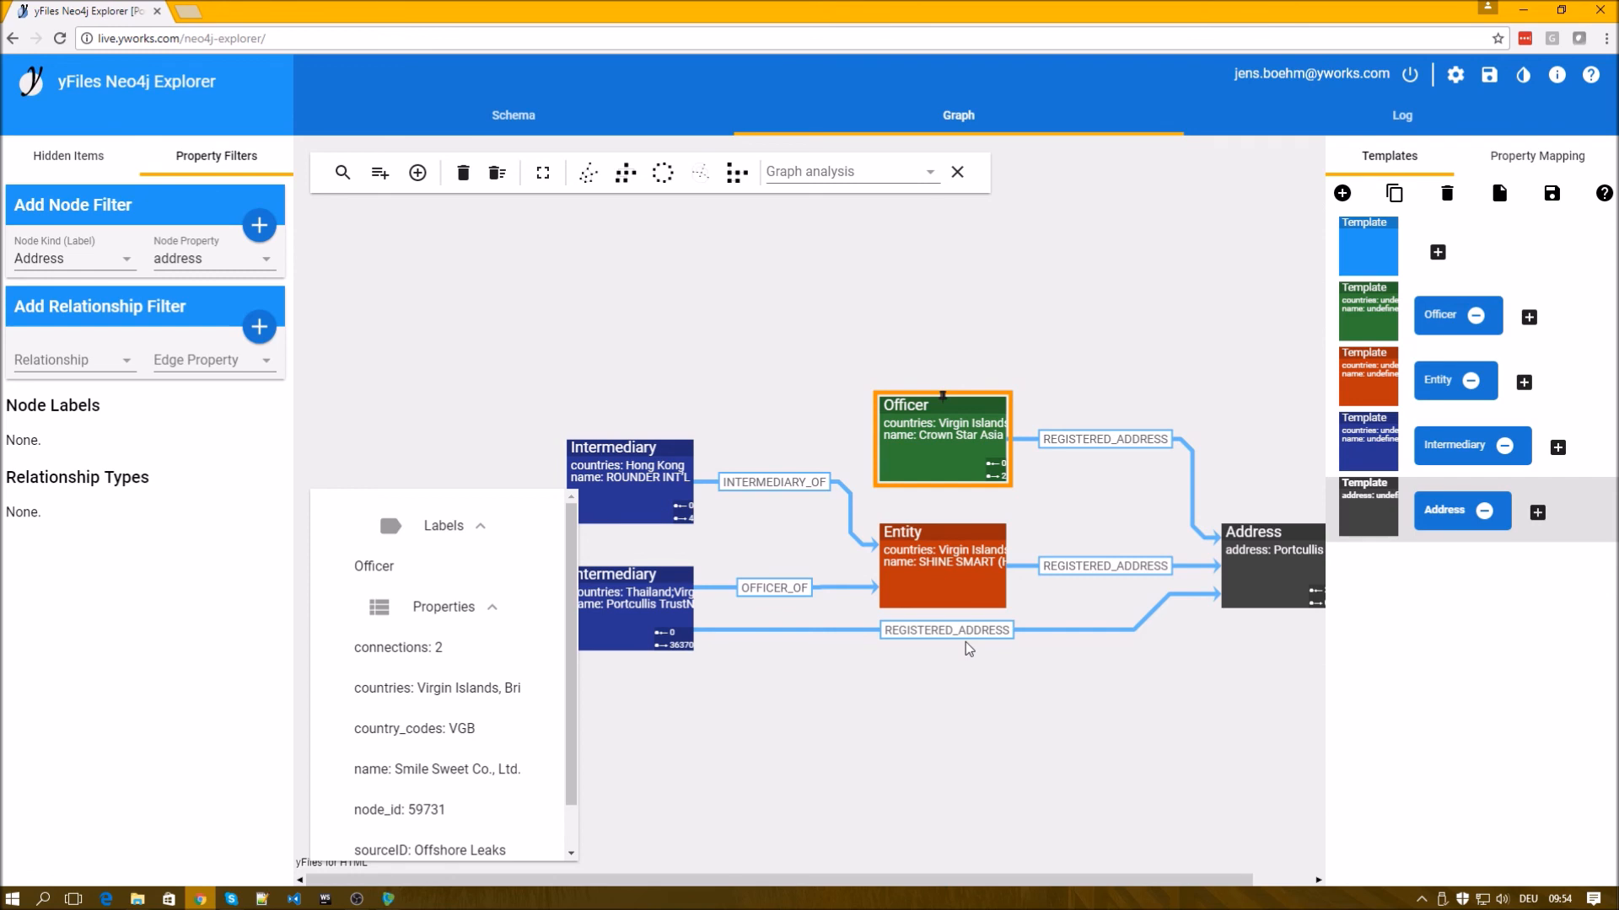
pyautogui.moveTo(1557, 74)
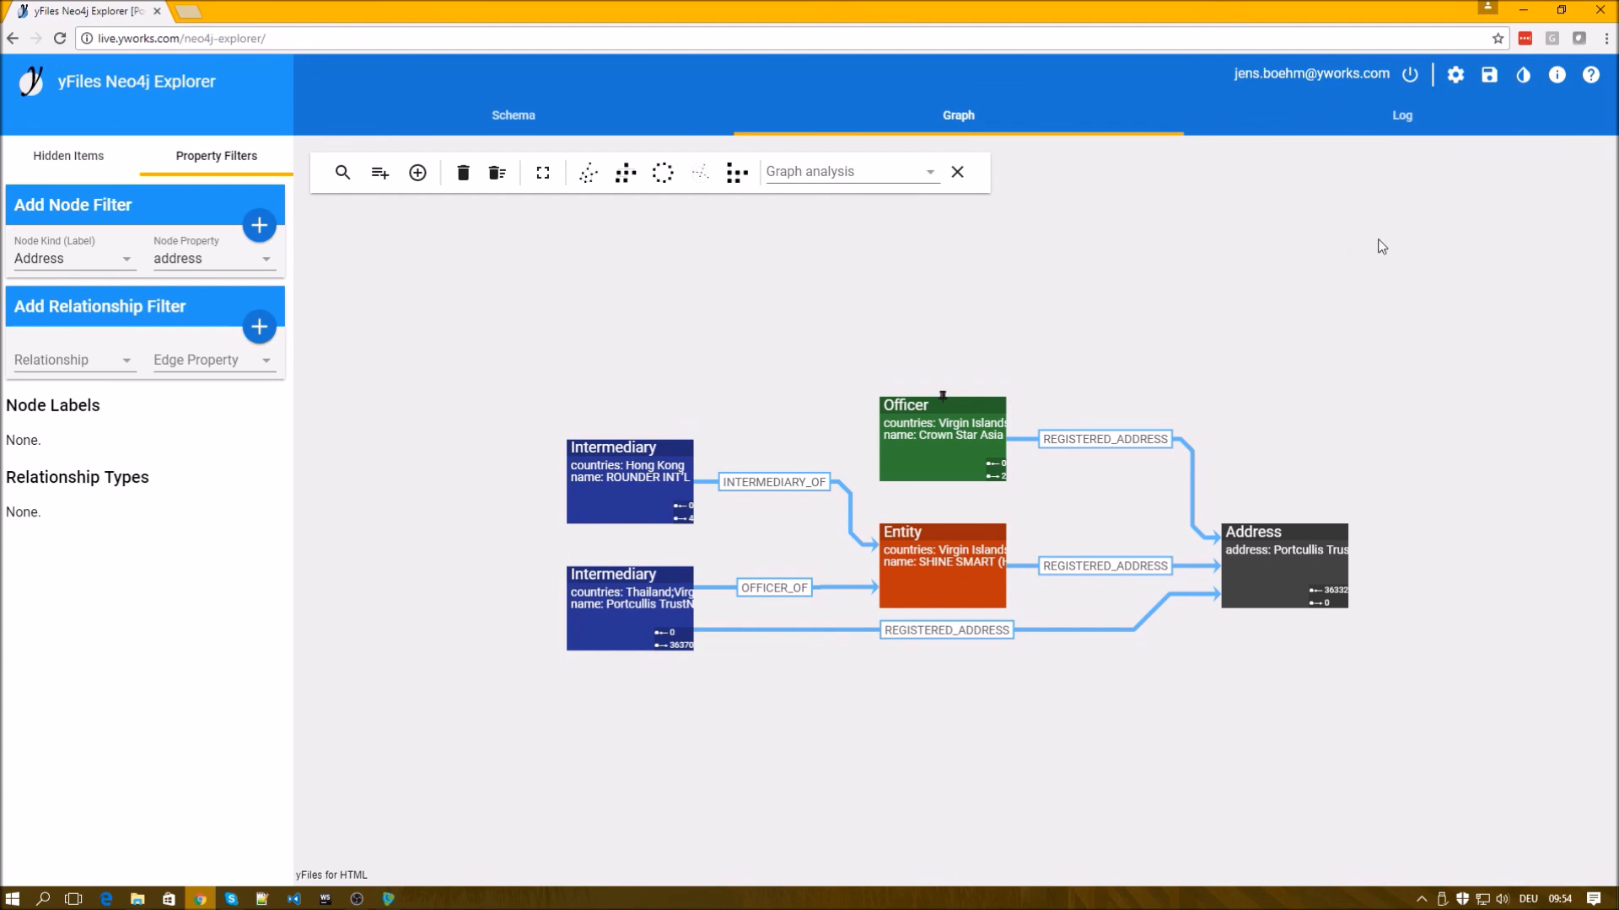
pyautogui.moveTo(1433, 235)
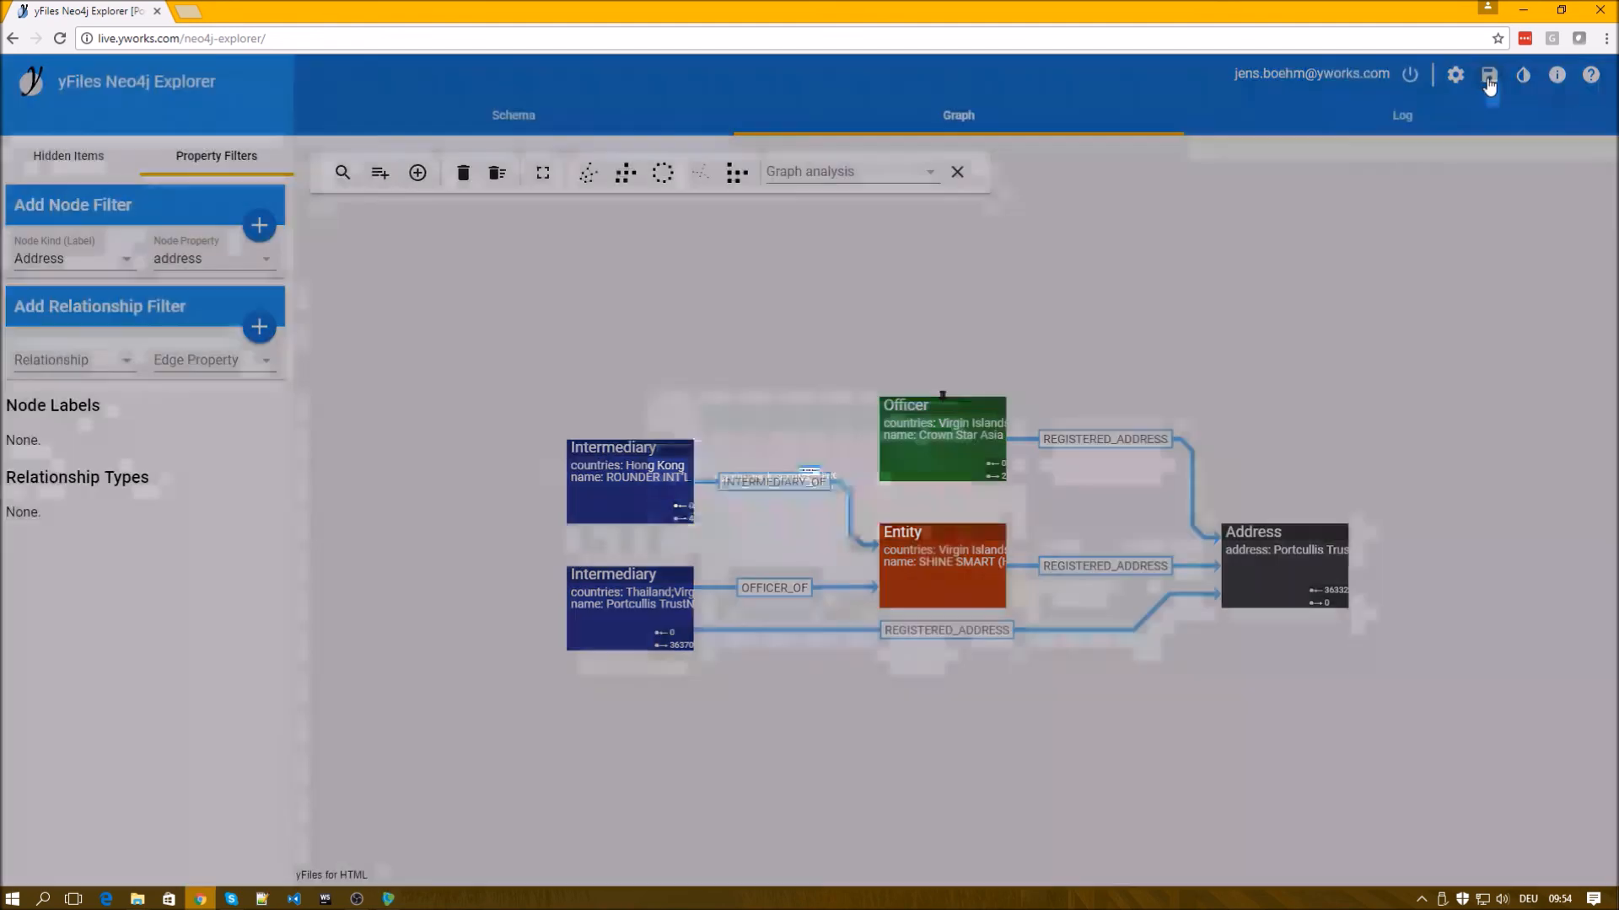
# Export the styled graph as PNG, view it in Photos, then close the preview.
pyautogui.click(1489, 74)
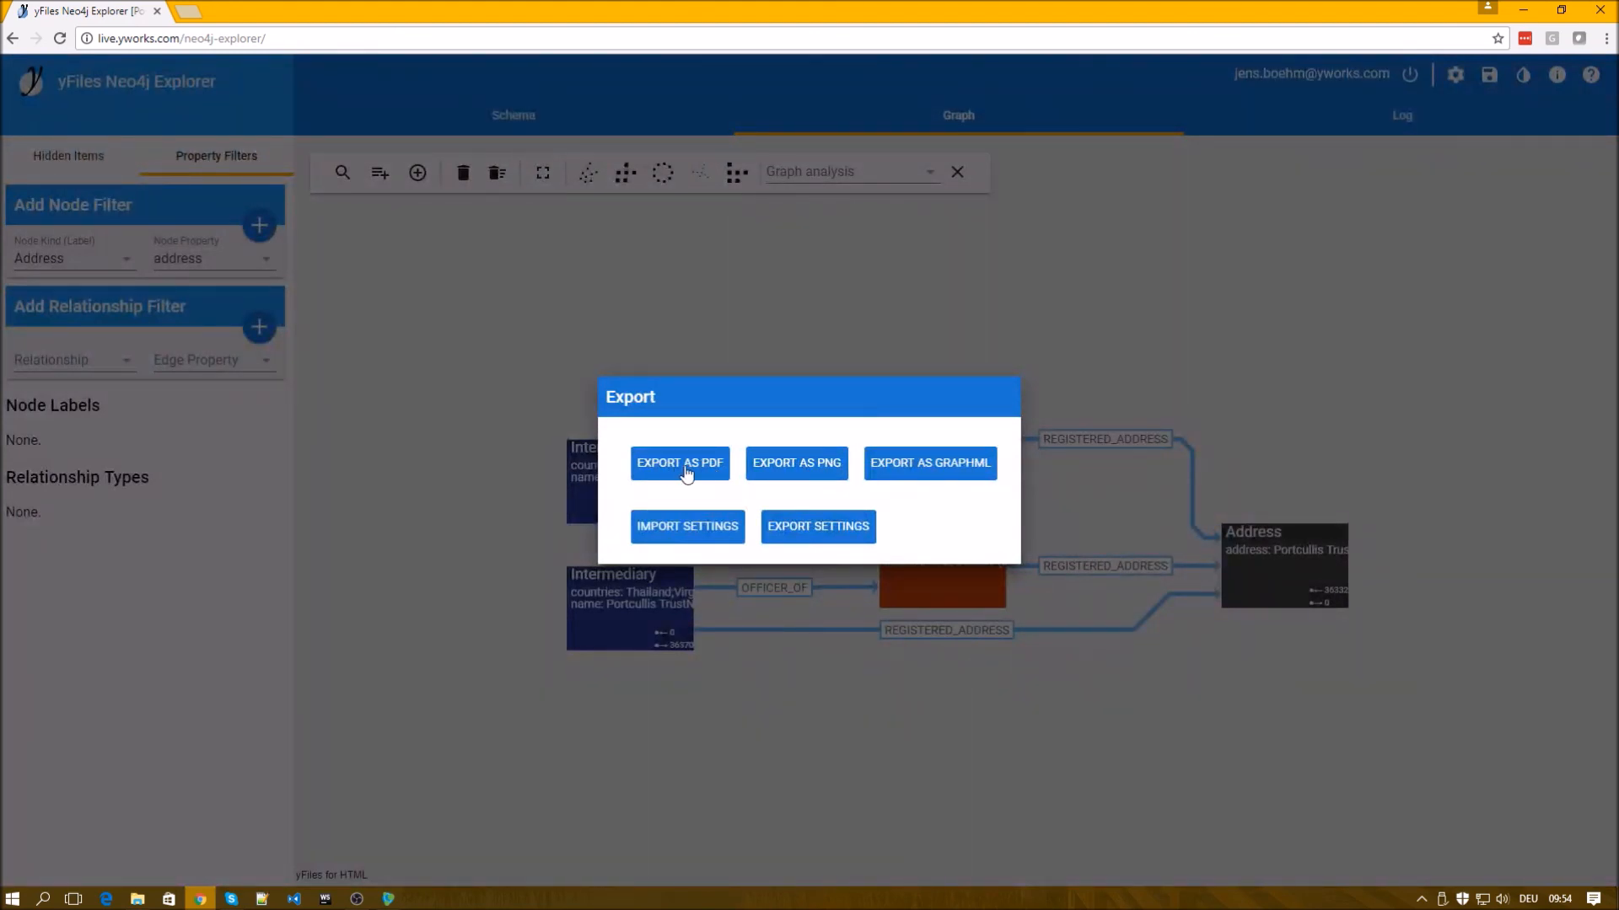
pyautogui.moveTo(845, 475)
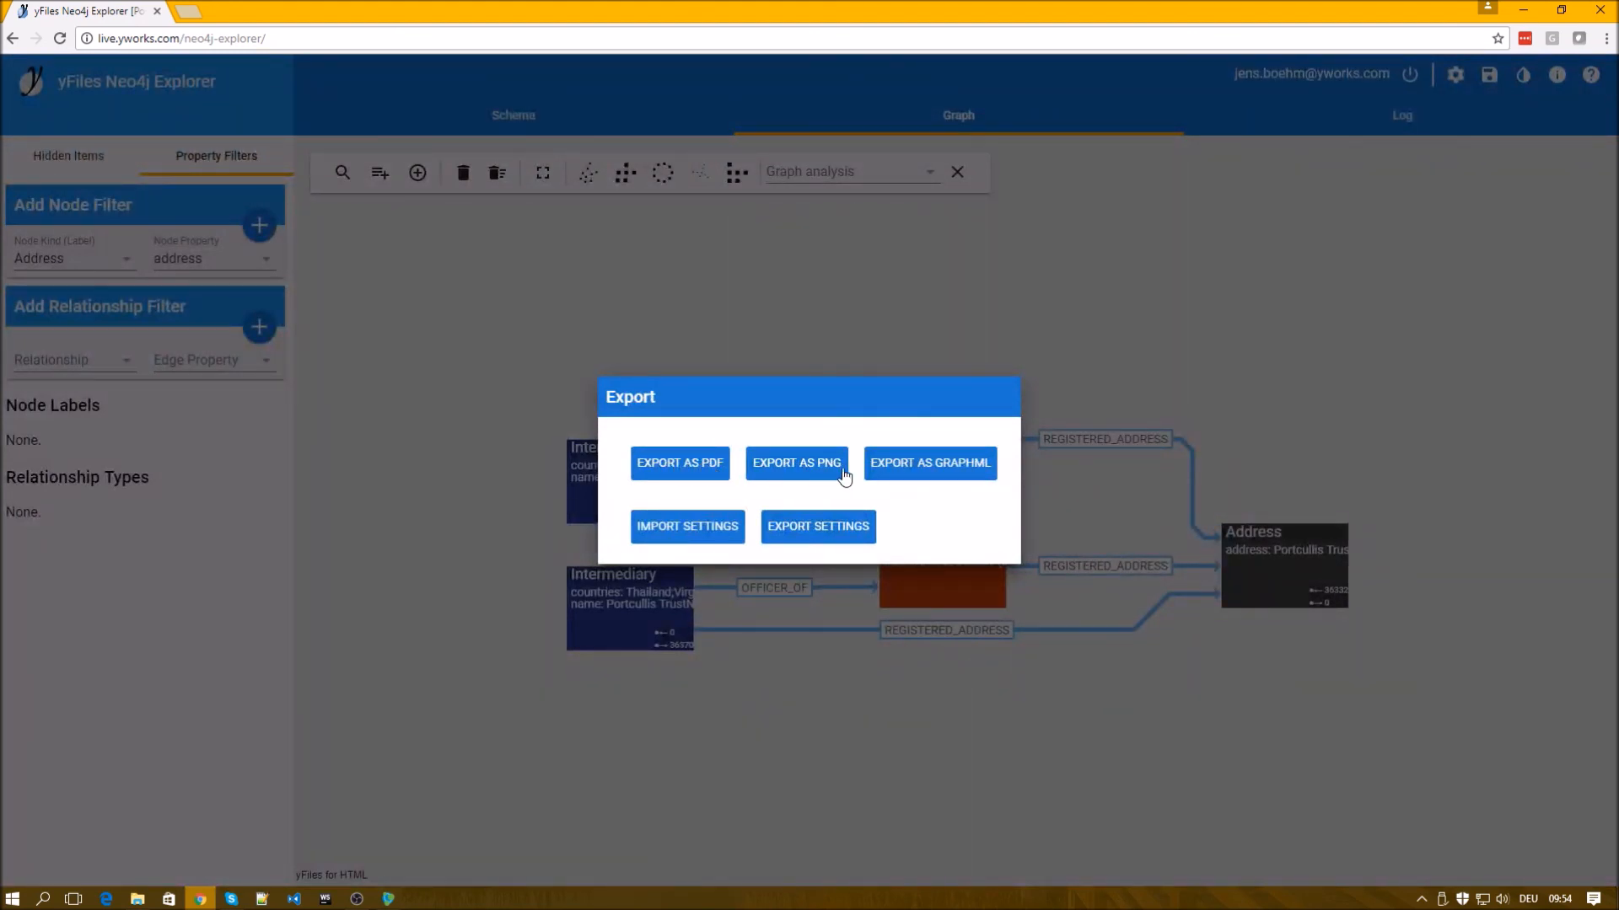
pyautogui.moveTo(796, 472)
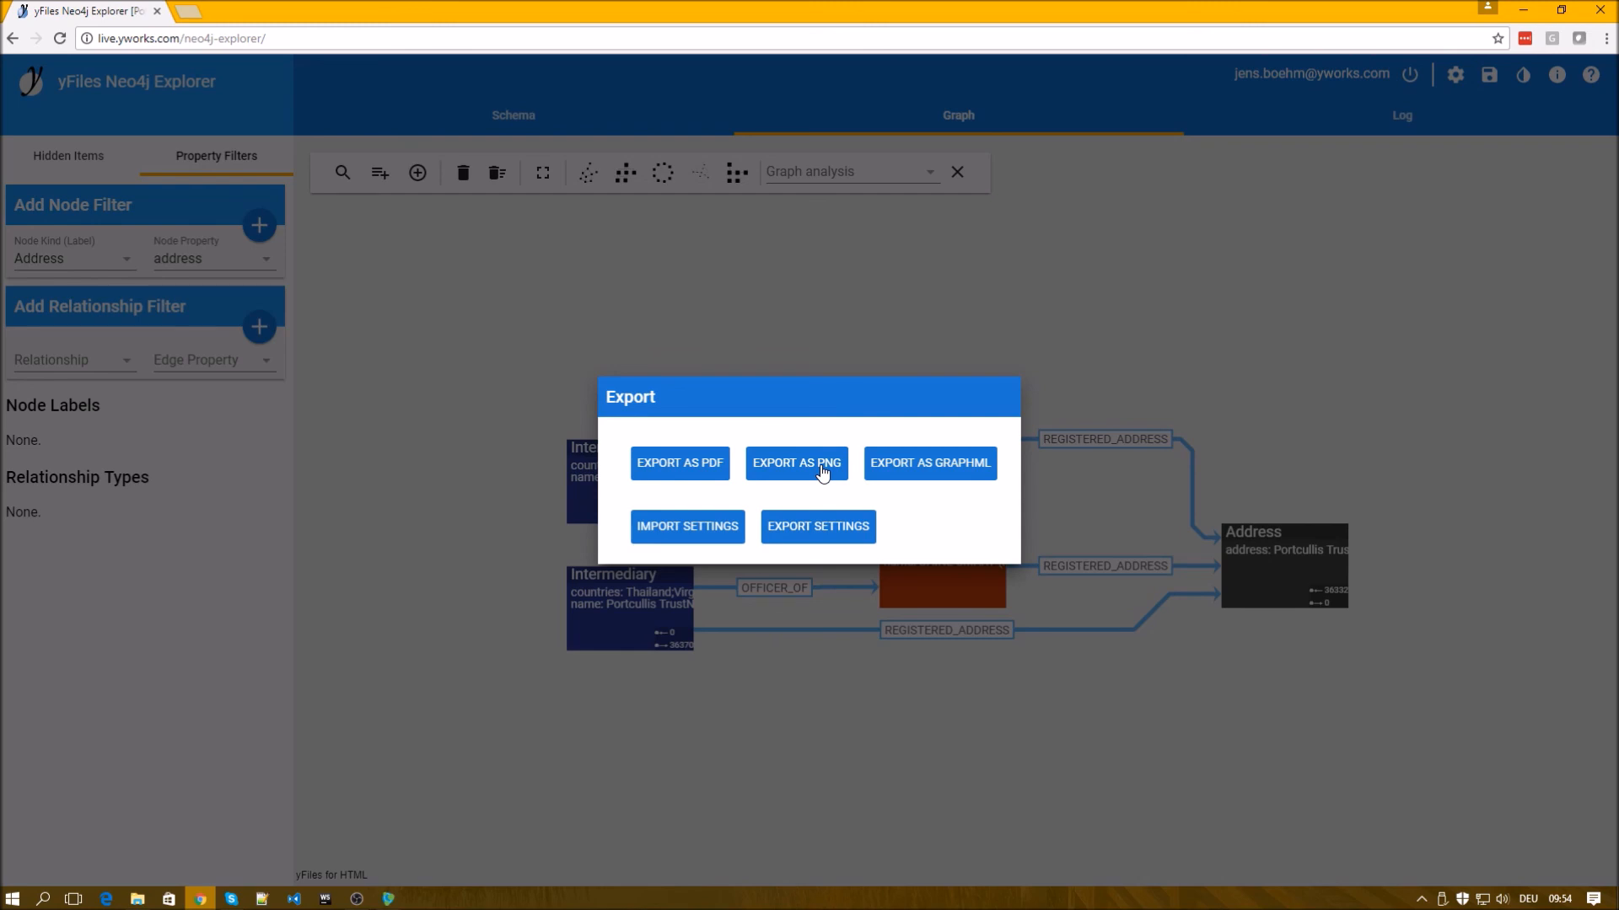
pyautogui.click(796, 462)
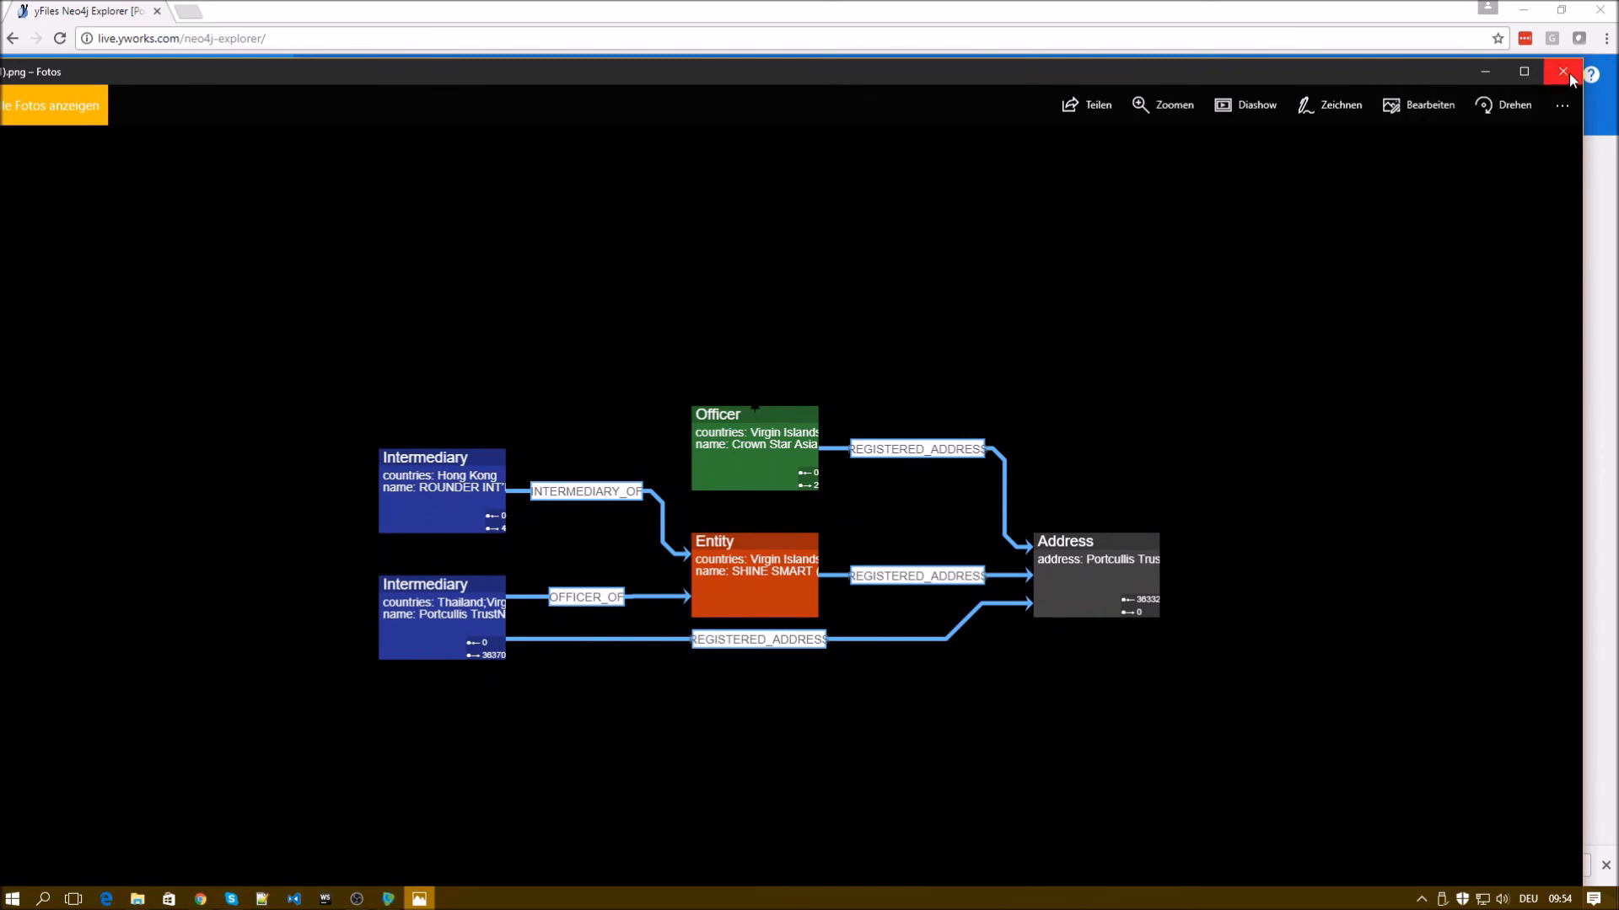
pyautogui.click(1562, 73)
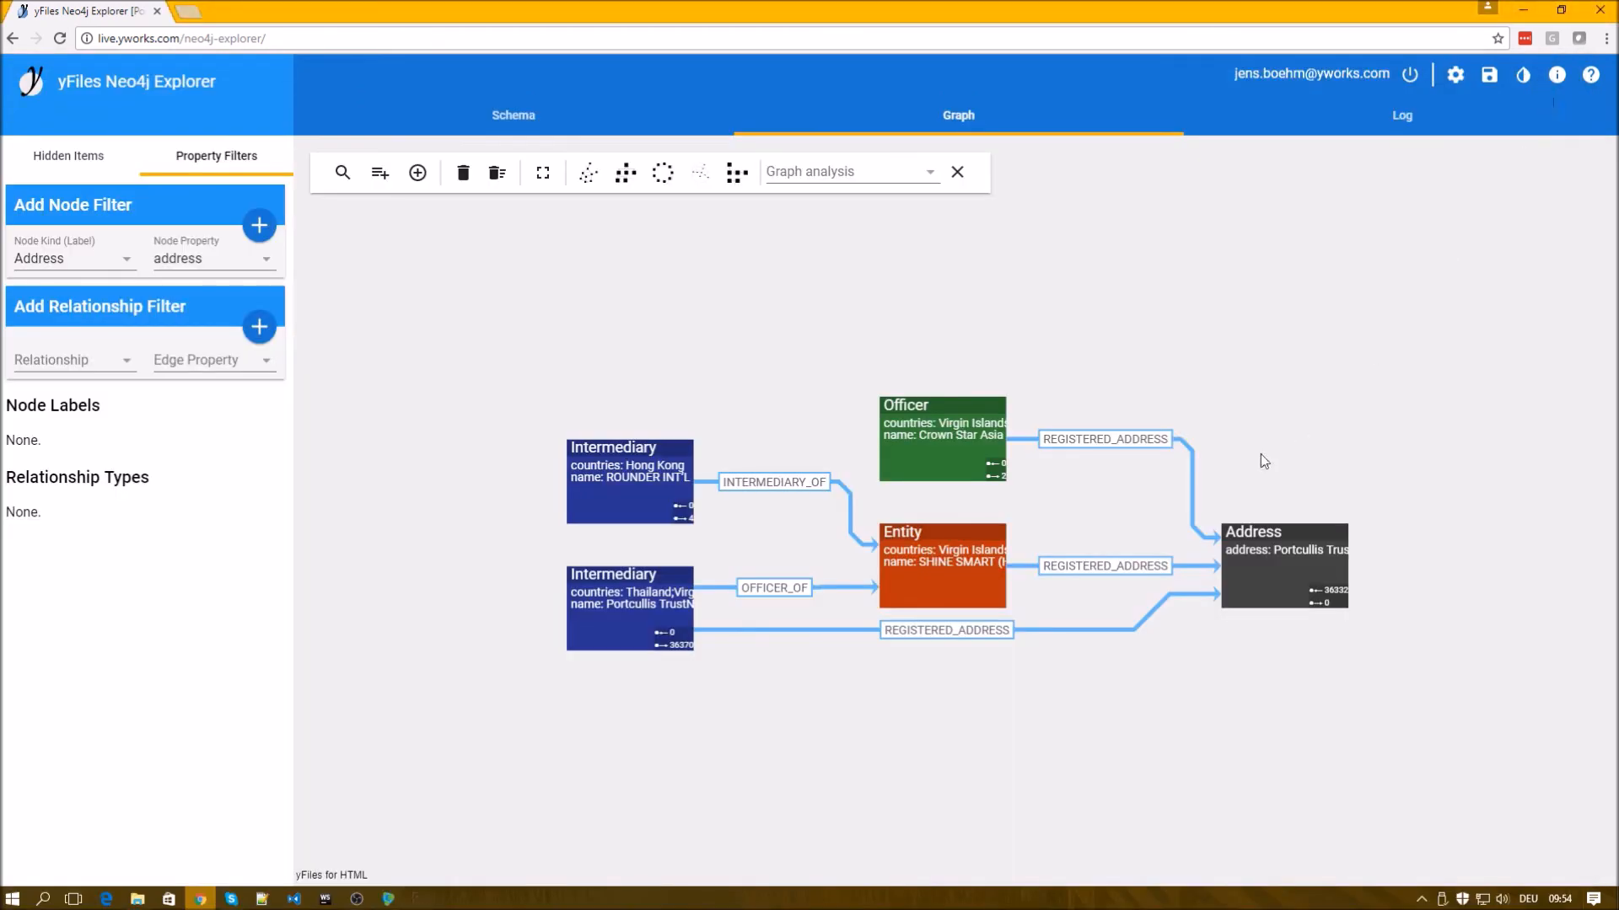
pyautogui.moveTo(1258, 469)
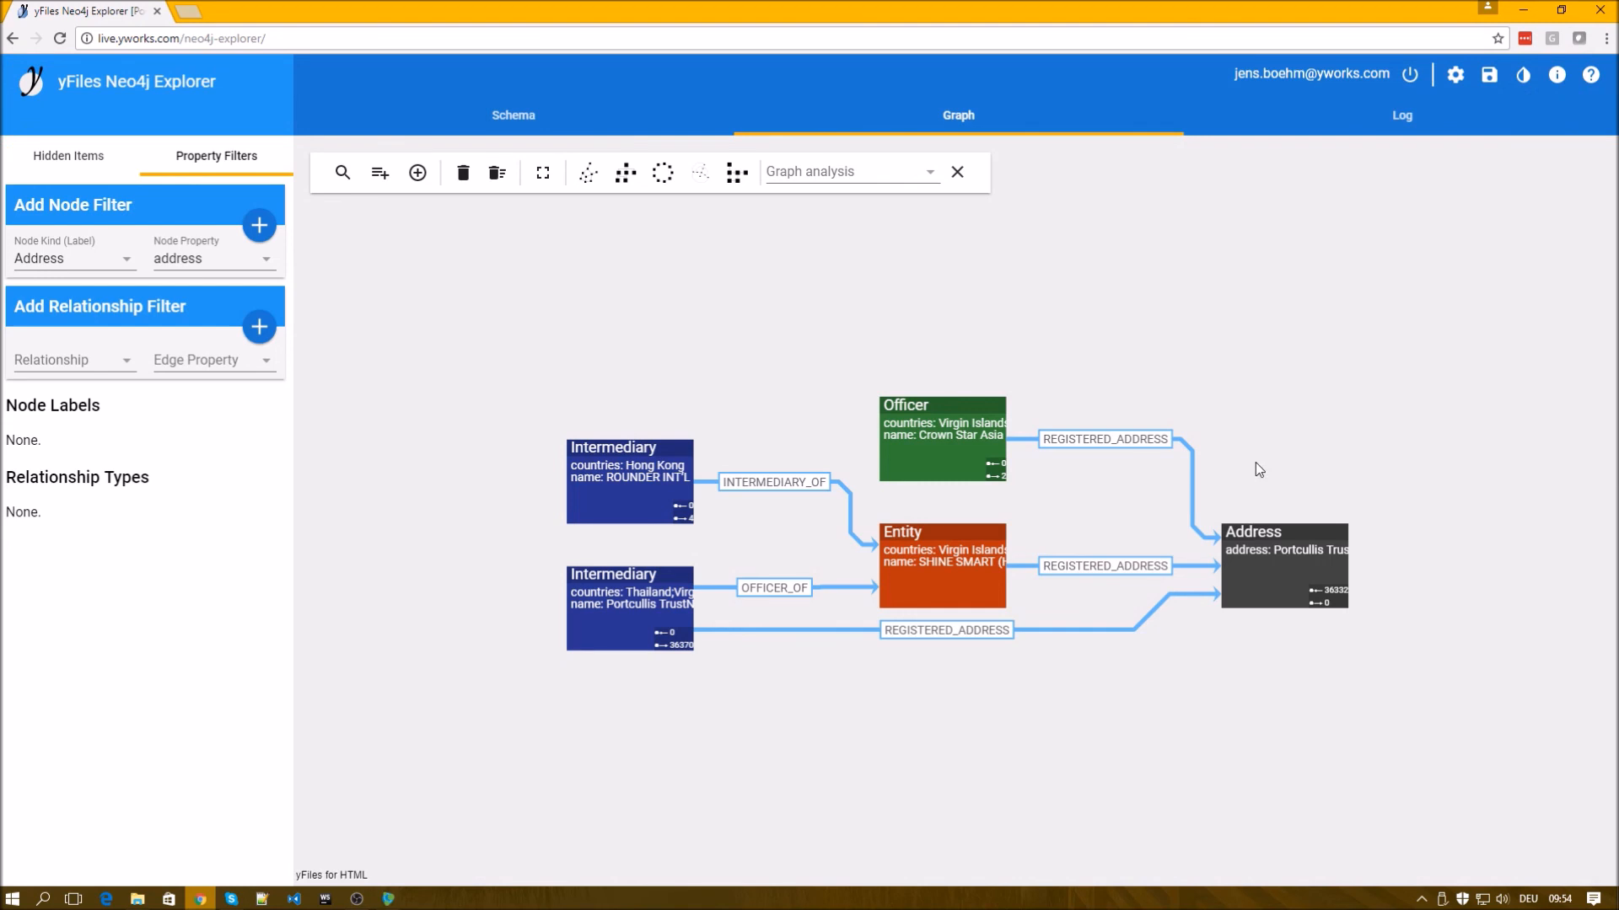